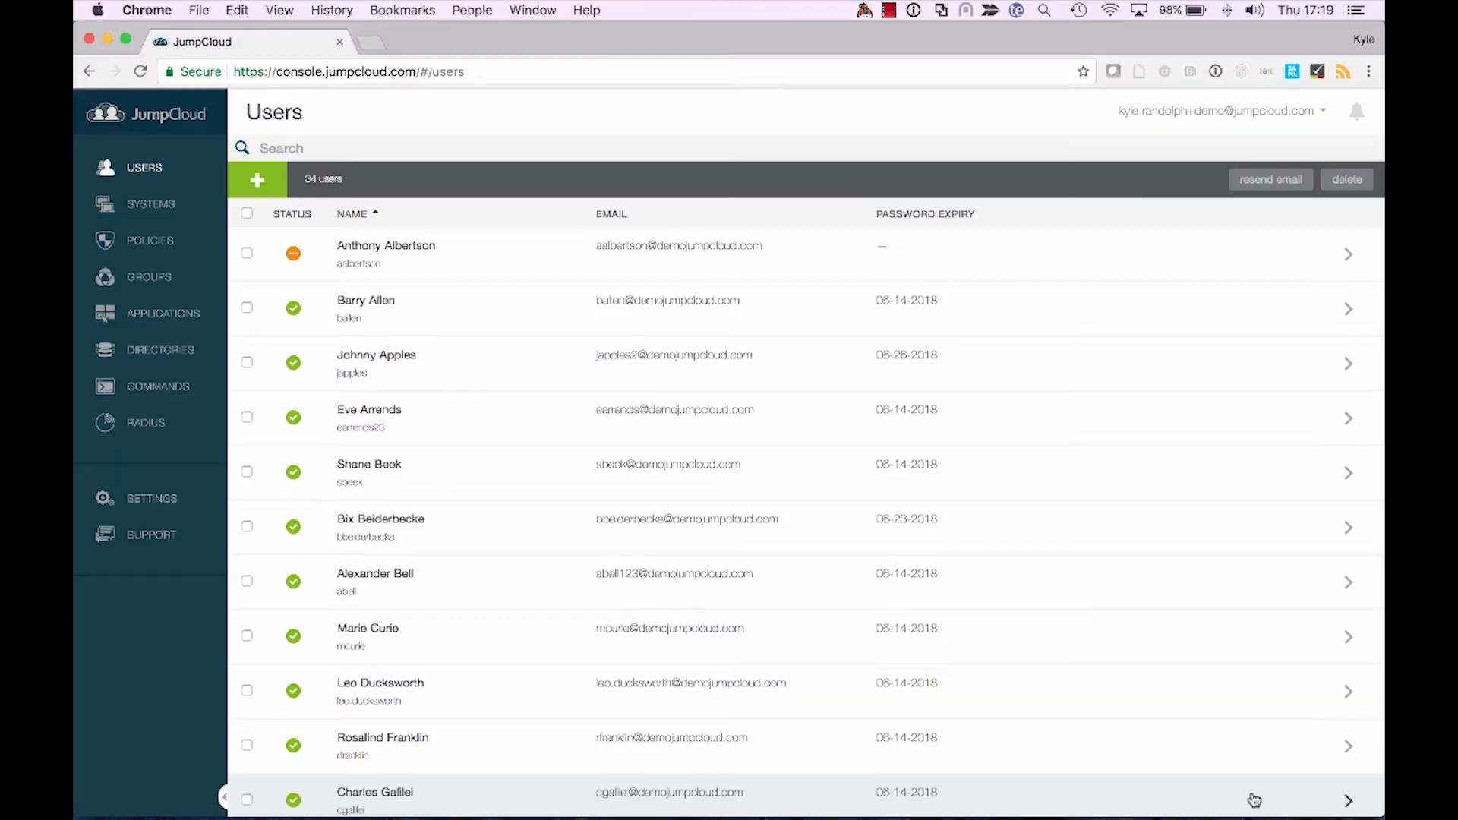
pyautogui.moveTo(1373, 790)
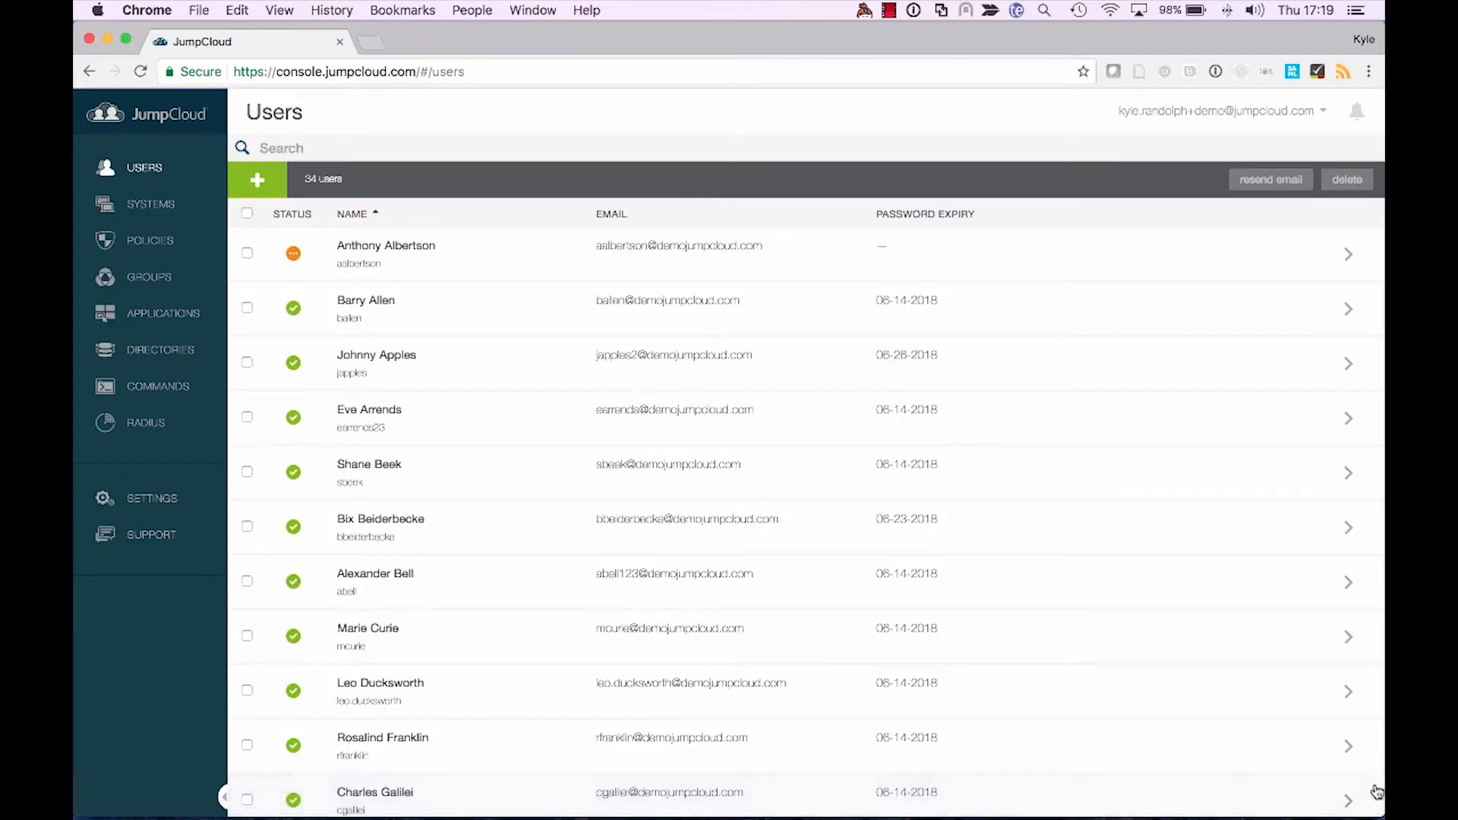
pyautogui.moveTo(1376, 569)
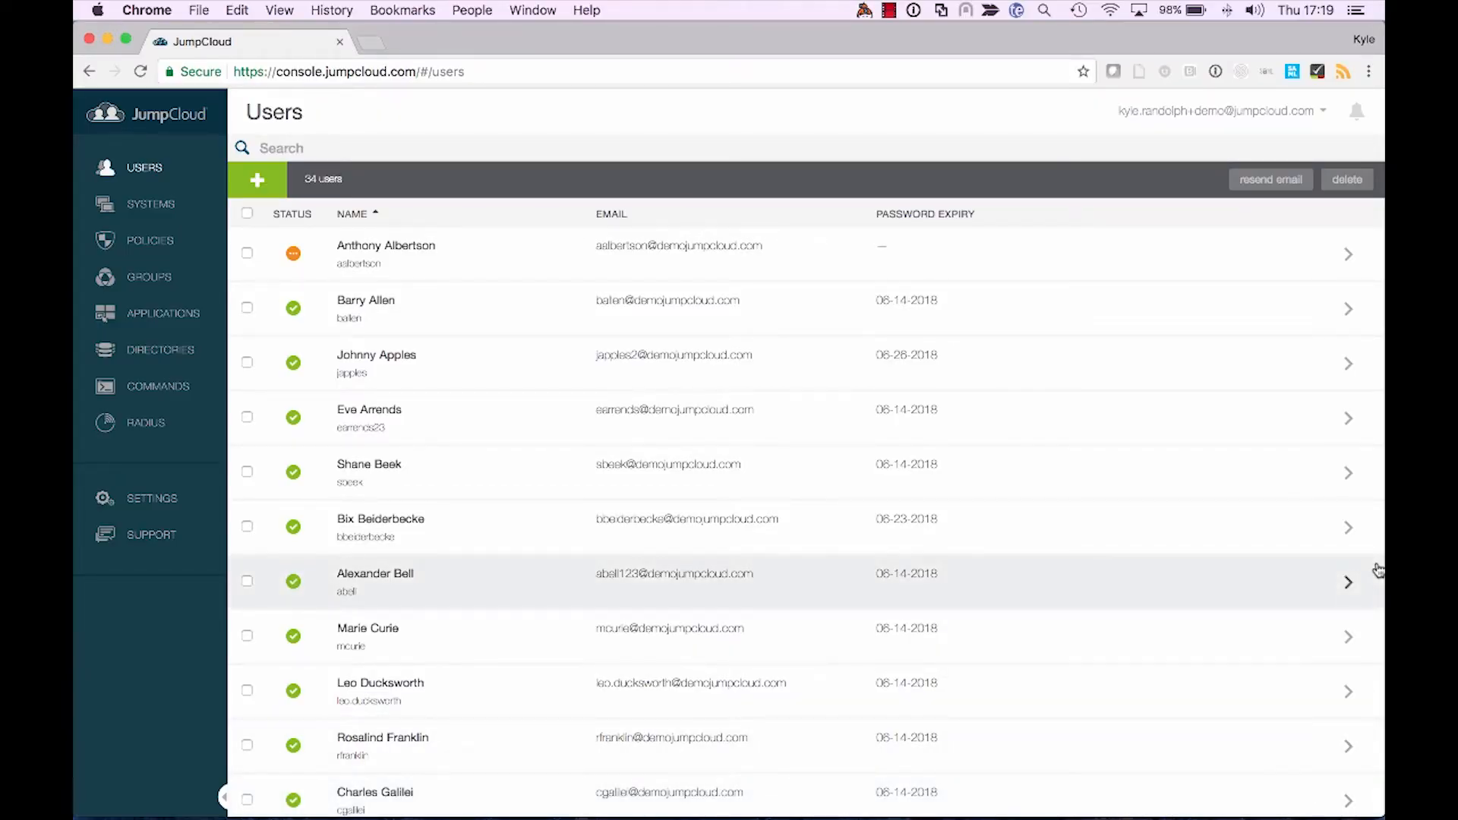
pyautogui.moveTo(703, 416)
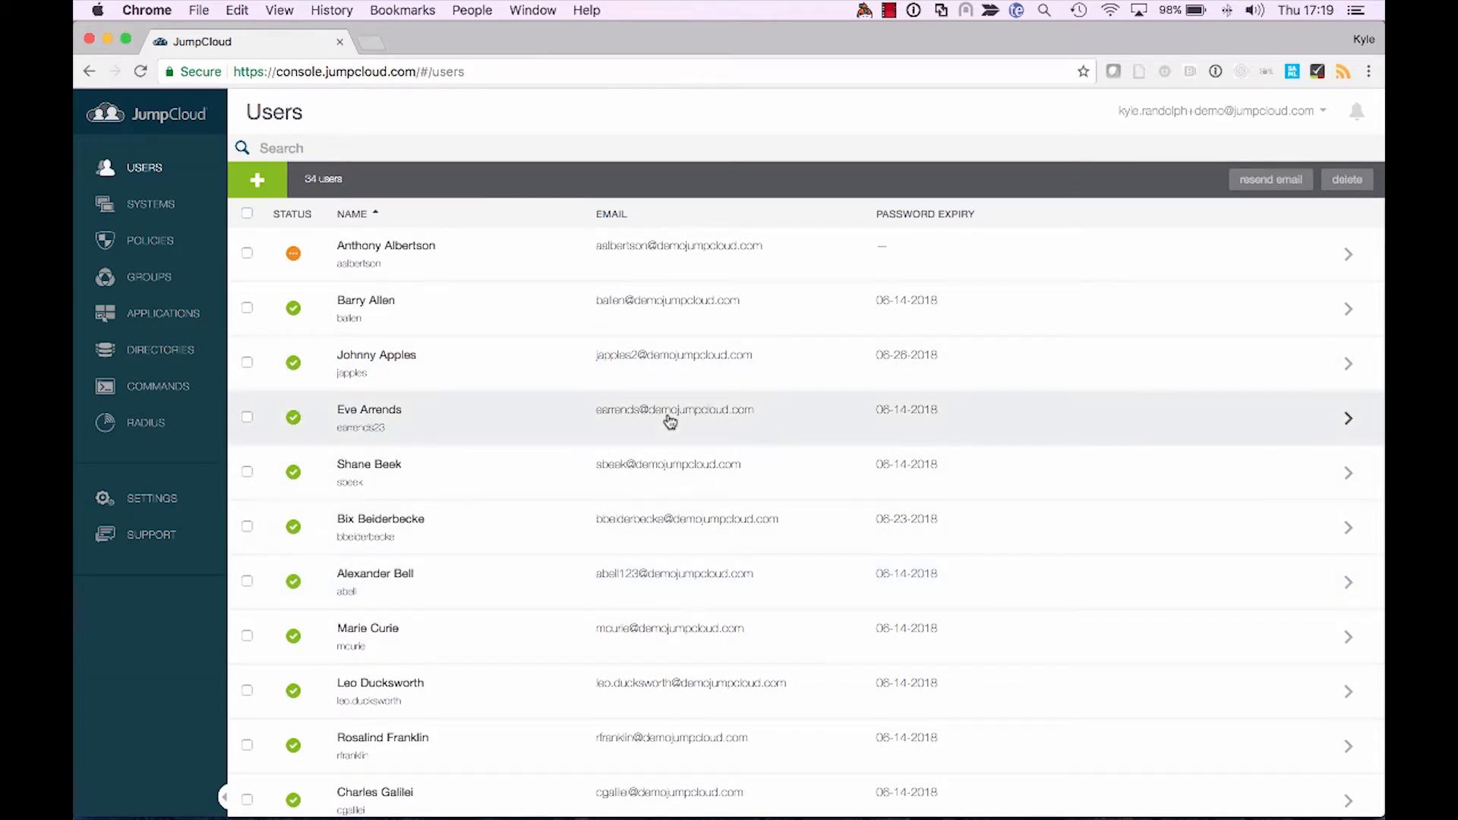
# Show the Directories page listing AD Bridge, G Suite, LDAP, Office 365 and Workday Import
pyautogui.press('F3')
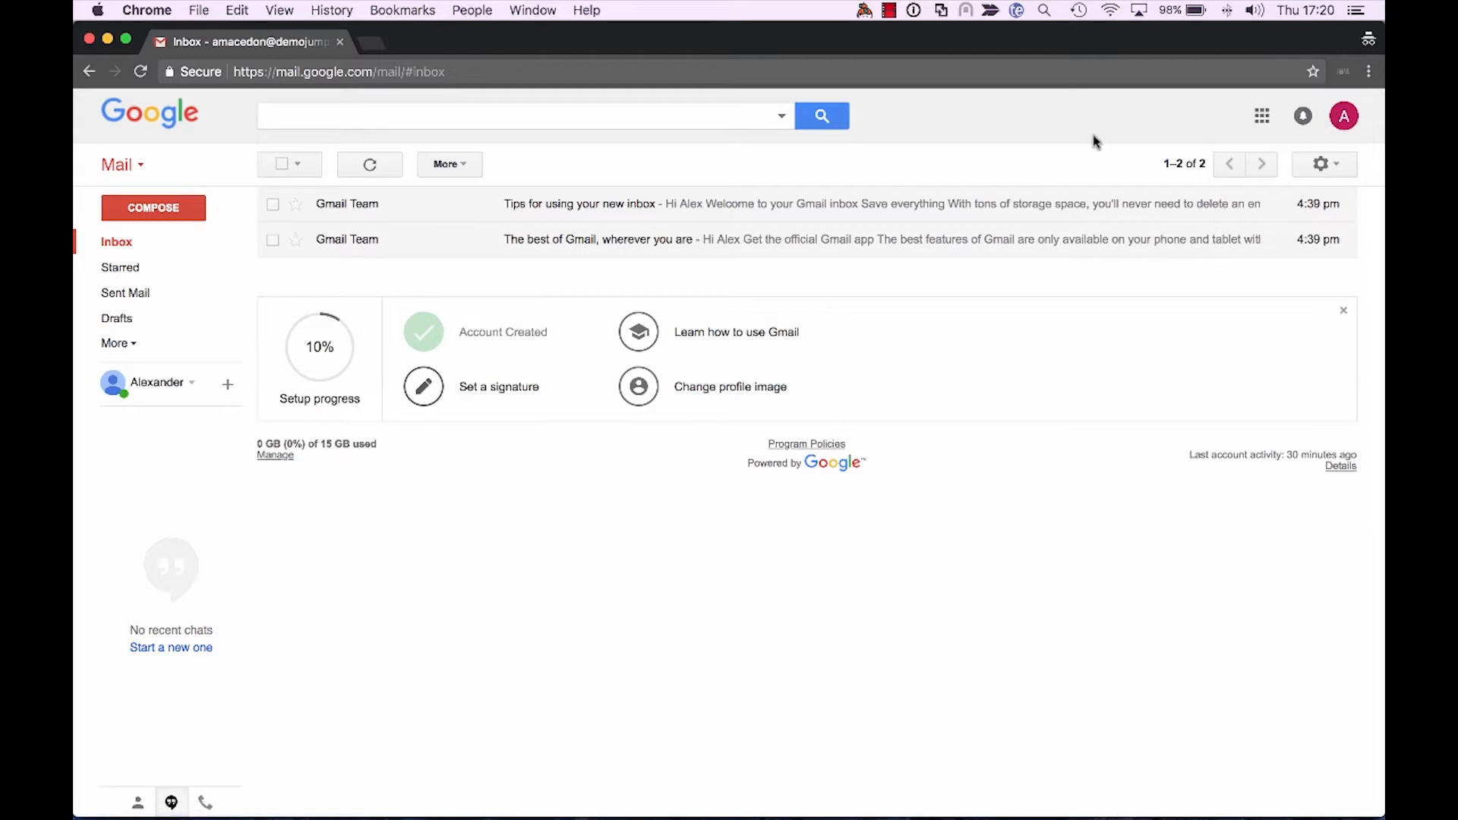
pyautogui.moveTo(903, 158)
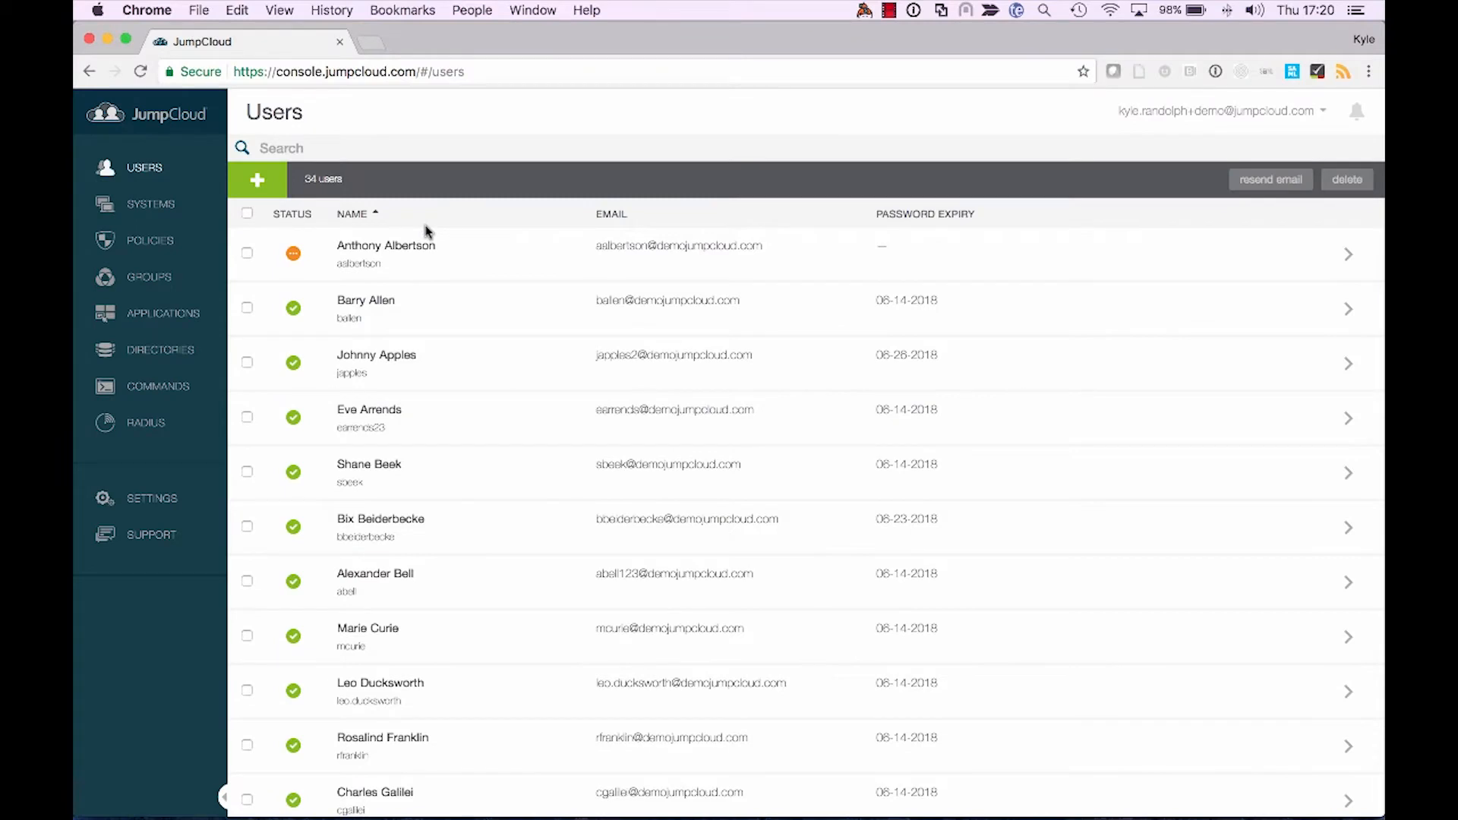
pyautogui.moveTo(155, 369)
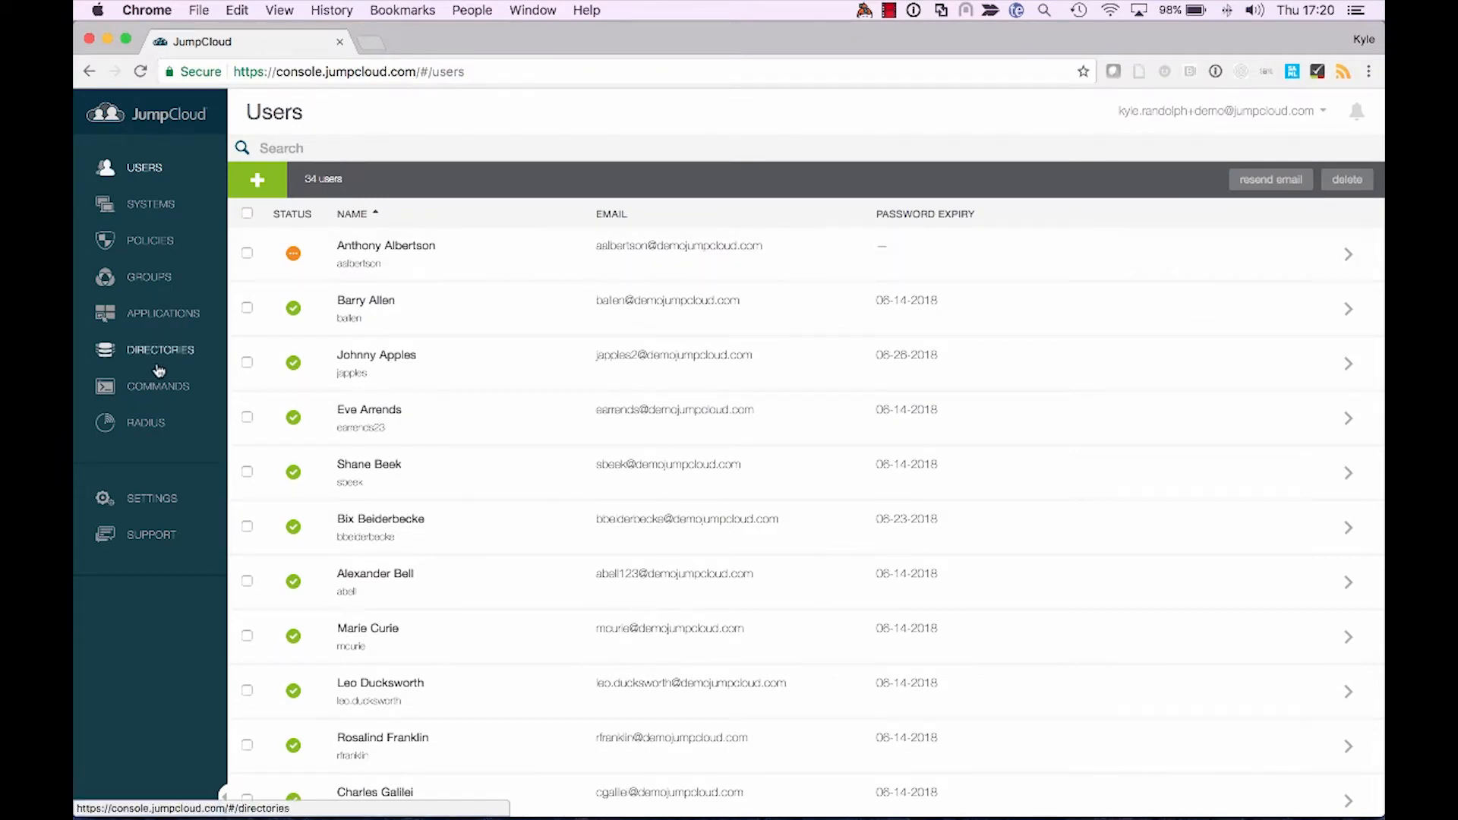
pyautogui.click(161, 349)
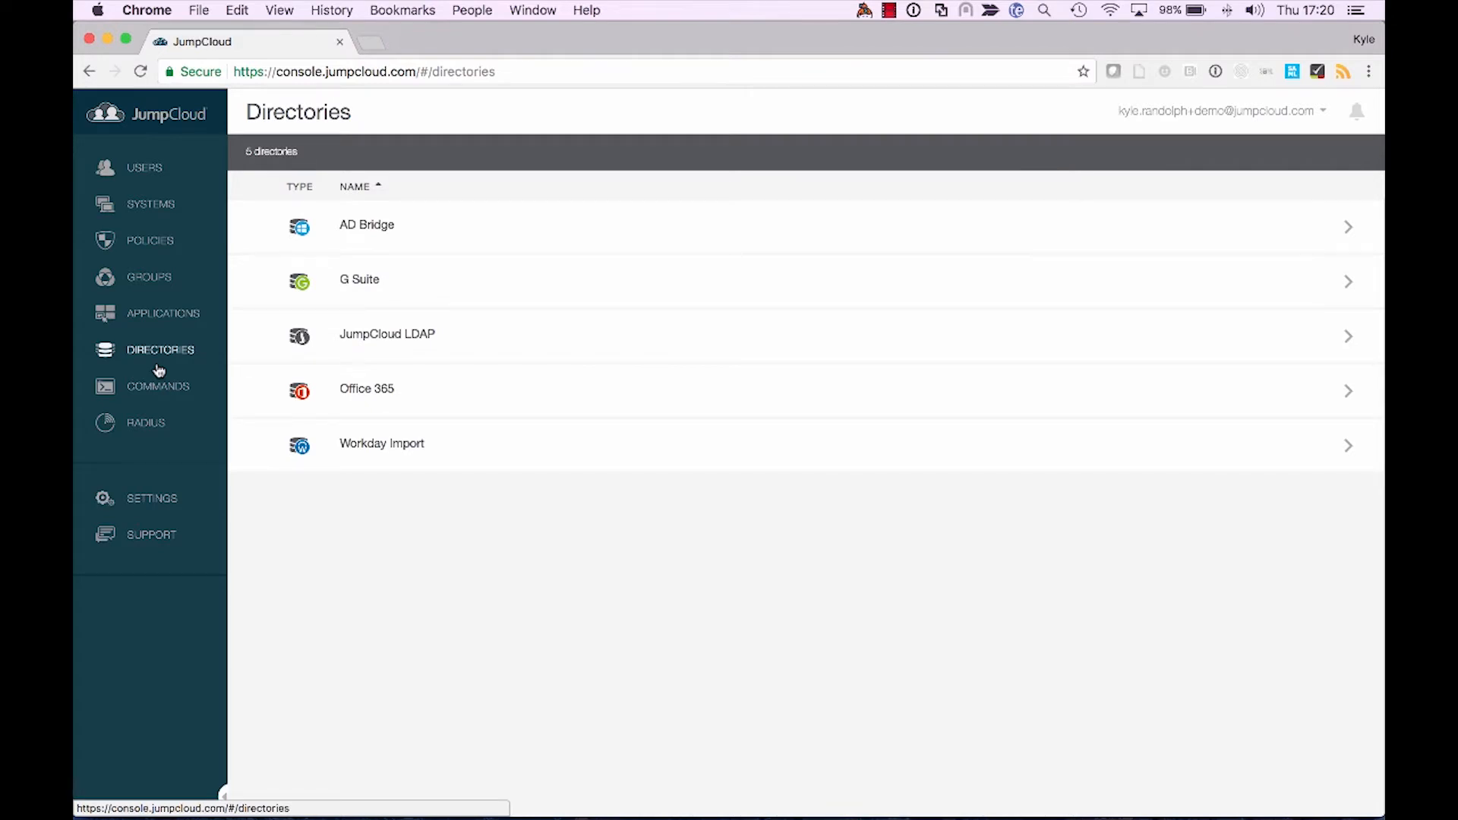
pyautogui.moveTo(397, 289)
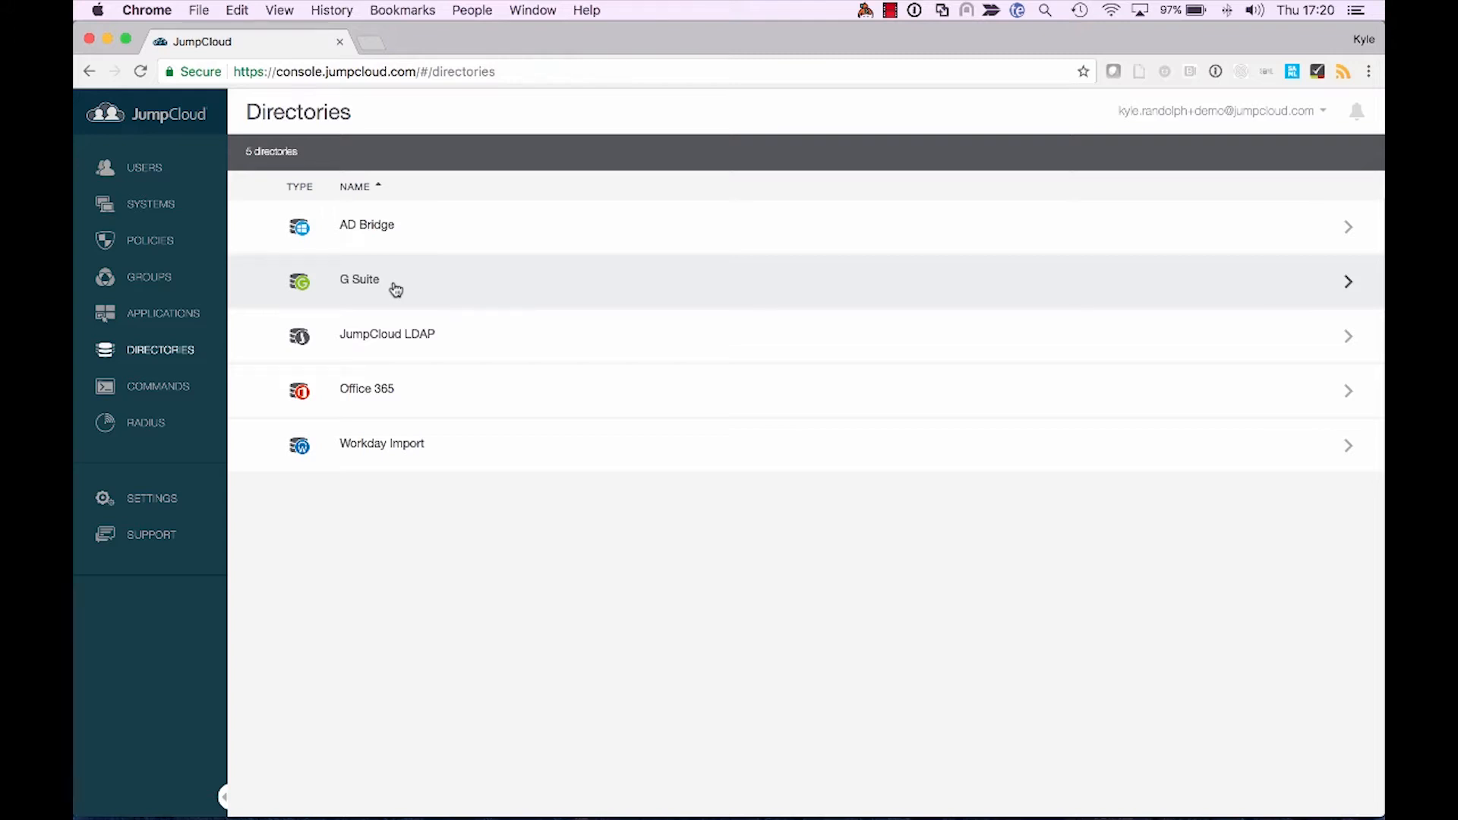
# Reach Google Admin's Security > API reference section and confirm Admin SDK API access is enabled
pyautogui.click(359, 279)
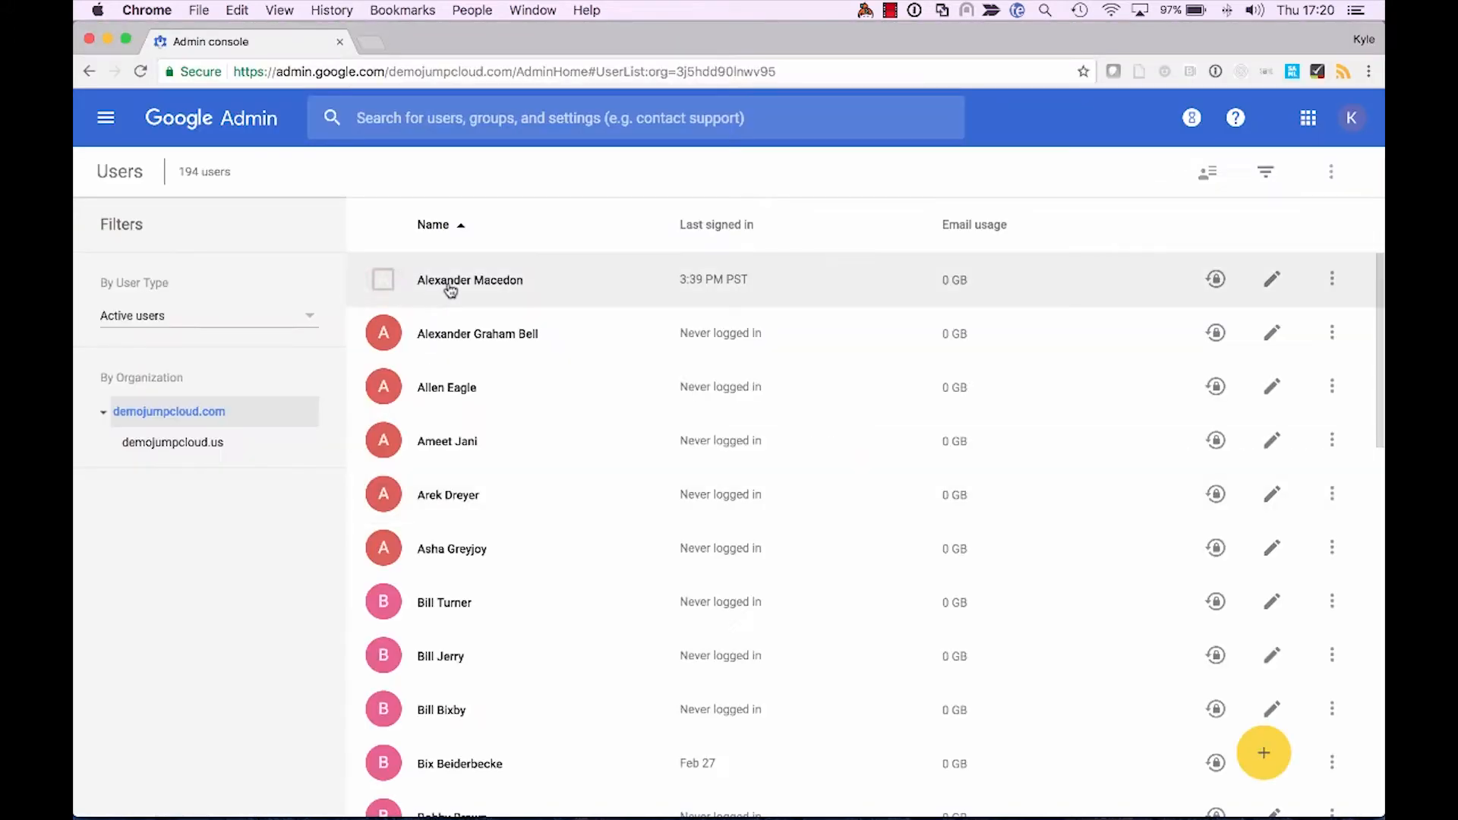
pyautogui.click(107, 117)
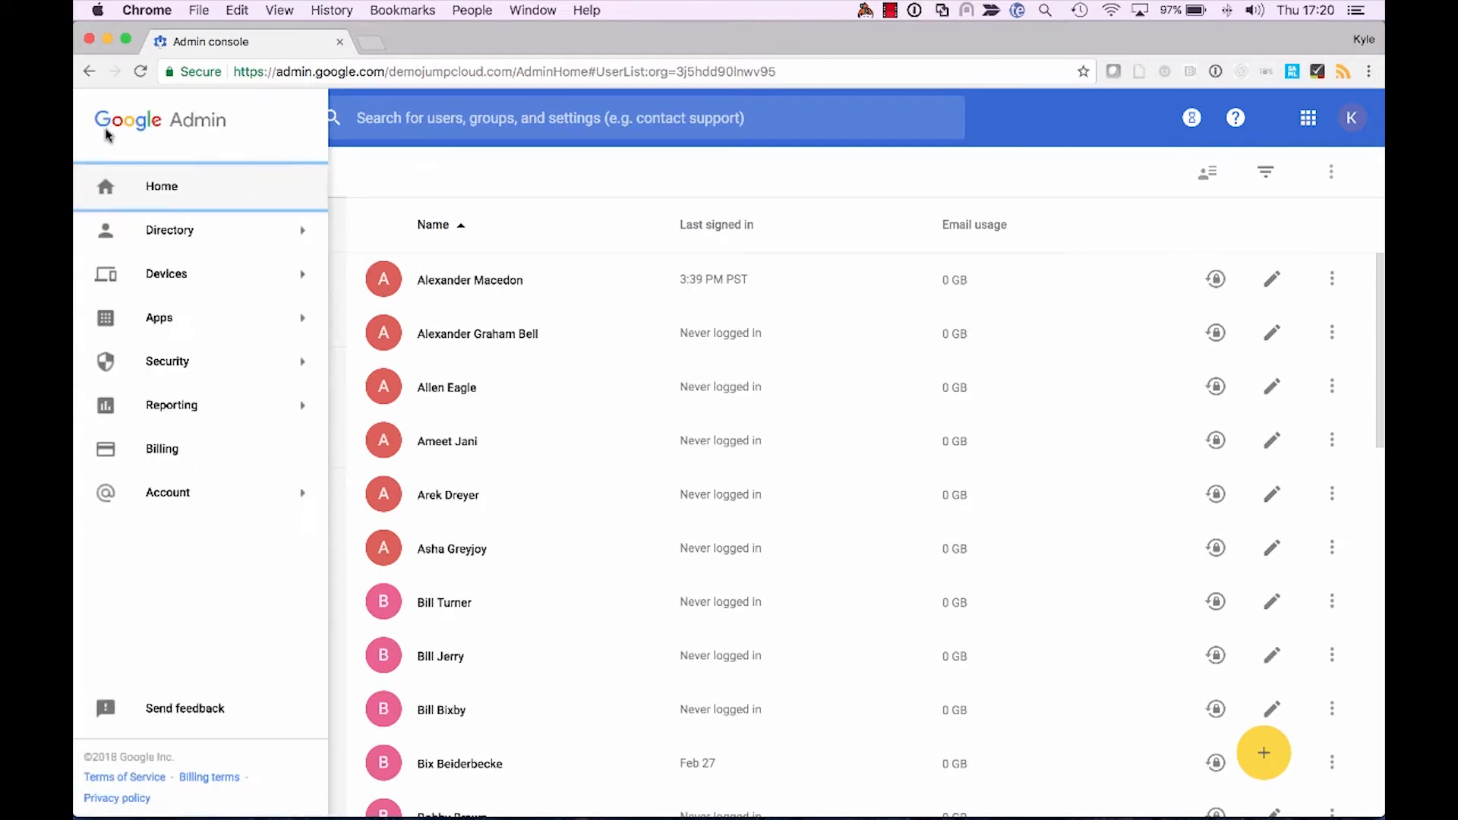
pyautogui.click(166, 273)
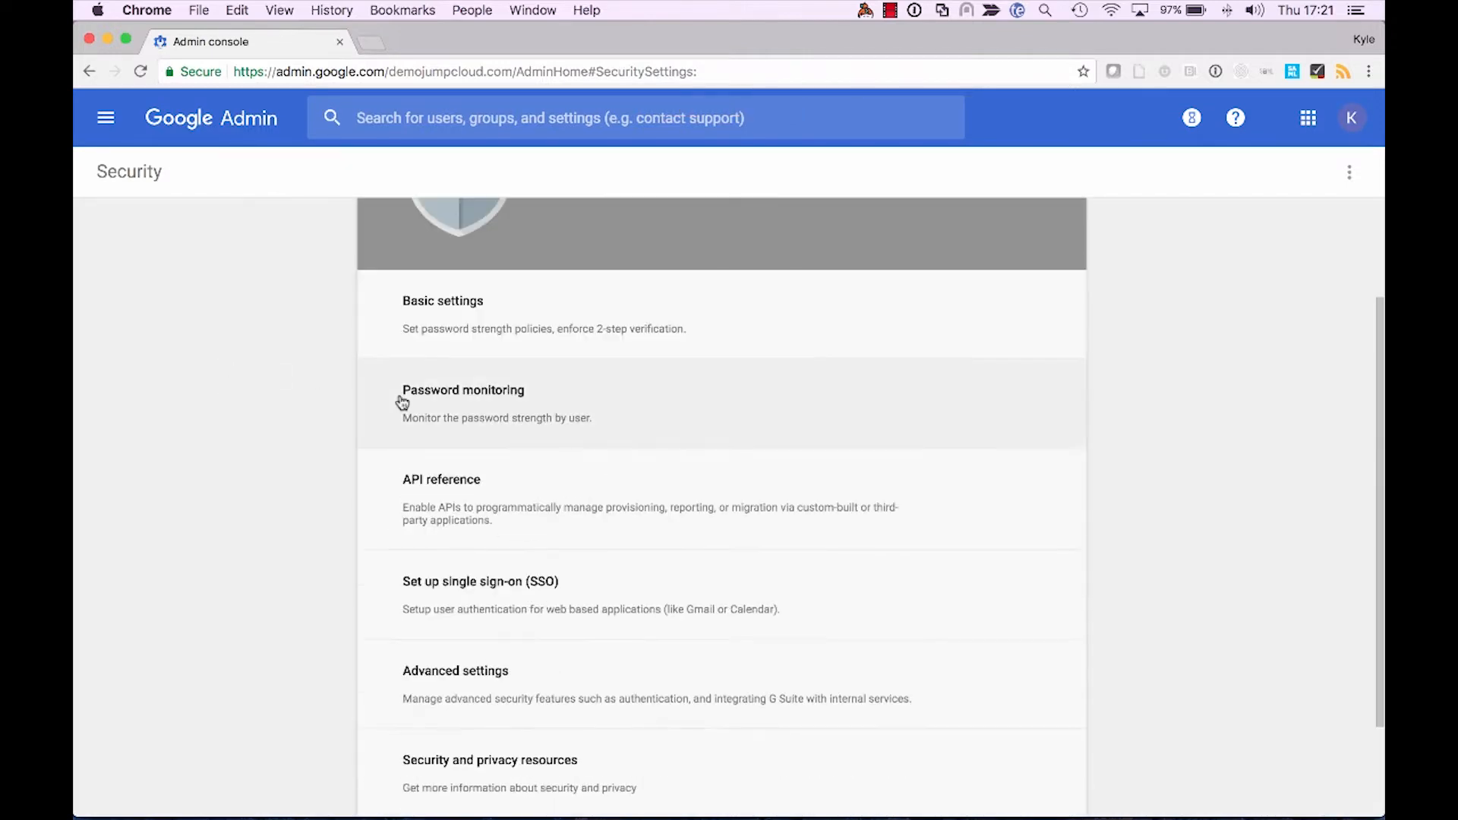
pyautogui.scroll(-3)
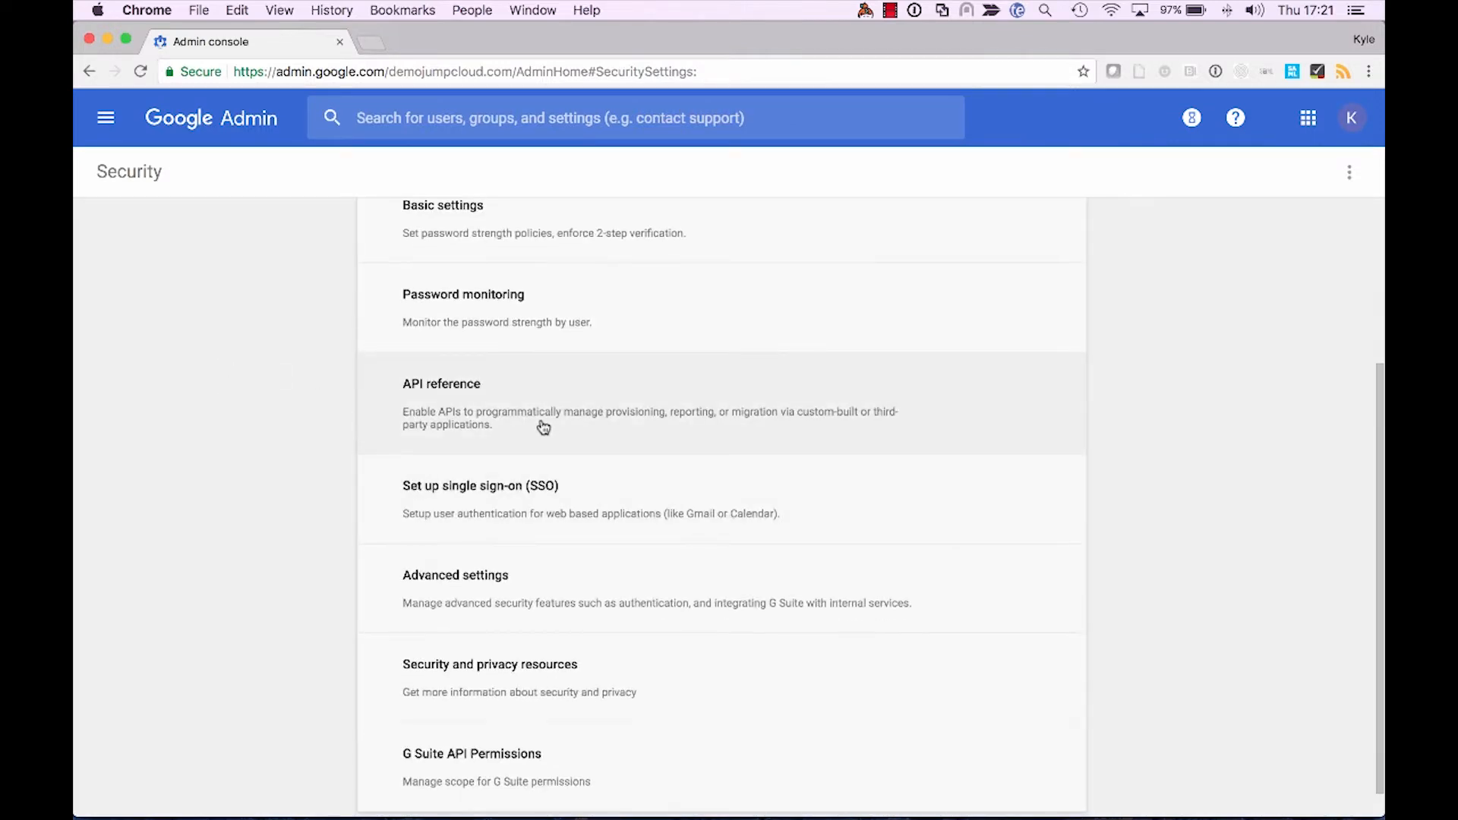
pyautogui.click(441, 404)
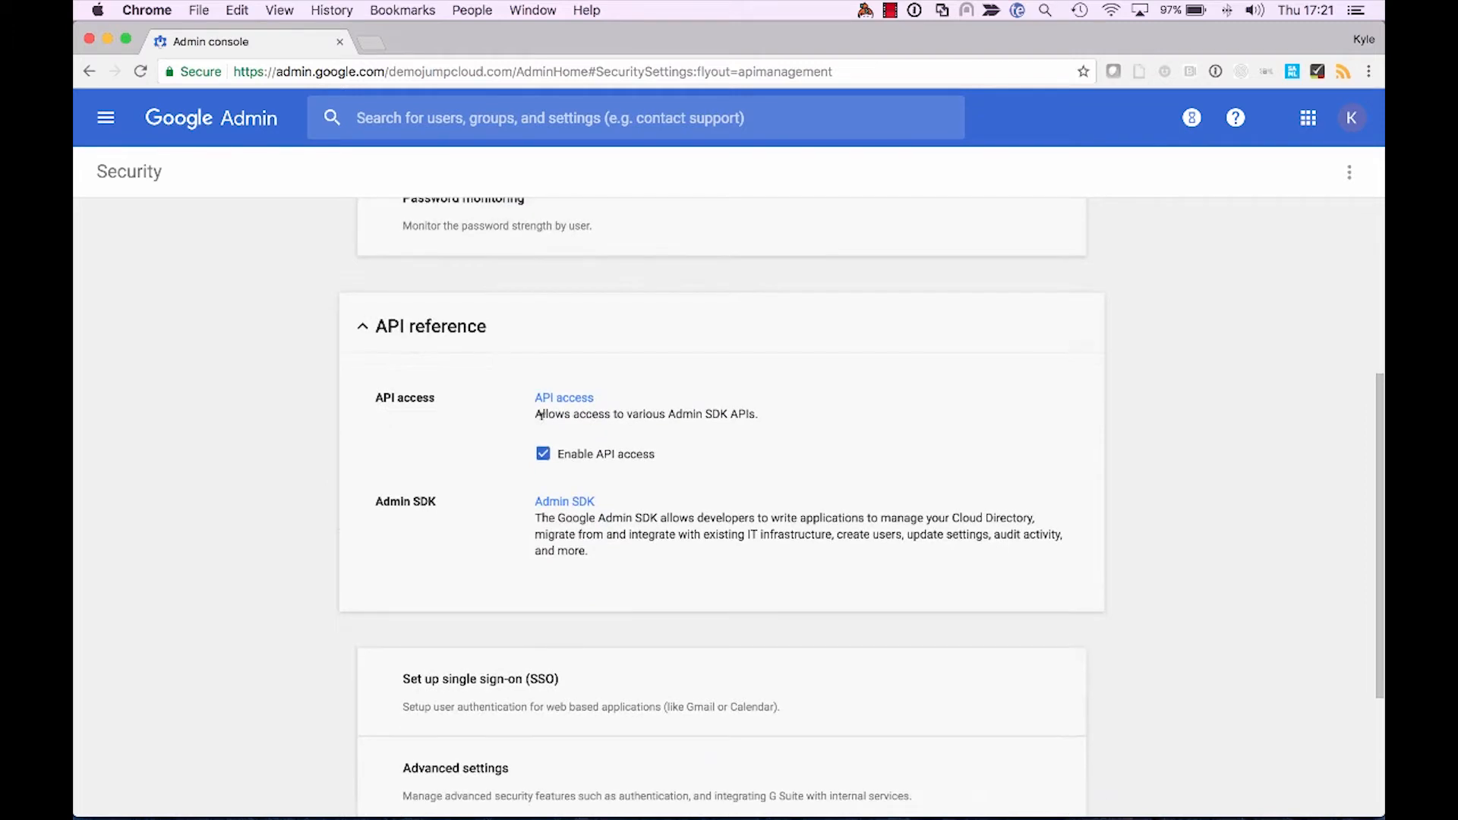
pyautogui.scroll(-3)
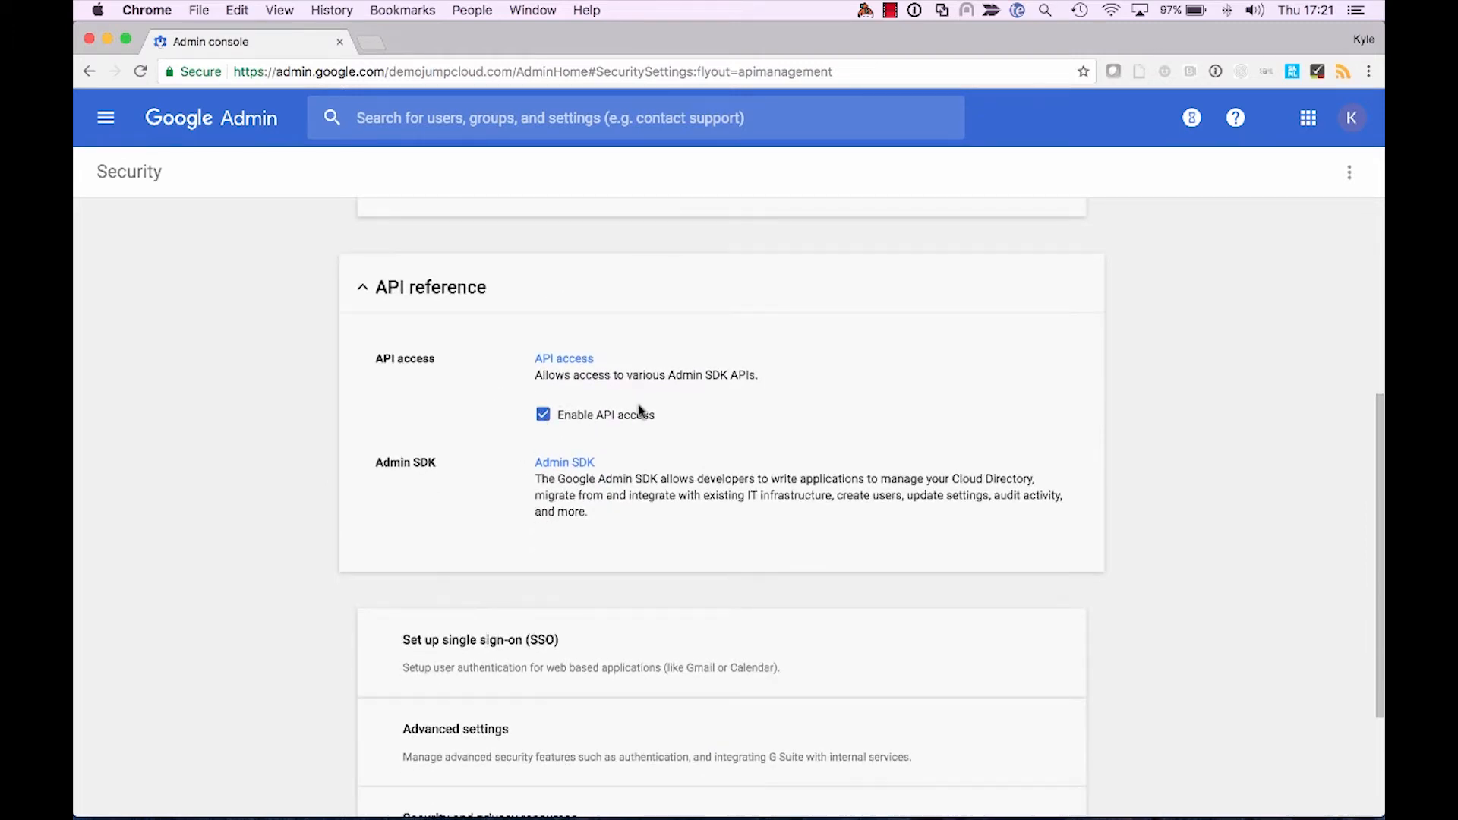
pyautogui.moveTo(497, 419)
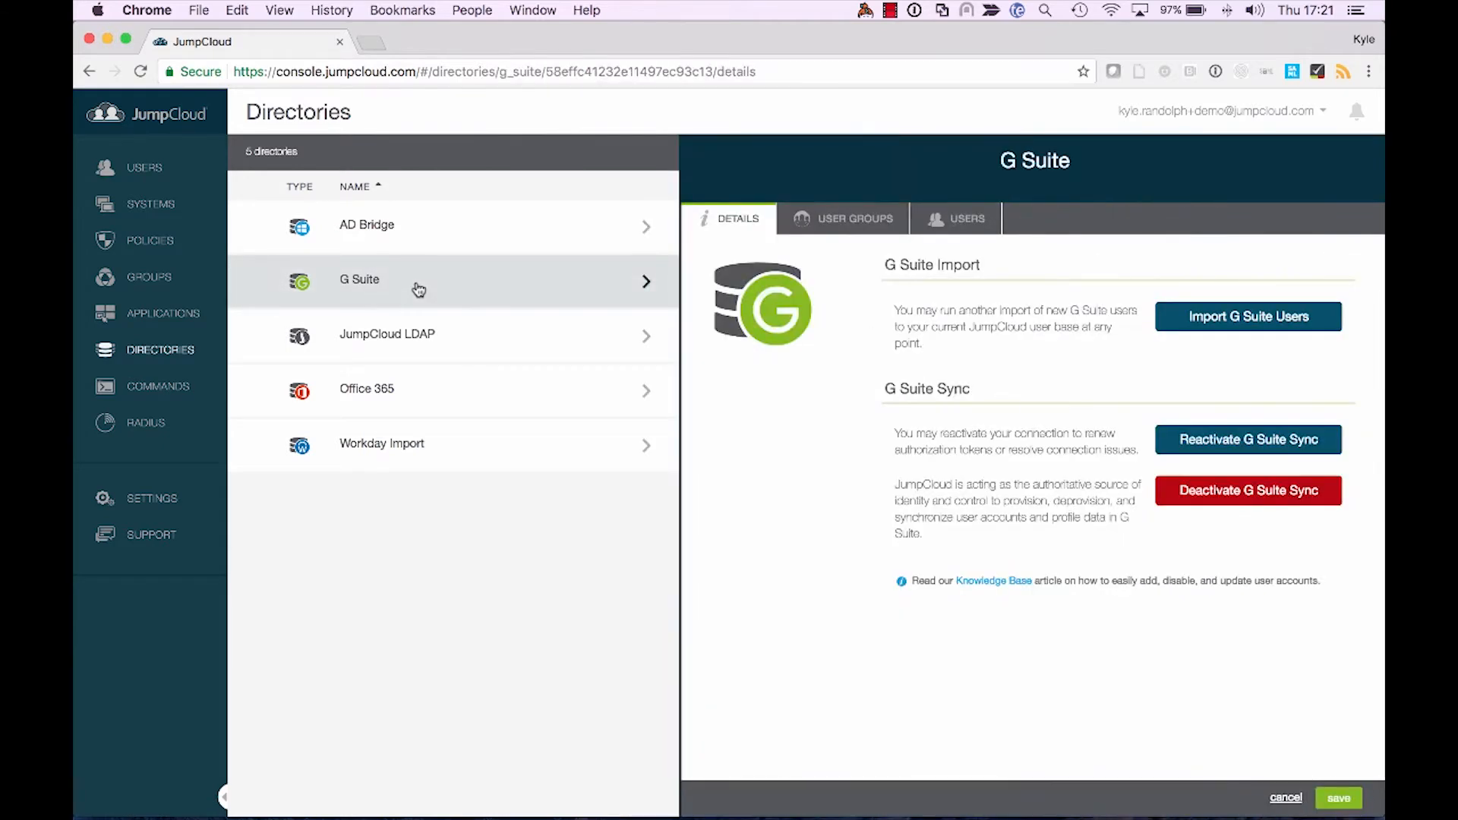
pyautogui.moveTo(984, 334)
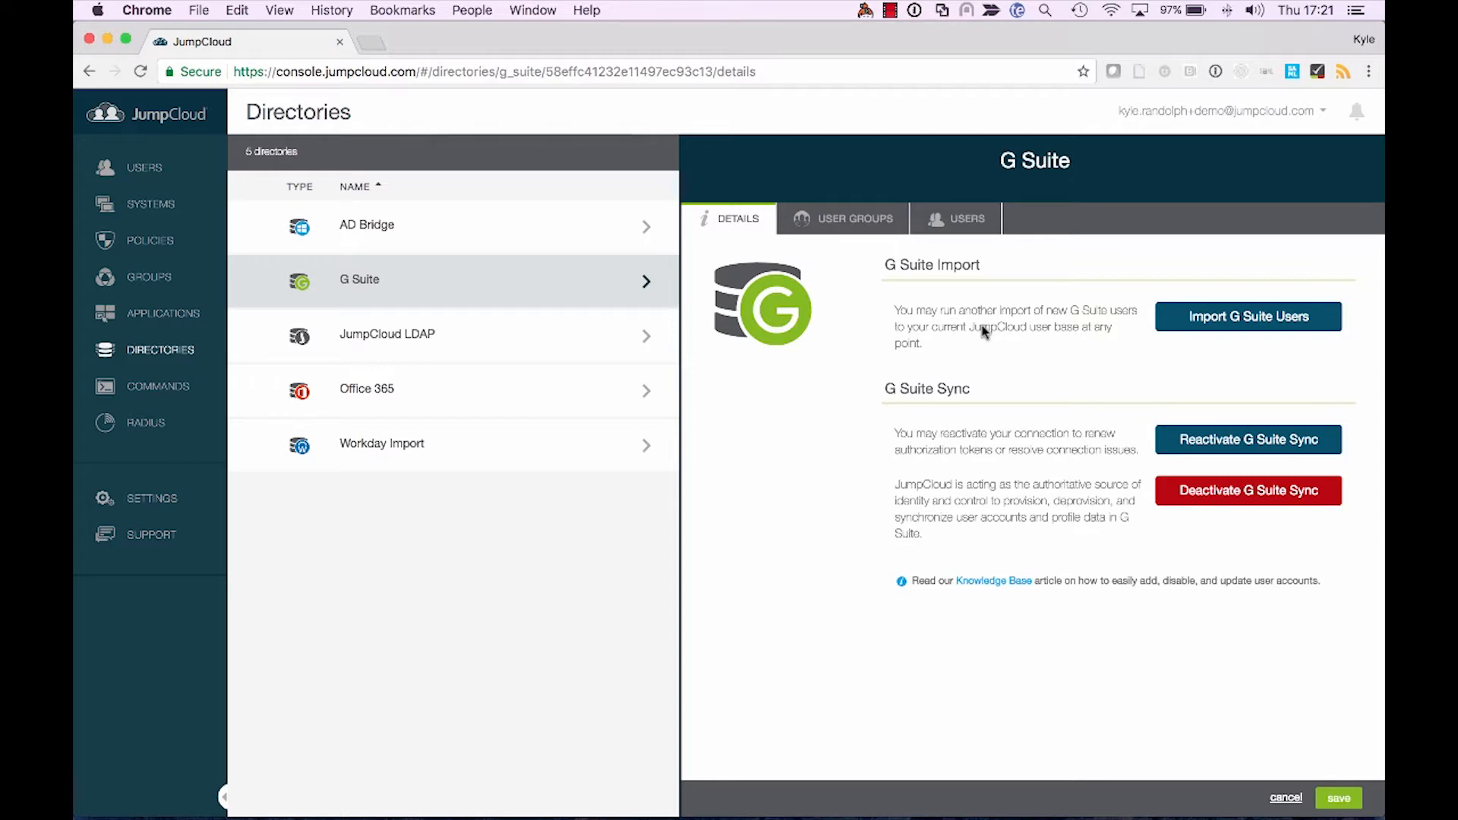
pyautogui.moveTo(1106, 453)
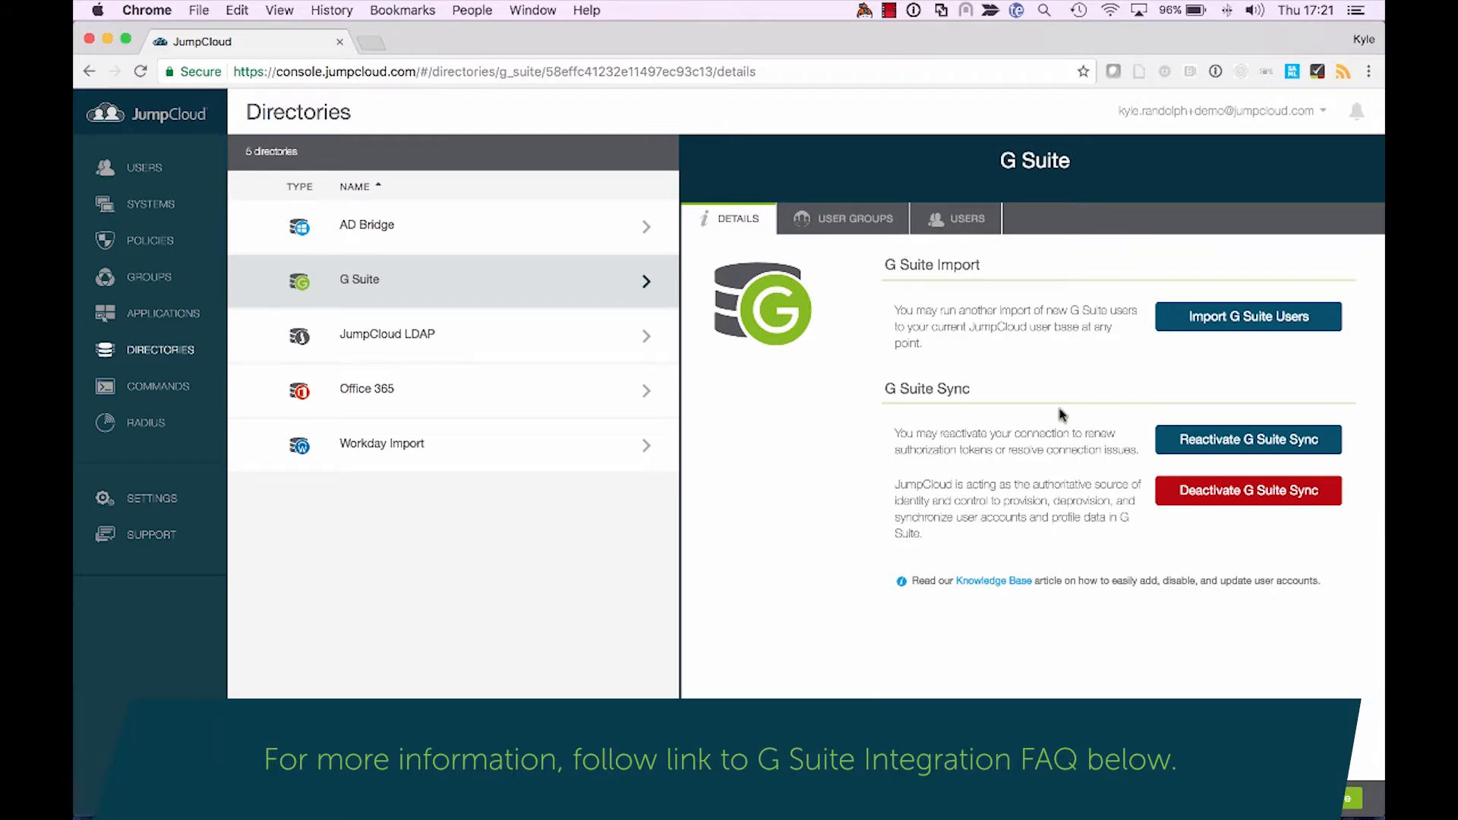
pyautogui.moveTo(1051, 349)
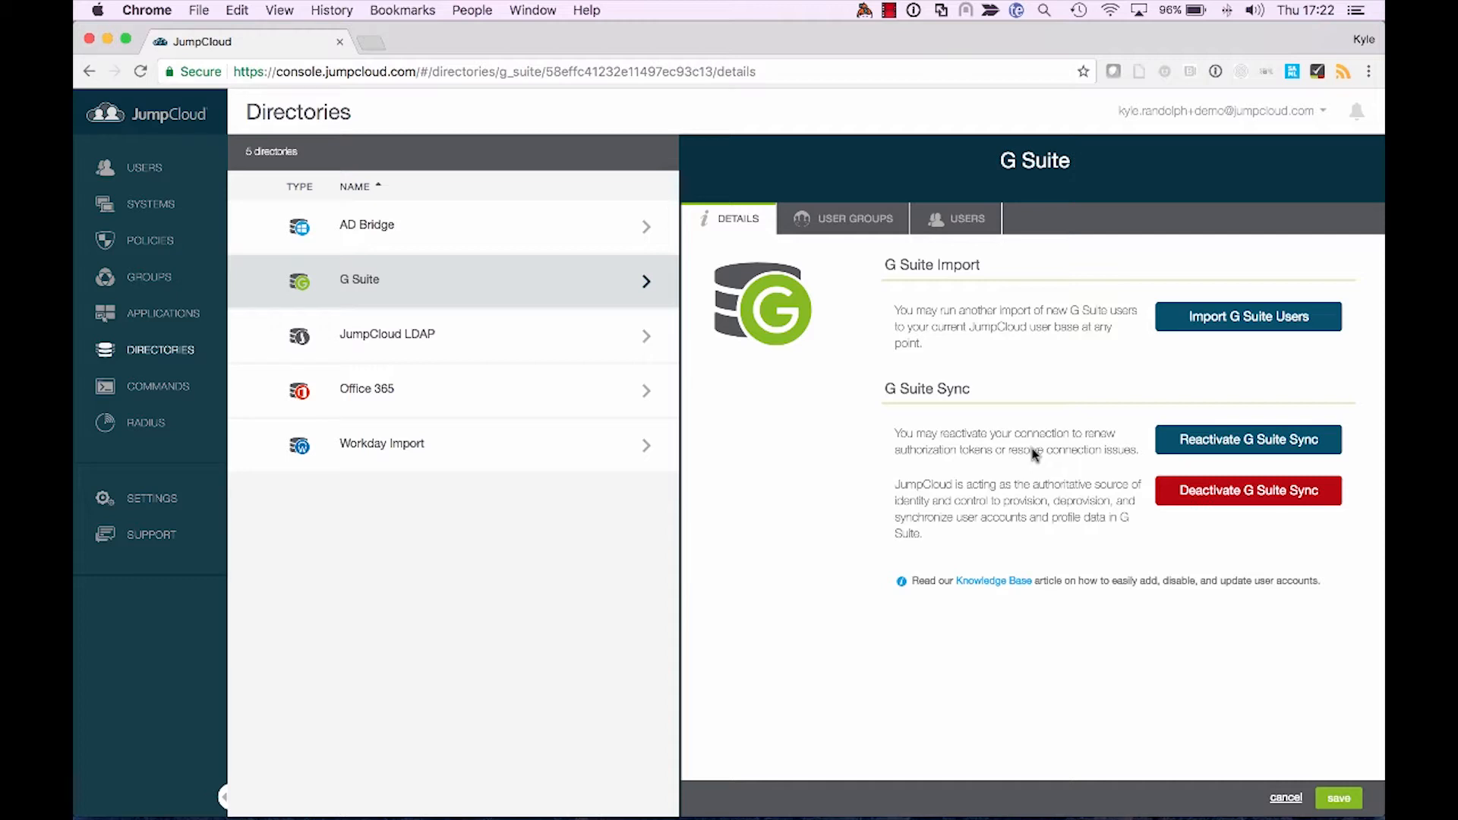
pyautogui.moveTo(1142, 376)
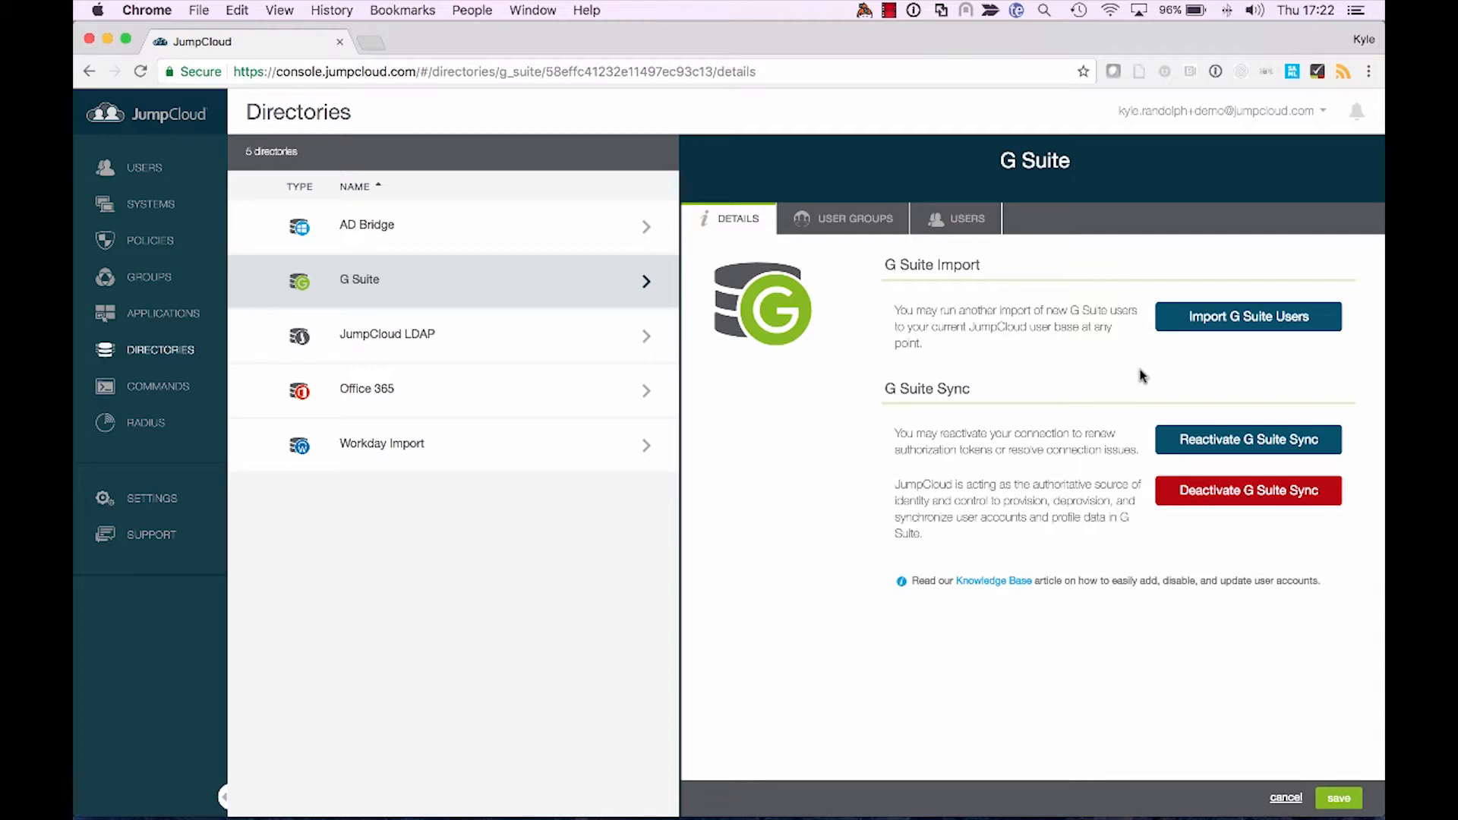
# In the G Suite import list, select only Alexander Macedon for import
pyautogui.click(1248, 316)
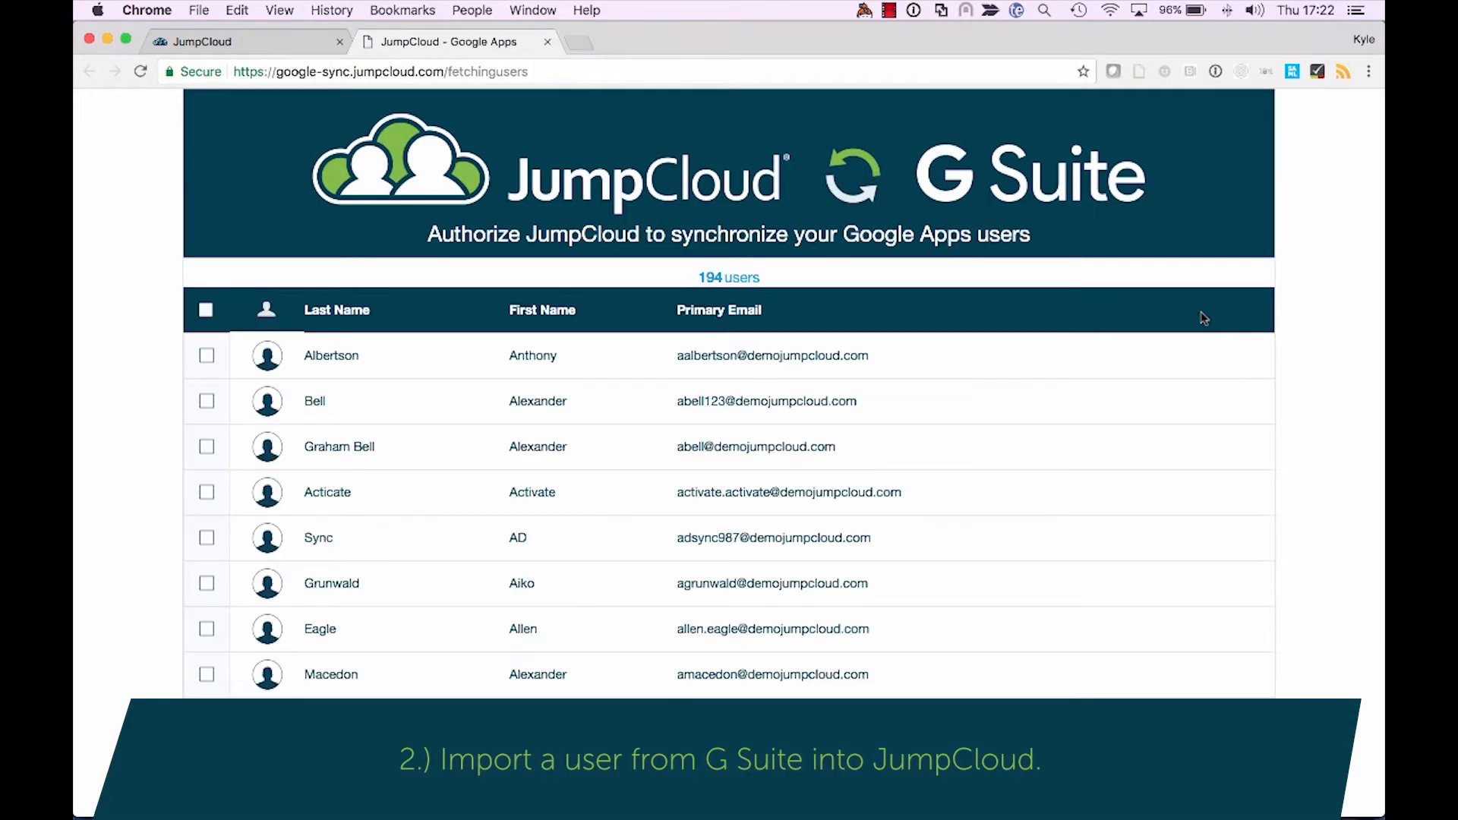
pyautogui.moveTo(816, 252)
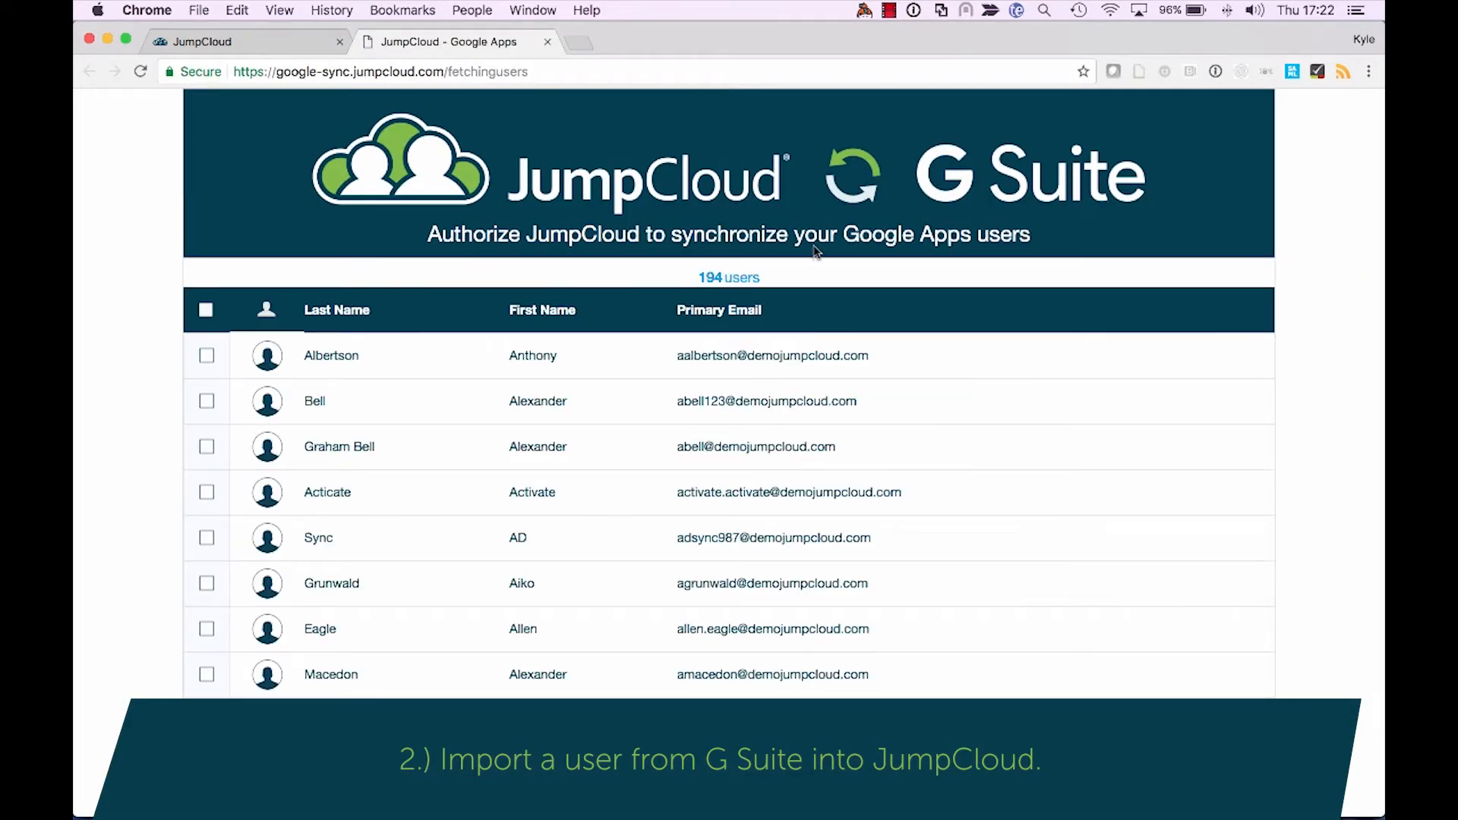
pyautogui.moveTo(547, 215)
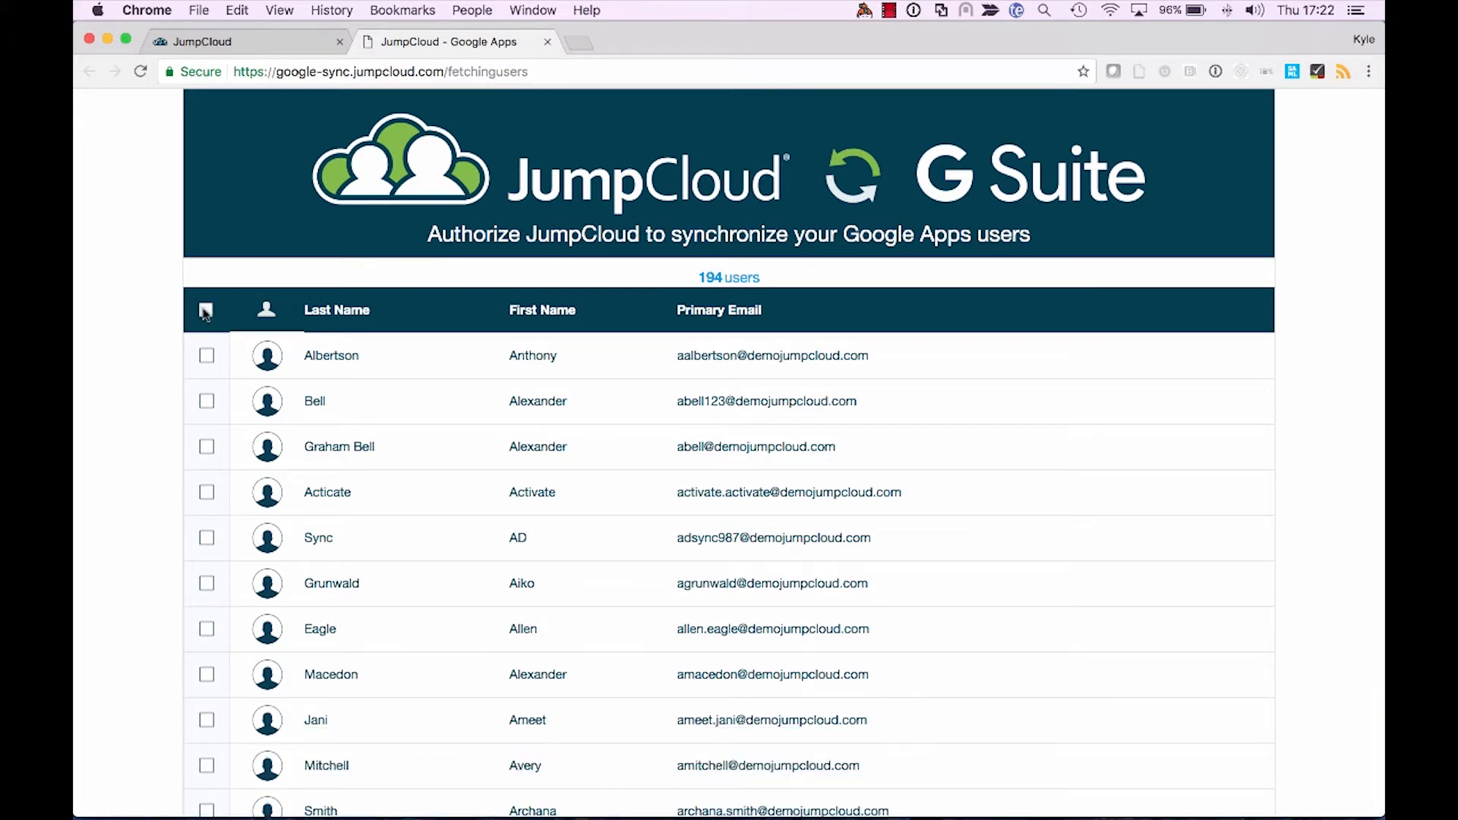
pyautogui.click(206, 310)
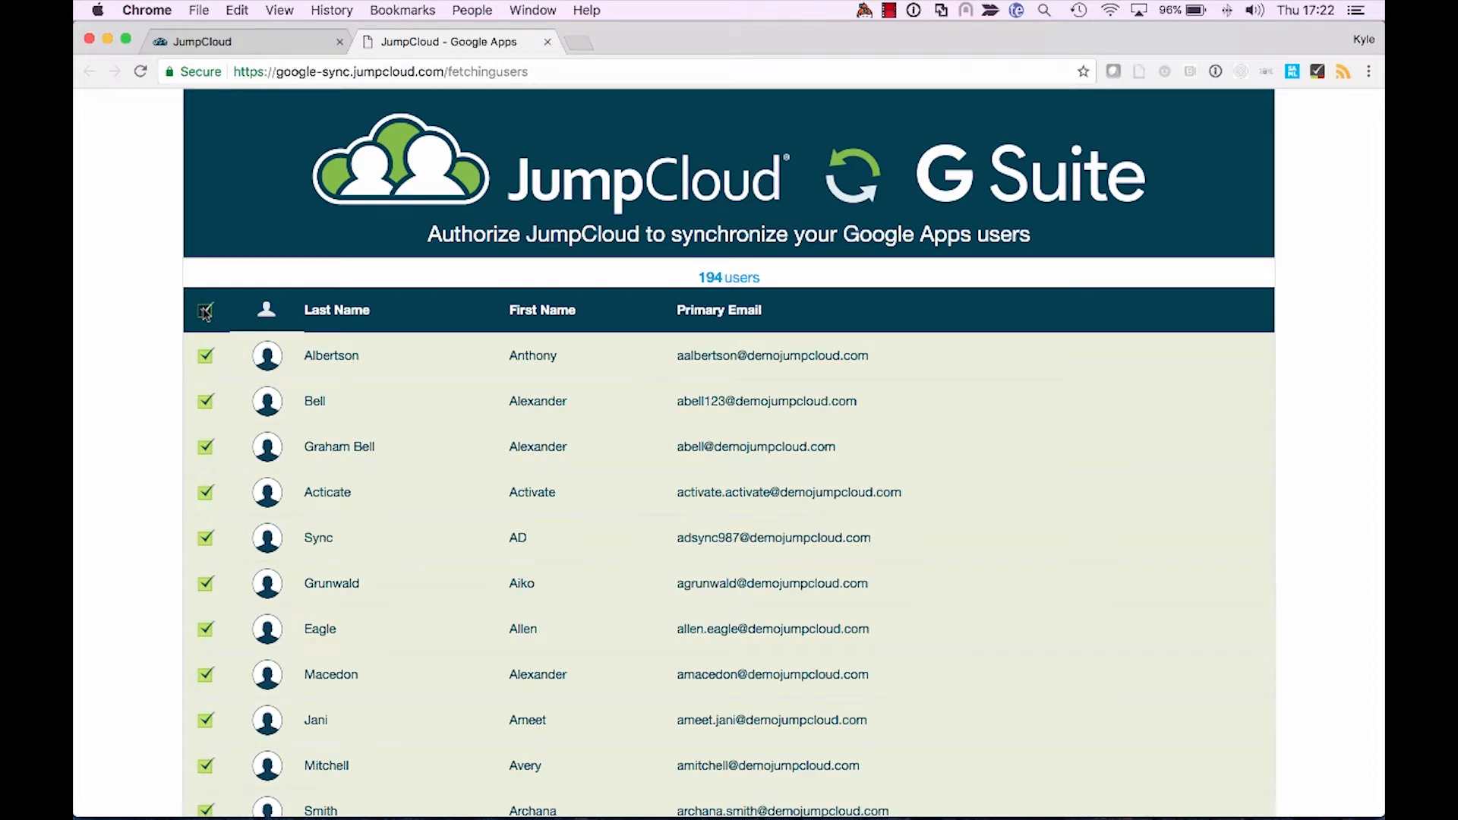
pyautogui.click(207, 310)
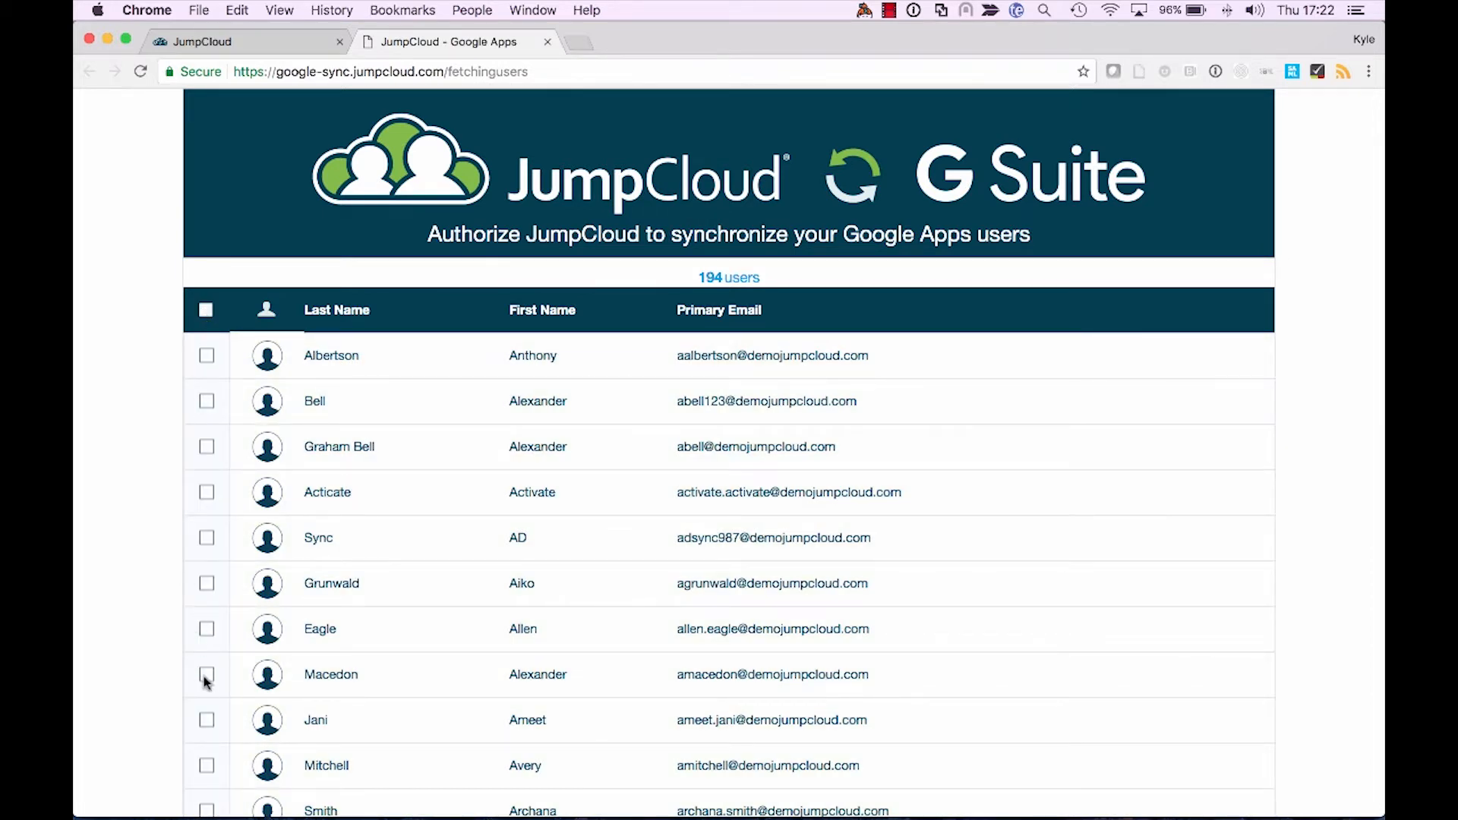
pyautogui.click(206, 674)
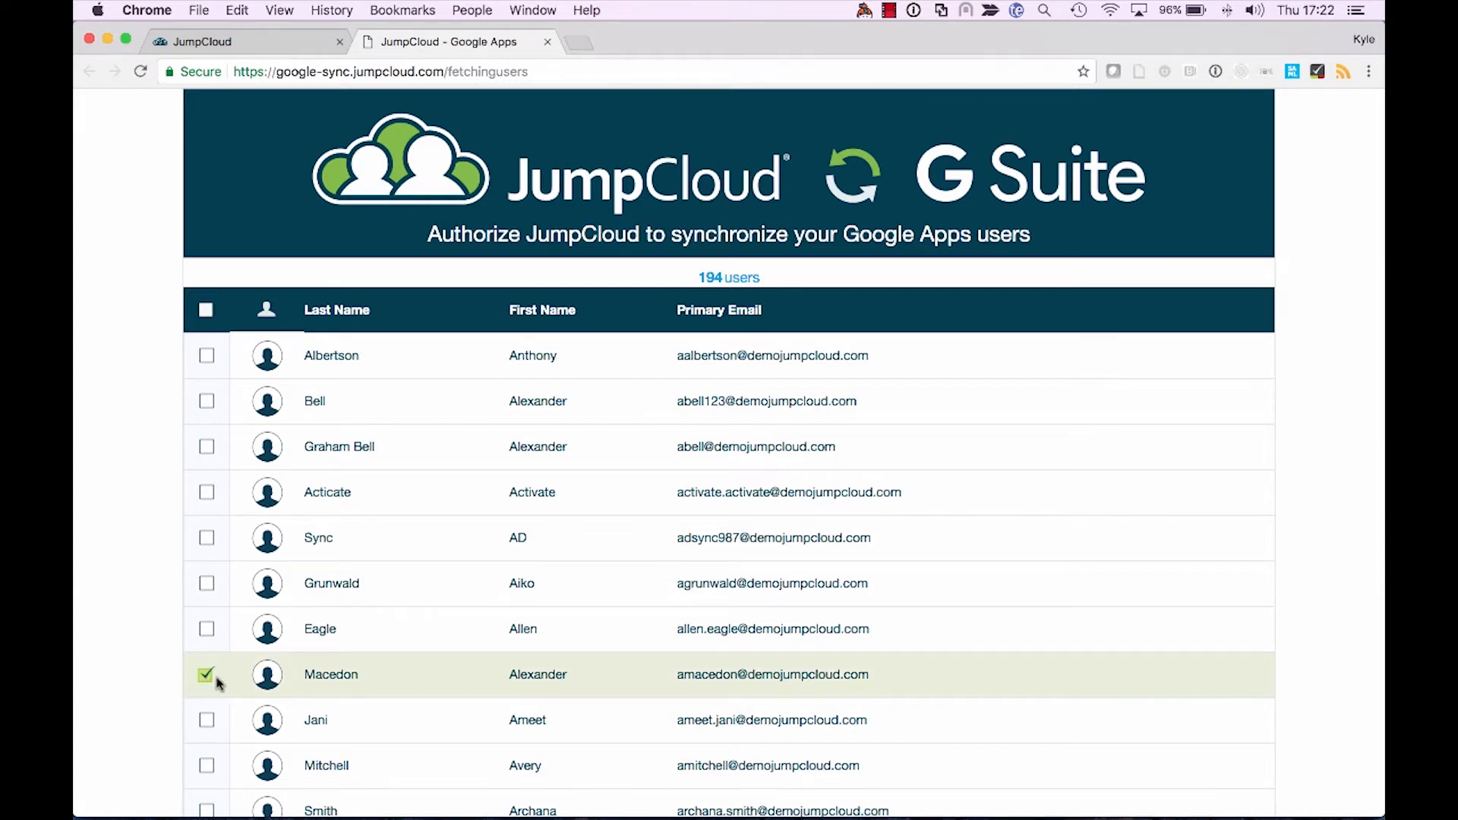
pyautogui.moveTo(1100, 617)
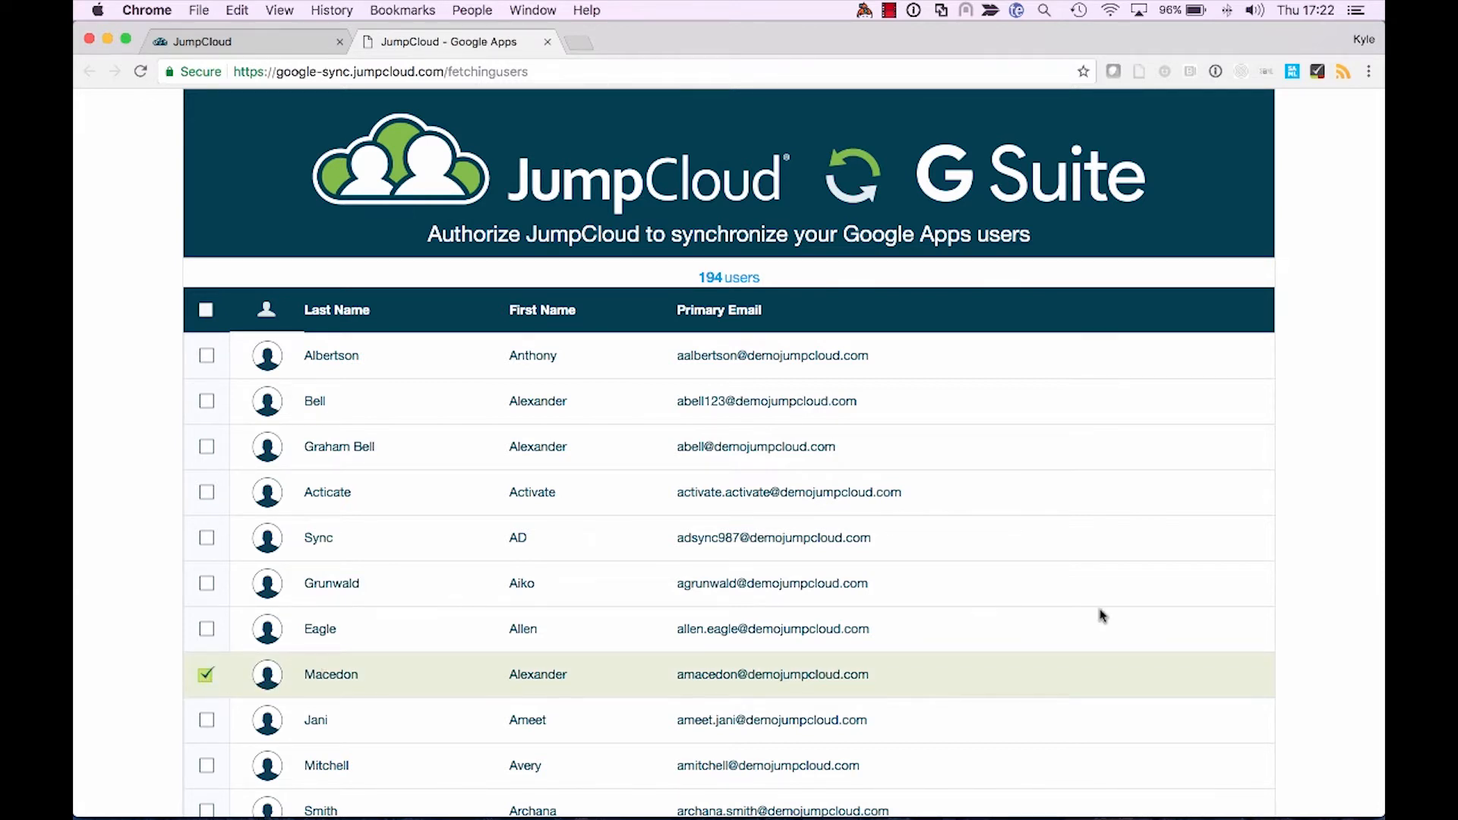
# Import Alexander Macedon into JumpCloud, with one successful import reported
pyautogui.scroll(-3)
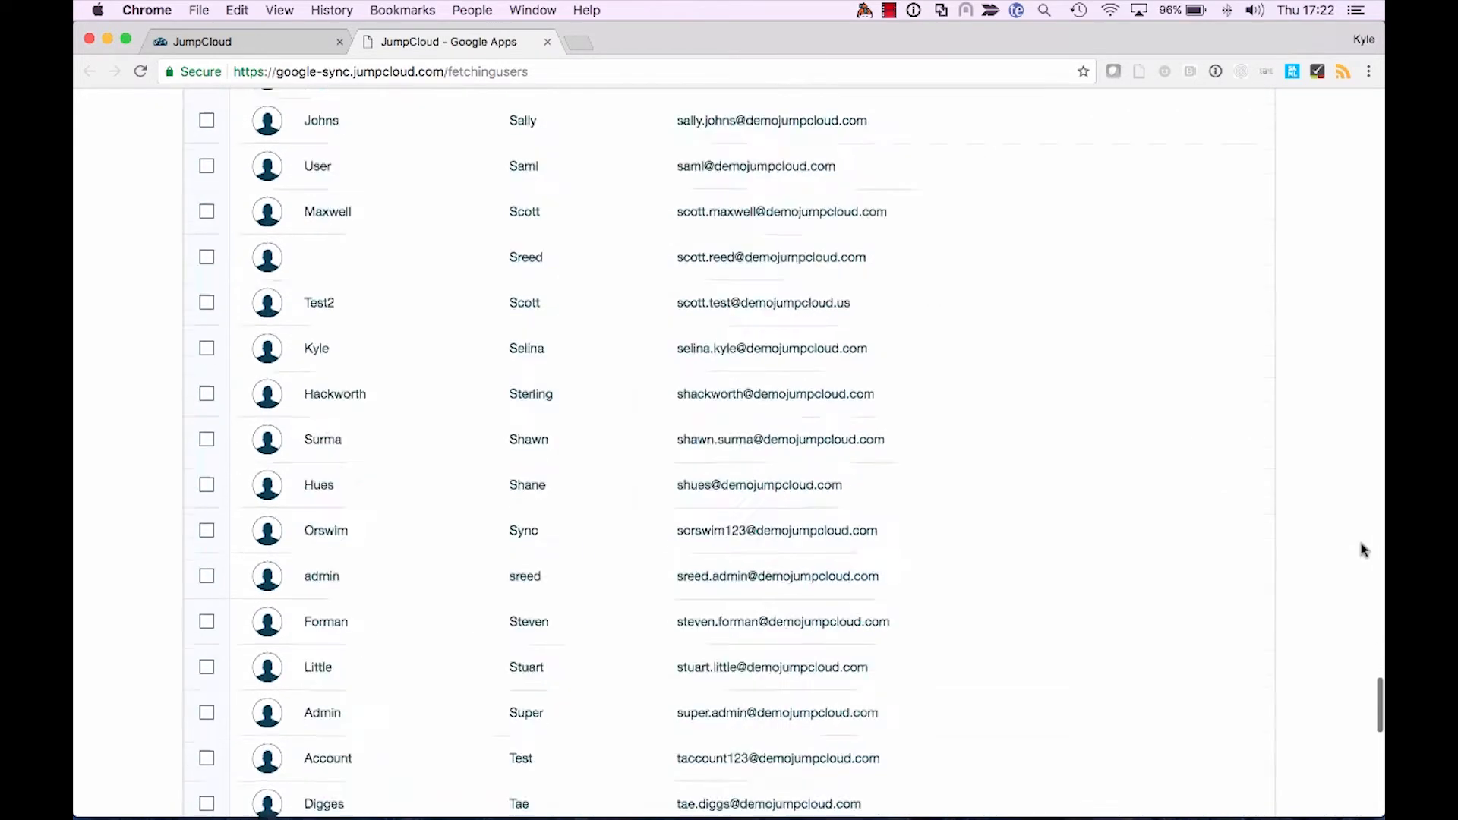
pyautogui.scroll(-3)
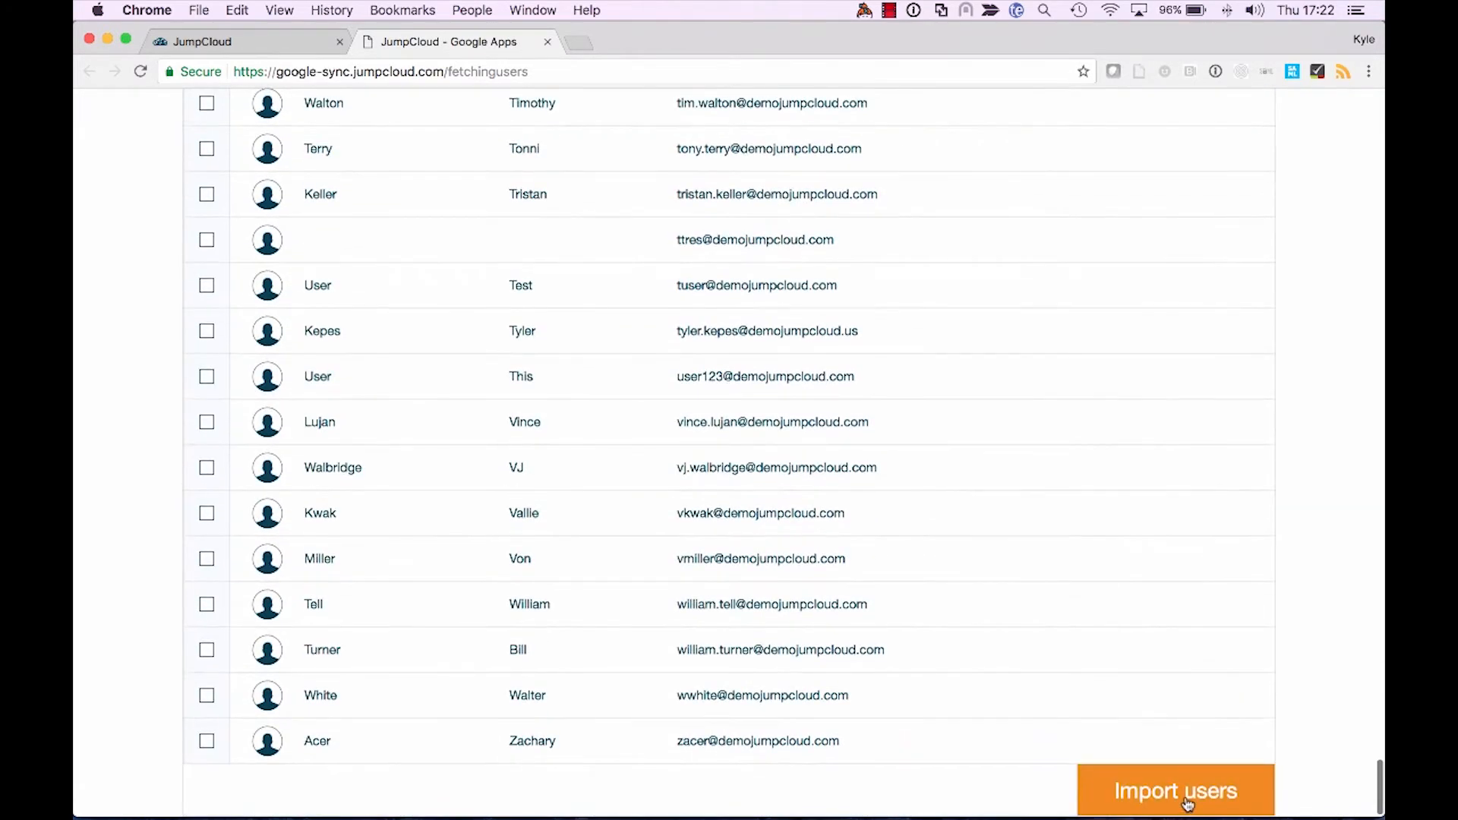
pyautogui.click(1175, 811)
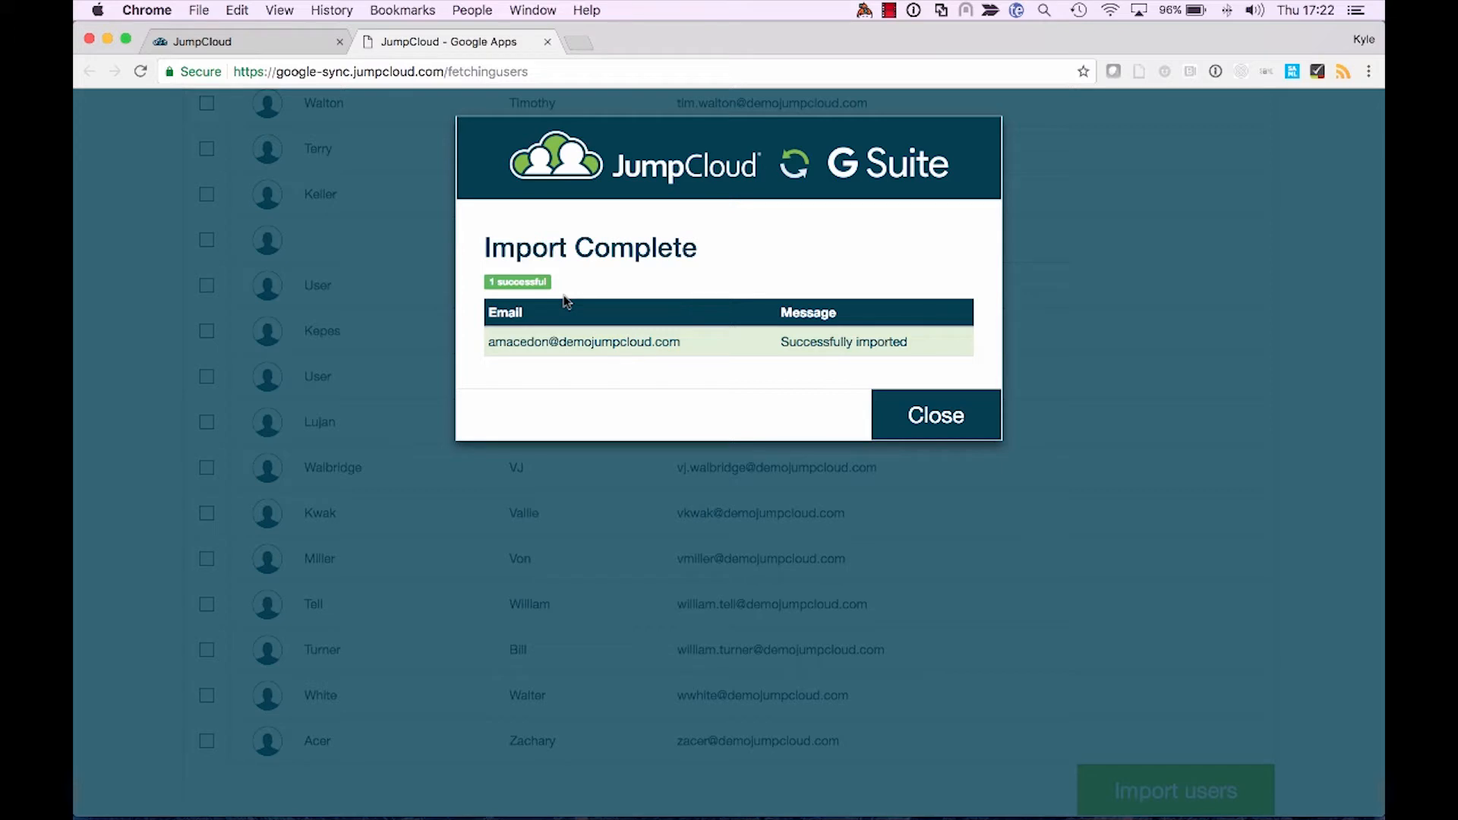
pyautogui.moveTo(914, 418)
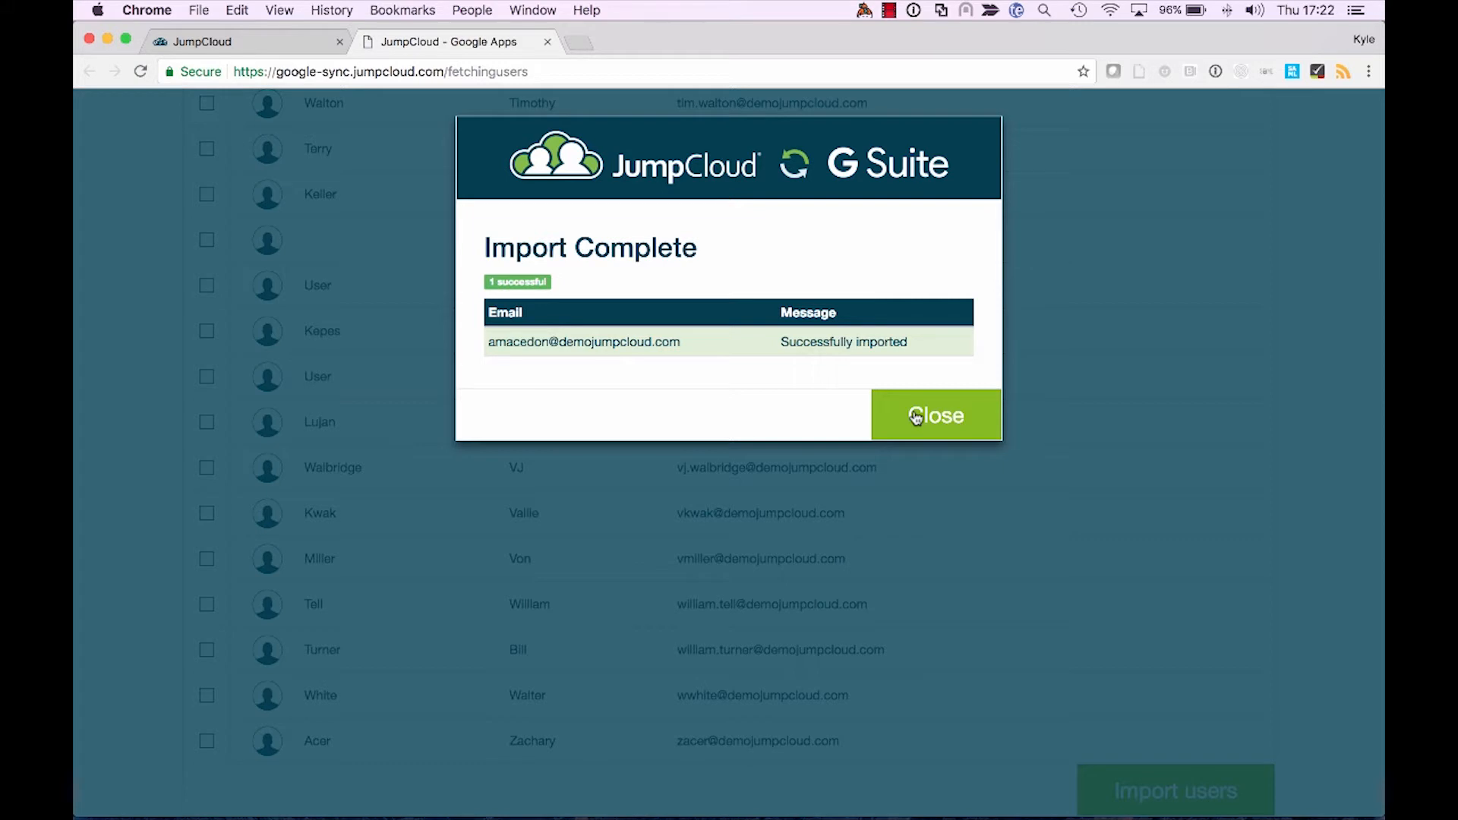
# Show the 35-user list sorted by status with Alexander Macedon listed as pending
pyautogui.click(936, 415)
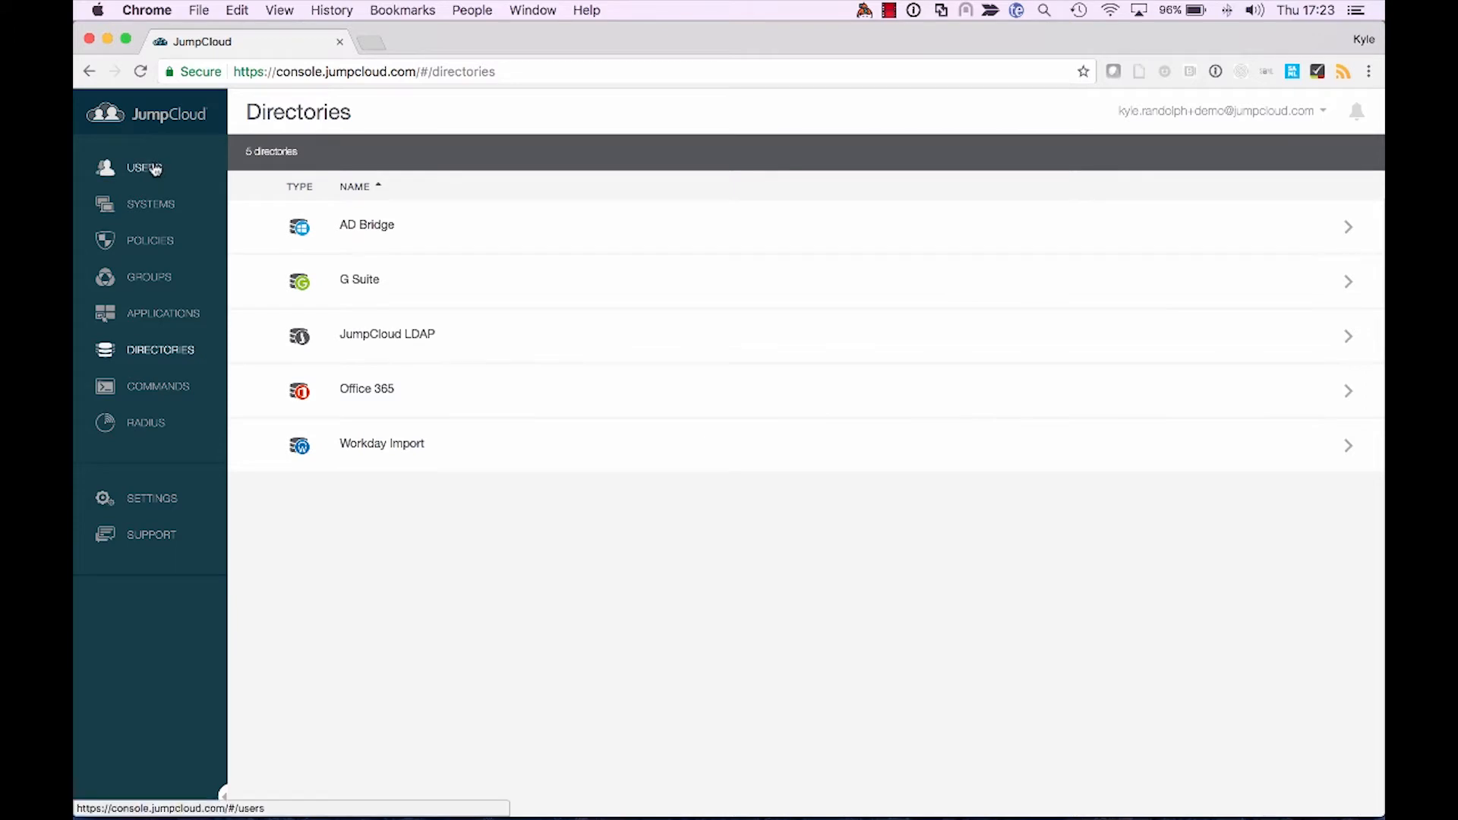
pyautogui.click(143, 167)
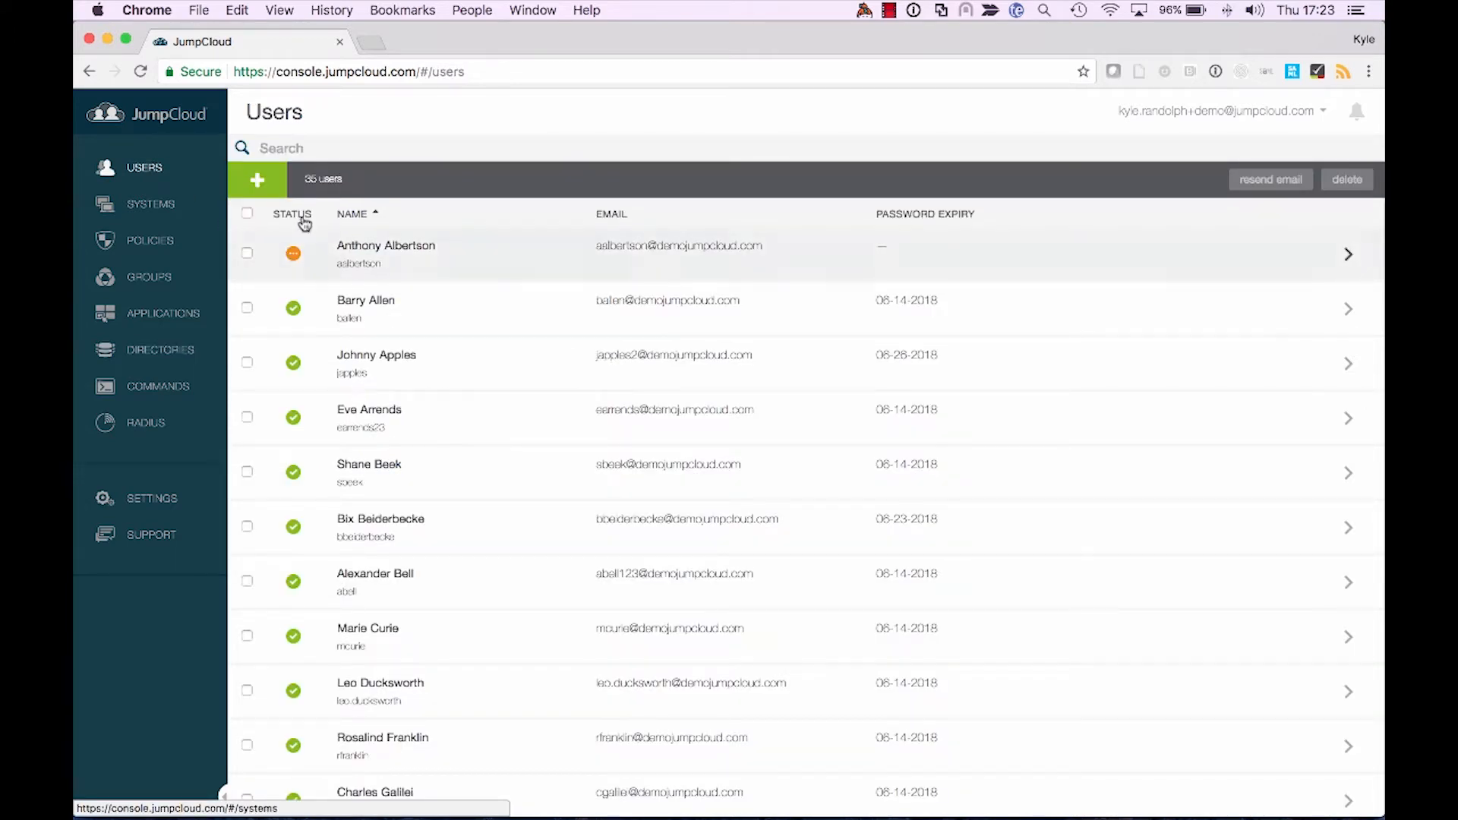
pyautogui.click(291, 214)
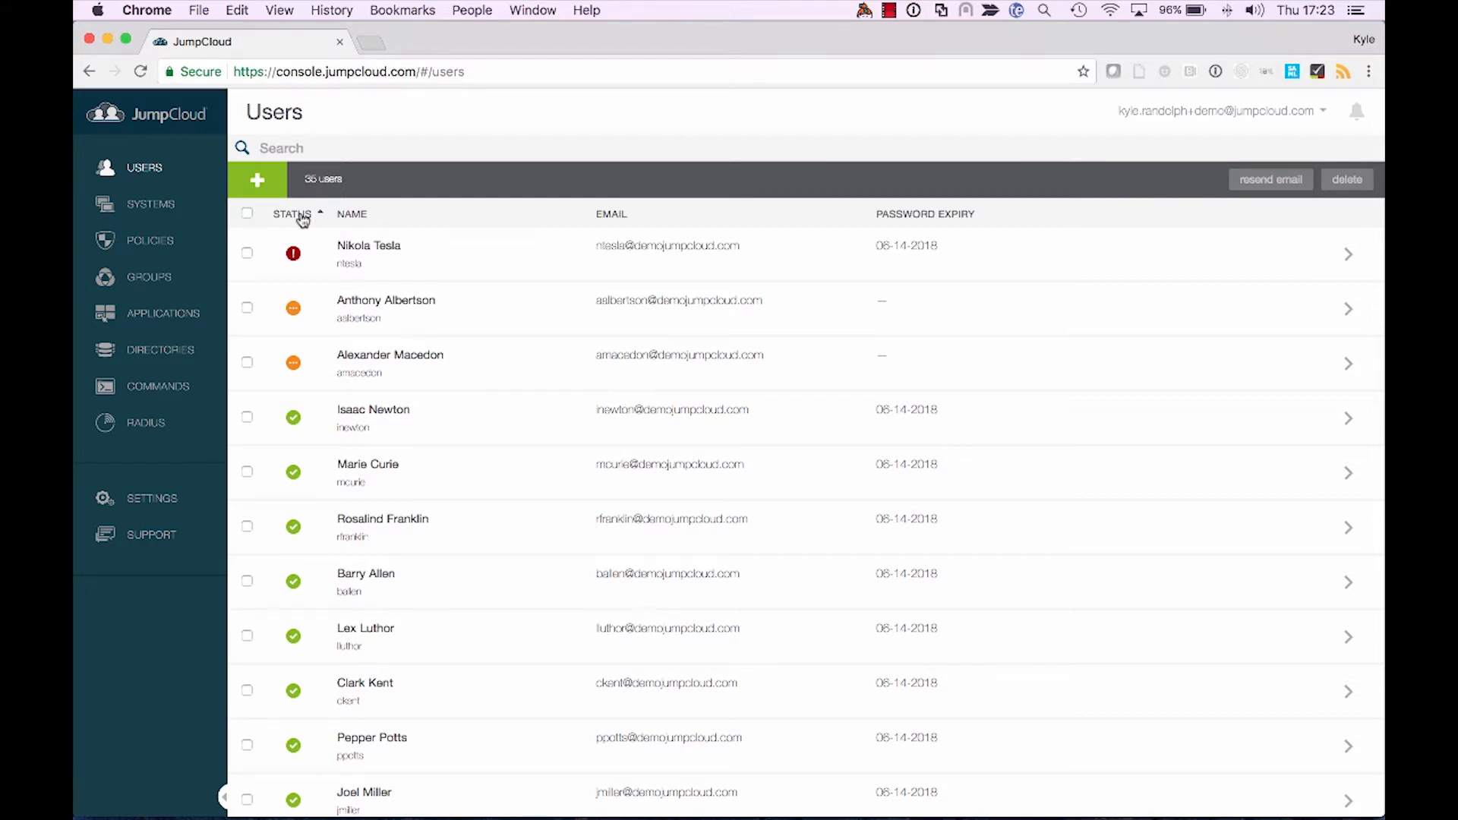
pyautogui.moveTo(305, 425)
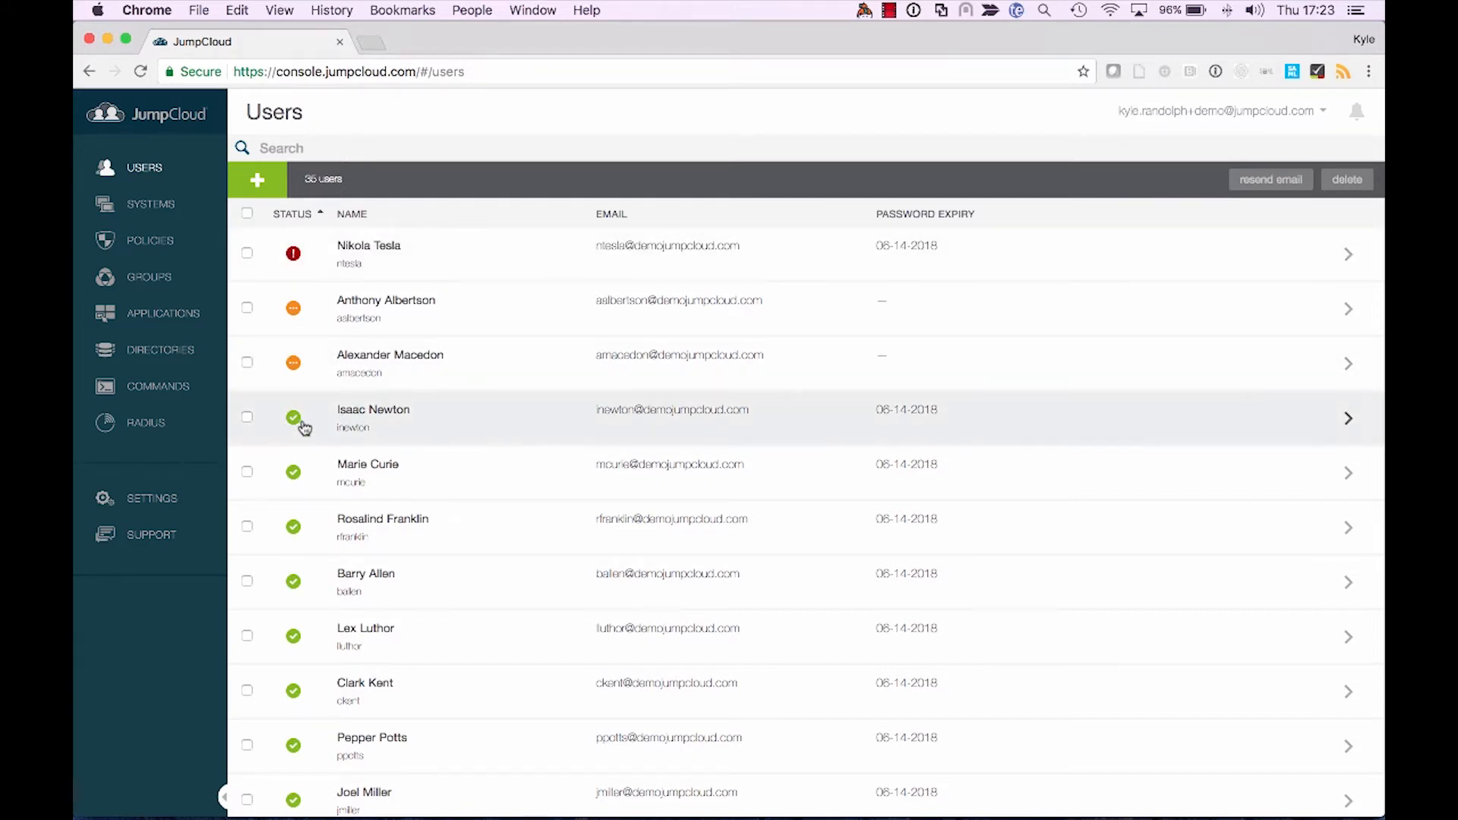
pyautogui.moveTo(289, 571)
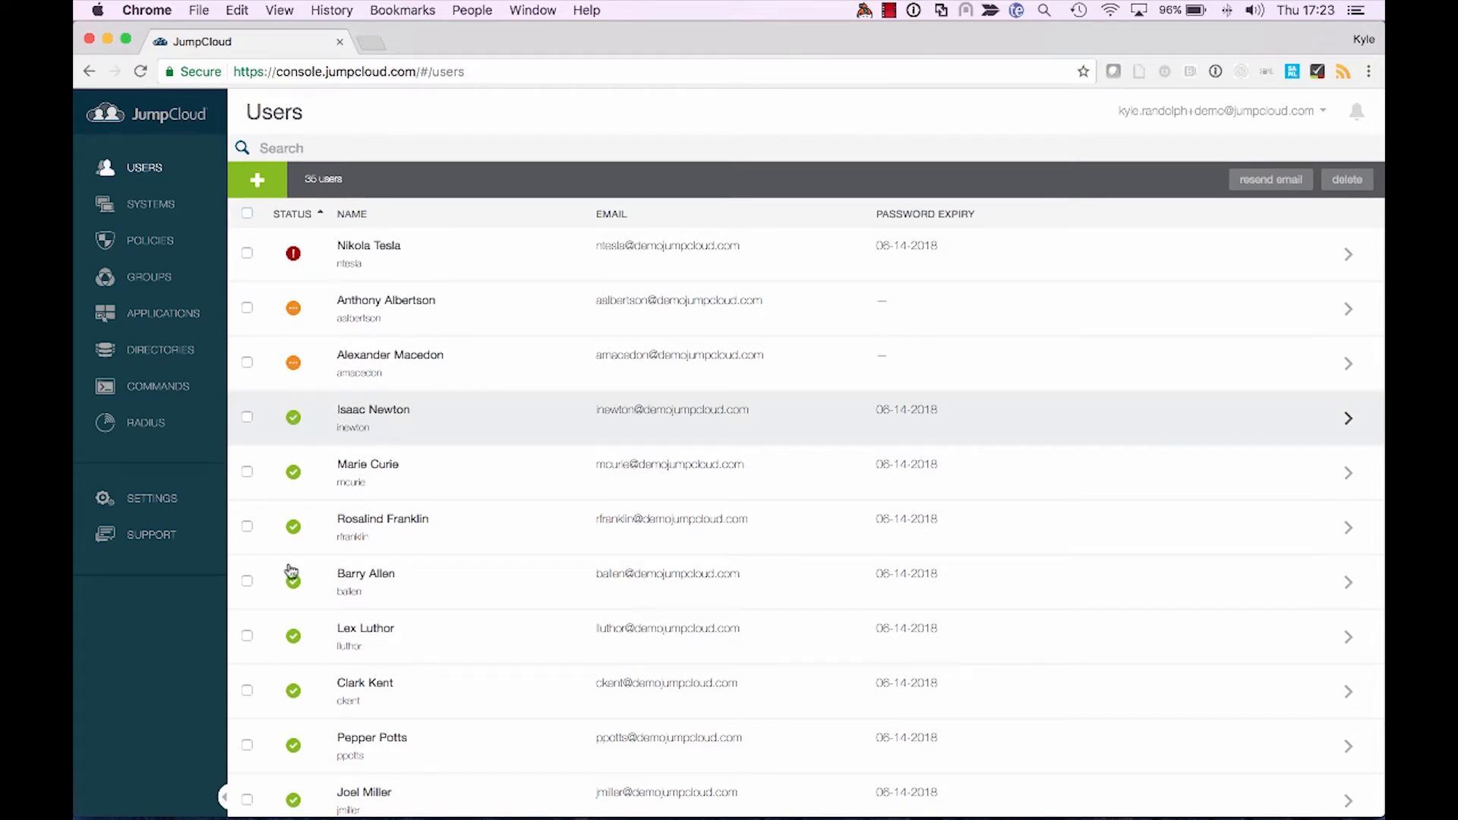
pyautogui.moveTo(308, 652)
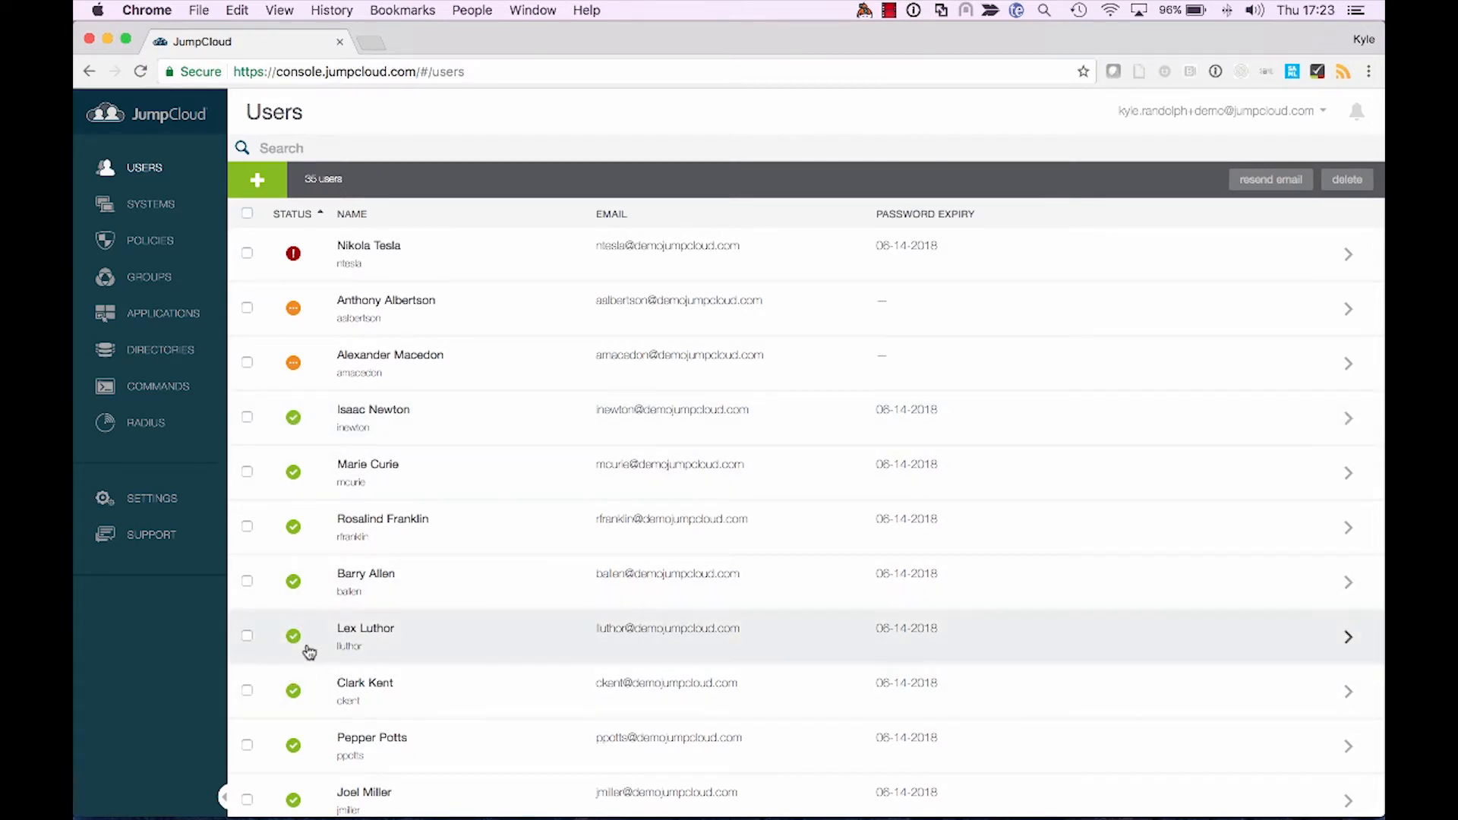
pyautogui.moveTo(295, 366)
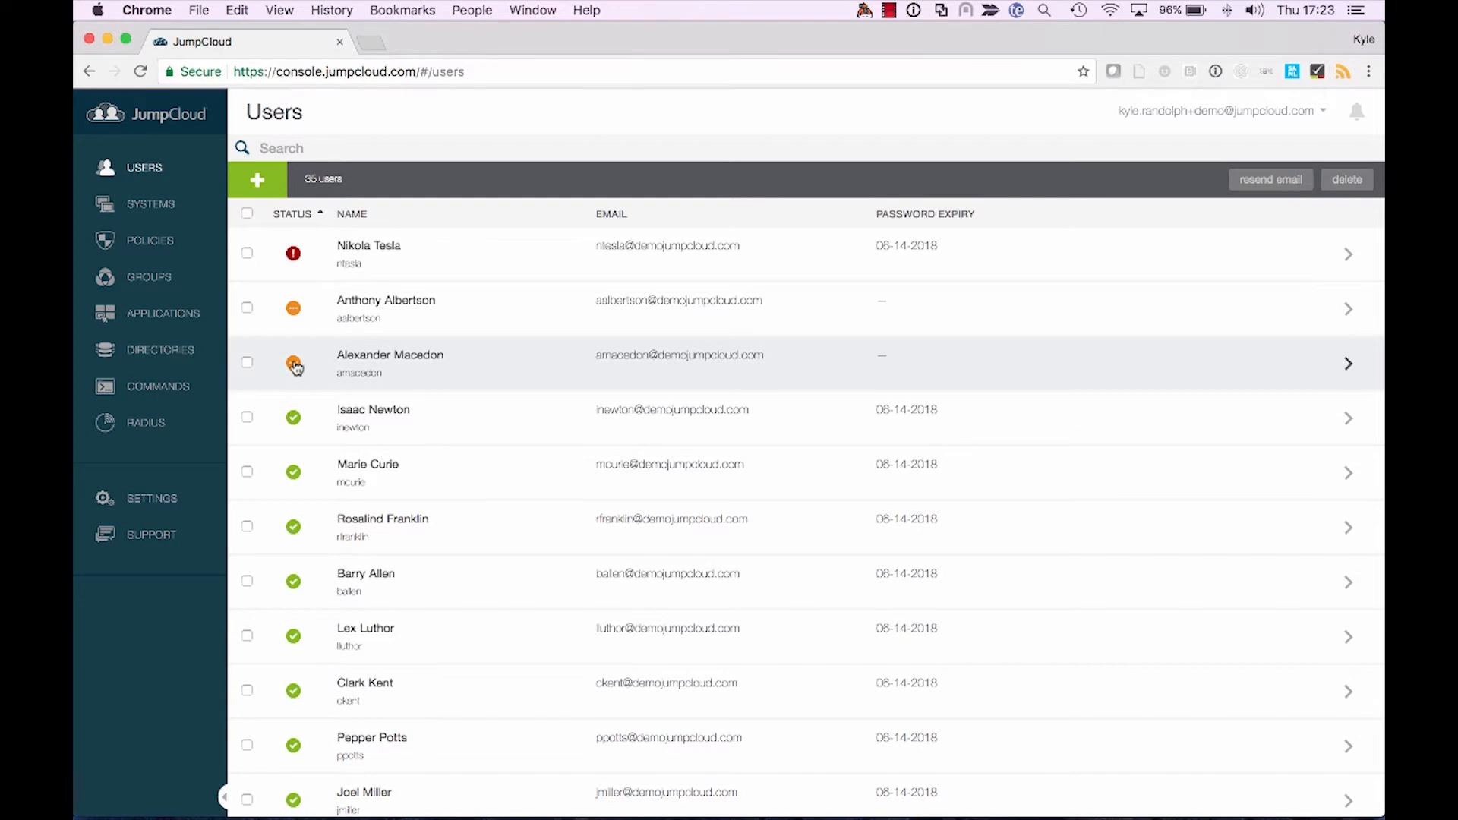
pyautogui.moveTo(294, 364)
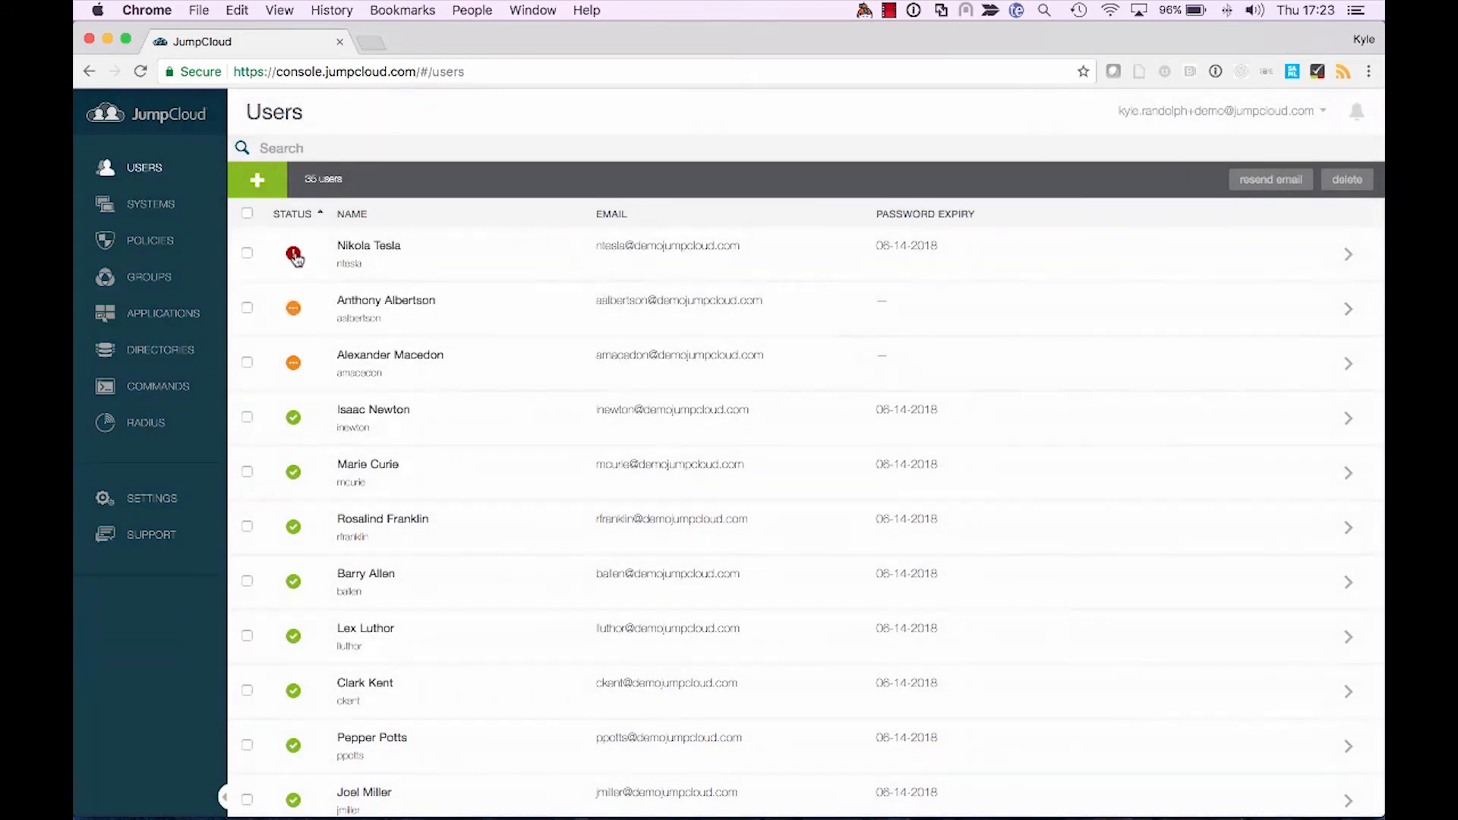
pyautogui.click(293, 255)
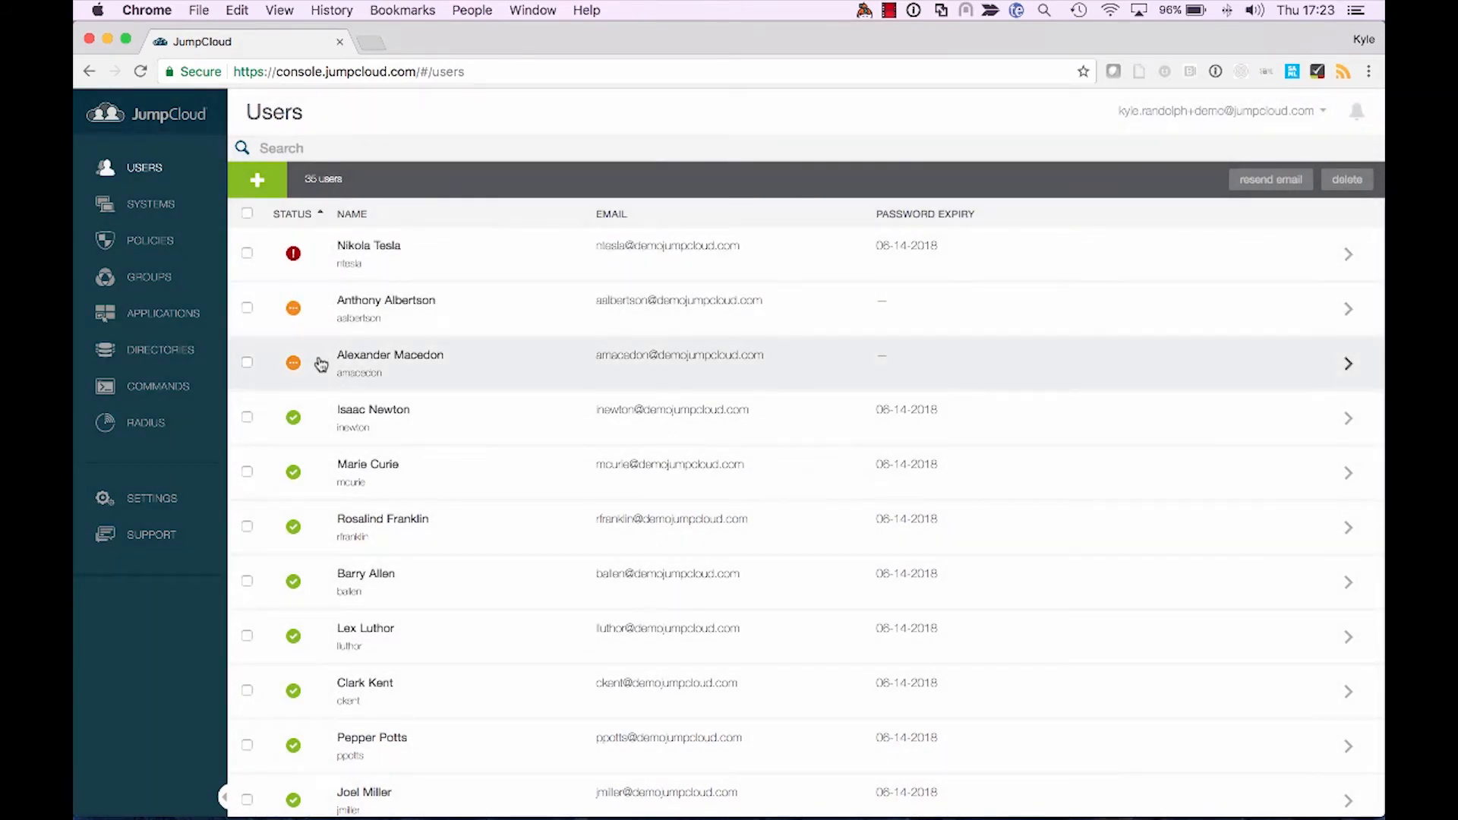
pyautogui.moveTo(422, 372)
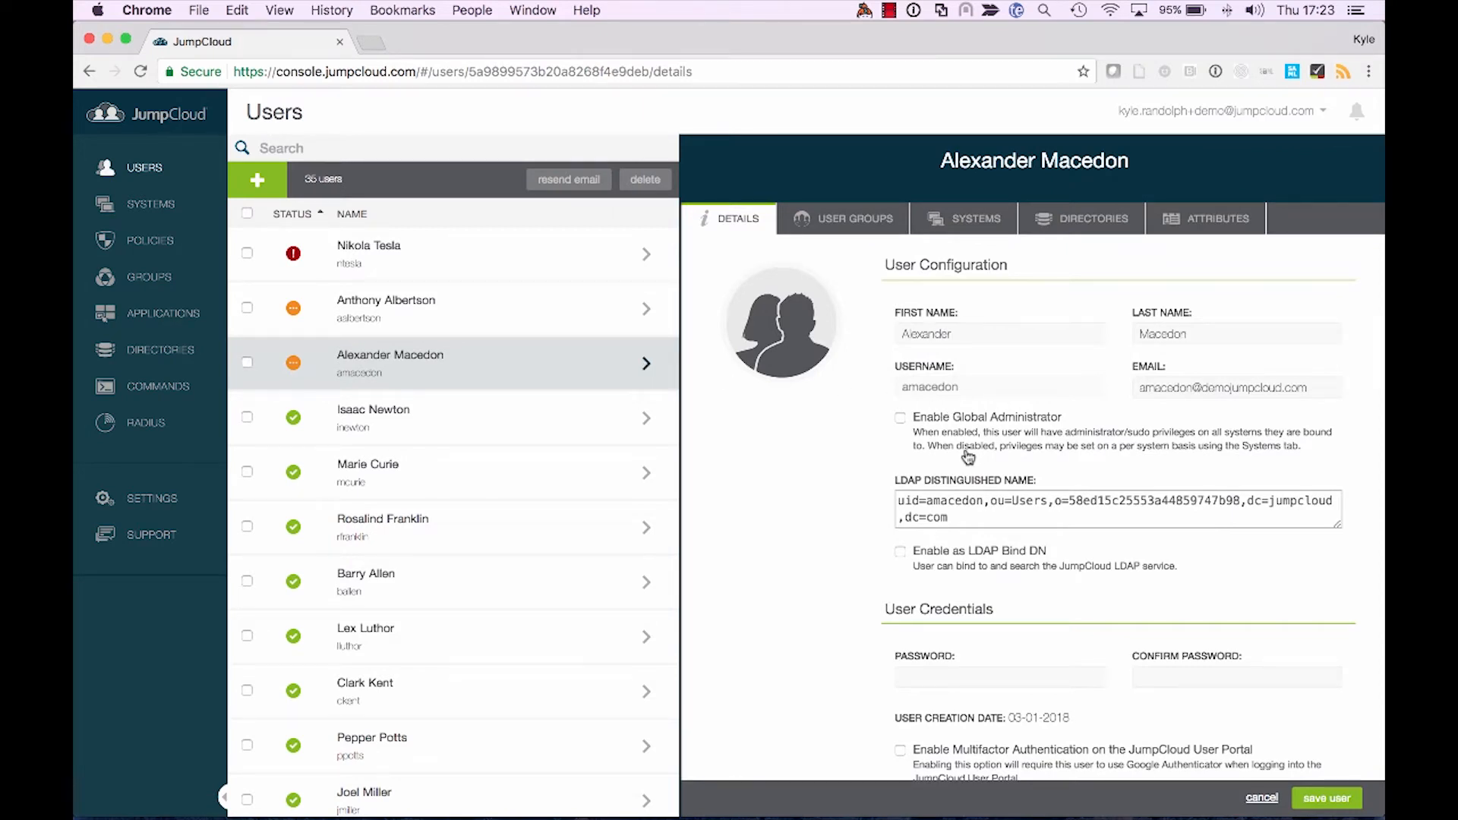
pyautogui.moveTo(1085, 228)
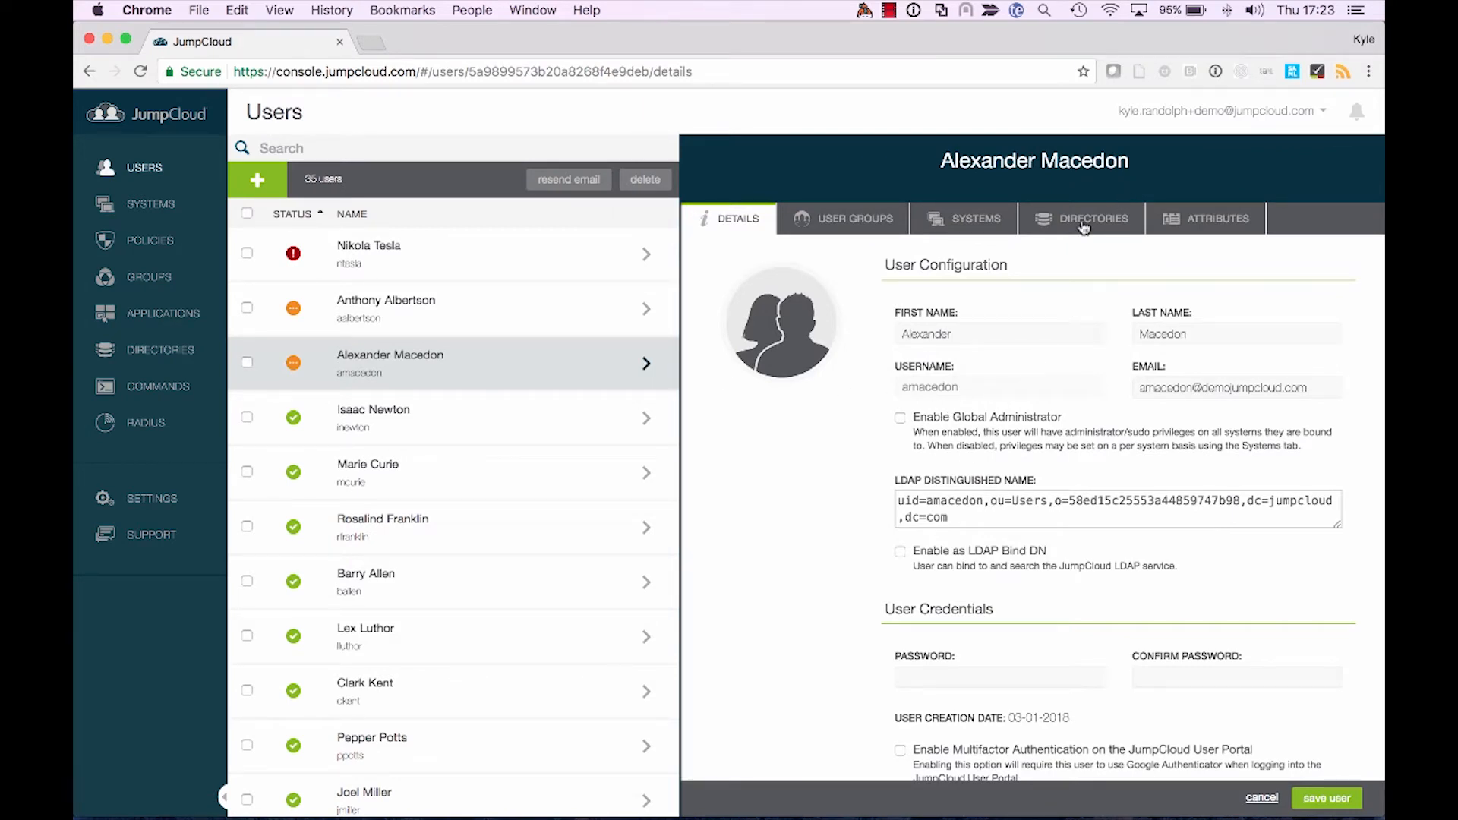
# Bind Alexander Macedon to the G Suite directory, giving 1 of 3 directories bound
pyautogui.click(1094, 219)
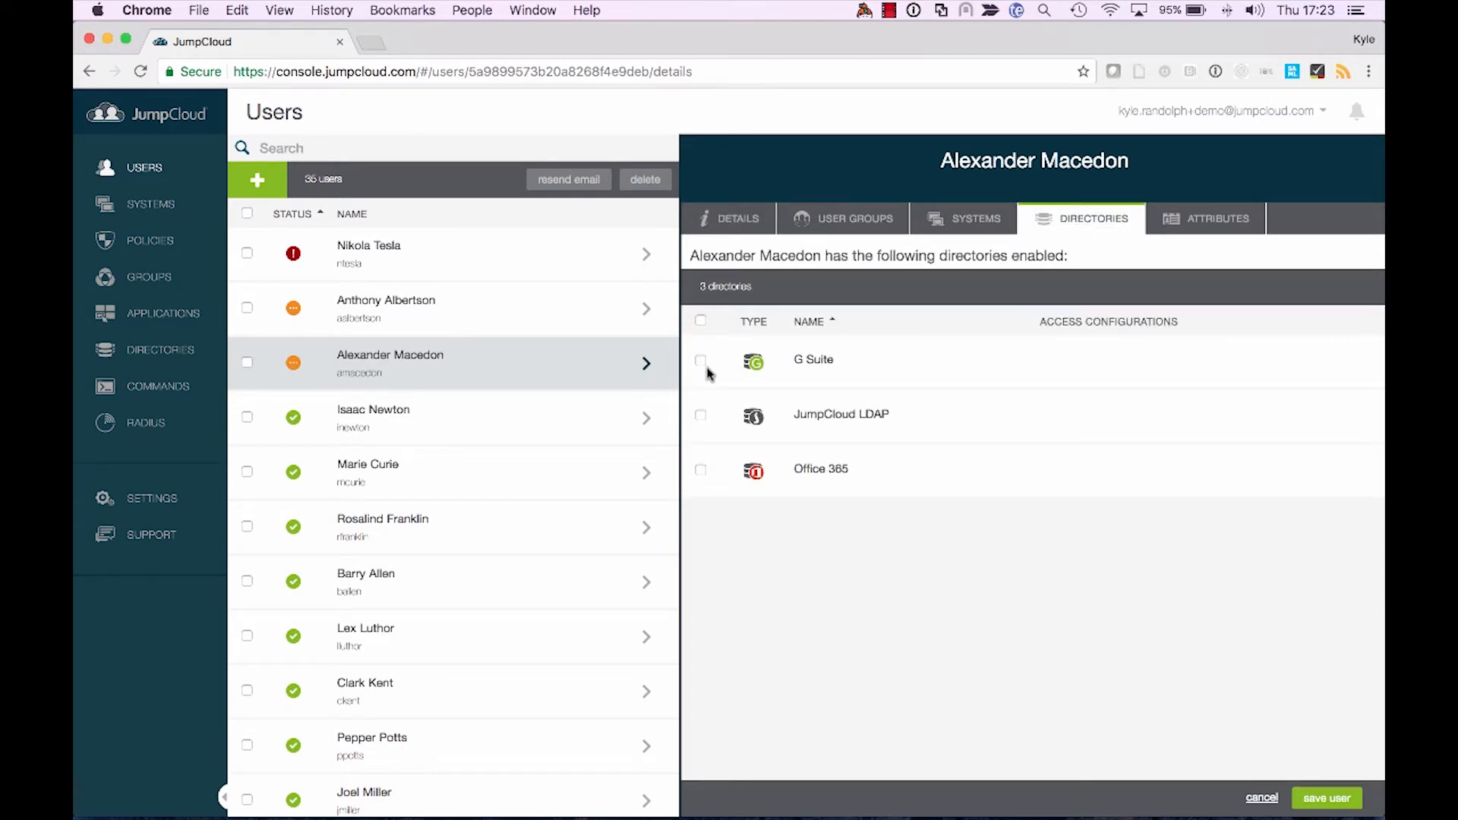
pyautogui.click(700, 362)
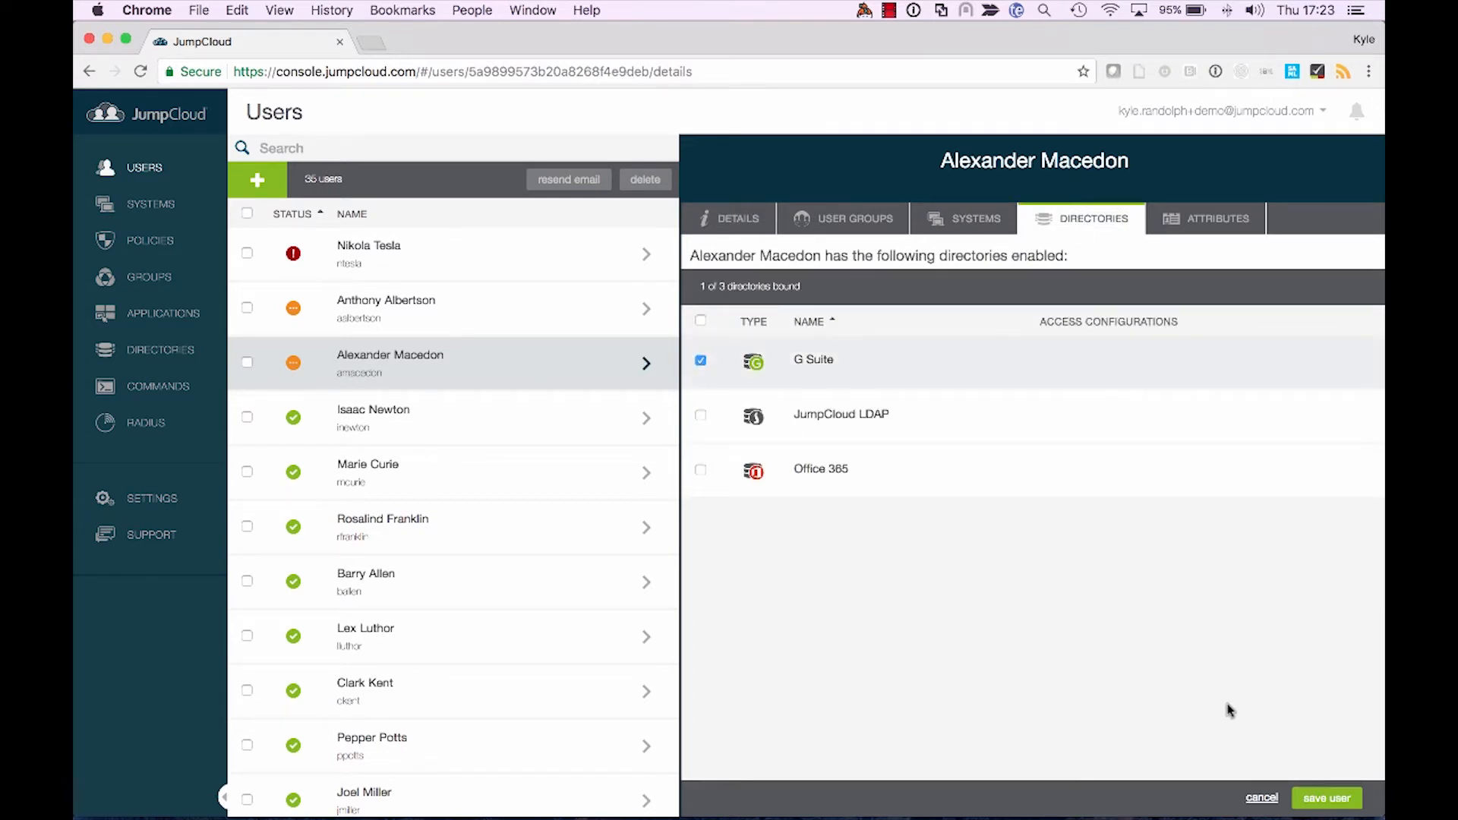
pyautogui.moveTo(1237, 654)
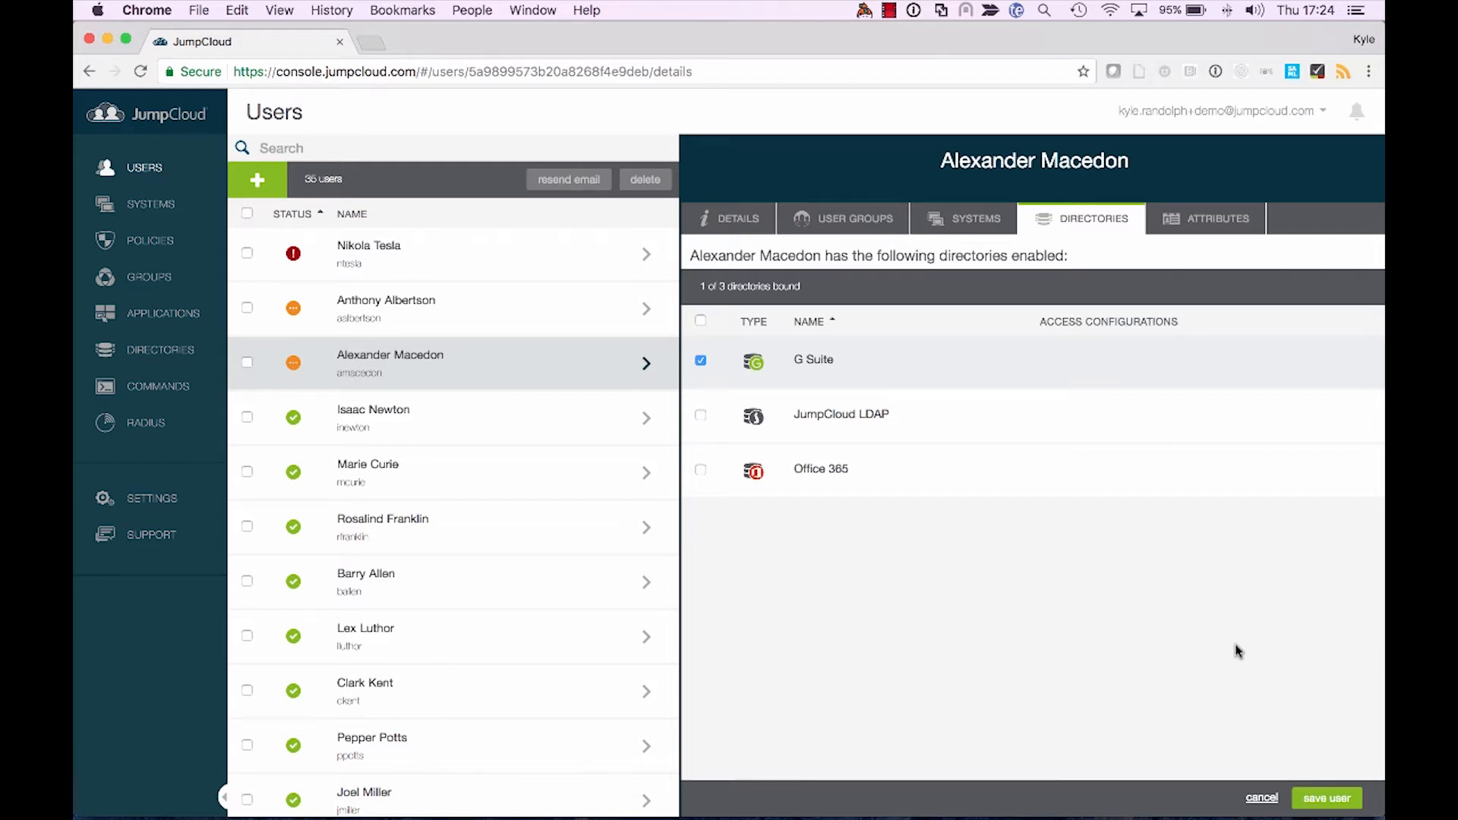
pyautogui.moveTo(1066, 630)
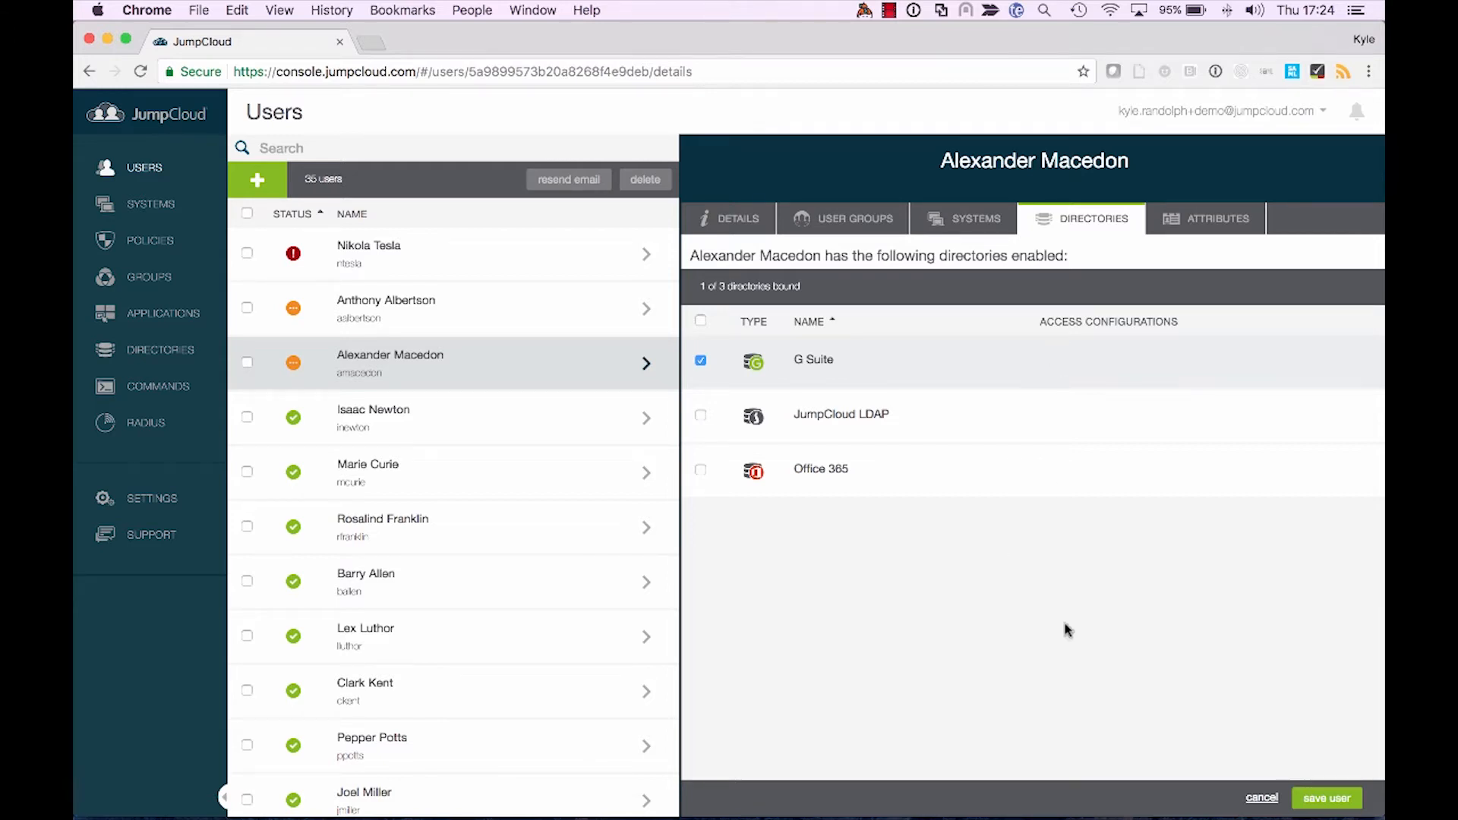
pyautogui.moveTo(1066, 225)
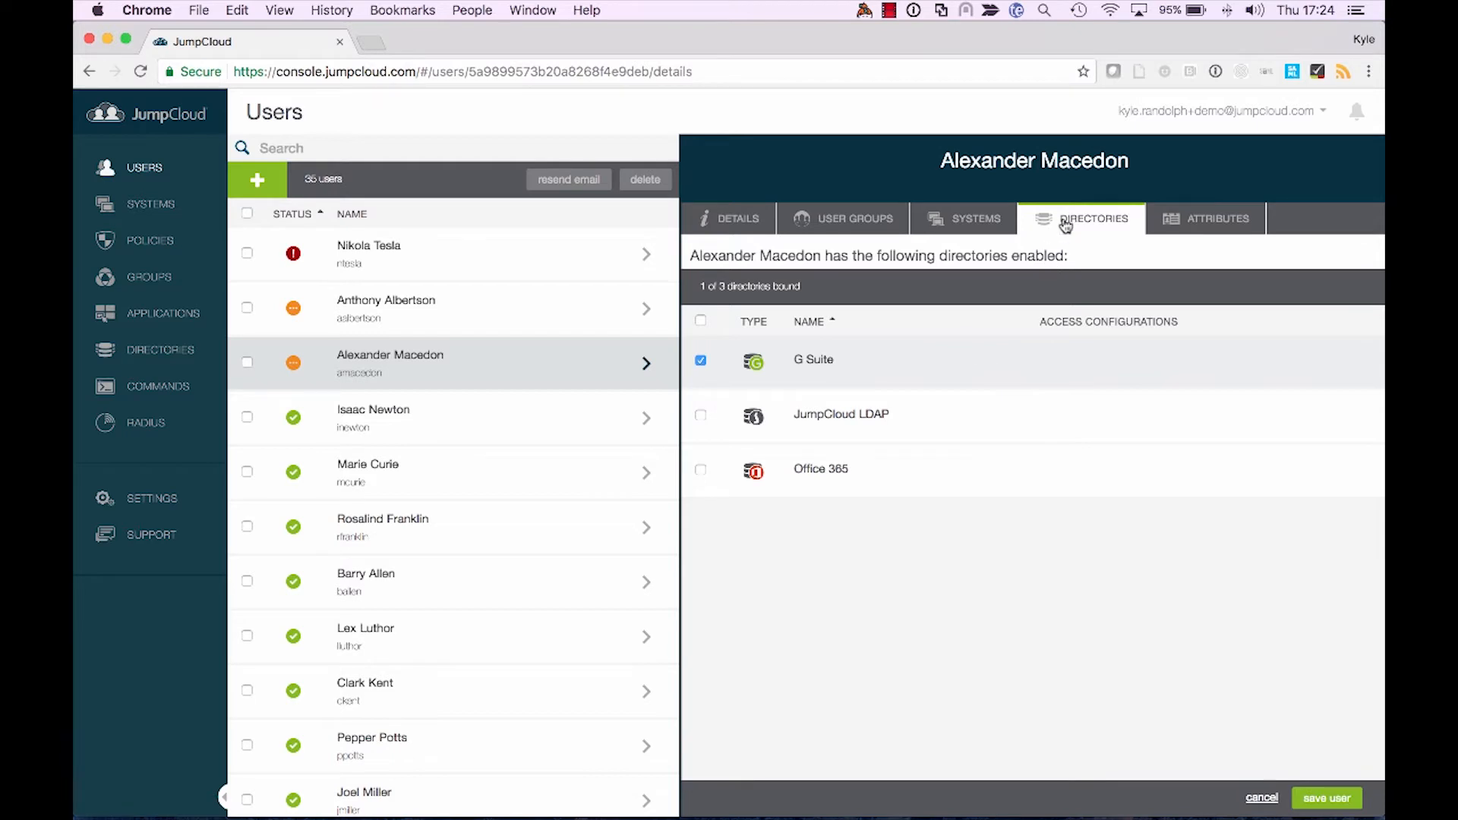
pyautogui.moveTo(966, 186)
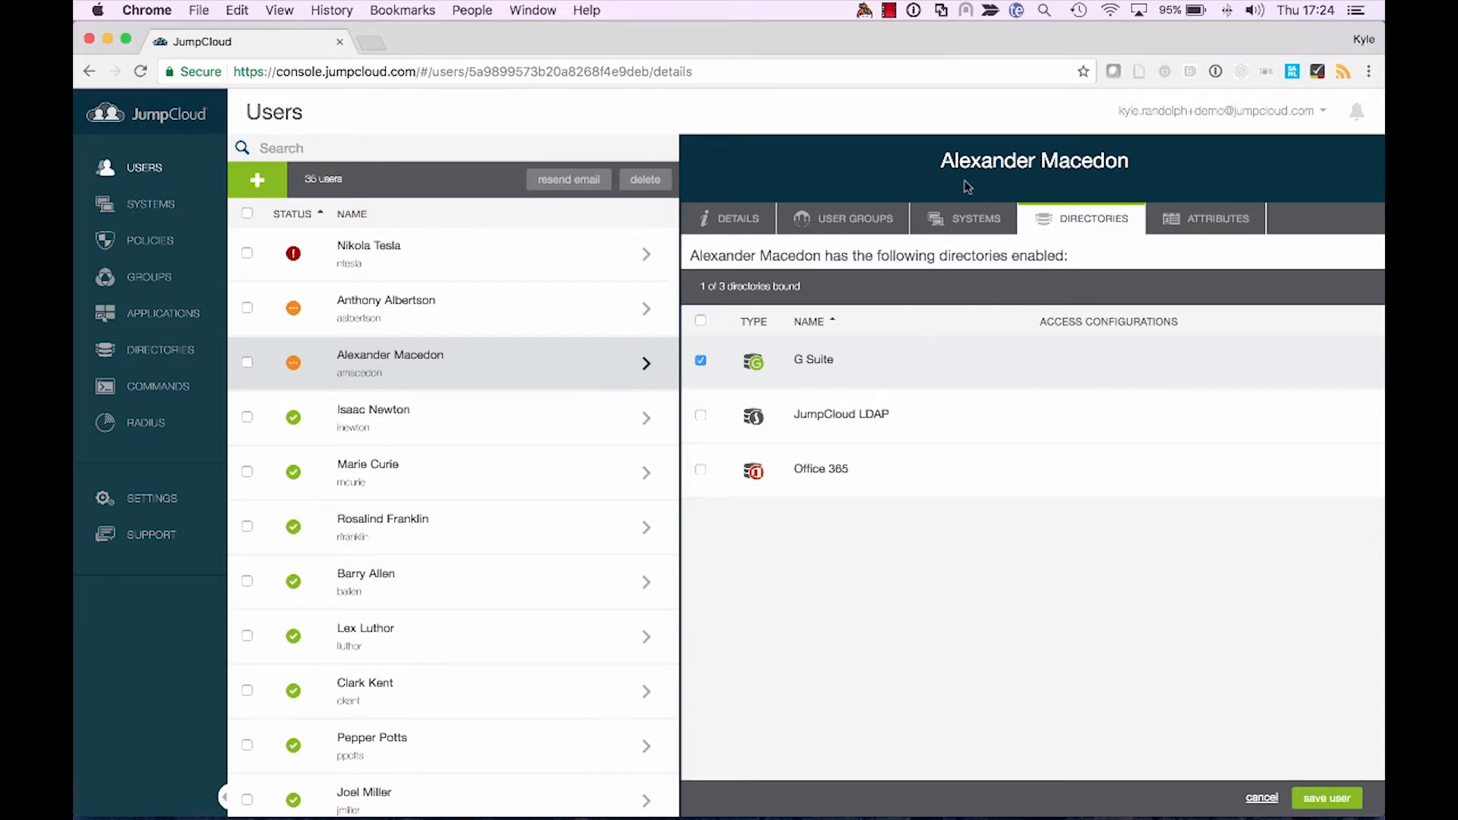
pyautogui.moveTo(838, 366)
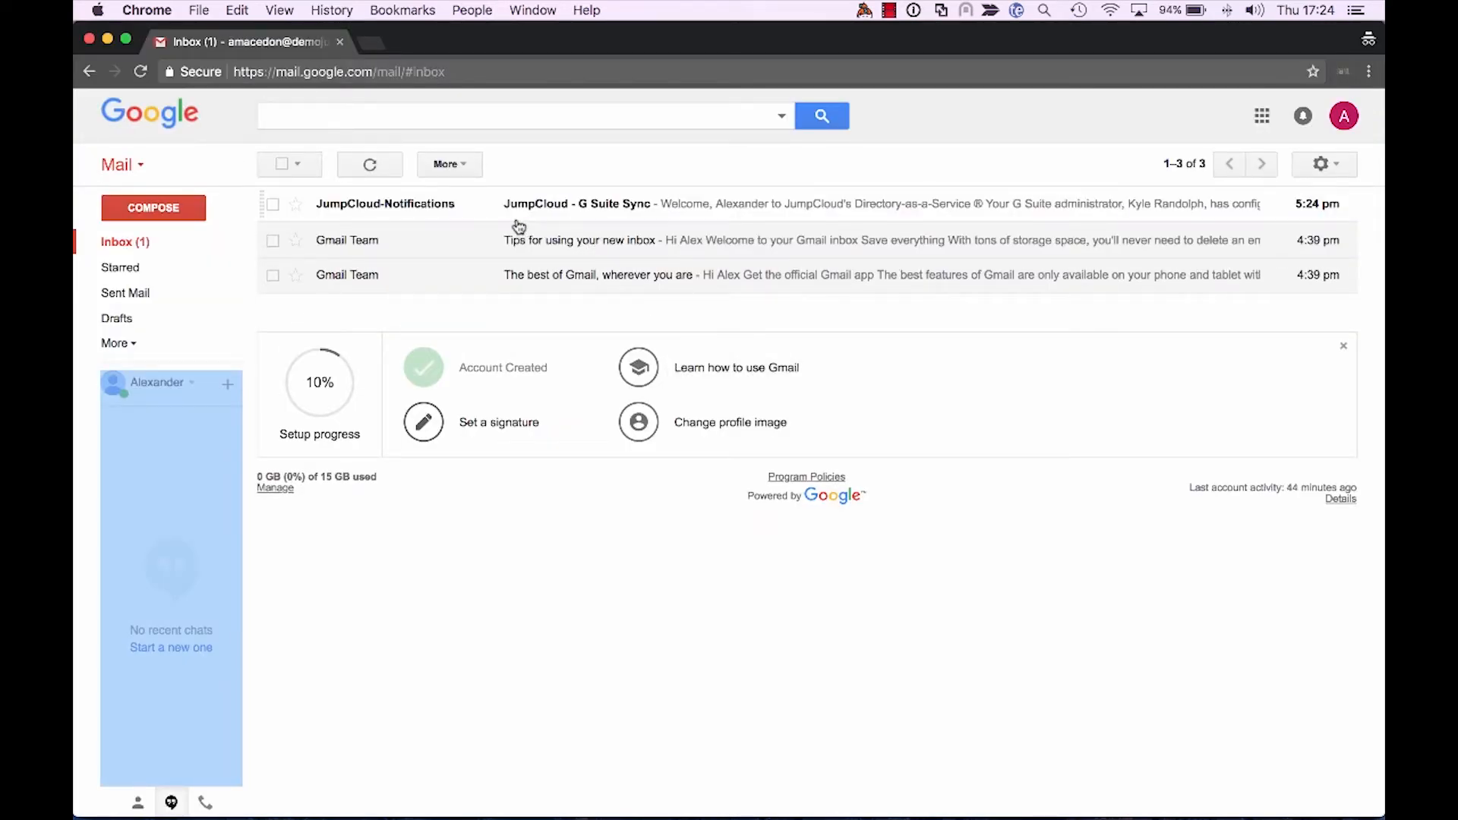
pyautogui.moveTo(508, 215)
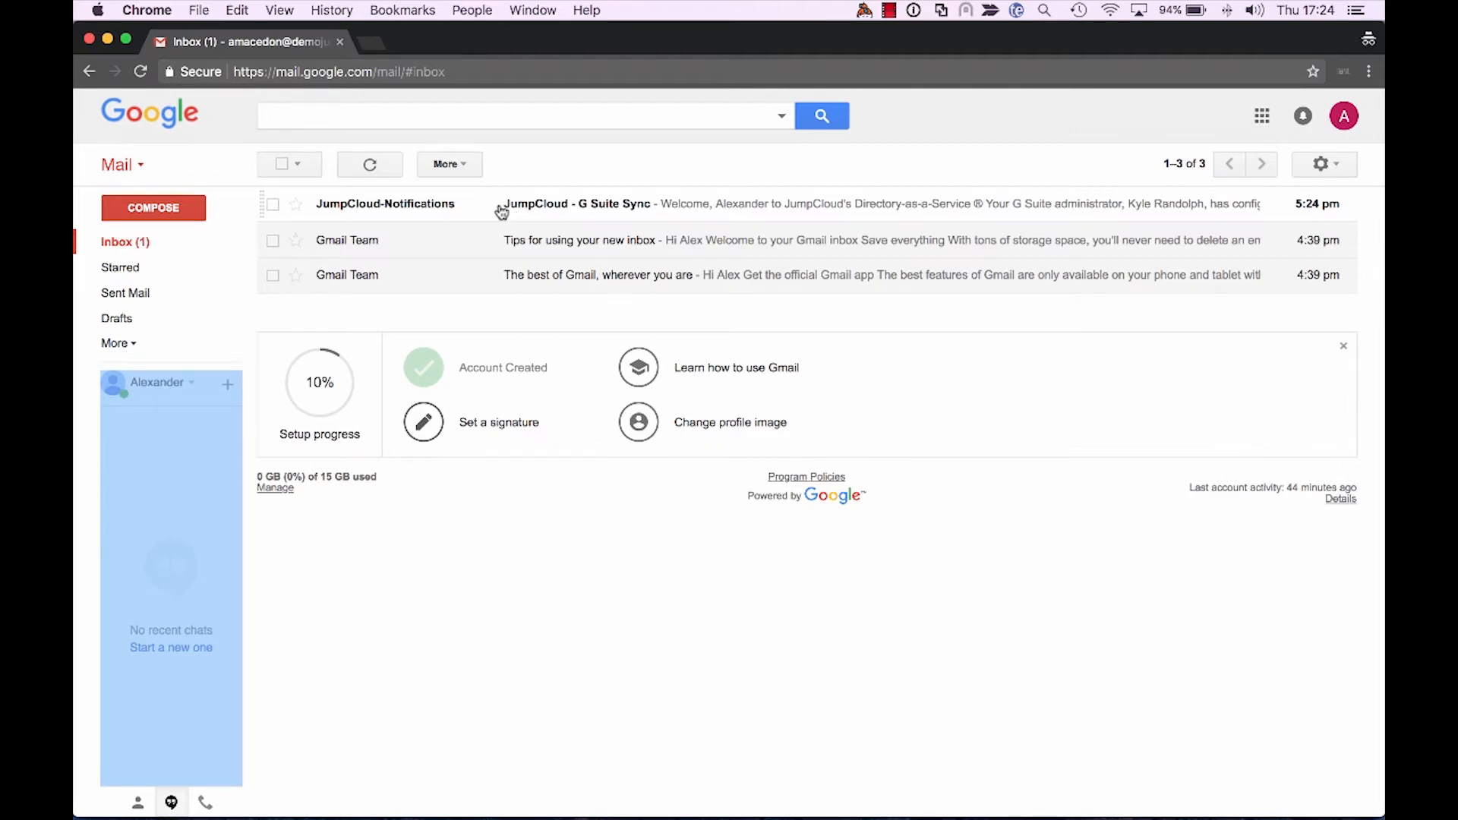
# Read the JumpCloud - G Suite Sync welcome email and follow Get Started to the Reset Password page
pyautogui.click(568, 203)
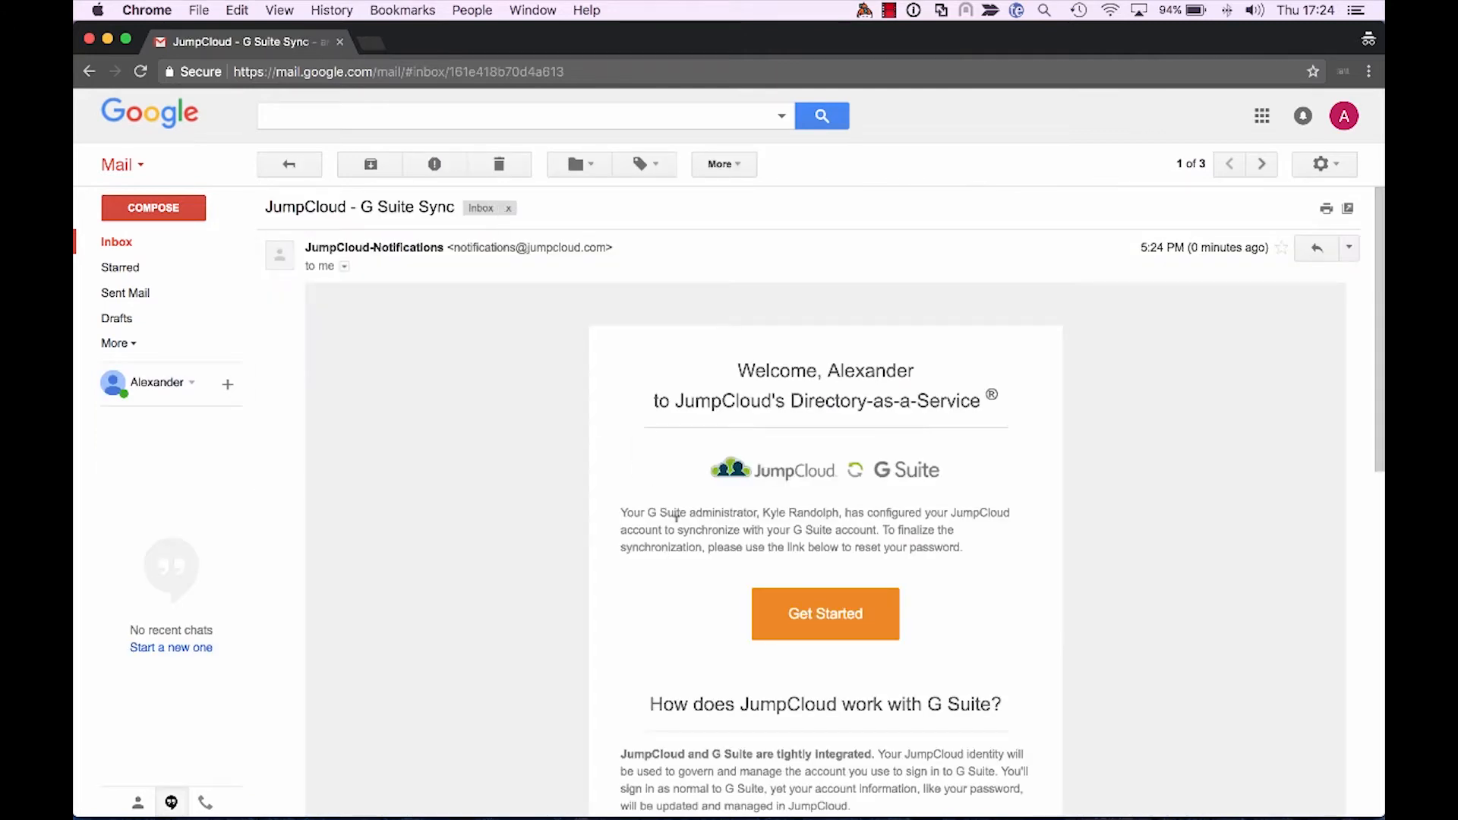
pyautogui.scroll(-3)
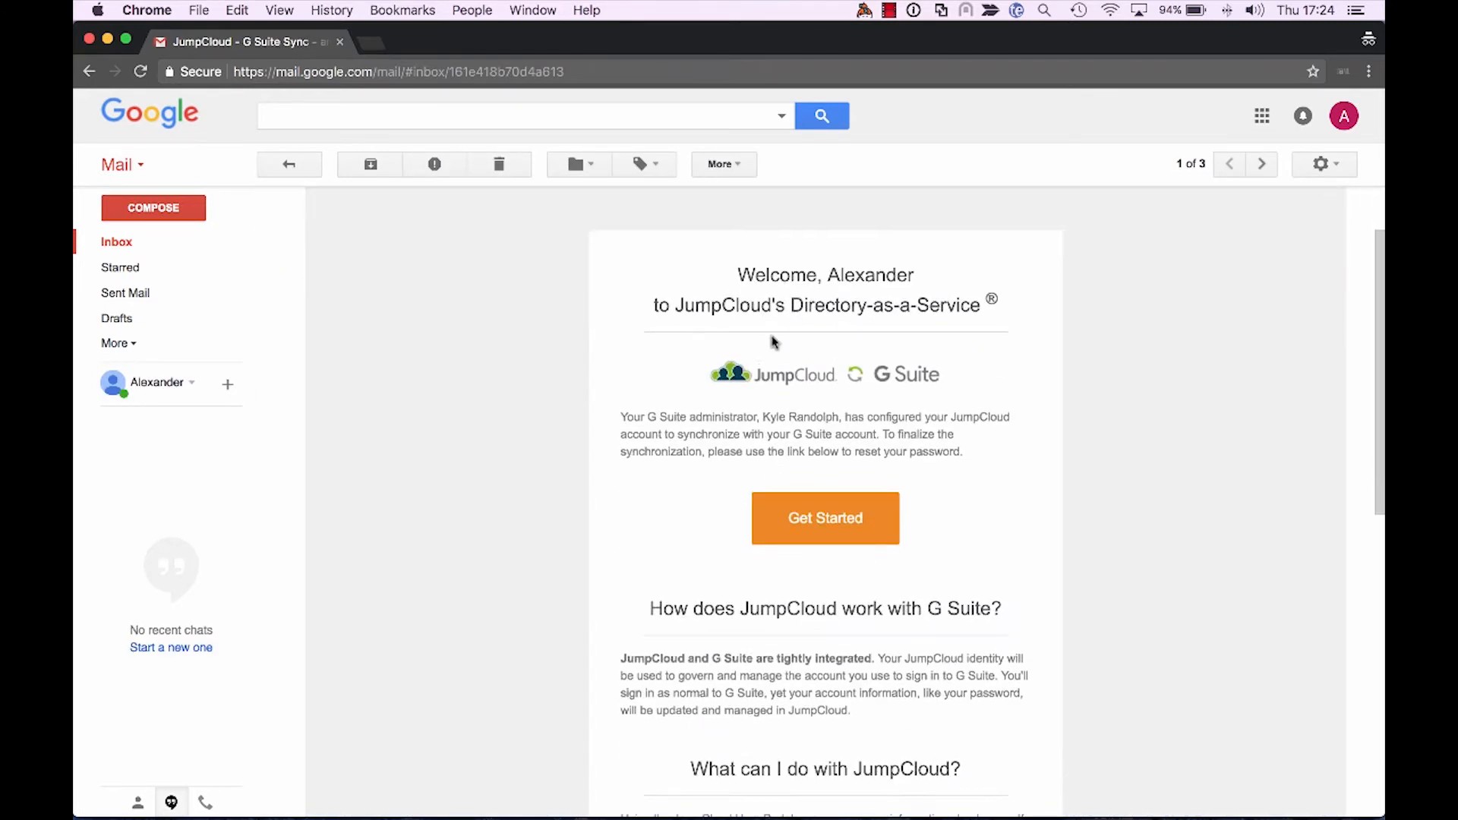
pyautogui.moveTo(704, 434)
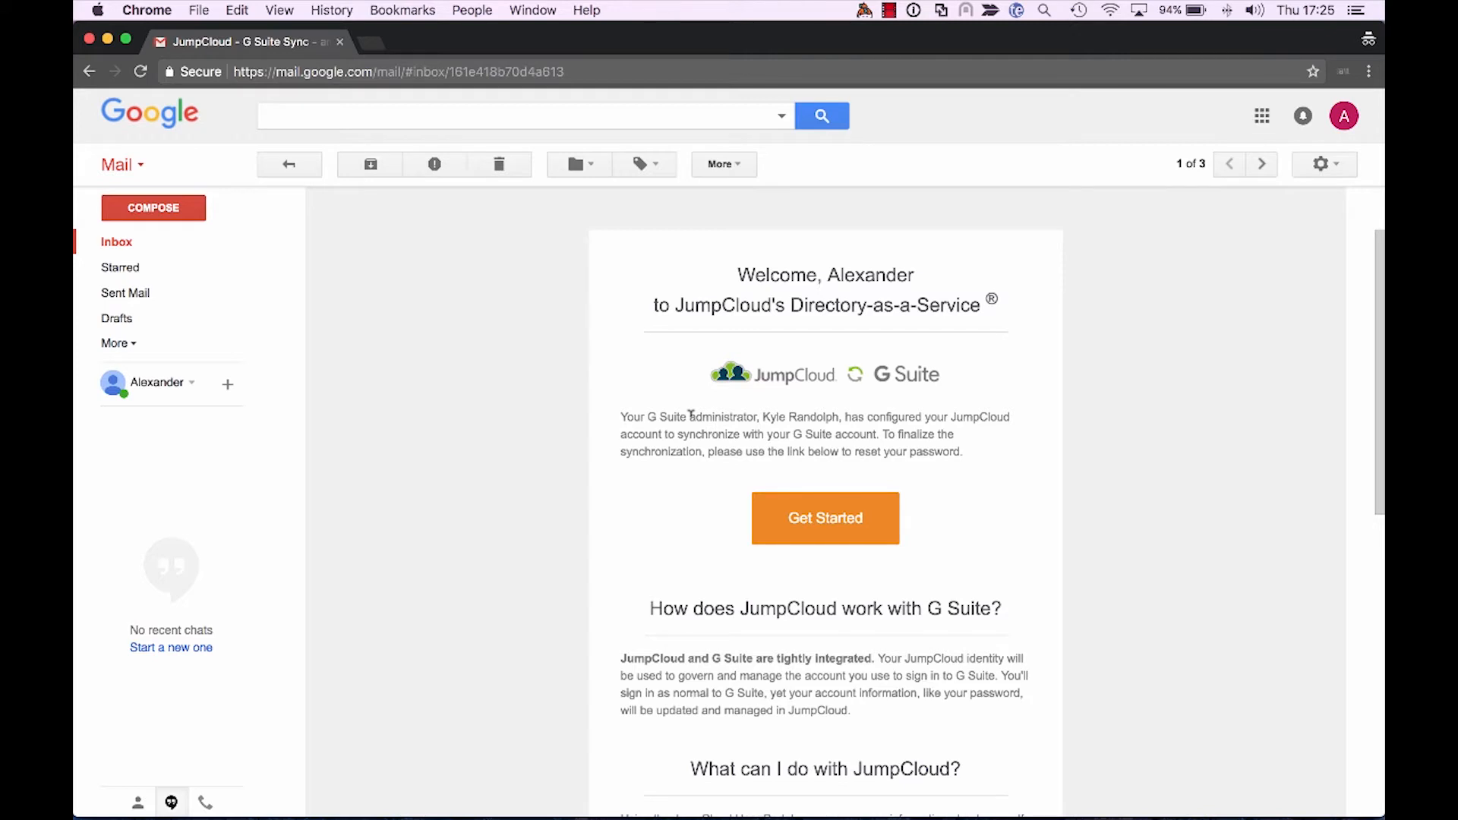
pyautogui.scroll(-3)
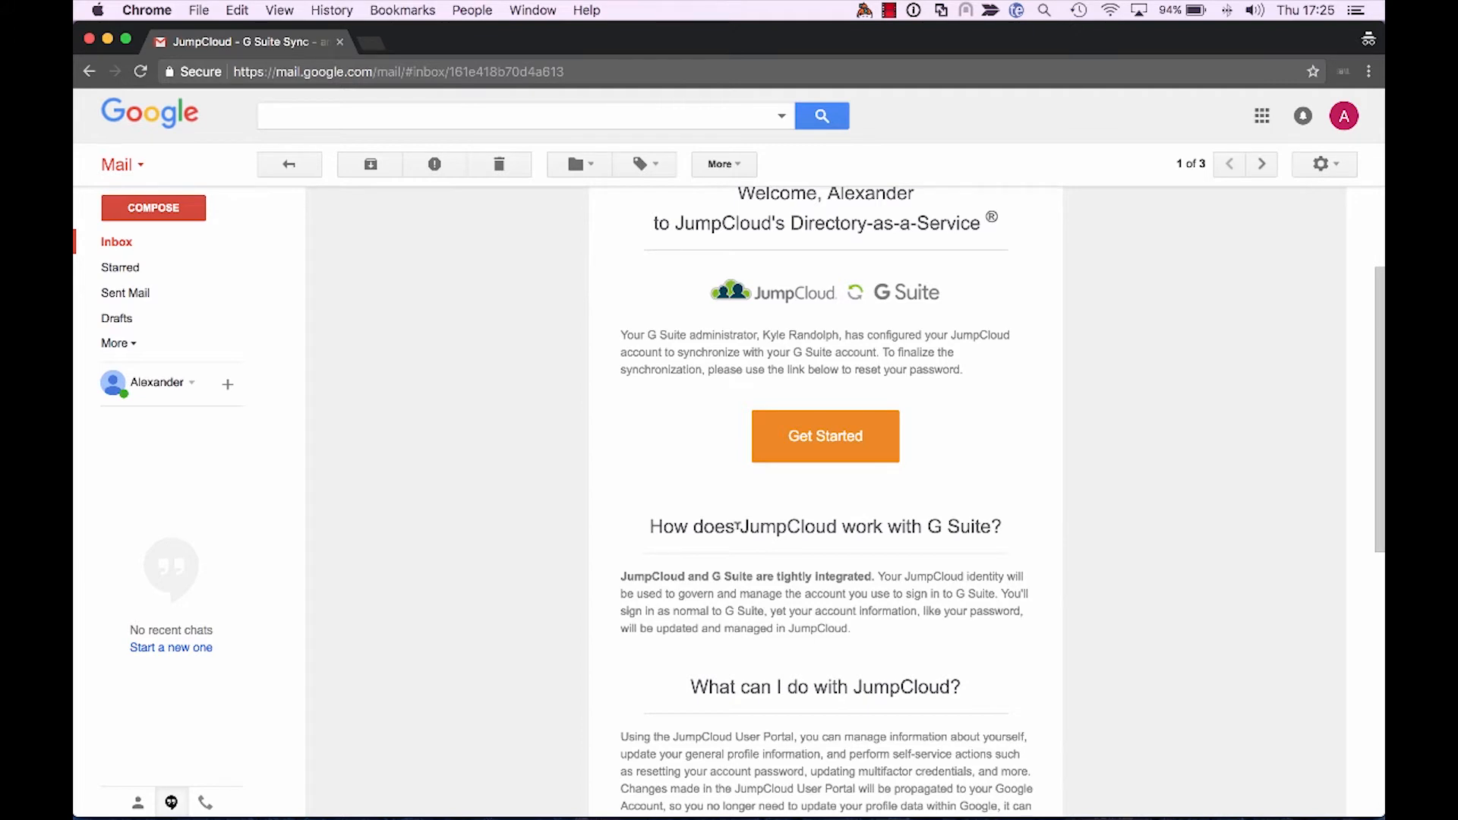
pyautogui.scroll(-3)
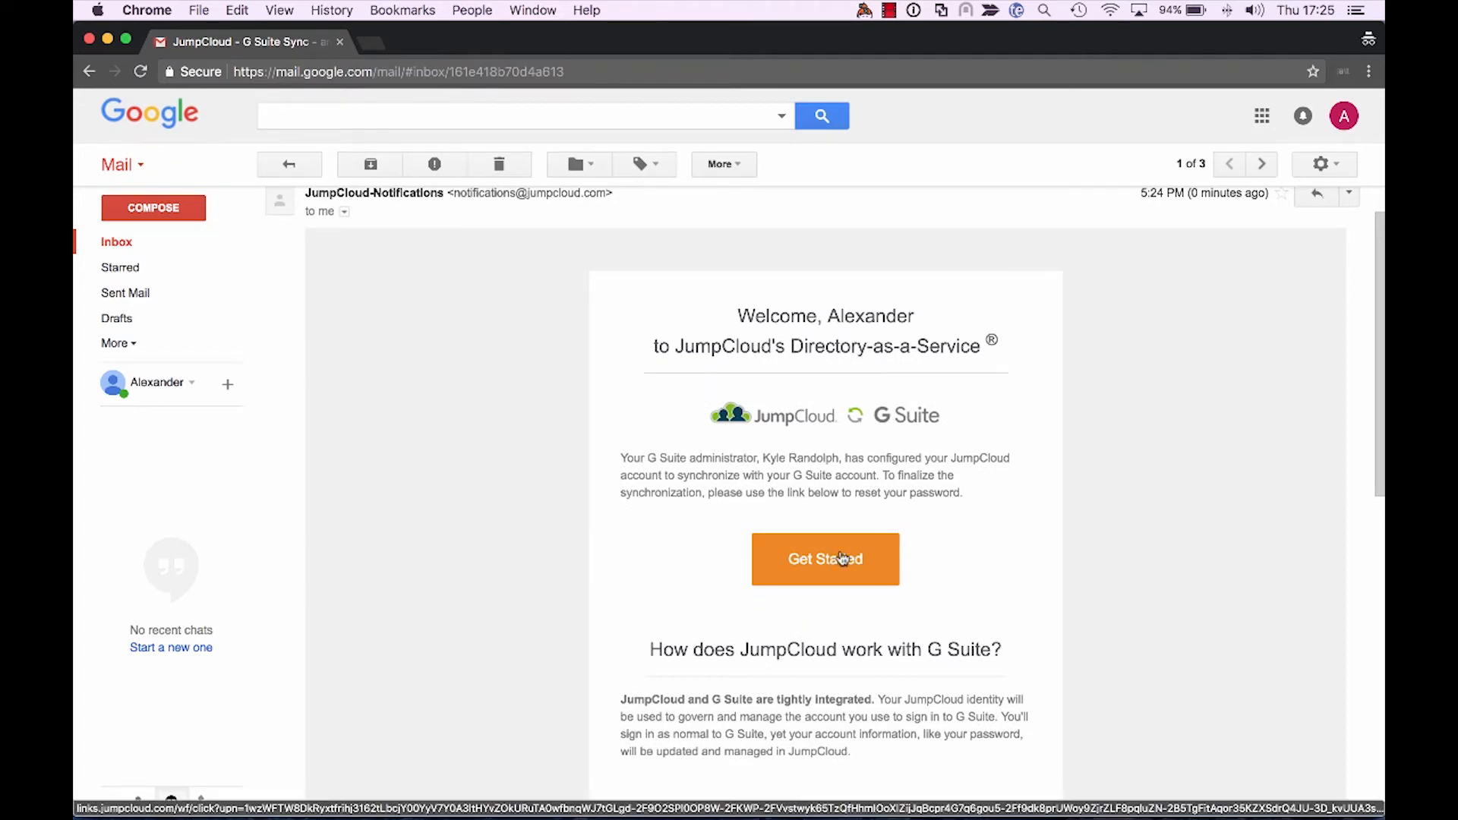
pyautogui.click(825, 559)
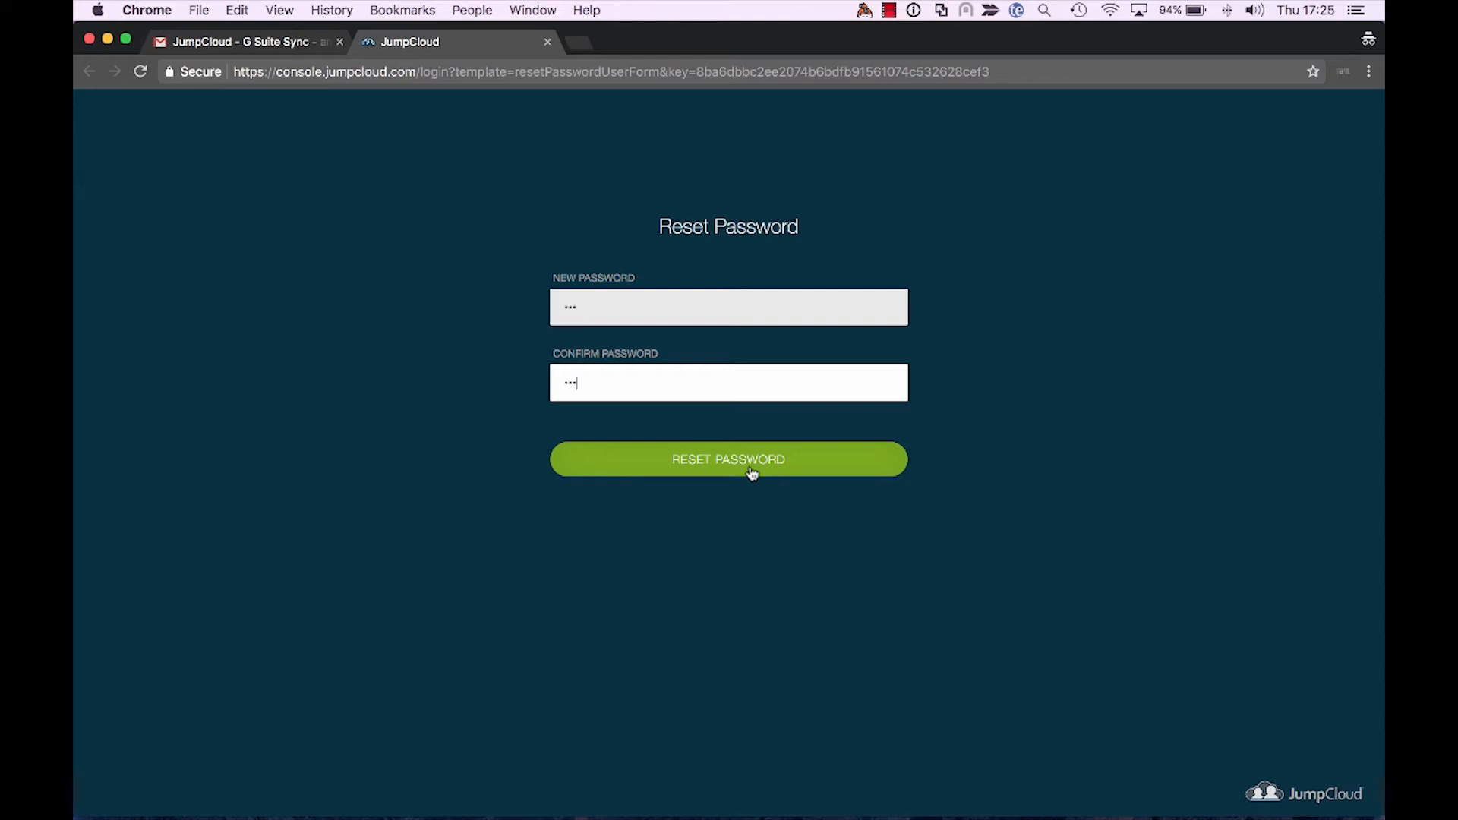
# Submit a too-short password, then an 8-character compliant one that is accepted
pyautogui.click(729, 458)
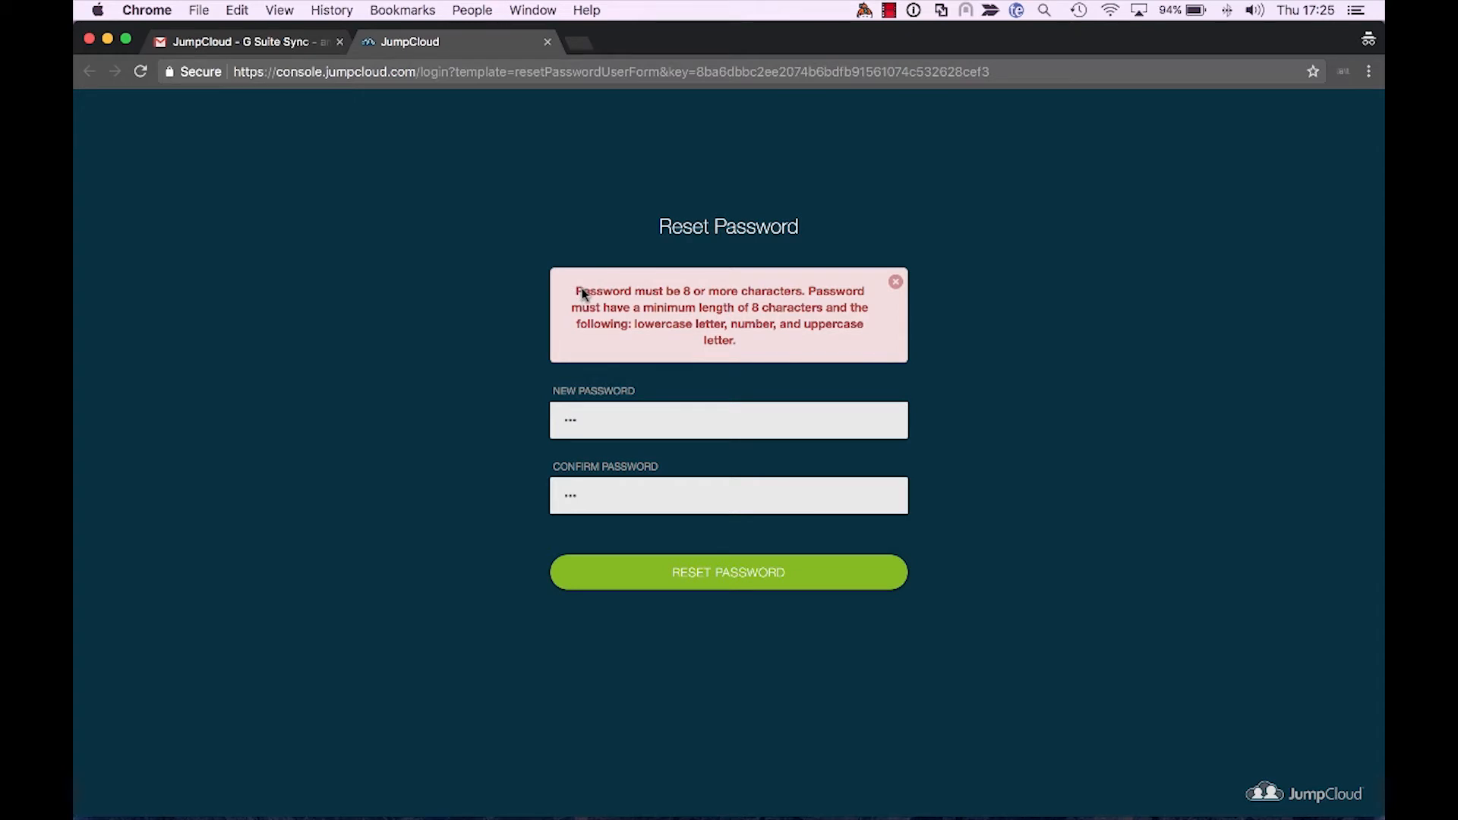
pyautogui.moveTo(699, 298)
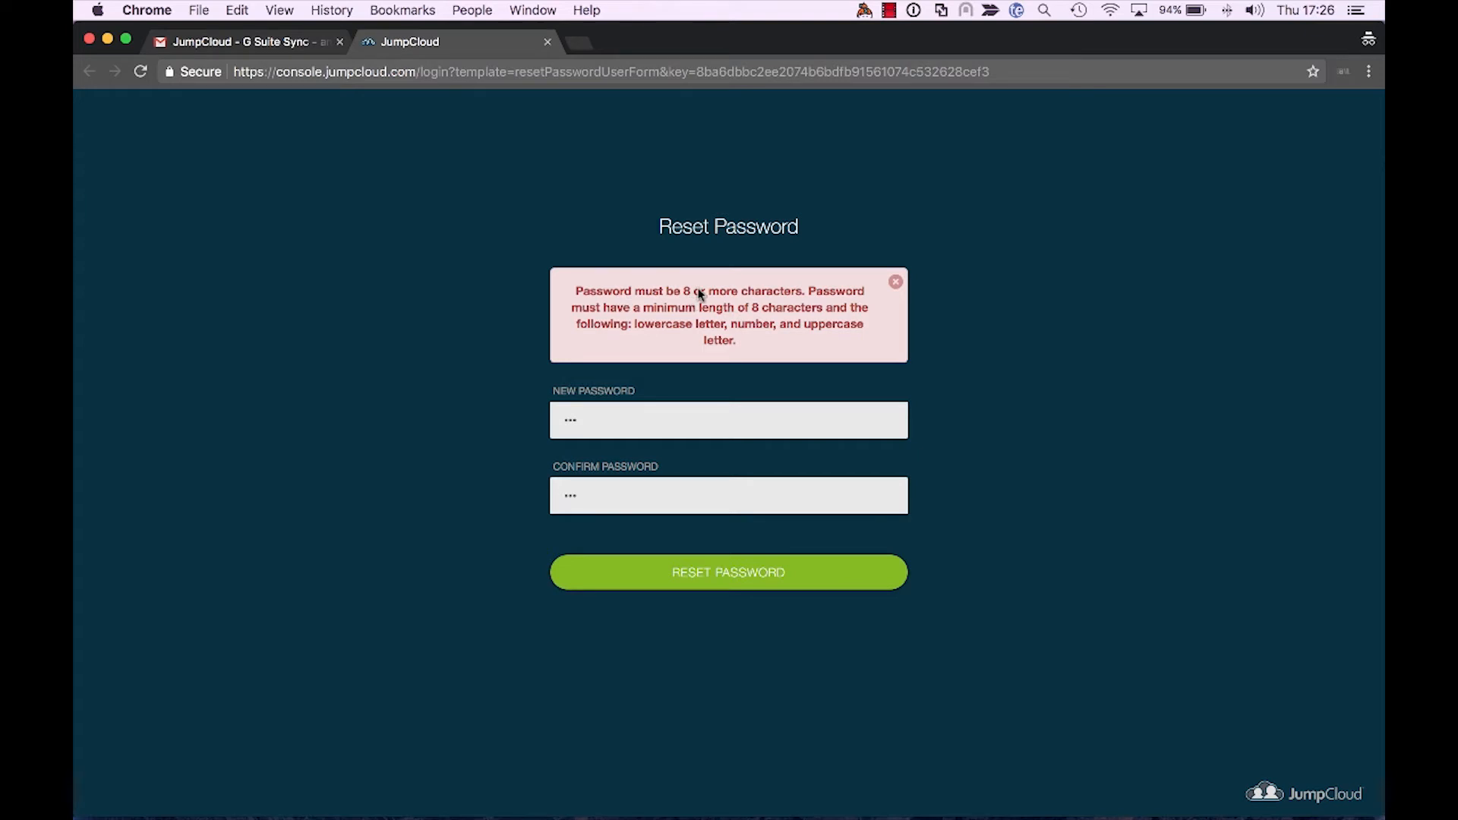
pyautogui.moveTo(707, 337)
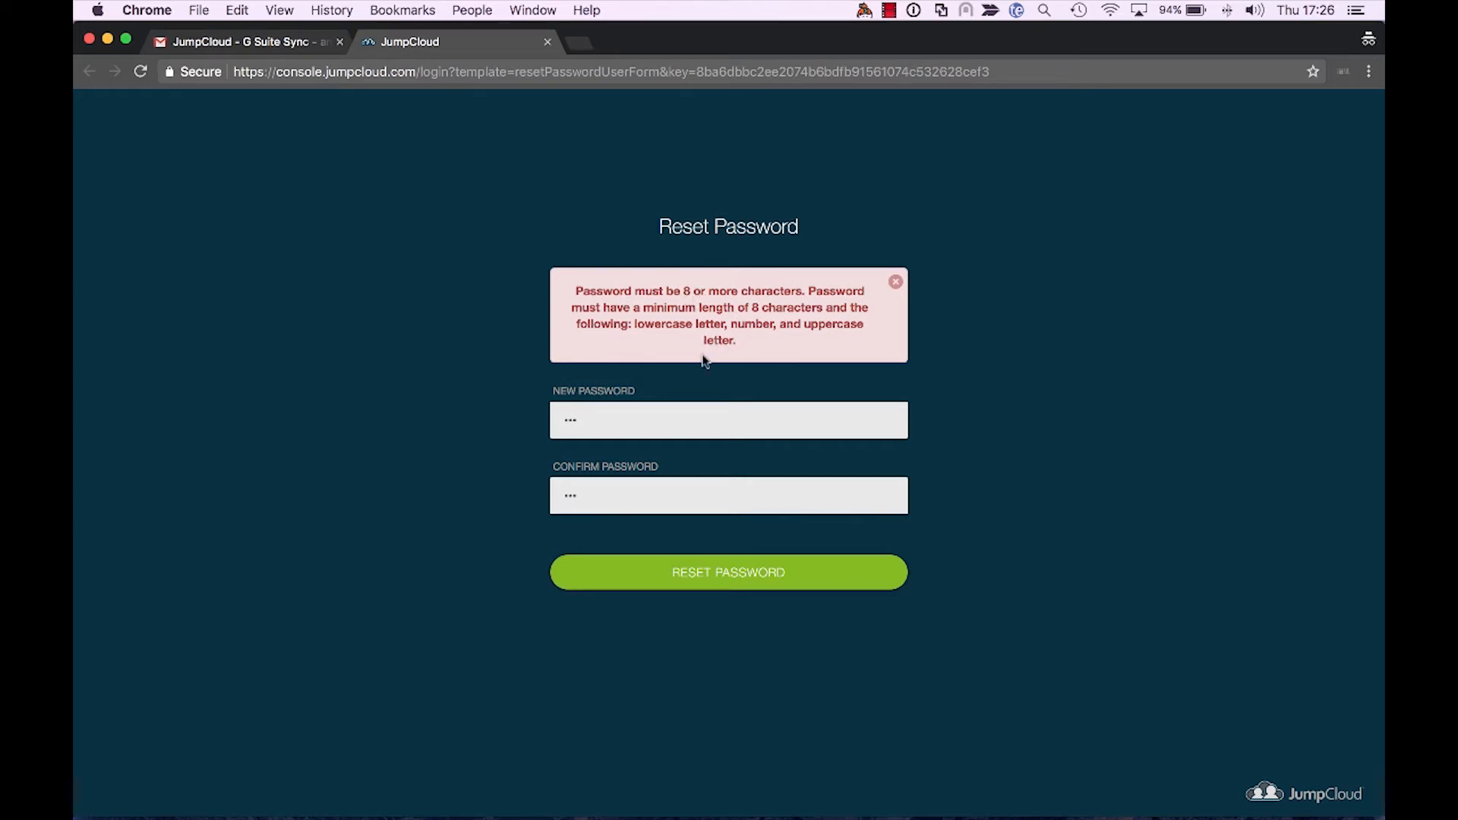
pyautogui.click(729, 420)
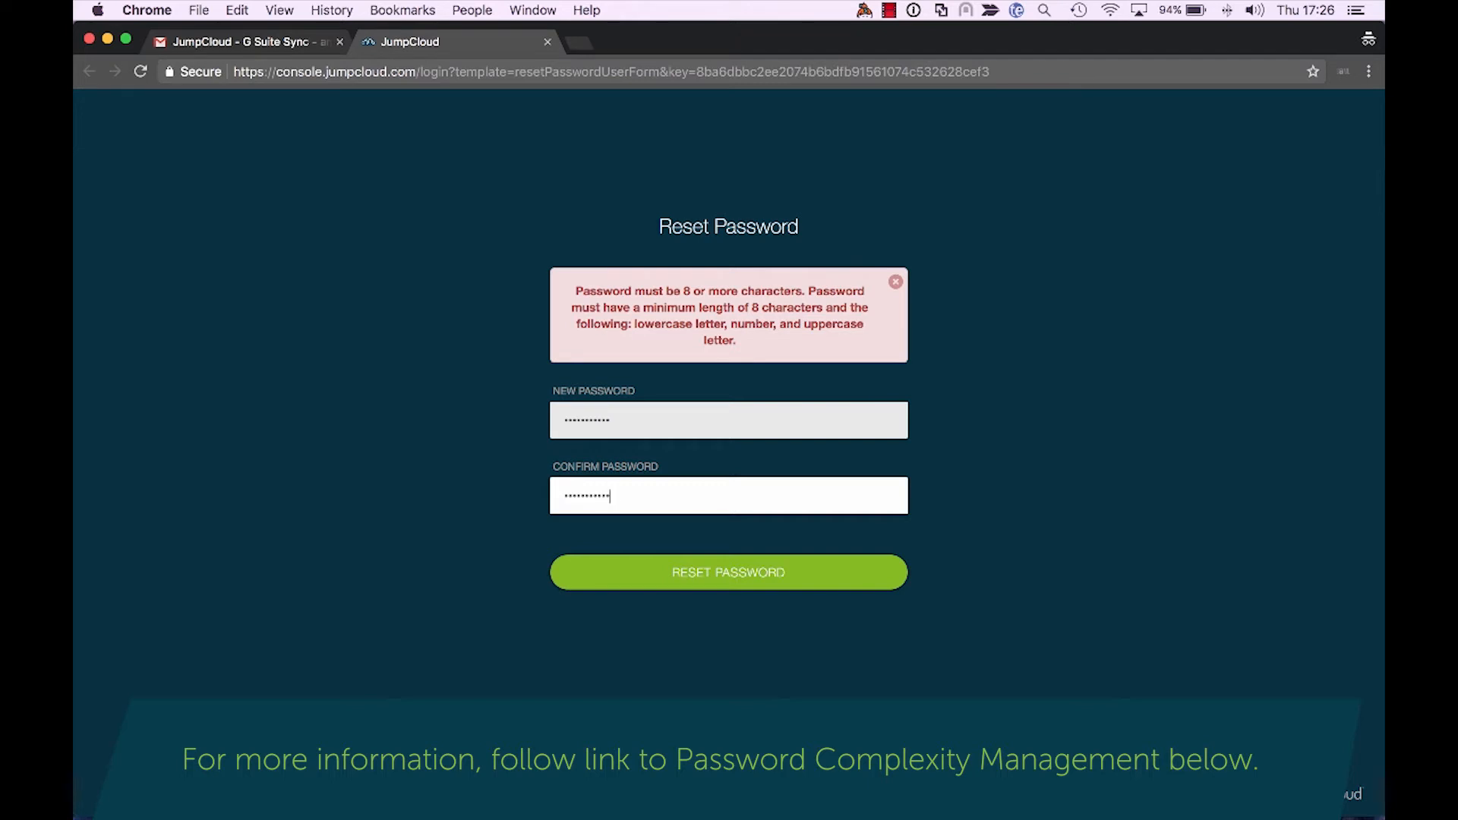
pyautogui.click(729, 573)
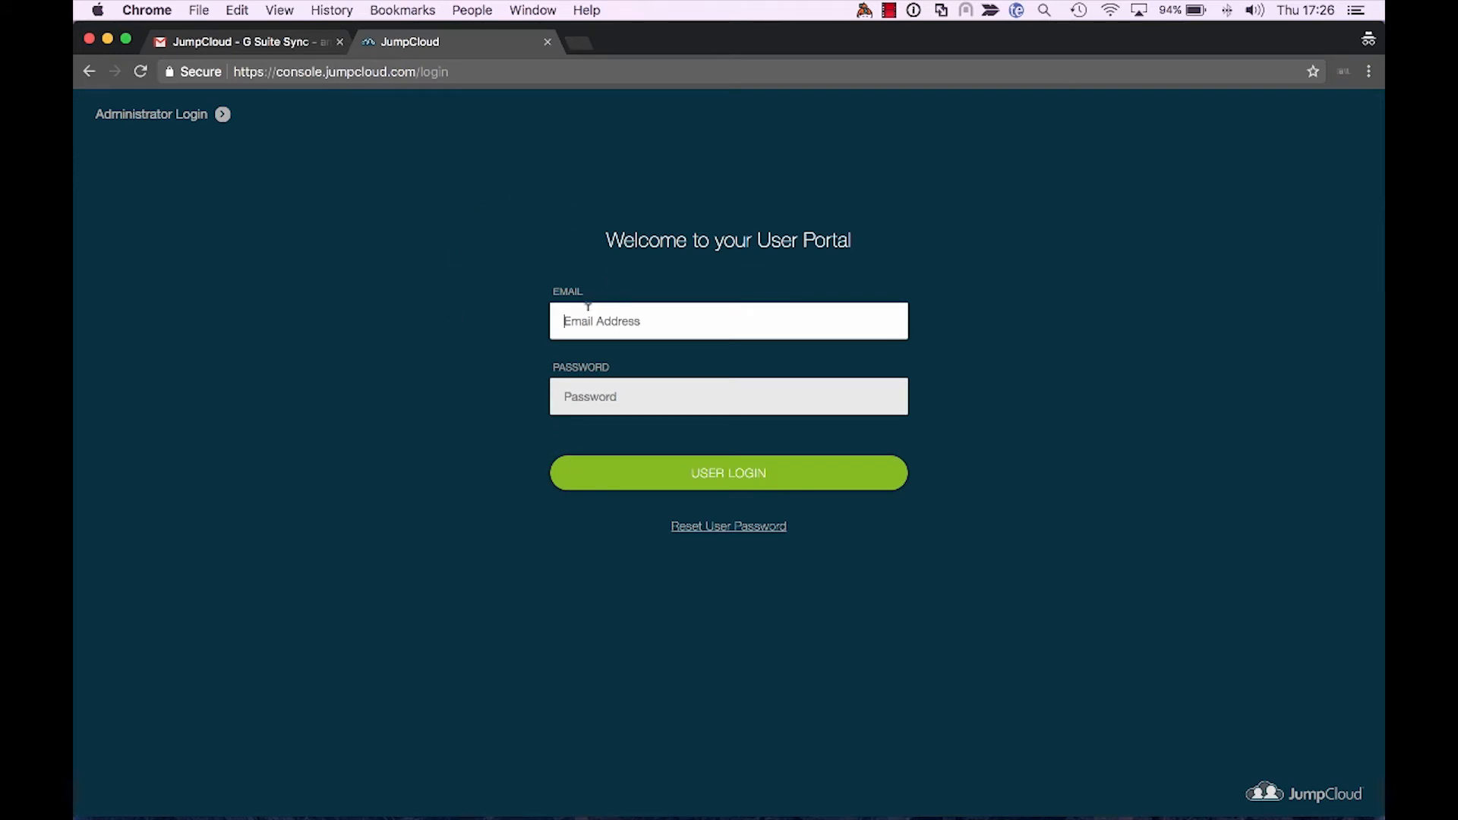
# Enter Alexander's new password at Google Sign-in on the Gmail tab and continue
pyautogui.click(729, 474)
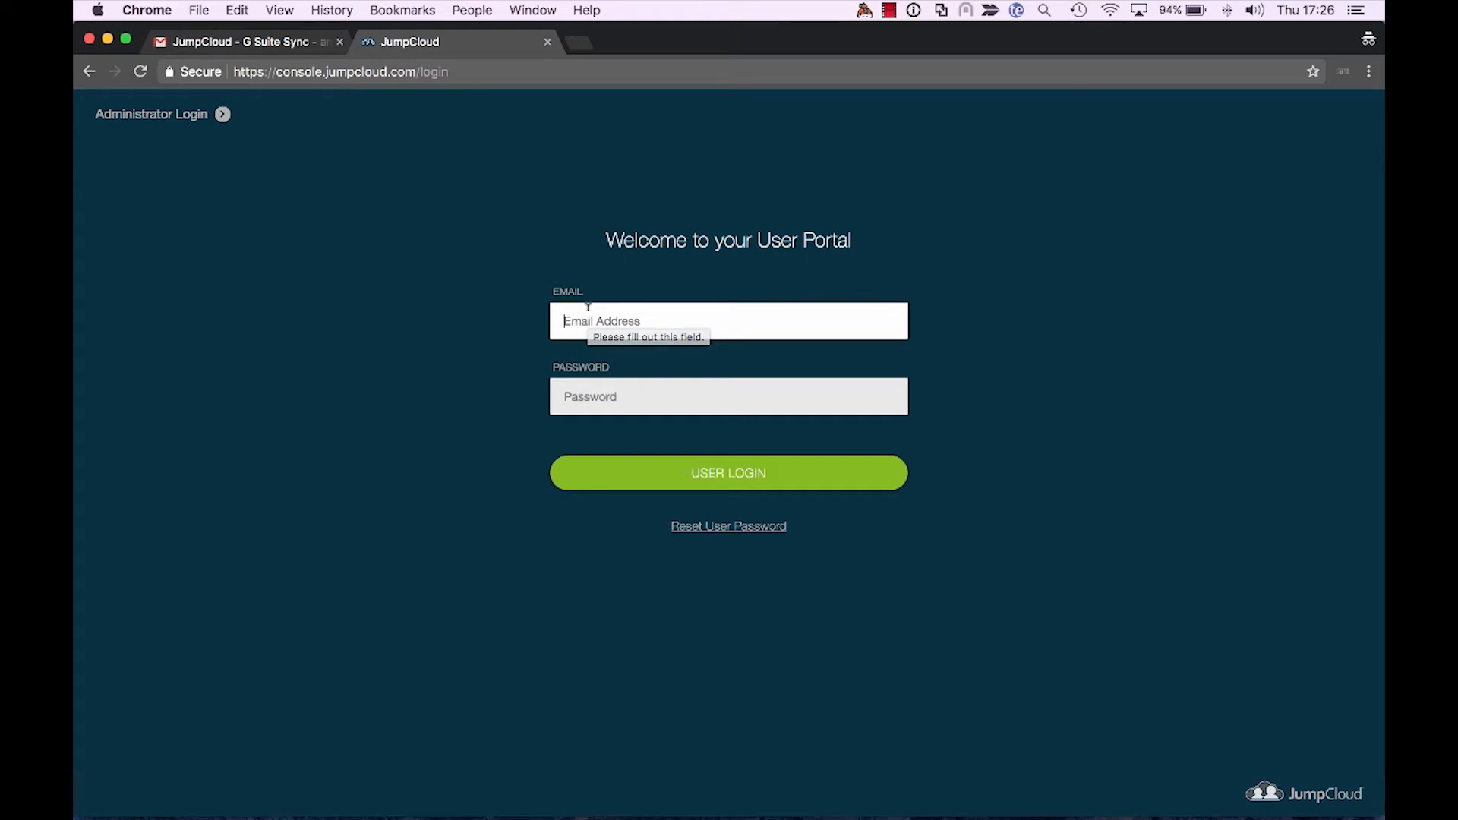
pyautogui.click(228, 43)
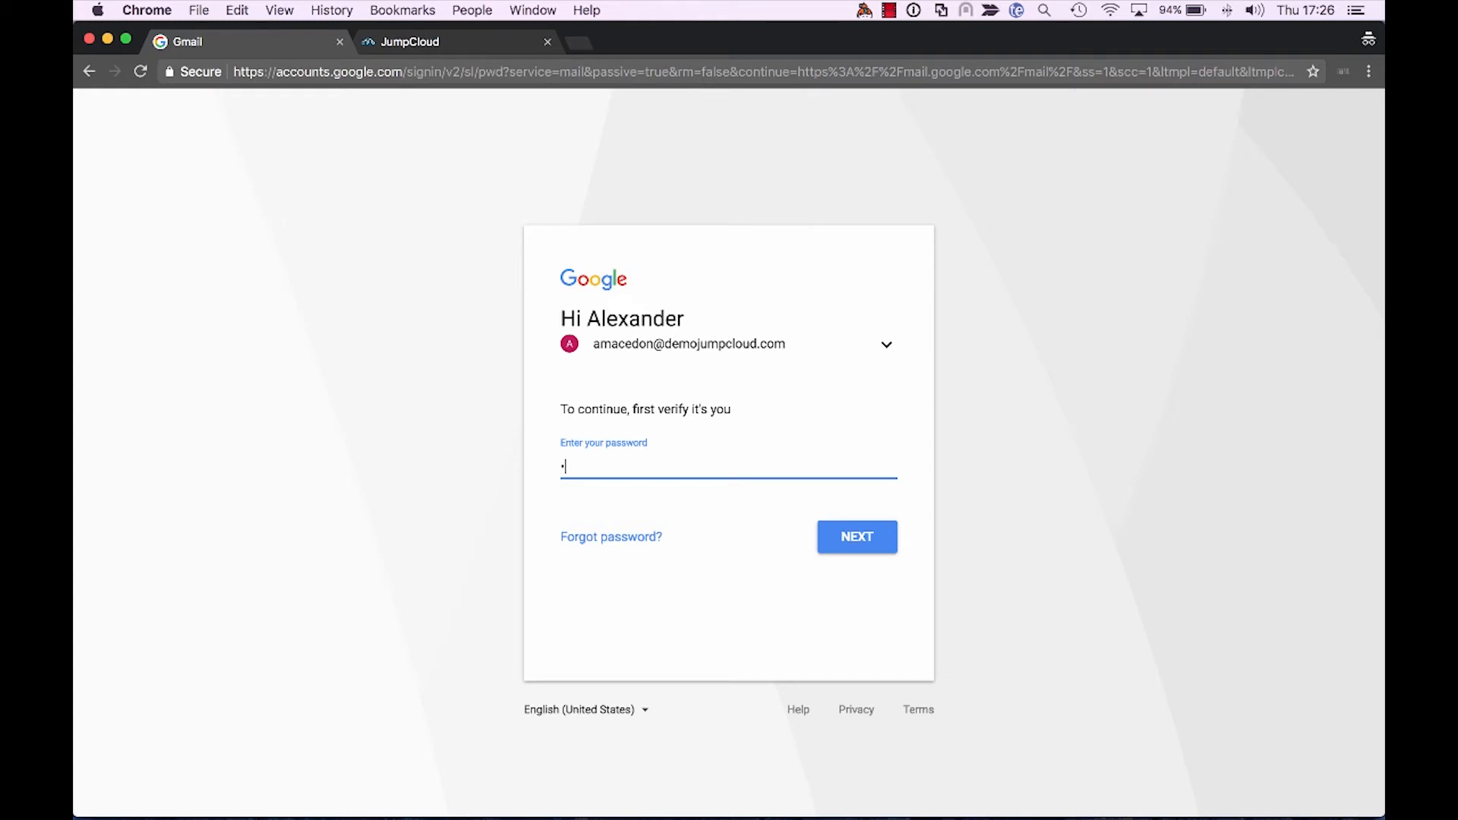
pyautogui.write('password')
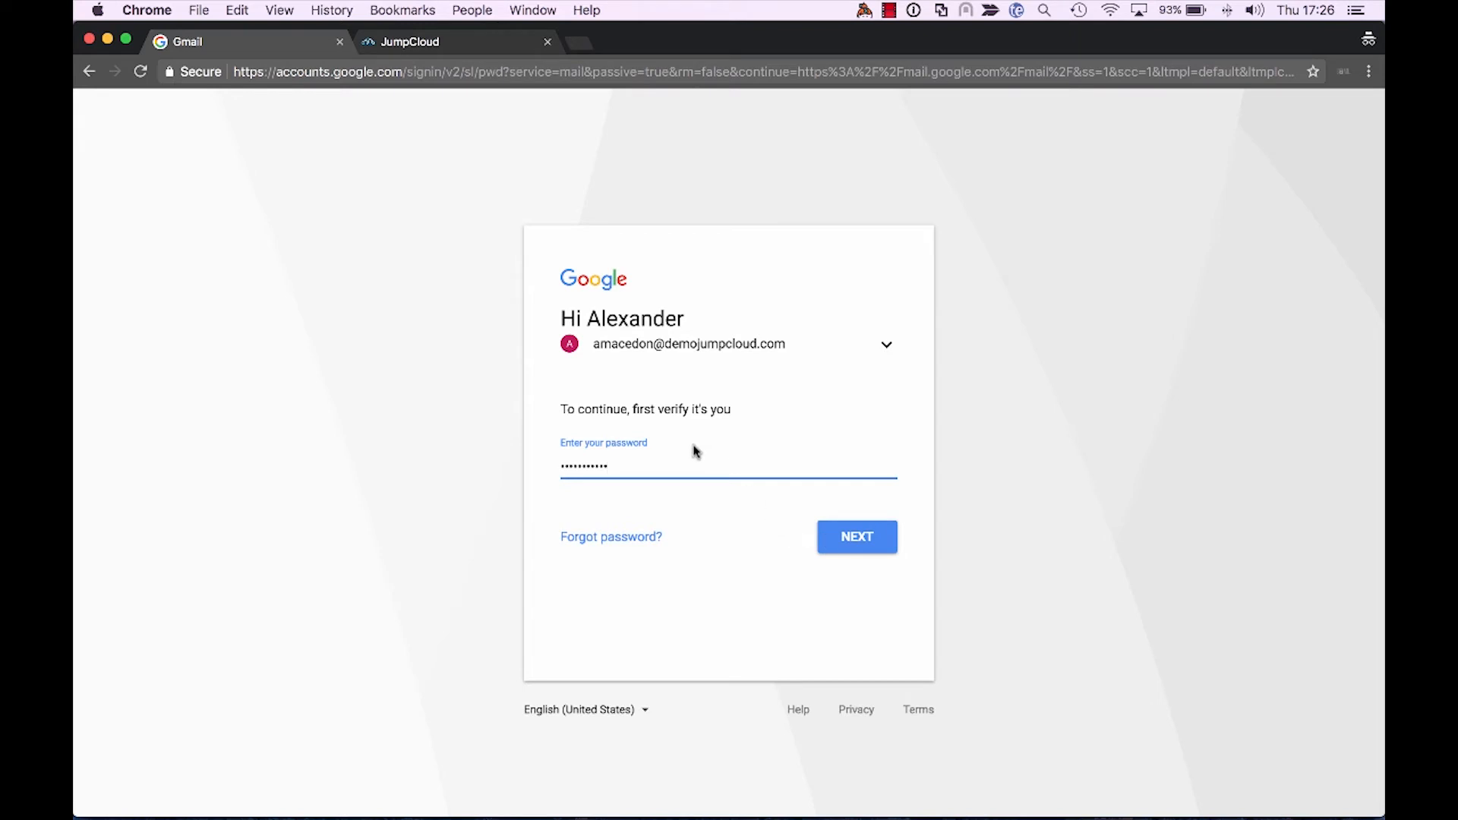
pyautogui.moveTo(684, 489)
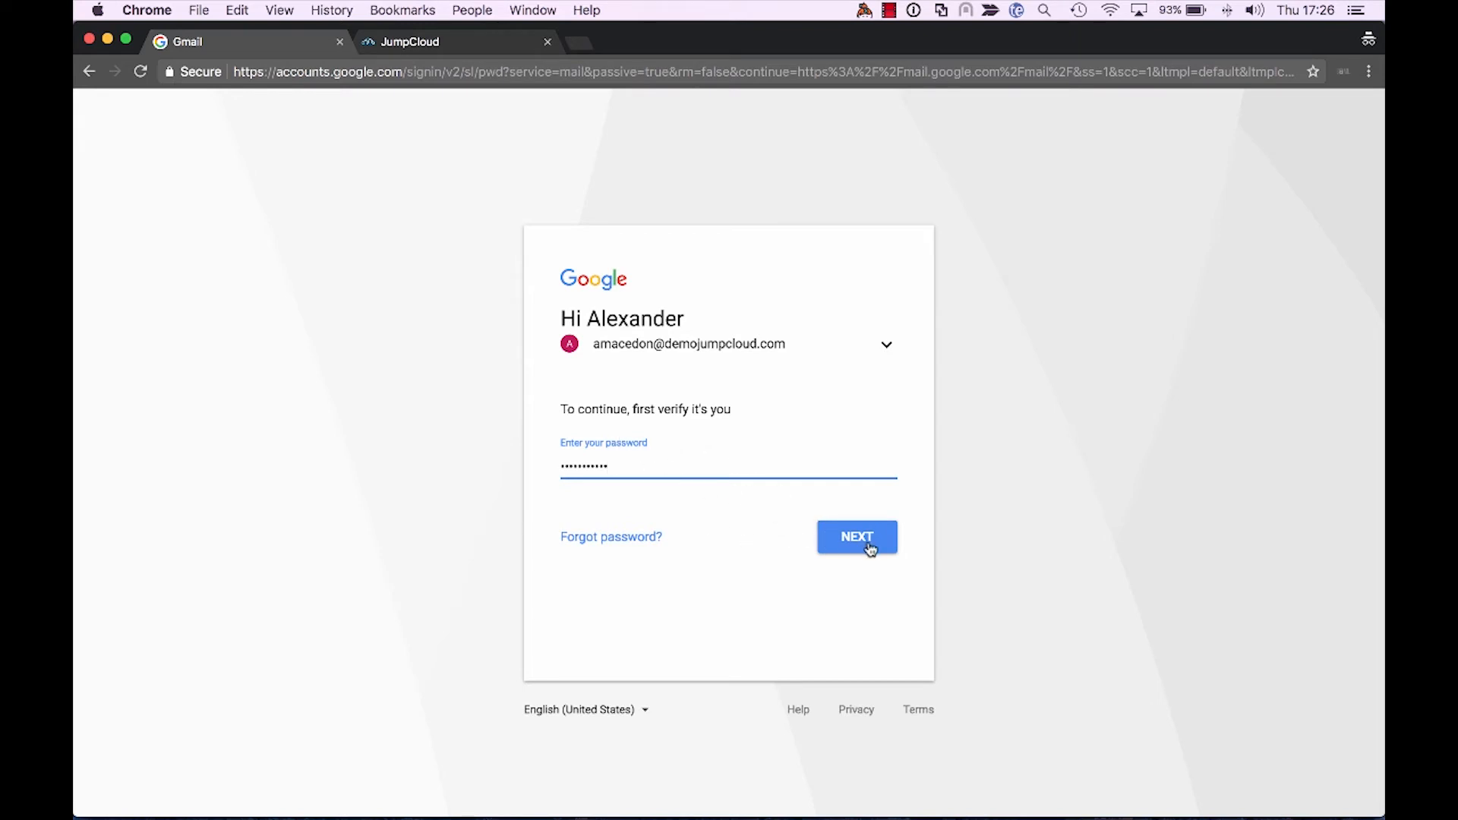
pyautogui.click(857, 536)
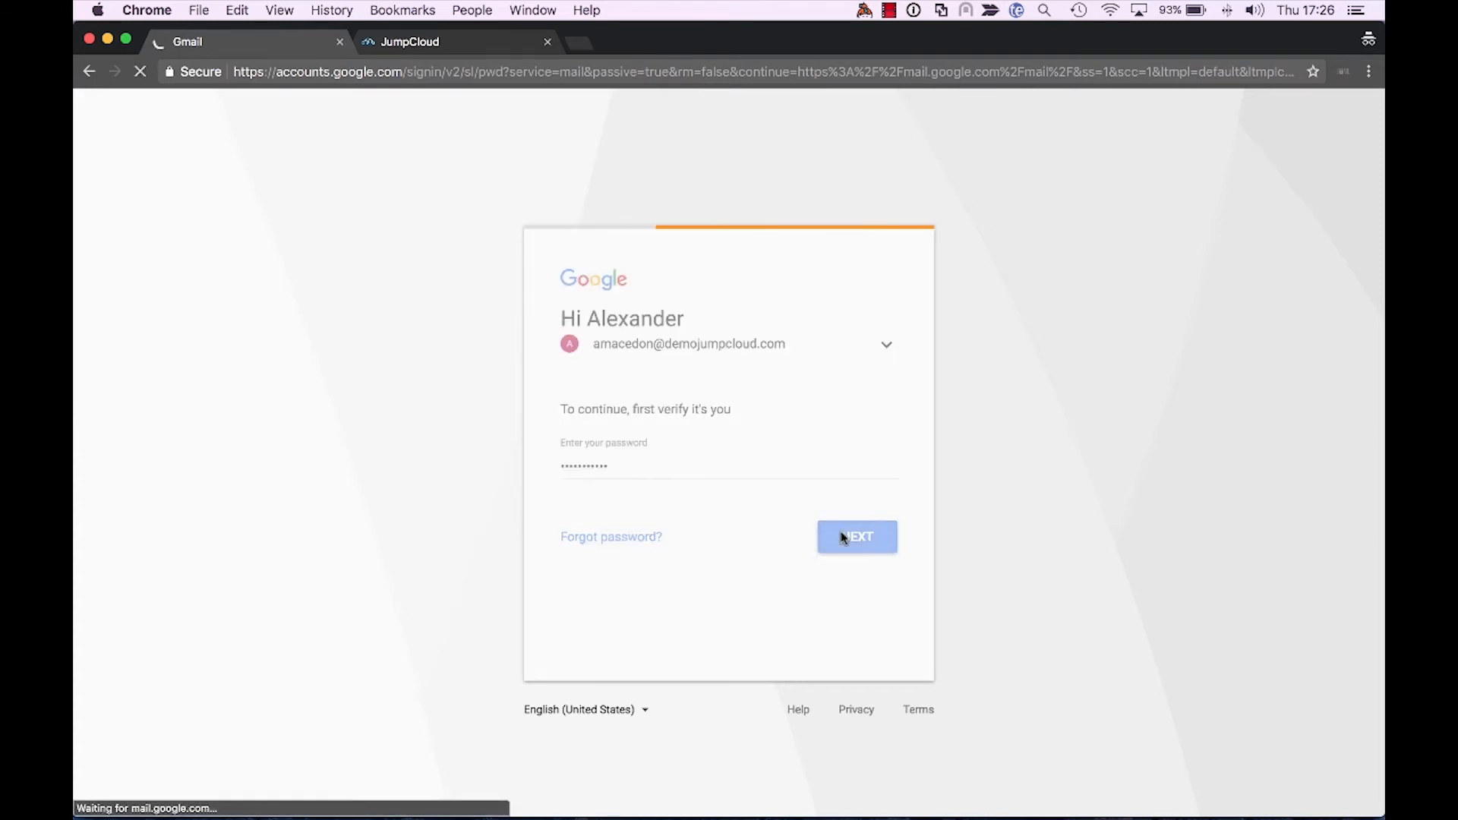
pyautogui.click(856, 538)
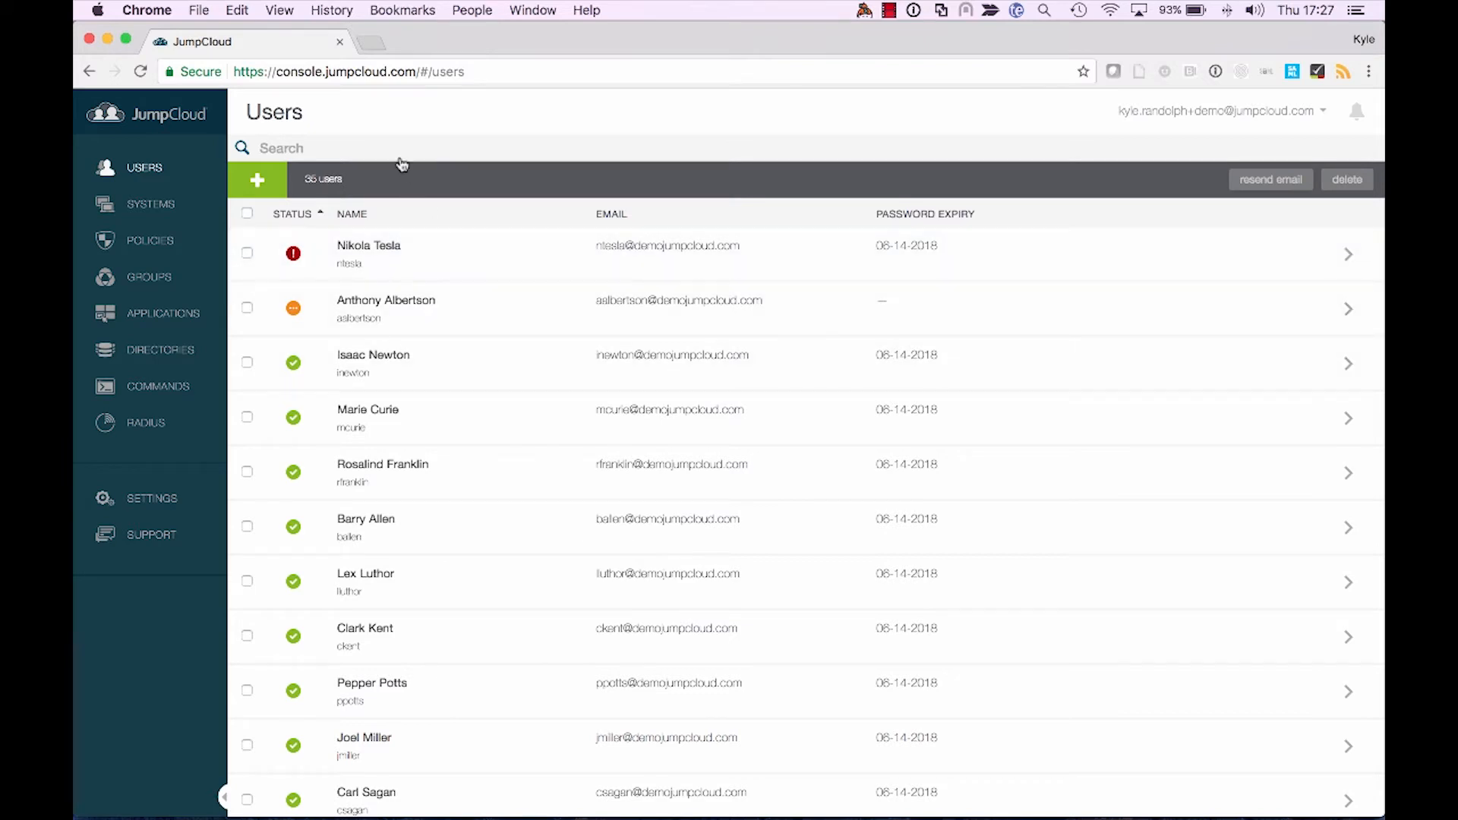
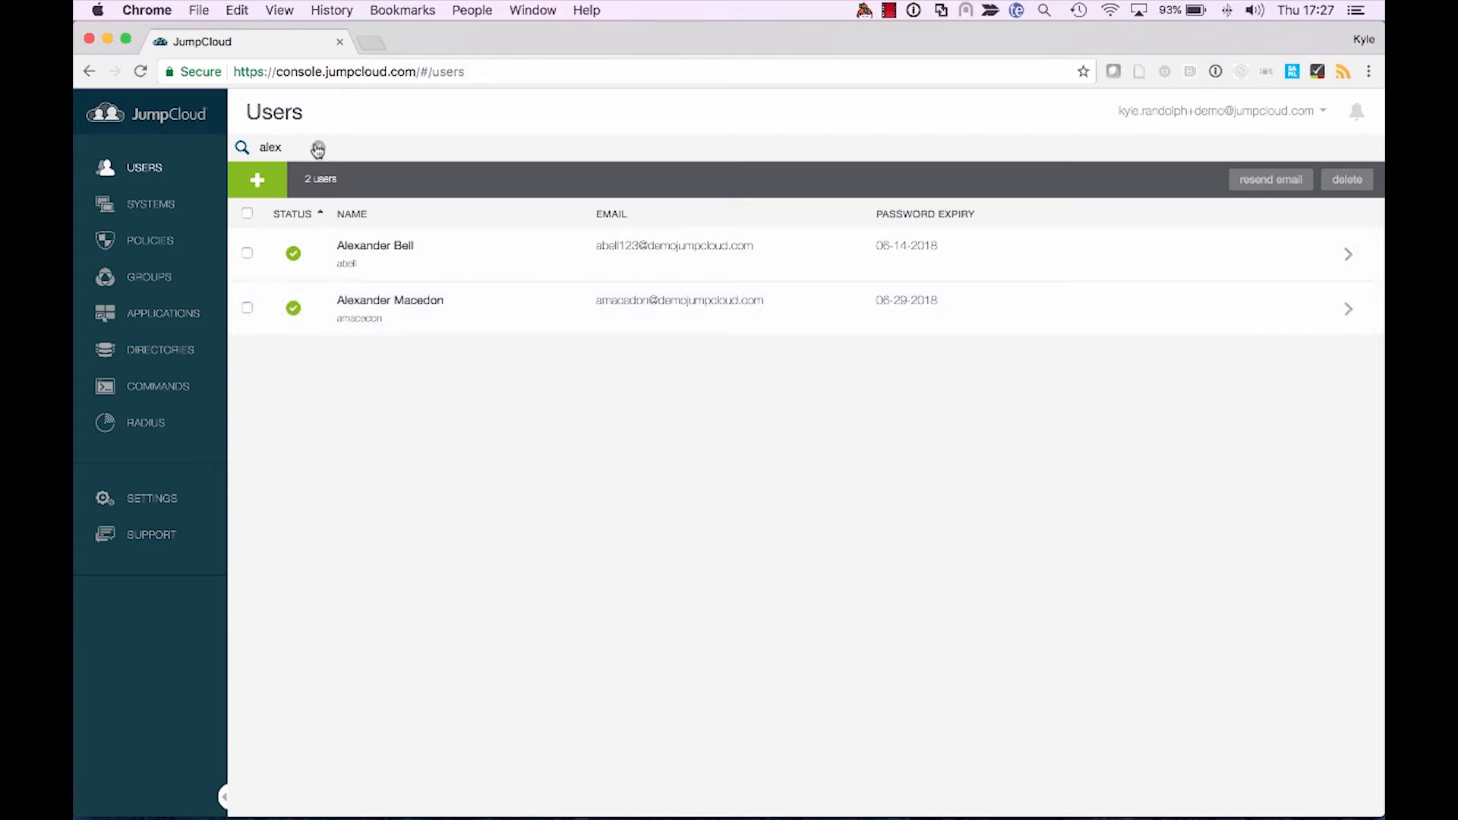
pyautogui.click(317, 149)
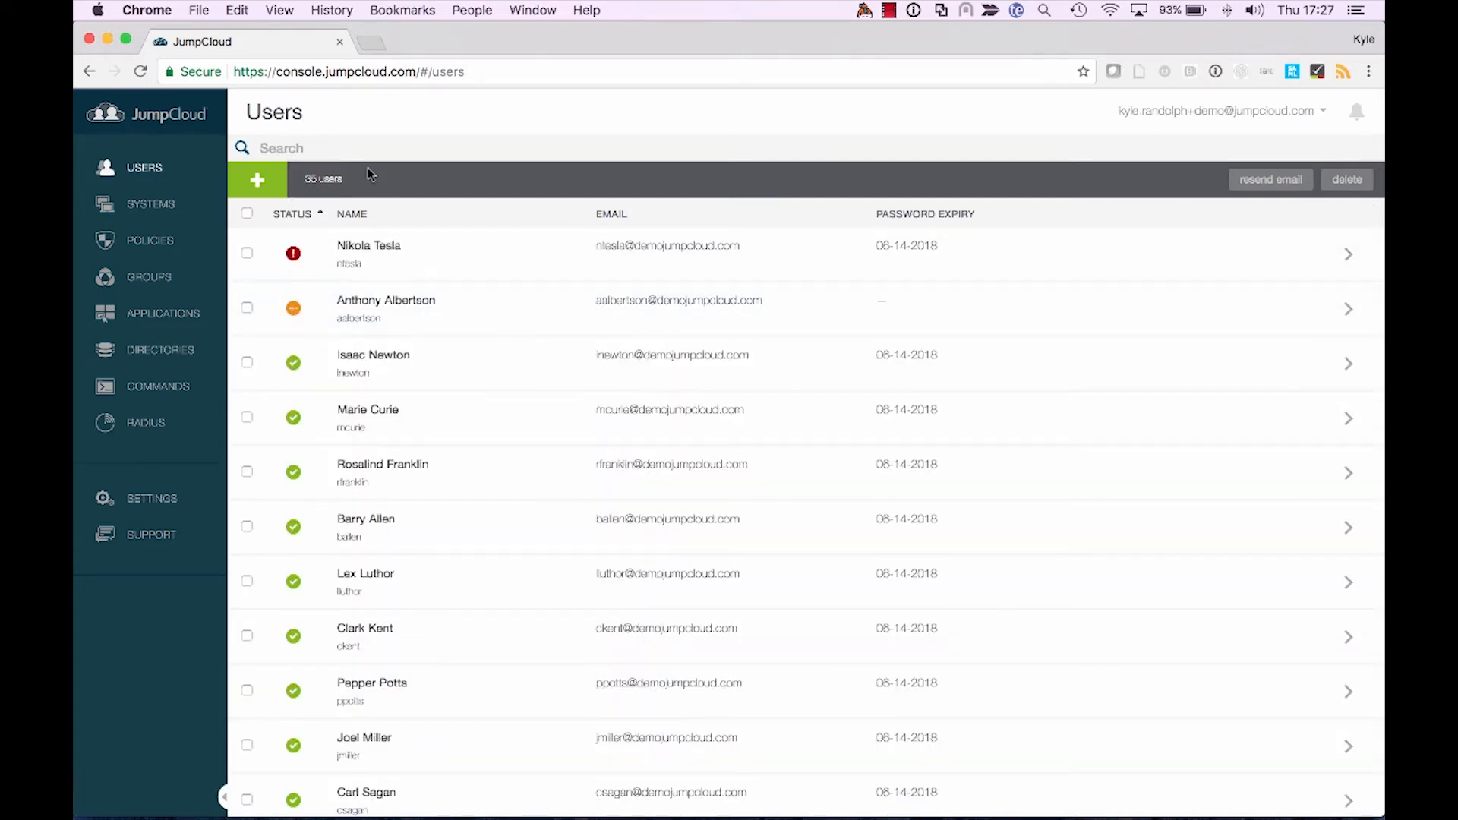
pyautogui.moveTo(305, 355)
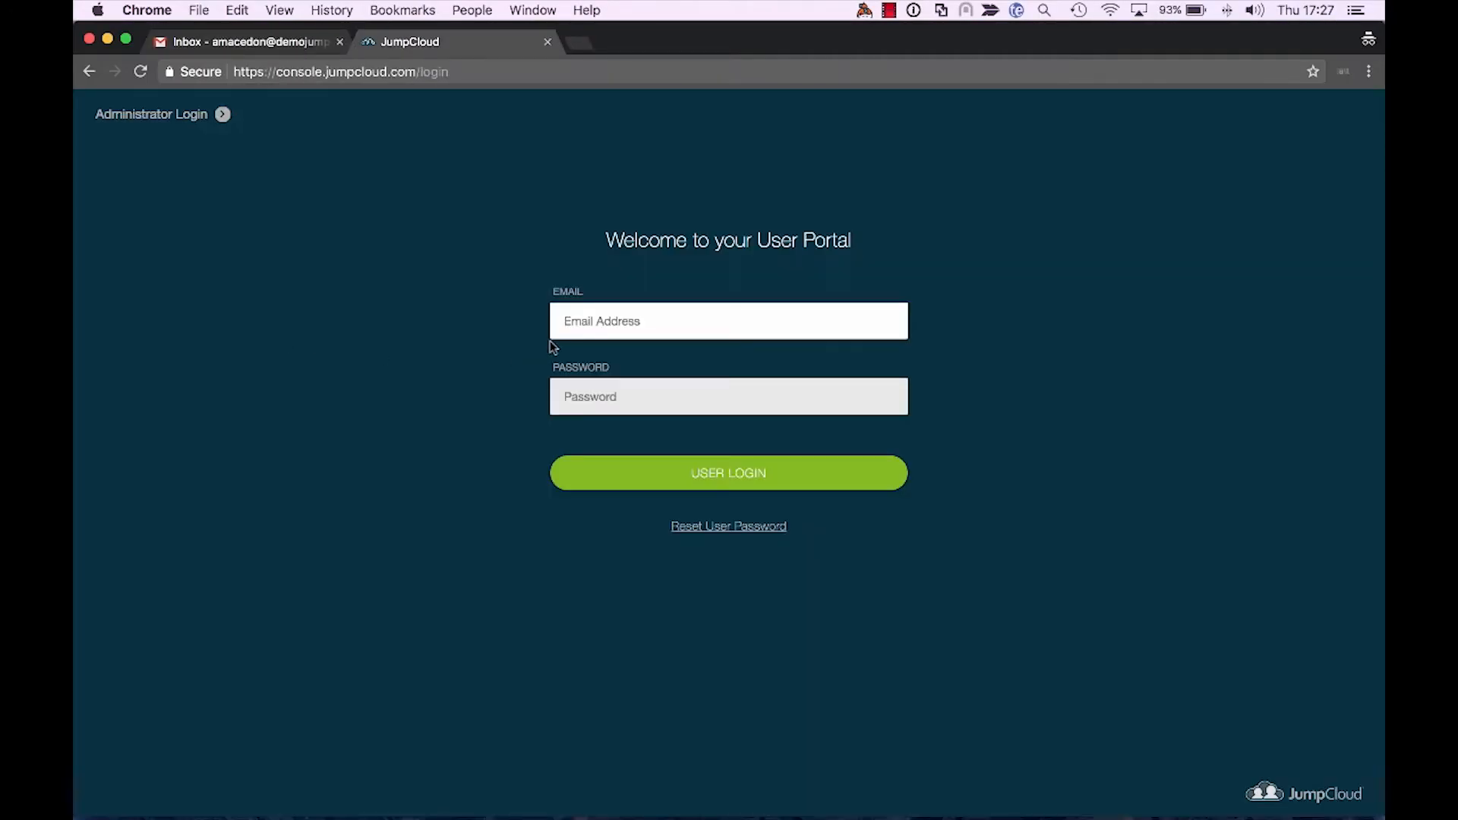
# Sign in to the User Portal as amacedon@demo with the new password
pyautogui.write('amacedon@demo')
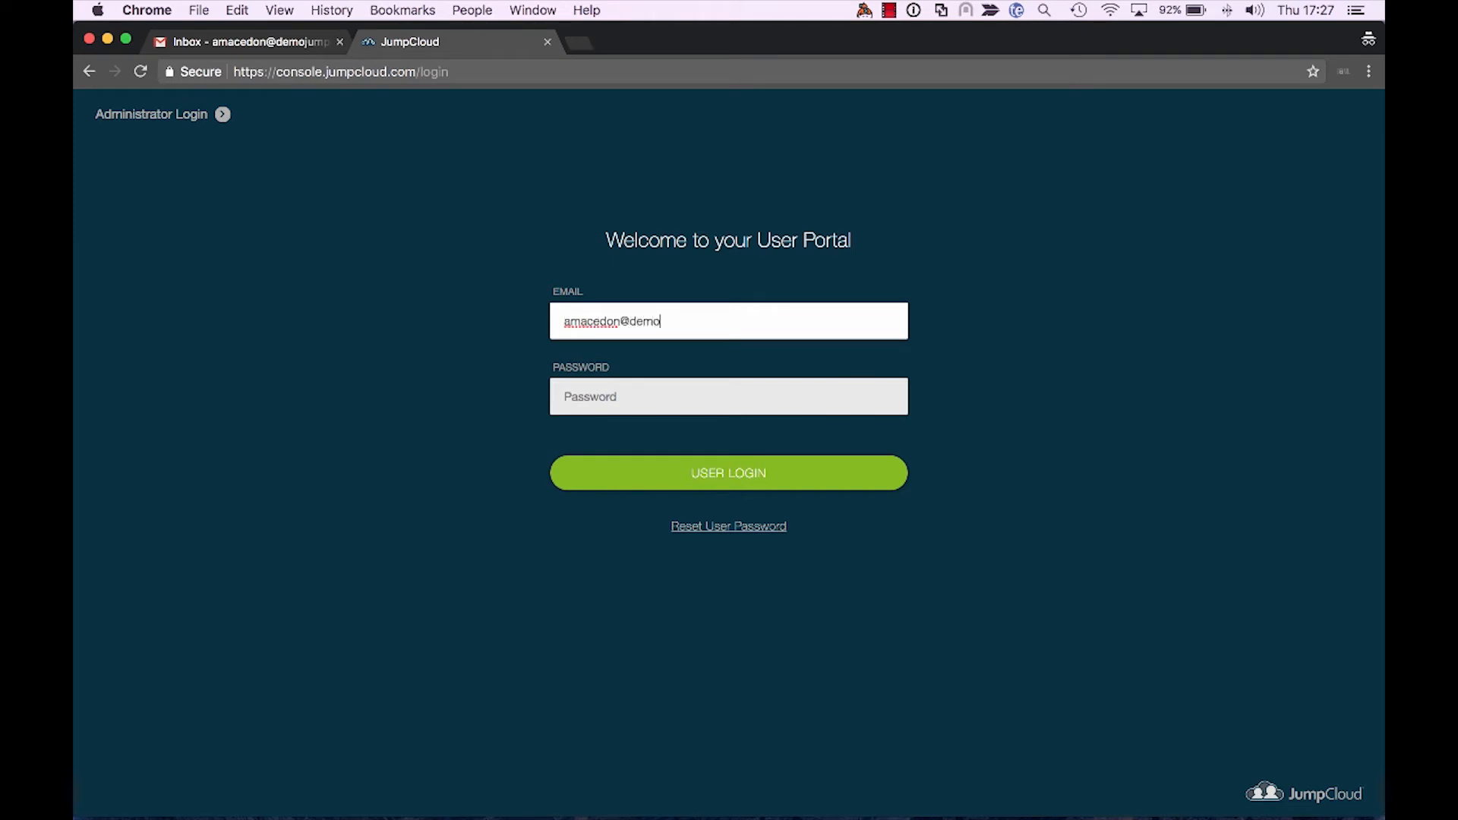
pyautogui.click(729, 396)
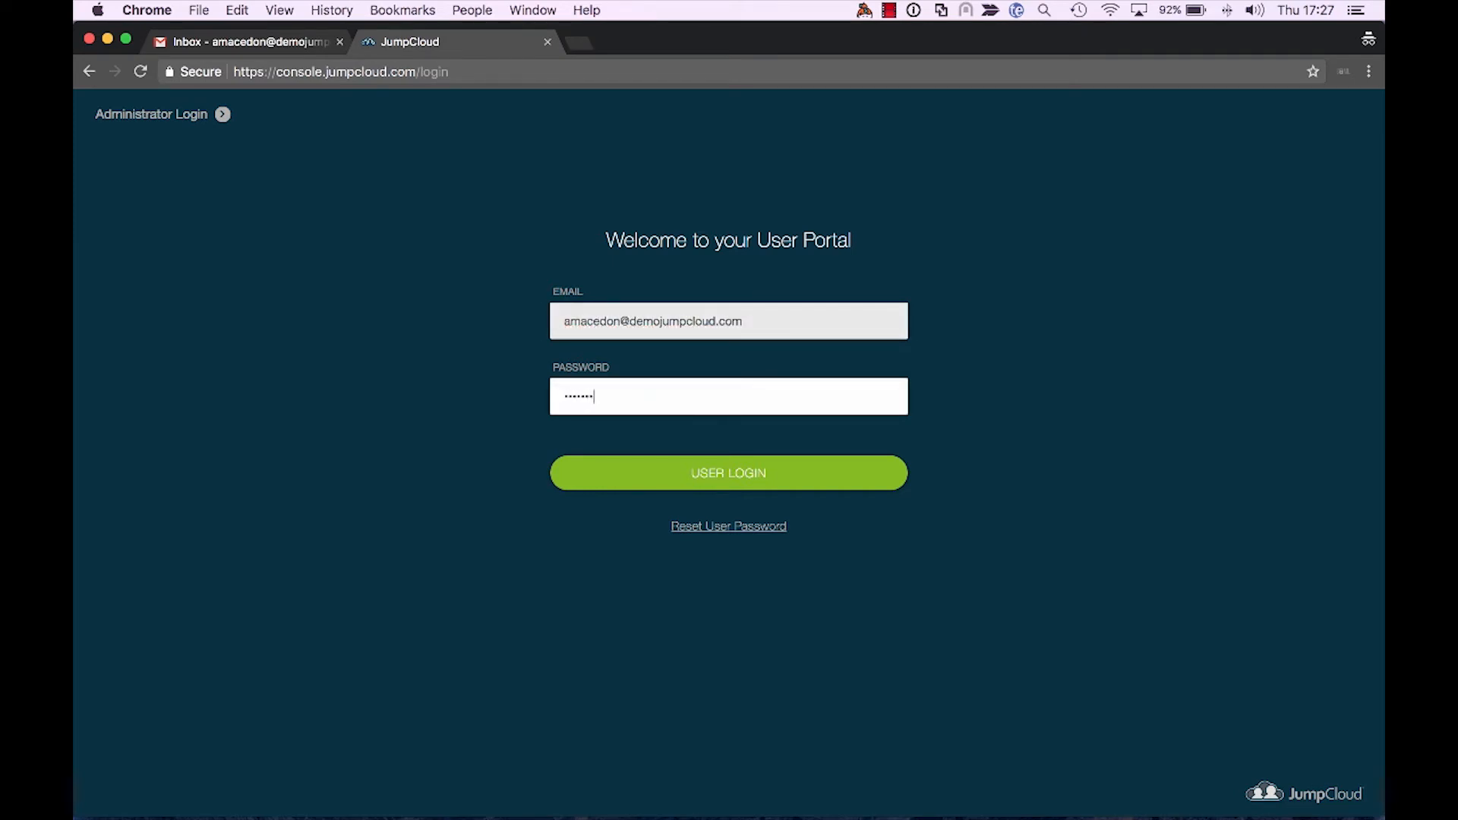
pyautogui.write('••••')
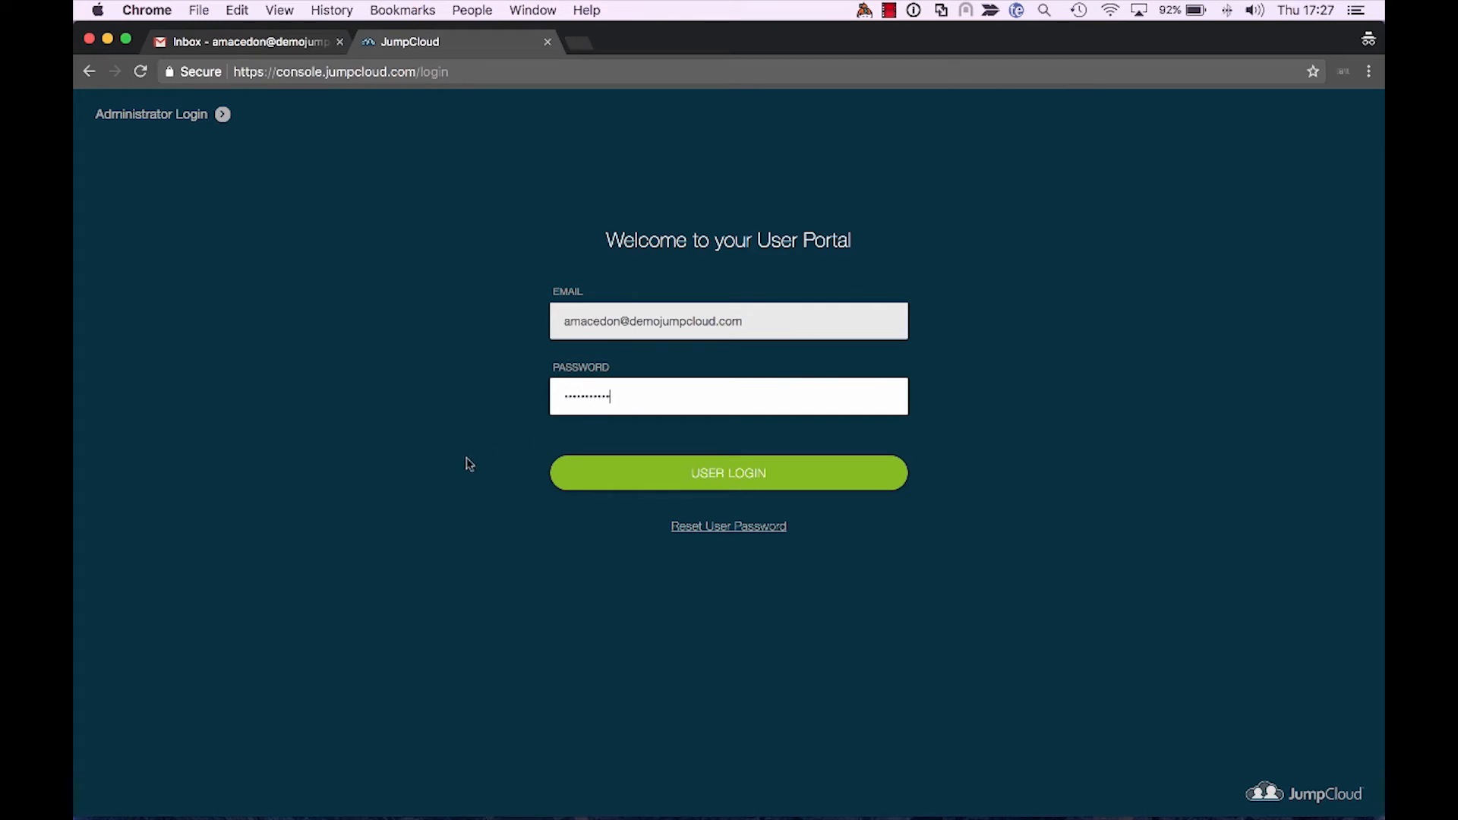
pyautogui.moveTo(750, 489)
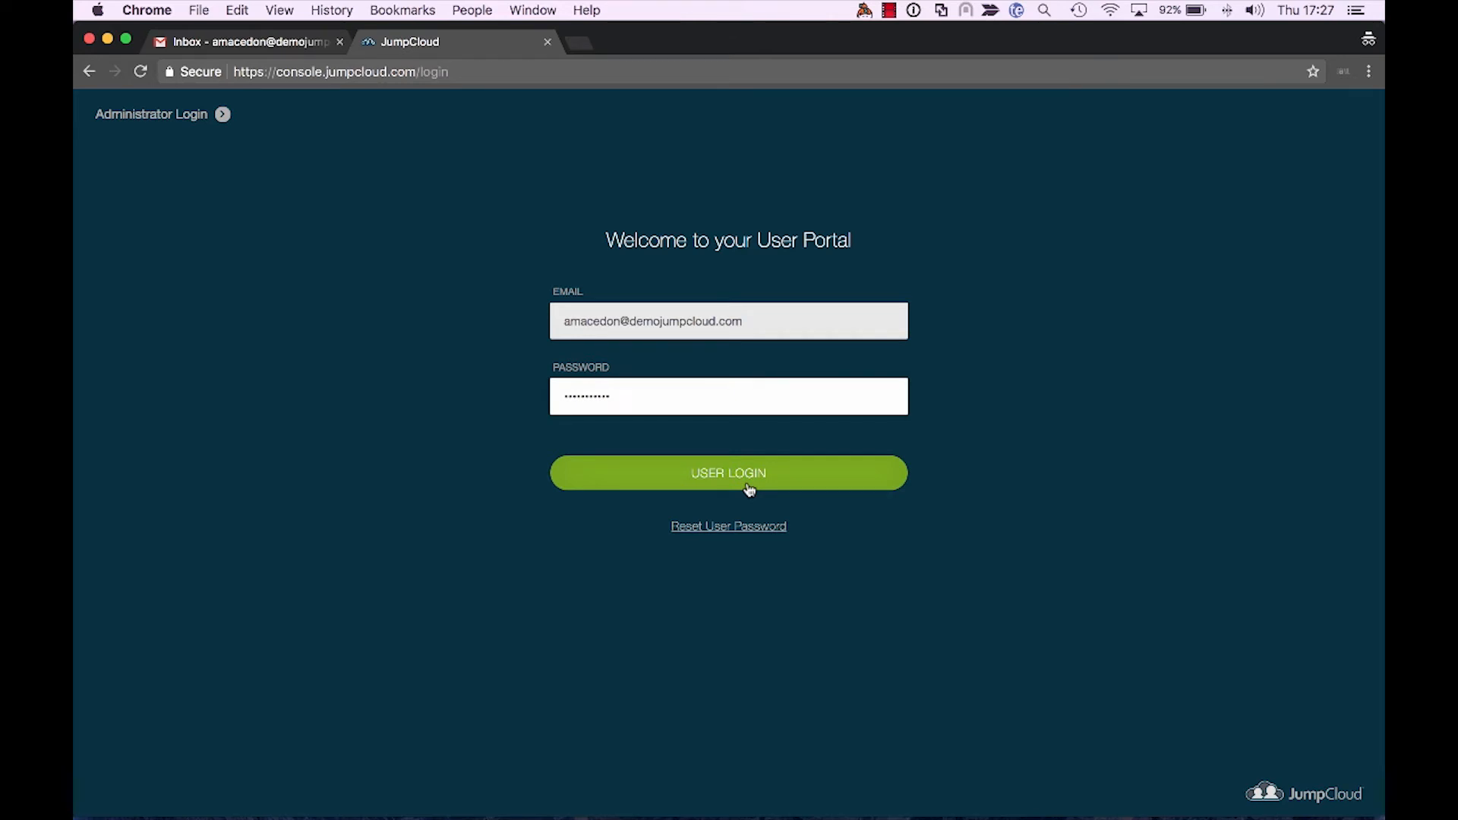
pyautogui.click(729, 474)
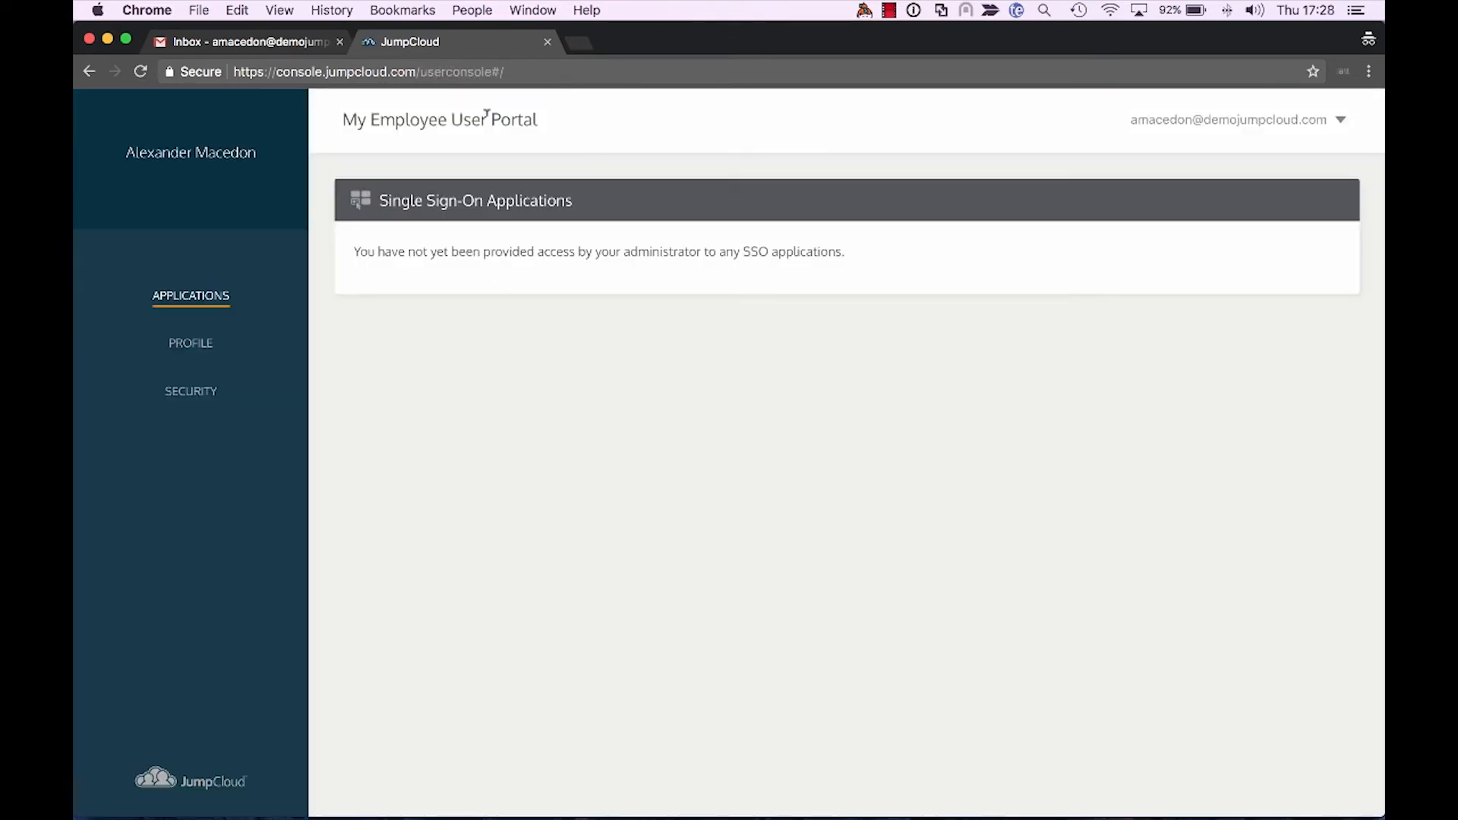
pyautogui.moveTo(198, 356)
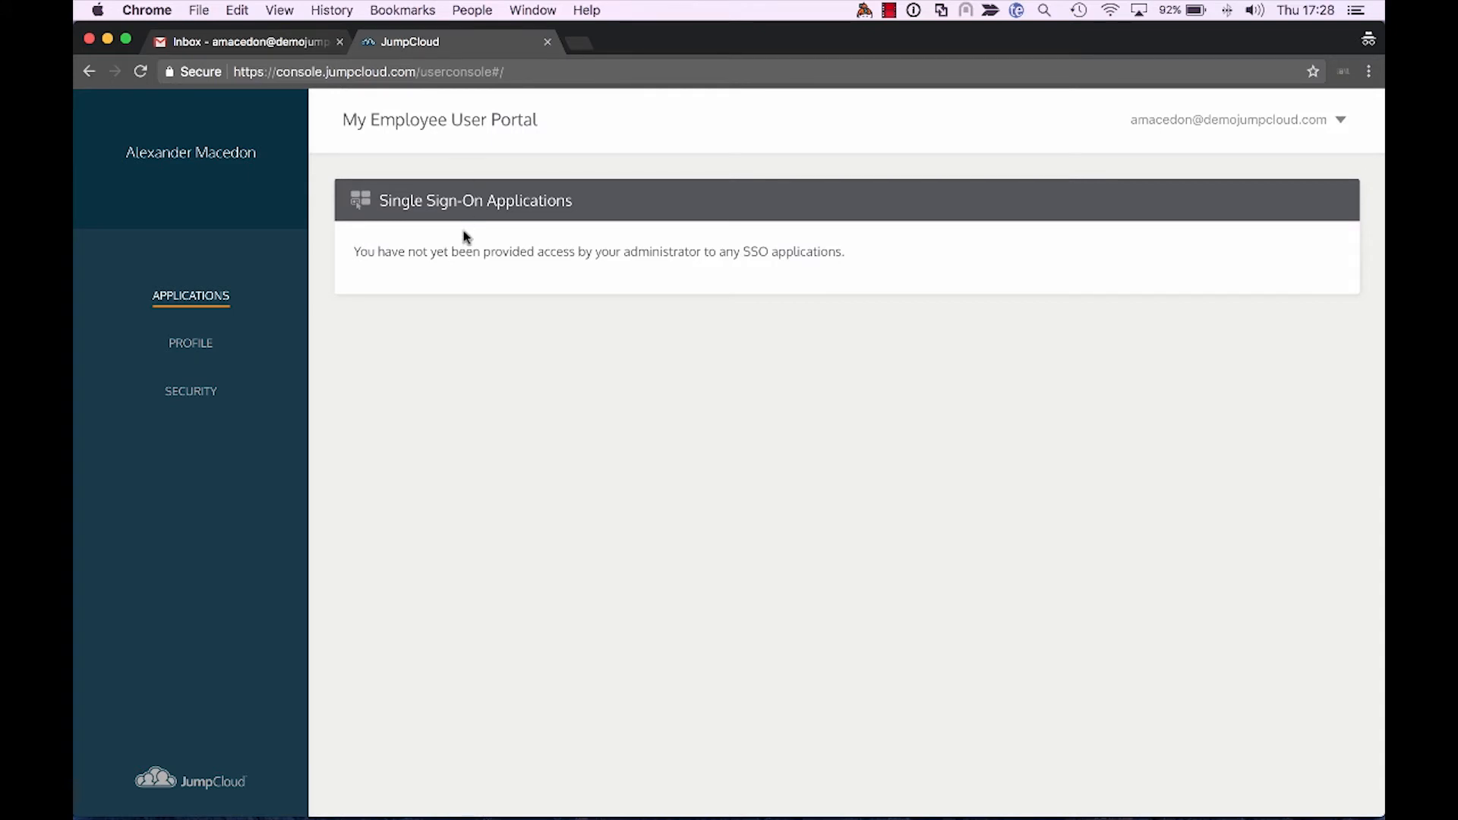
pyautogui.moveTo(545, 229)
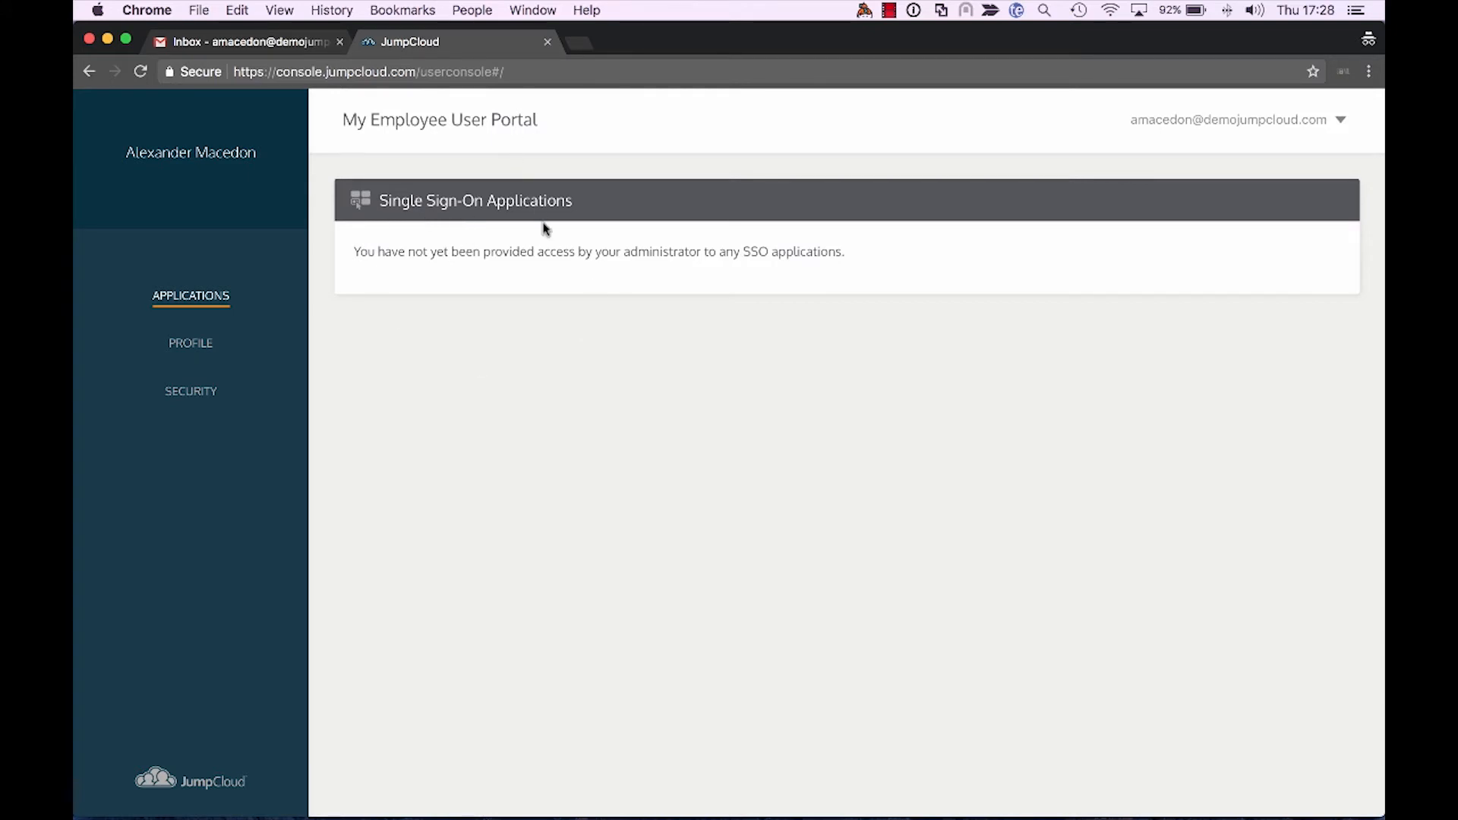
pyautogui.moveTo(209, 421)
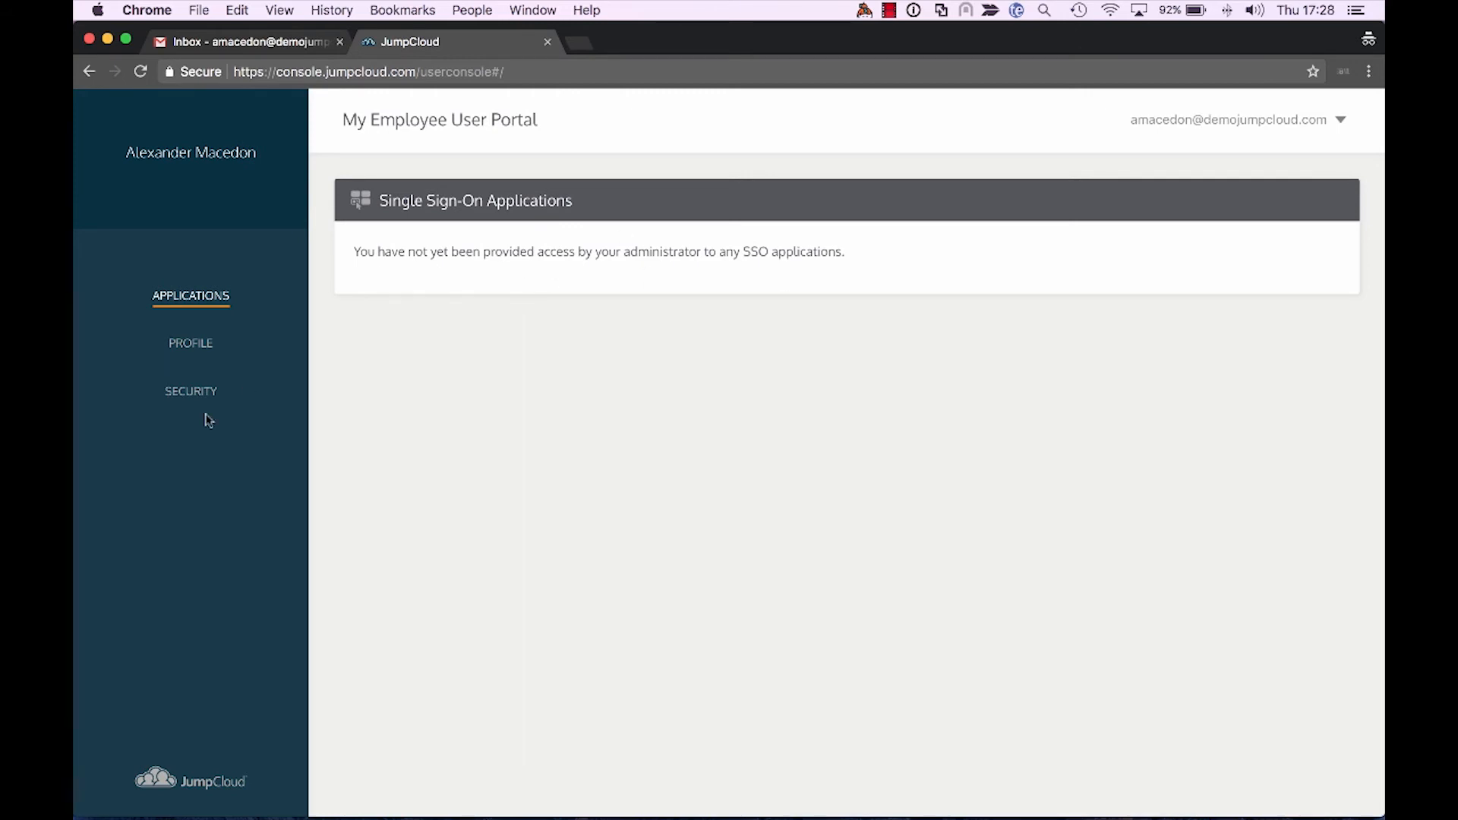
pyautogui.click(190, 343)
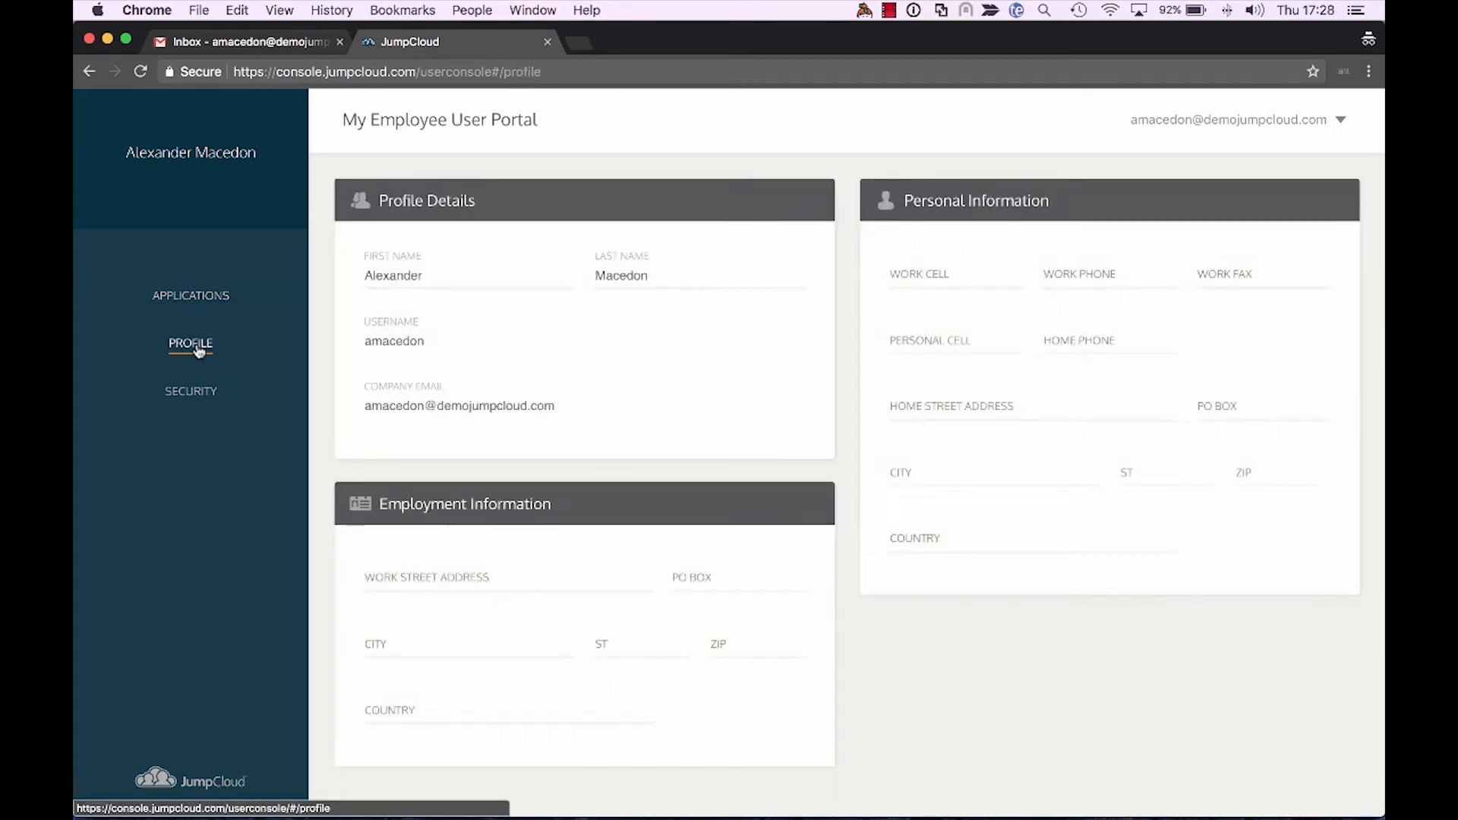
pyautogui.moveTo(678, 343)
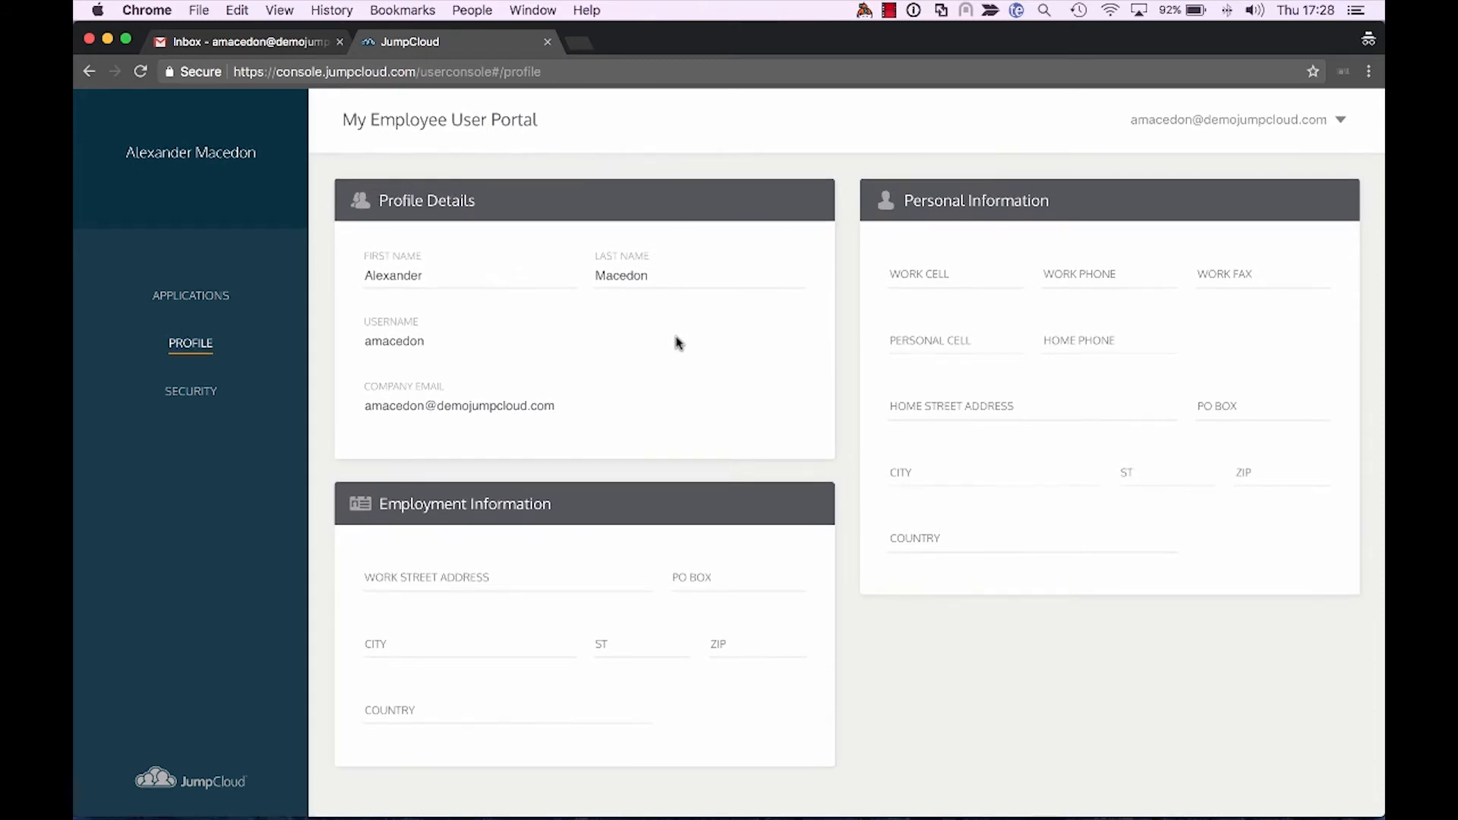
pyautogui.moveTo(944, 261)
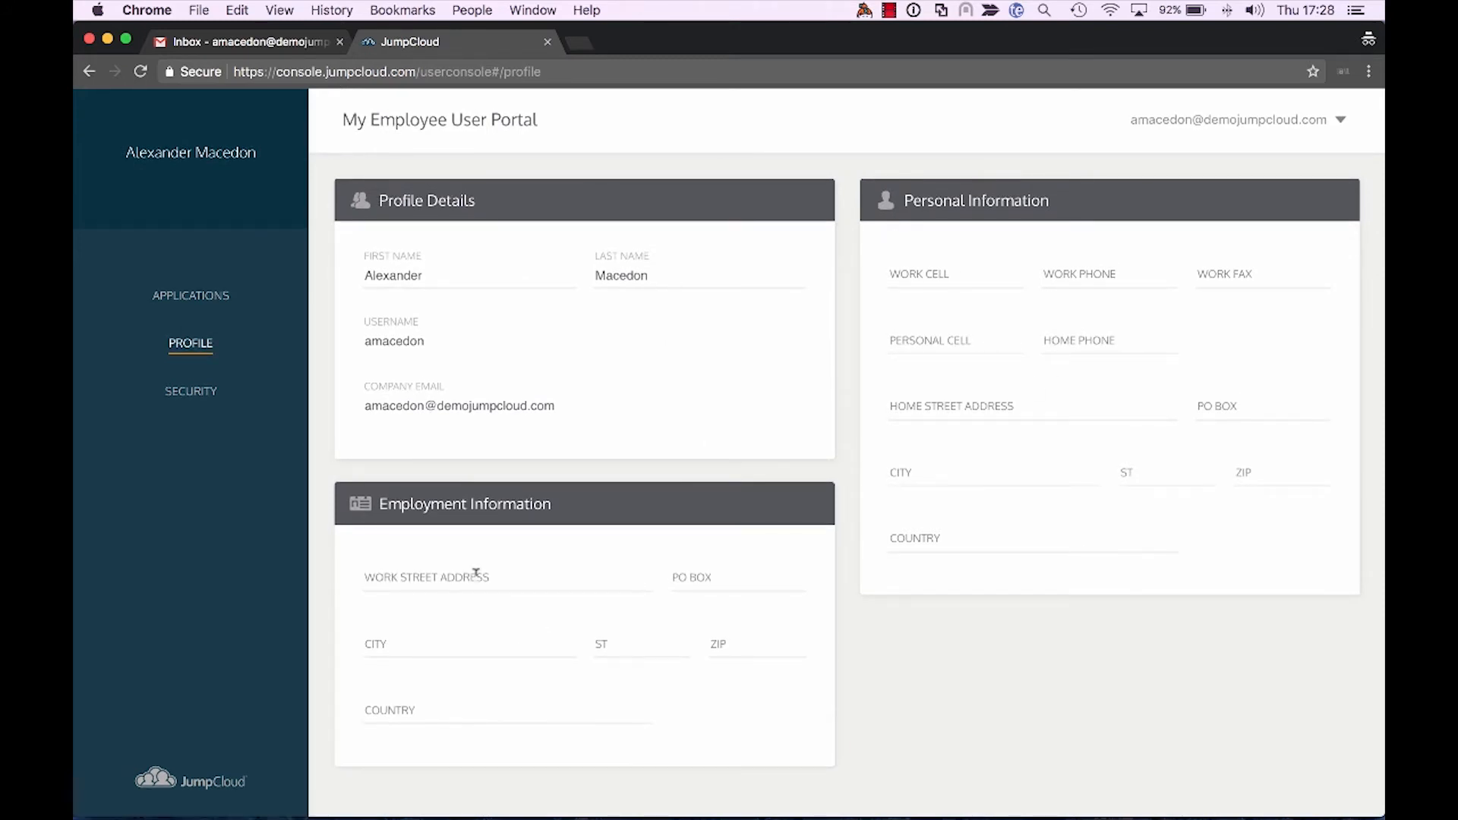
pyautogui.moveTo(613, 323)
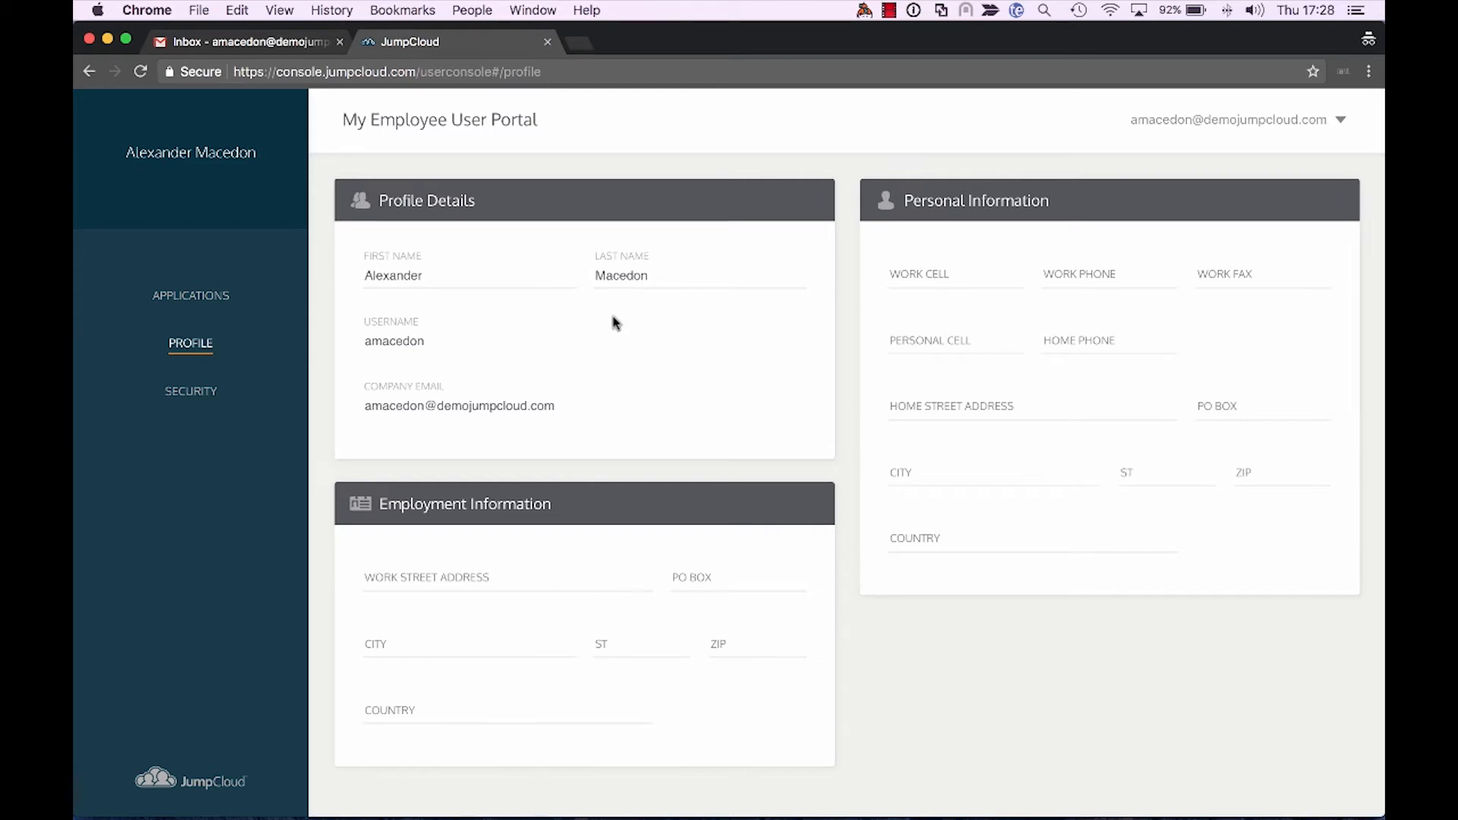
pyautogui.moveTo(530, 607)
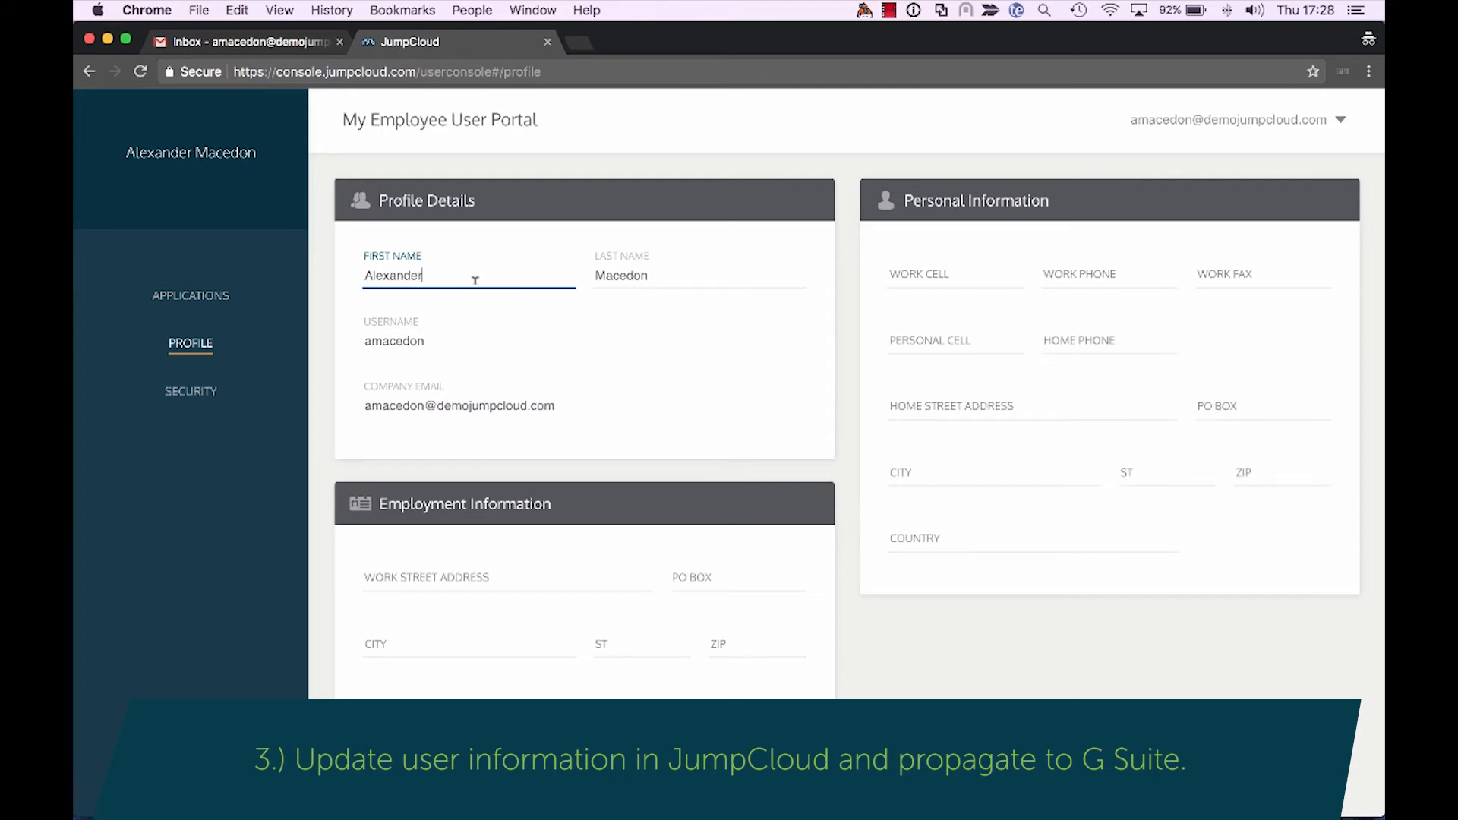
pyautogui.press('Backspace')
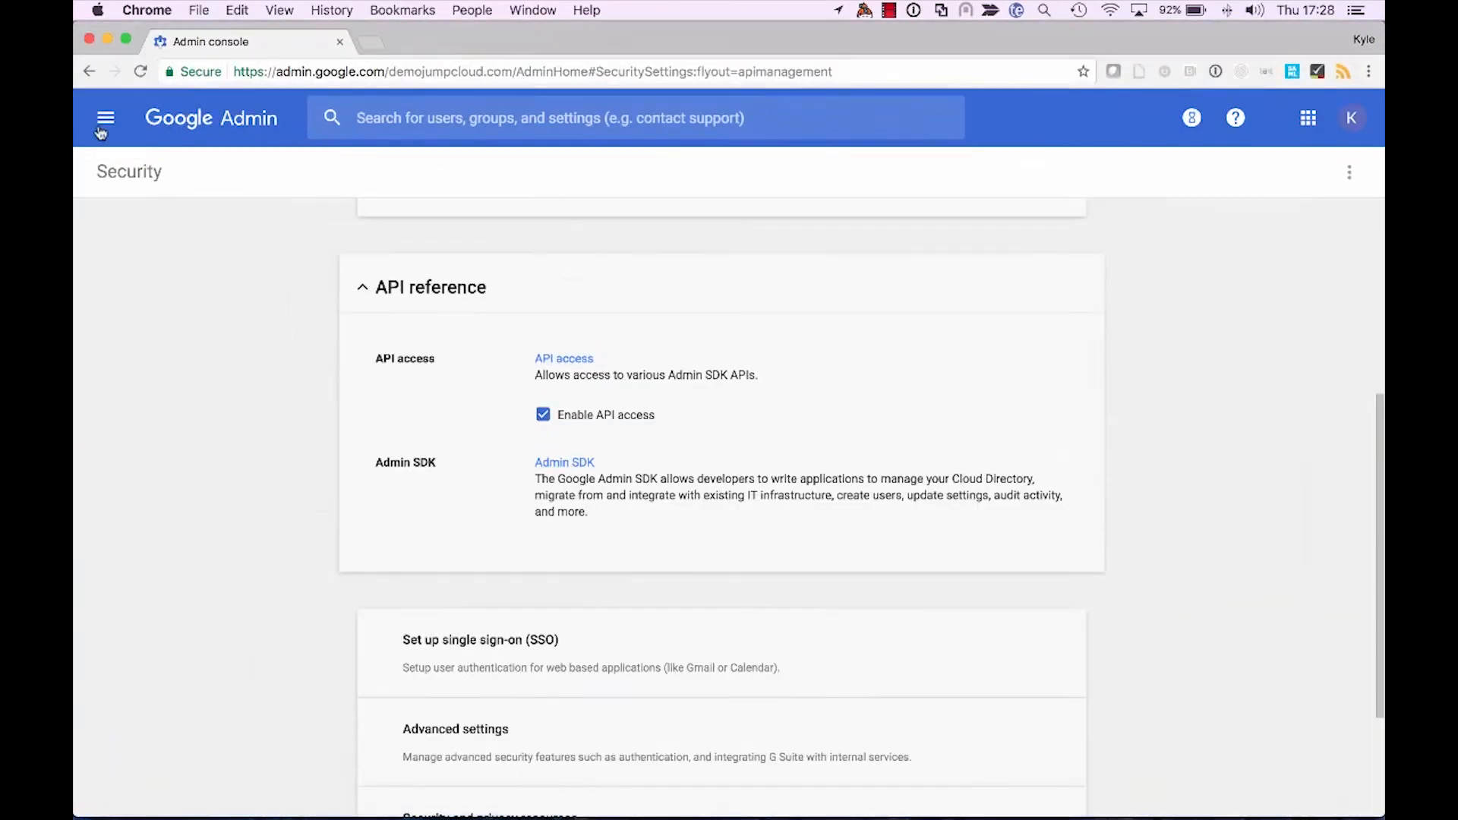
# Navigate from Google Admin's security settings to the Directory users list
pyautogui.click(104, 119)
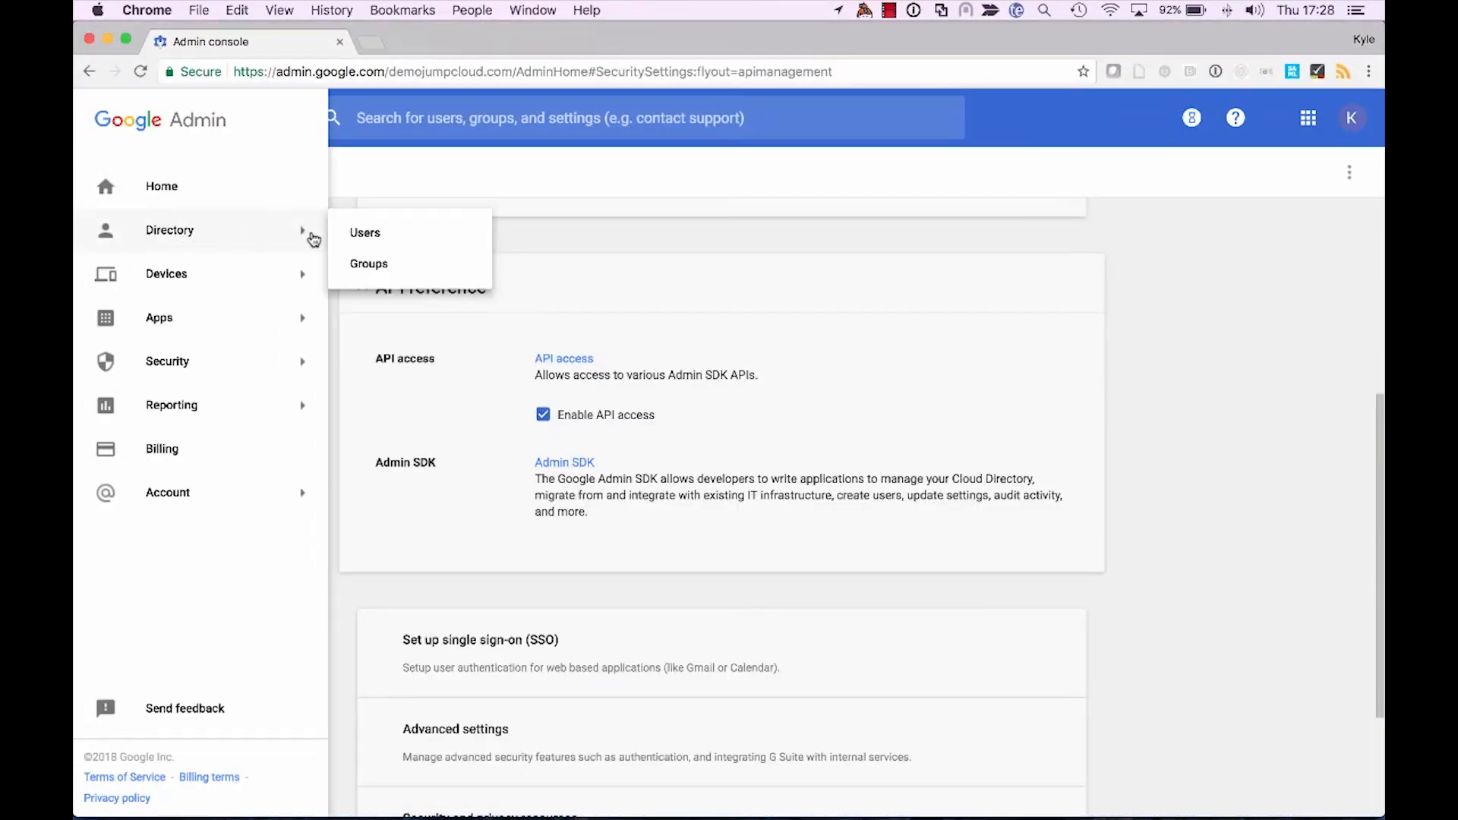
pyautogui.click(365, 234)
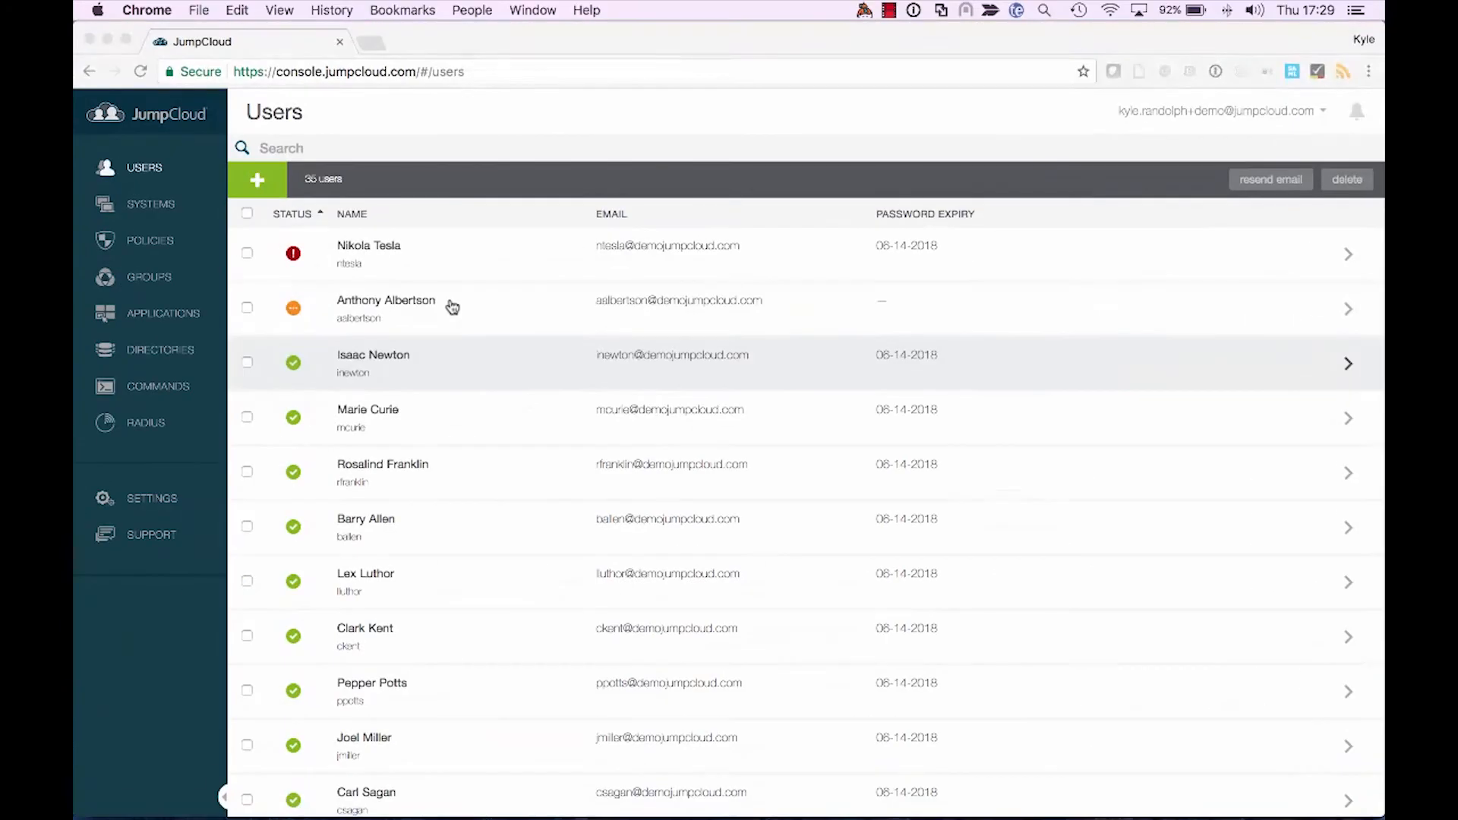
pyautogui.moveTo(452, 305)
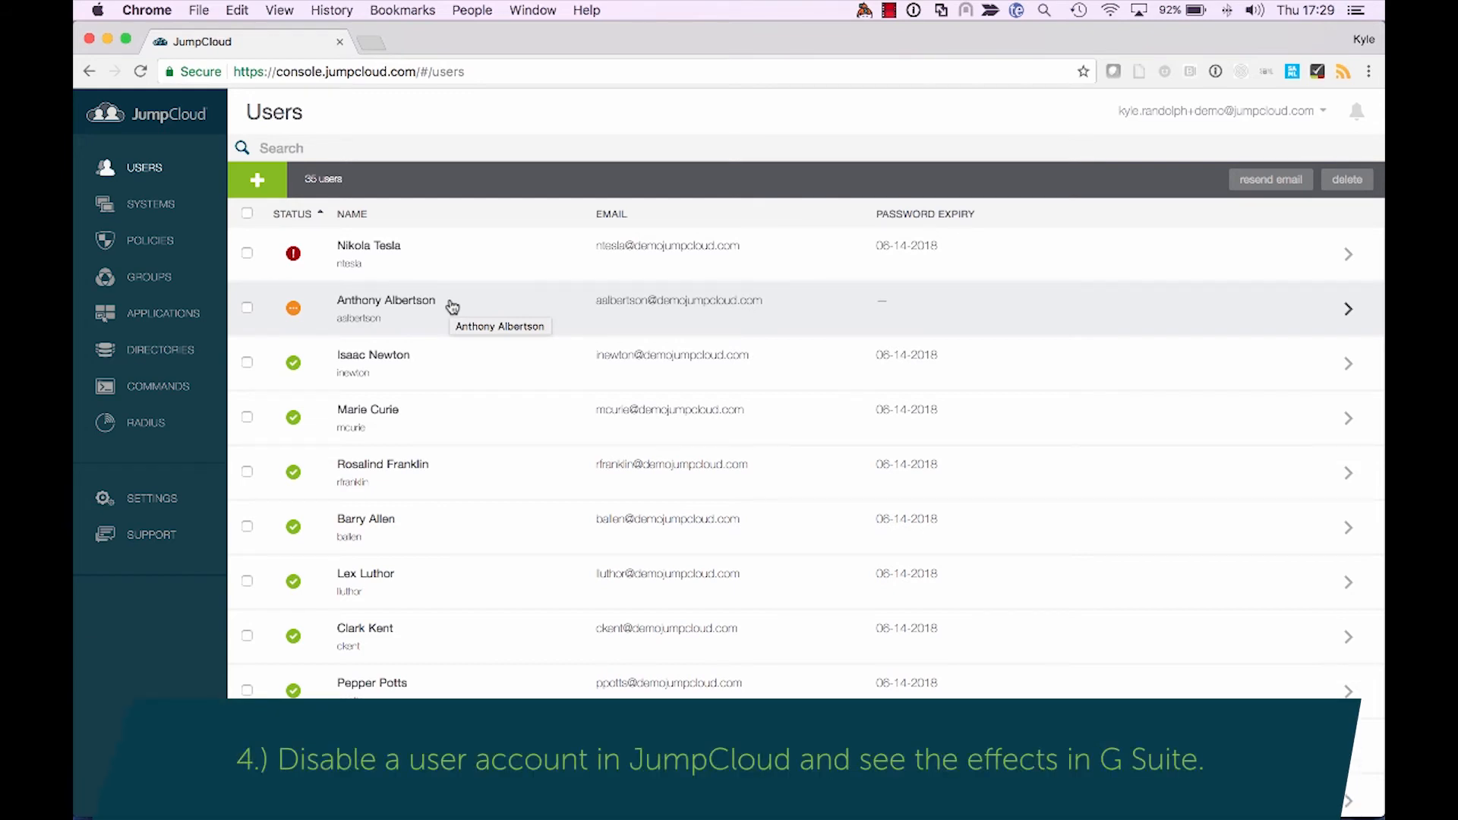
# Find Alex by searching 'al' and show the directories he is bound to
pyautogui.write('alex')
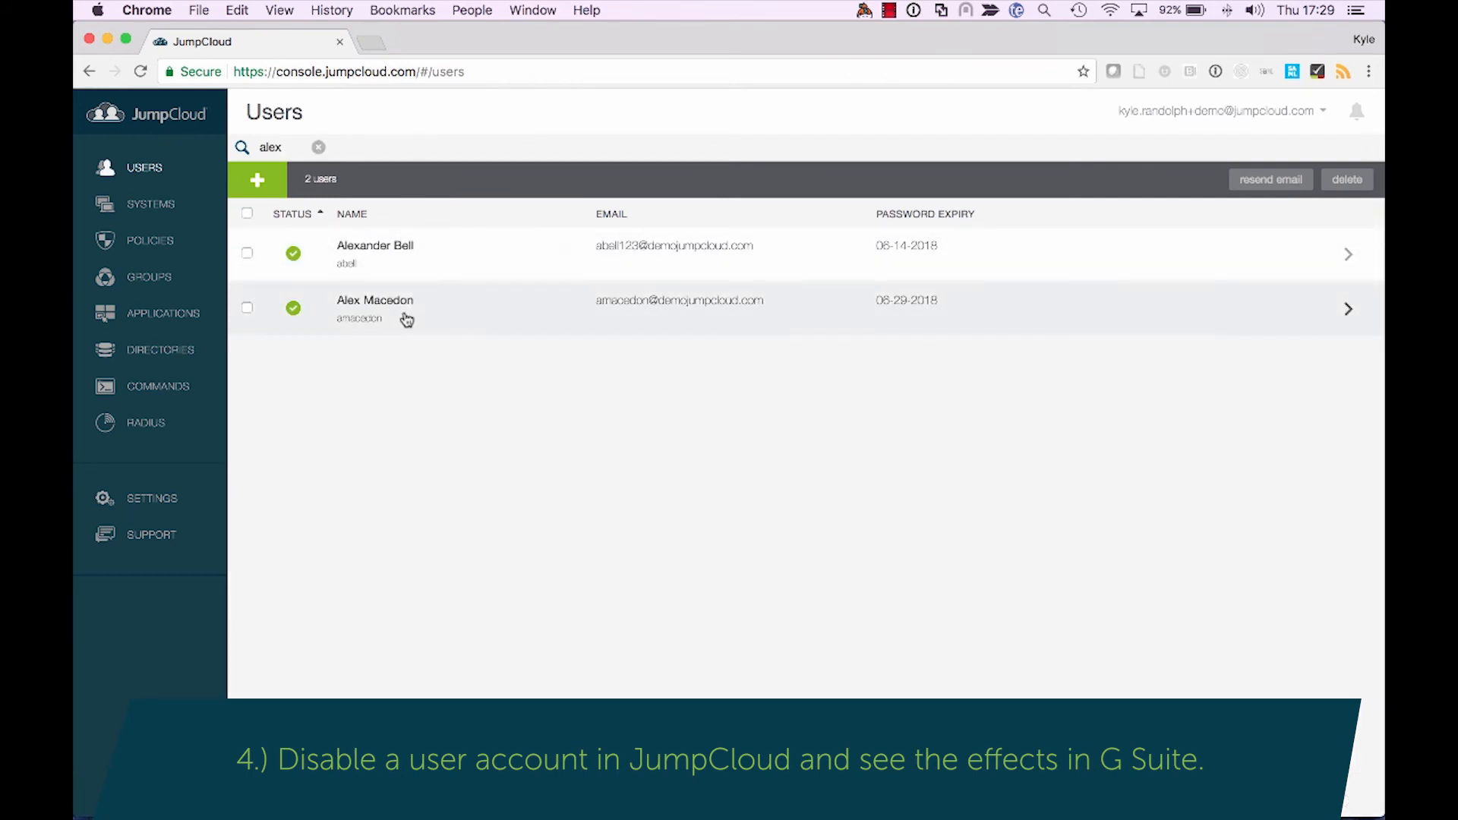
pyautogui.click(404, 308)
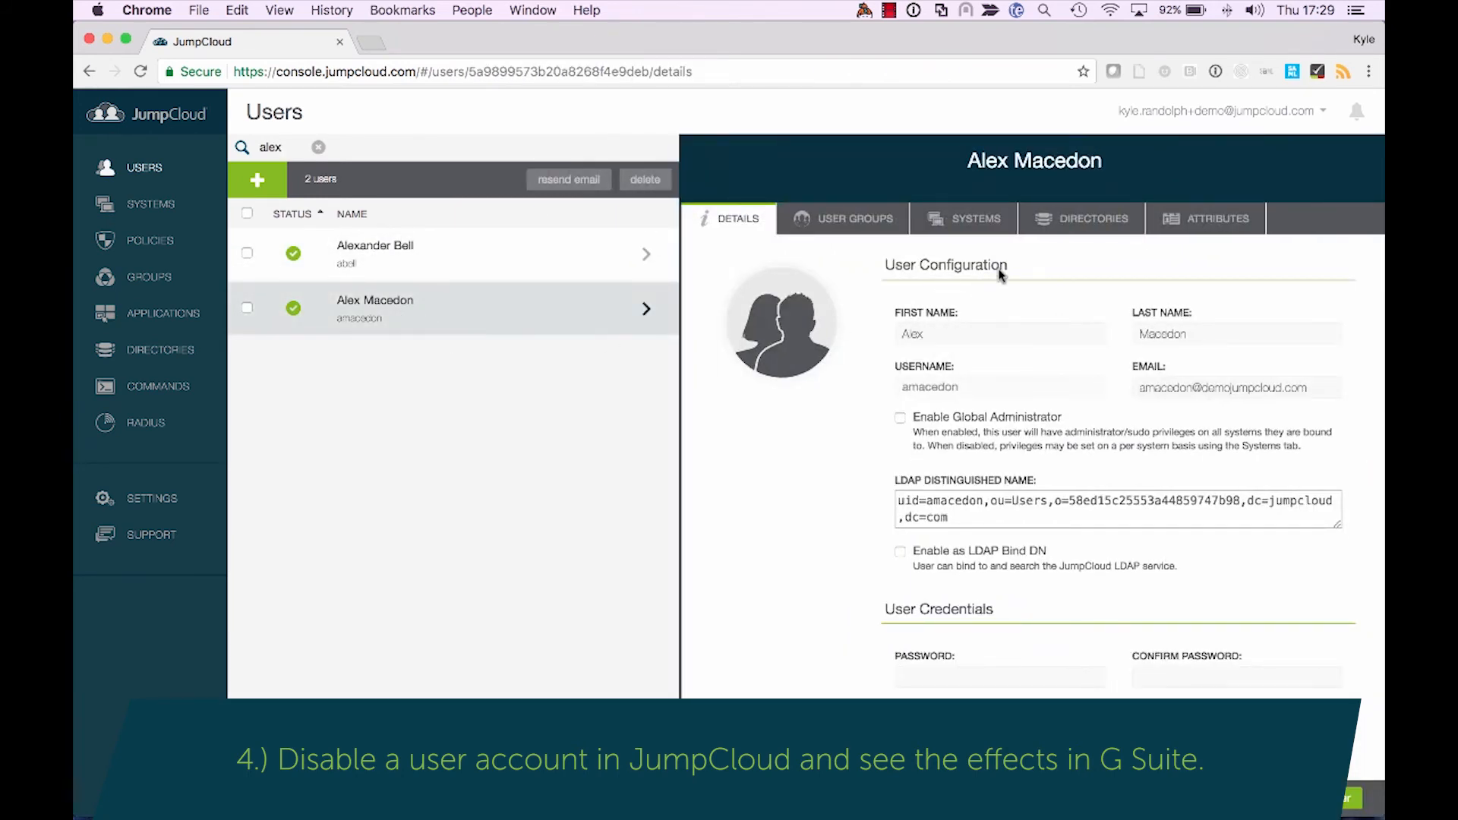
pyautogui.click(1093, 218)
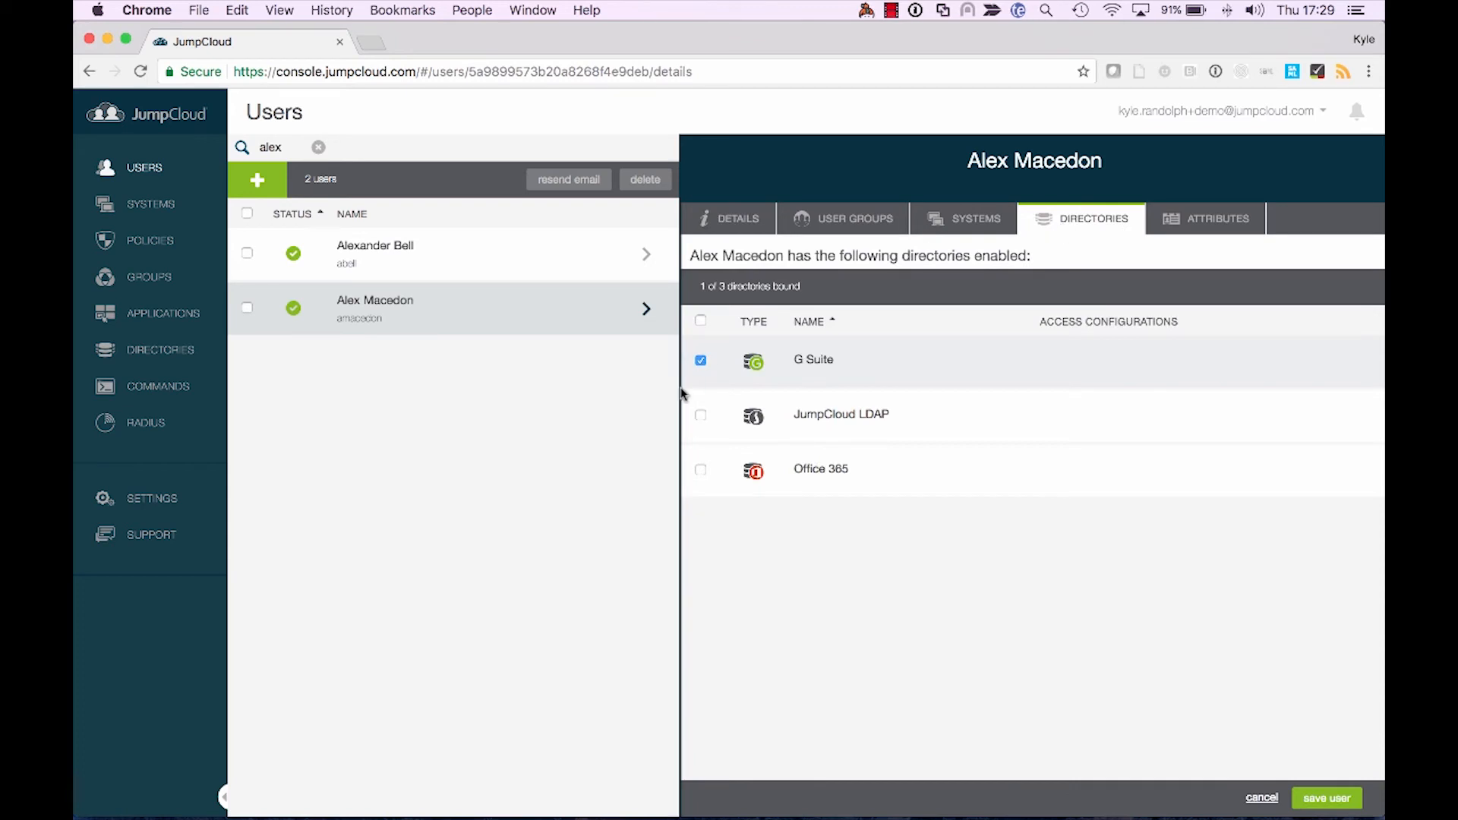
# Uncheck the G Suite binding, save the user and confirm the unbinding
pyautogui.click(701, 361)
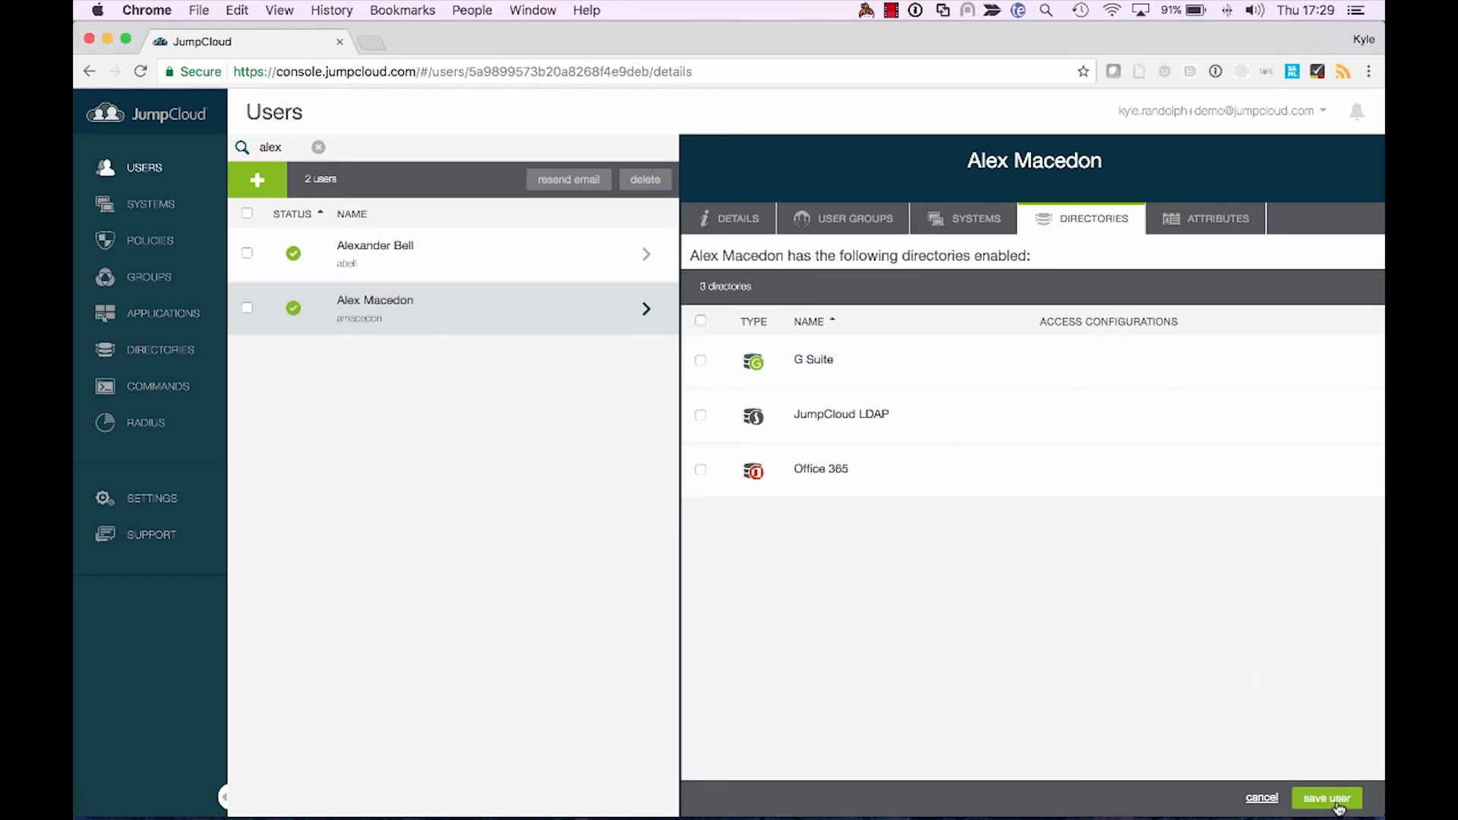
pyautogui.click(1334, 799)
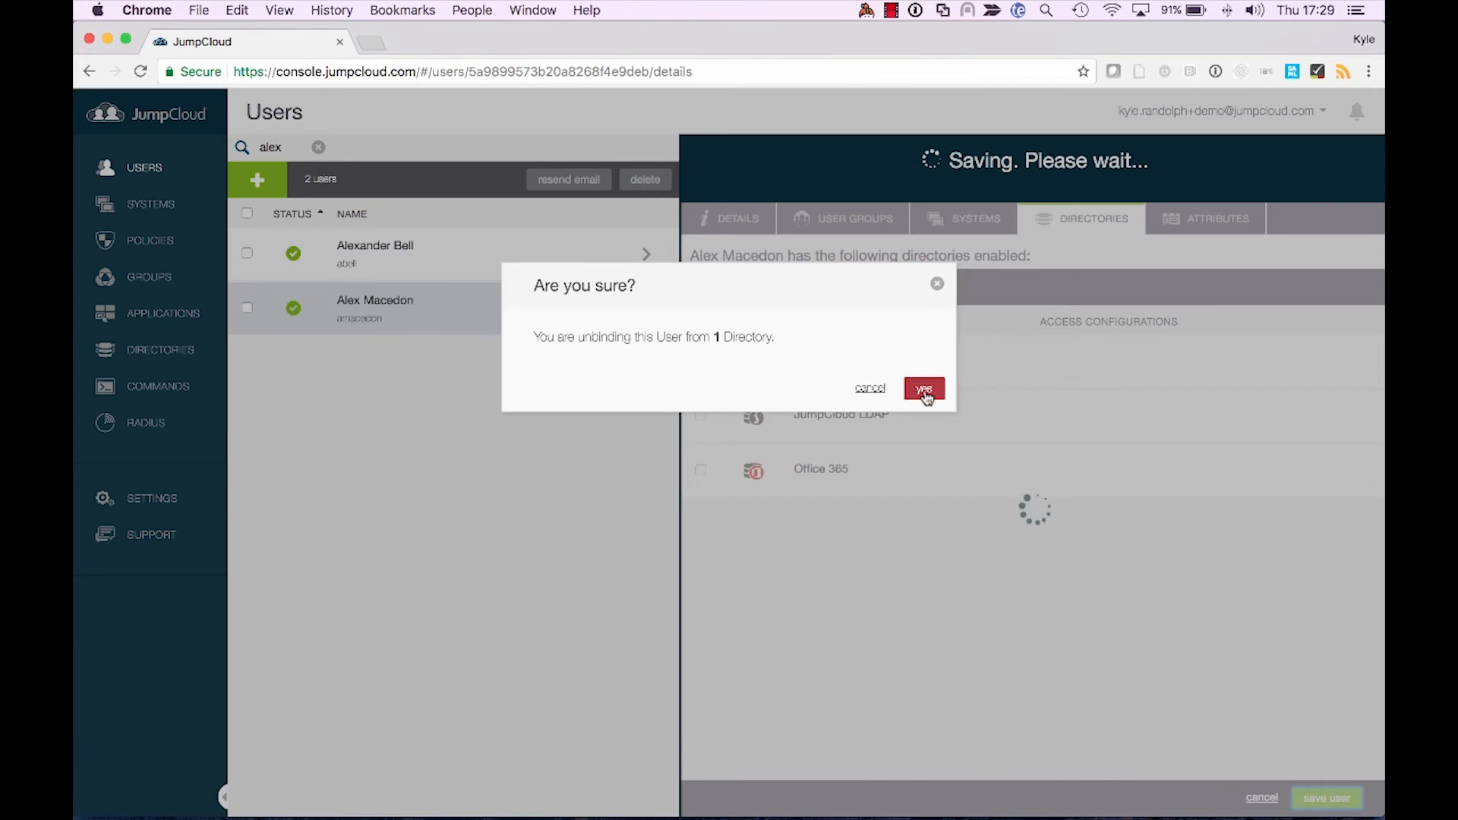
pyautogui.click(924, 388)
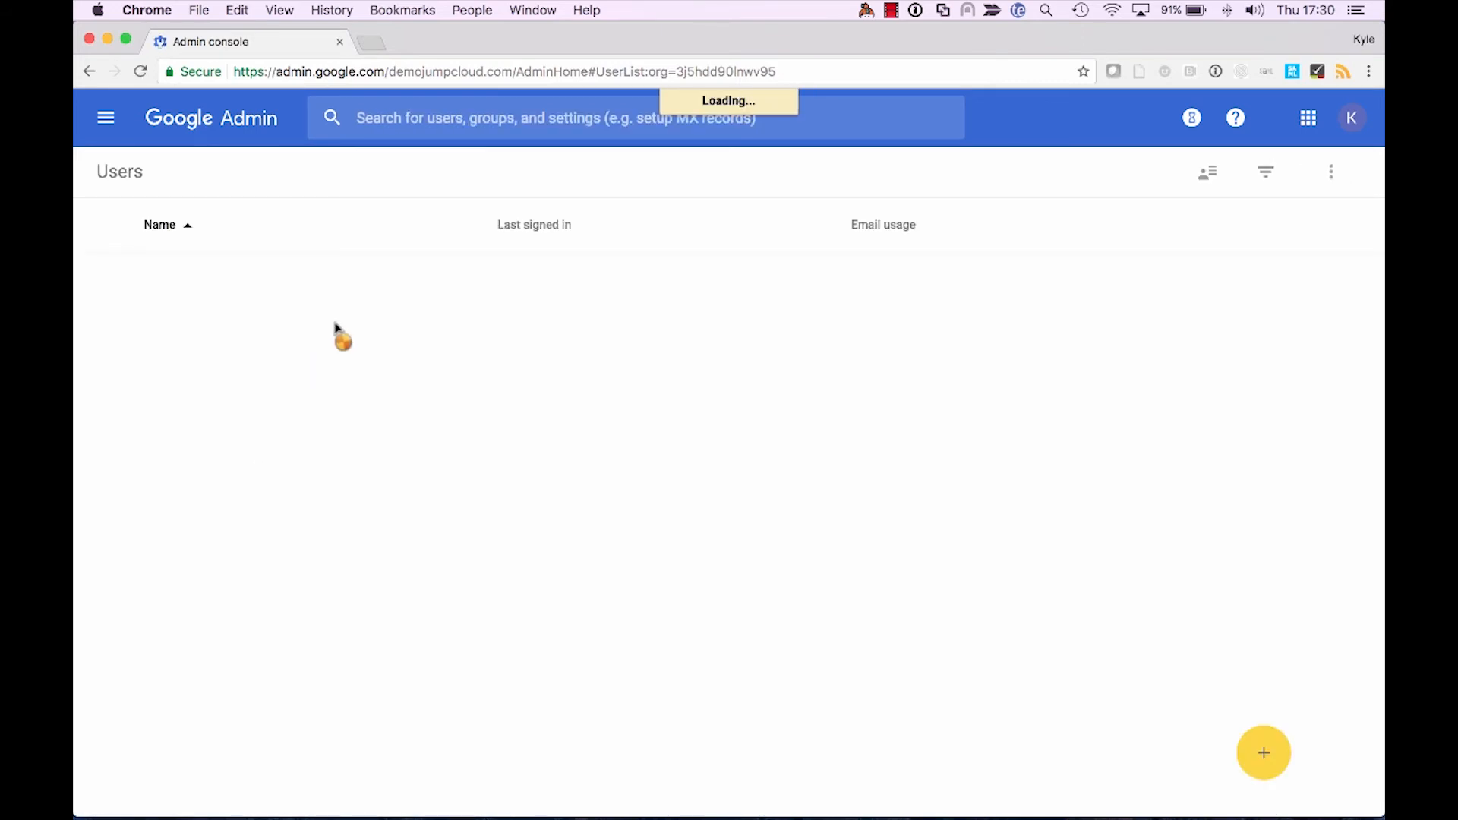
# Show the Users filters and pick a user type from the By User Type choices
pyautogui.click(1264, 172)
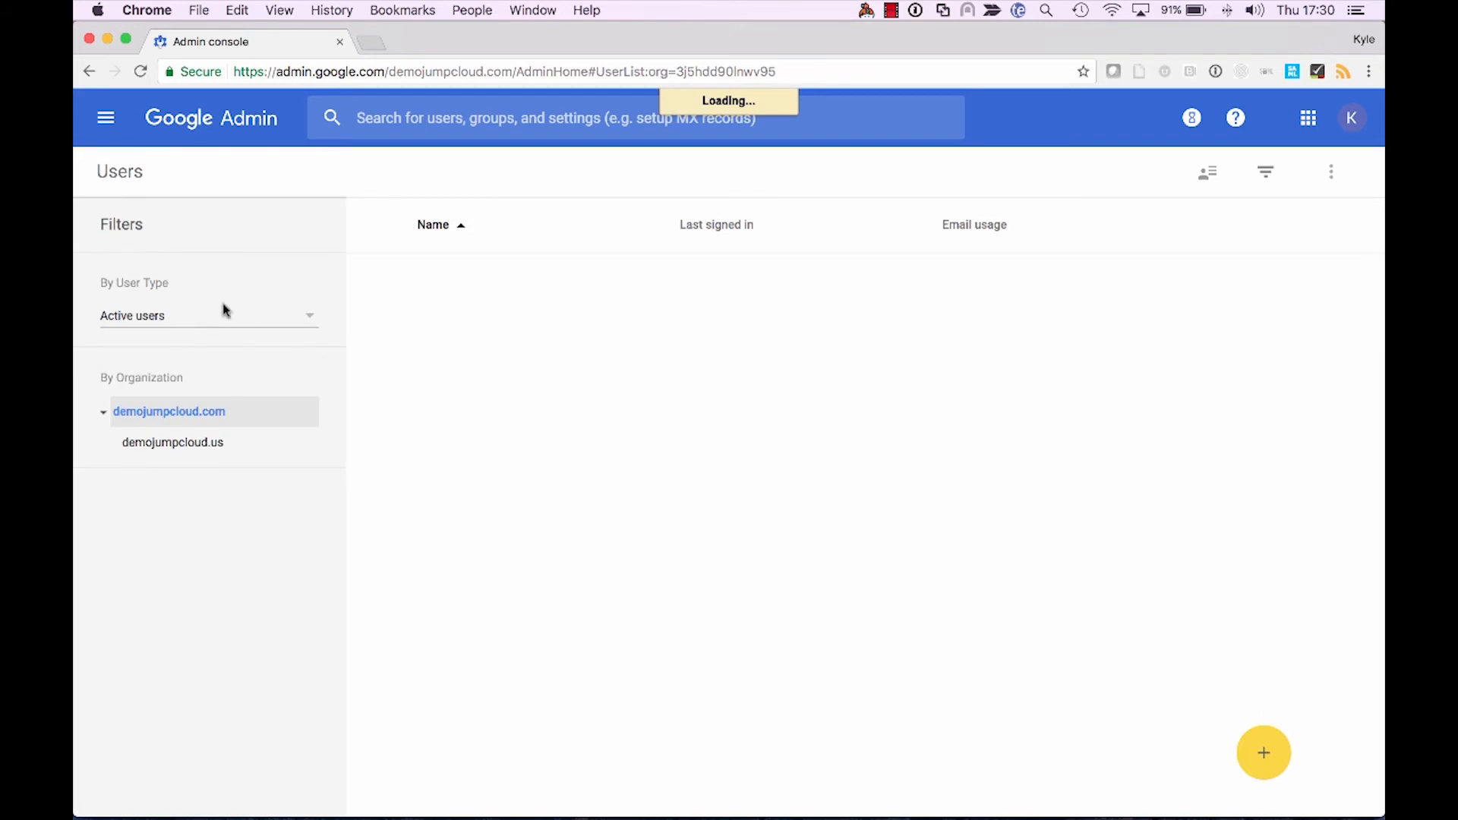
pyautogui.click(210, 316)
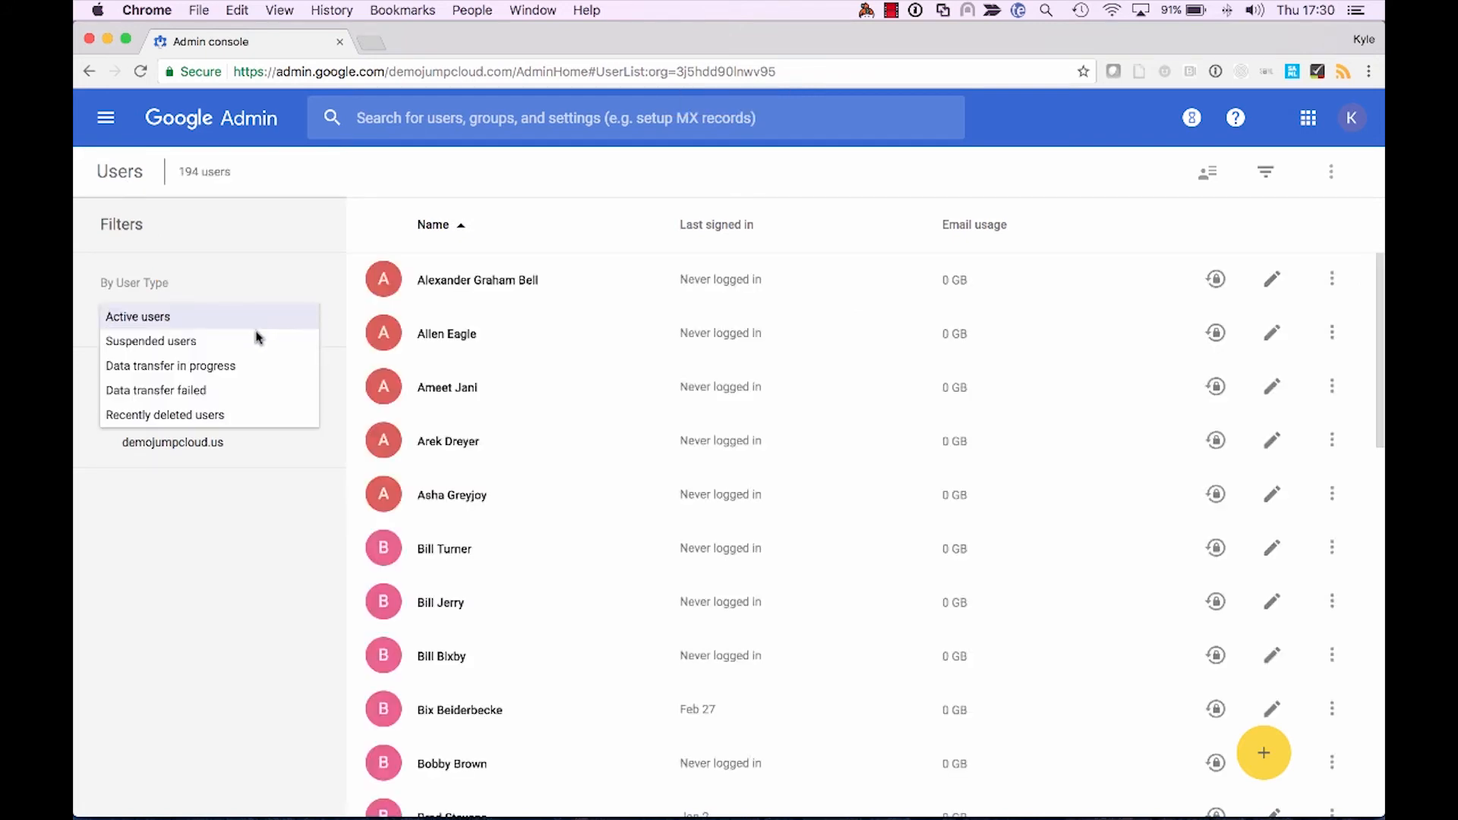
pyautogui.click(151, 341)
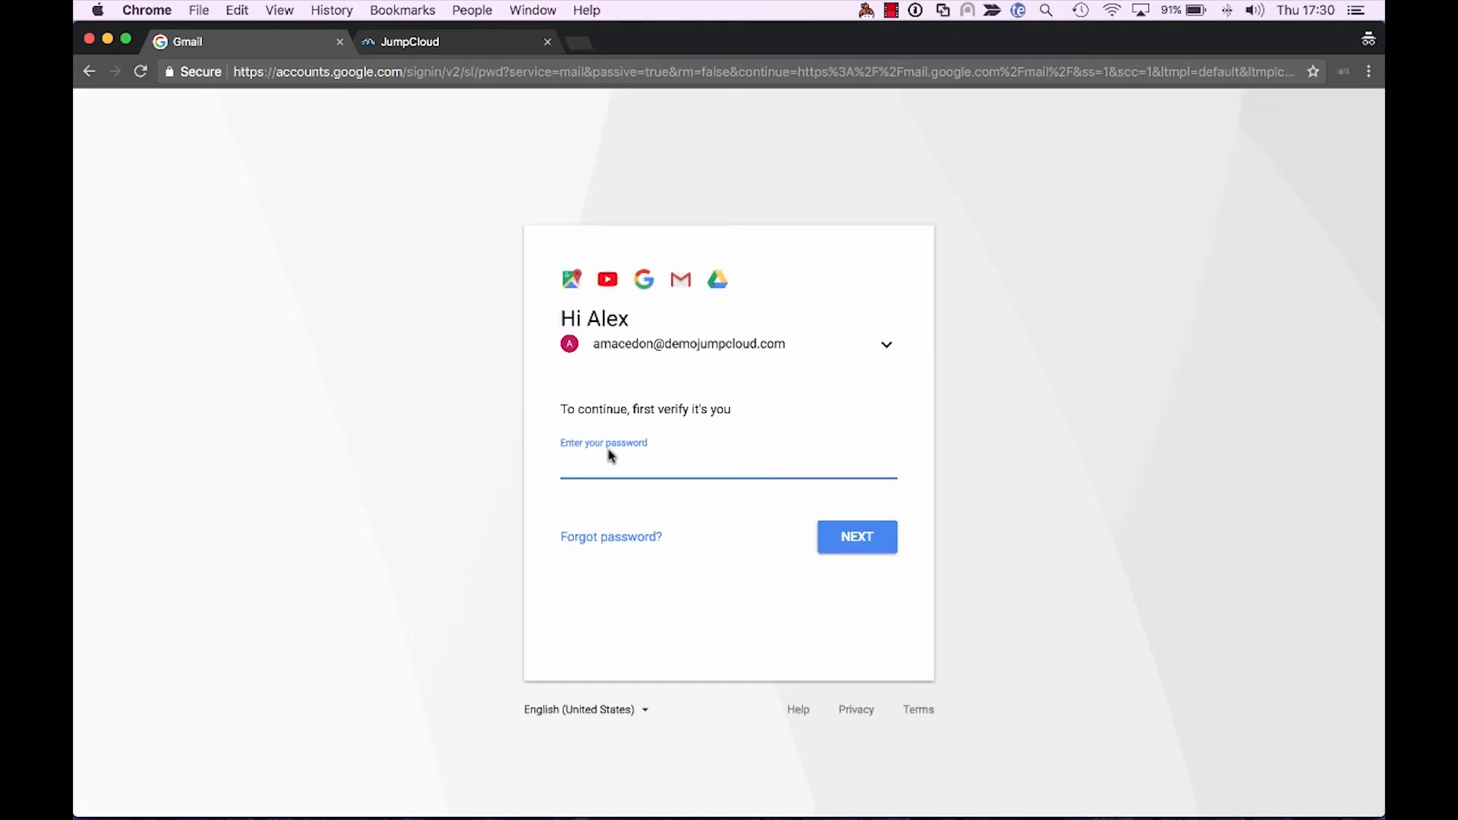
# Submit Alex's password at Google sign-in, getting the 'Account disabled' notice
pyautogui.write('••••••••••')
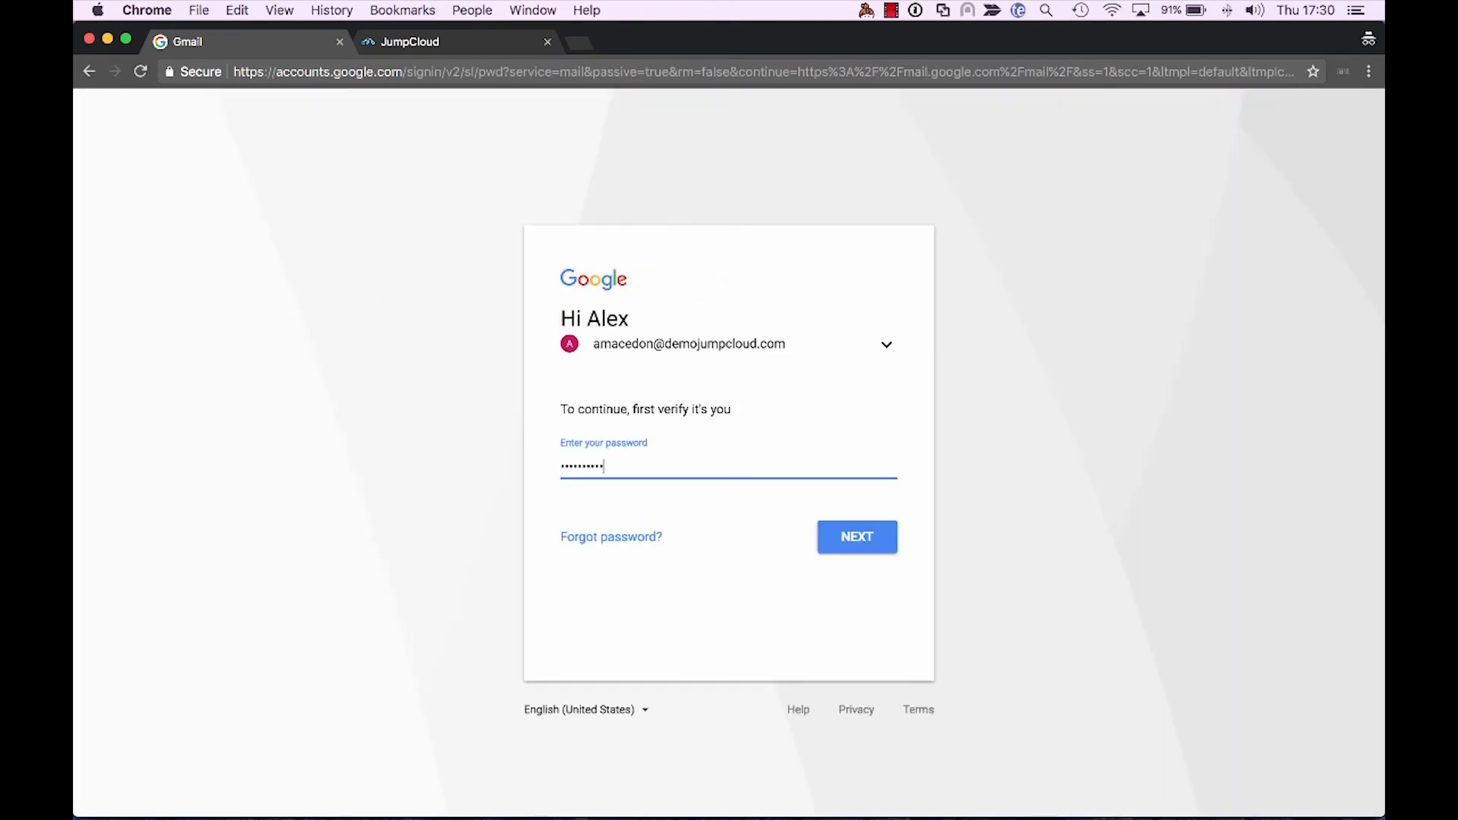
pyautogui.click(857, 538)
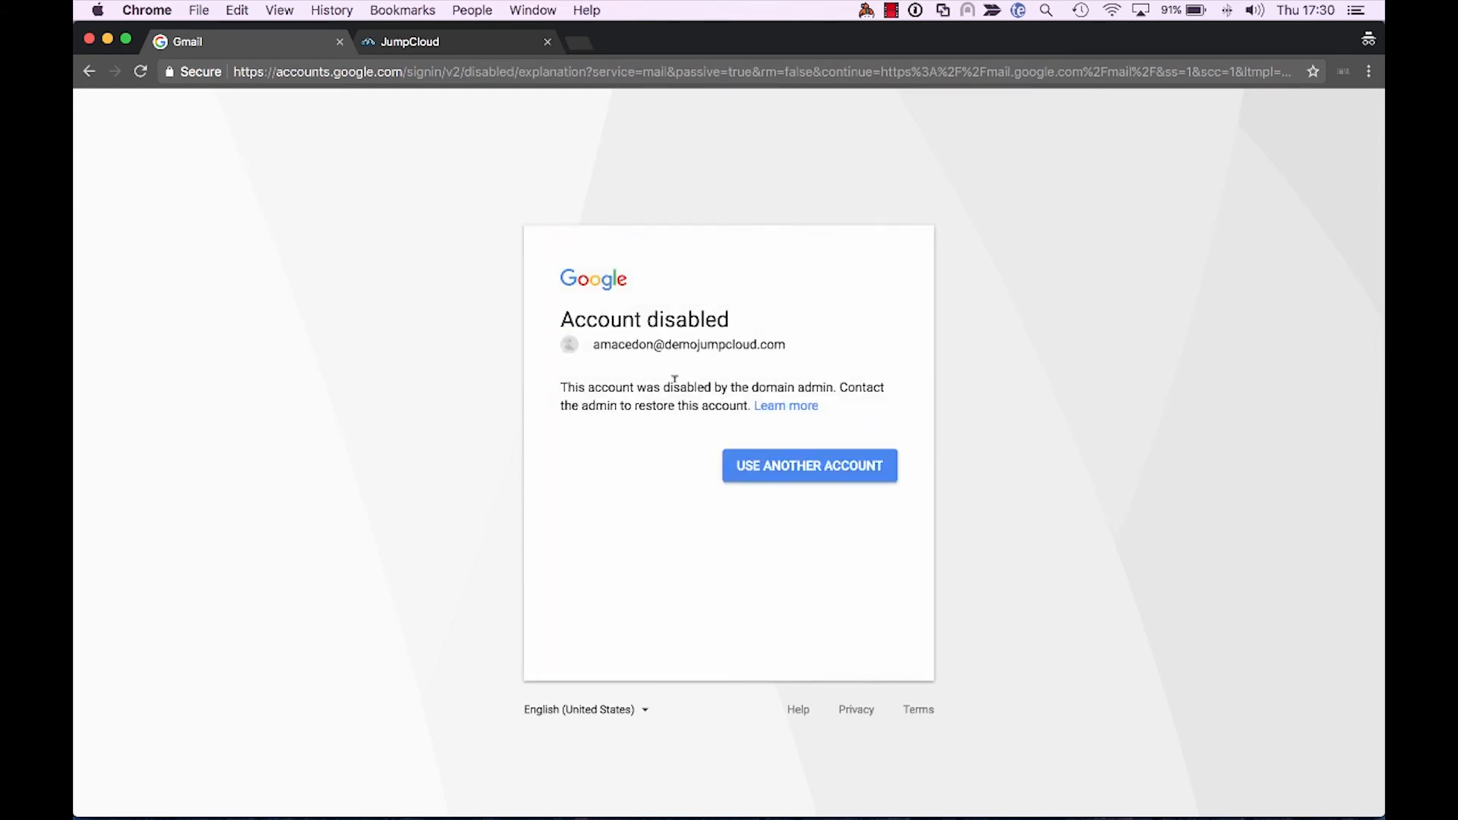
pyautogui.moveTo(656, 366)
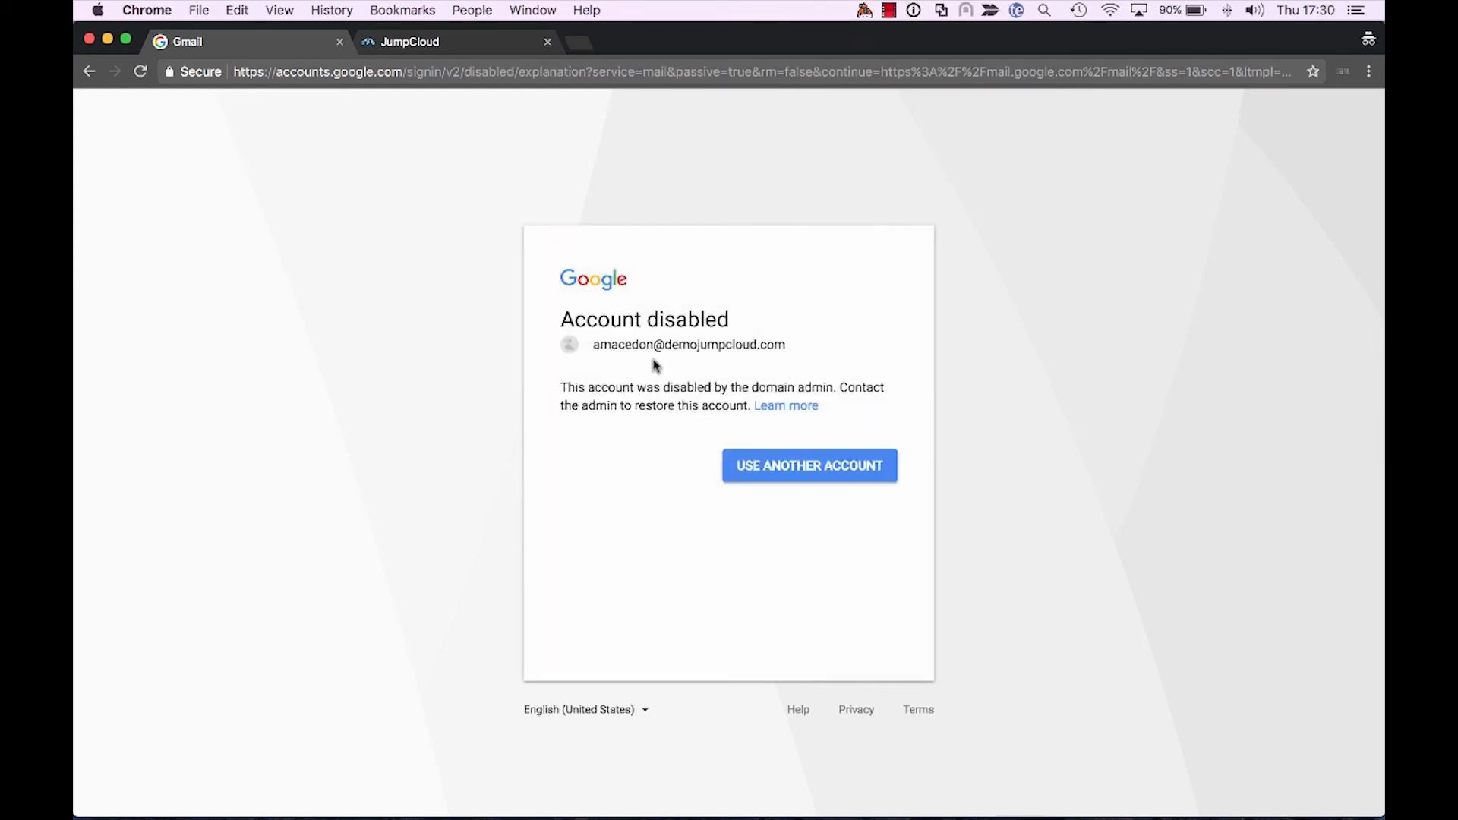
pyautogui.moveTo(659, 357)
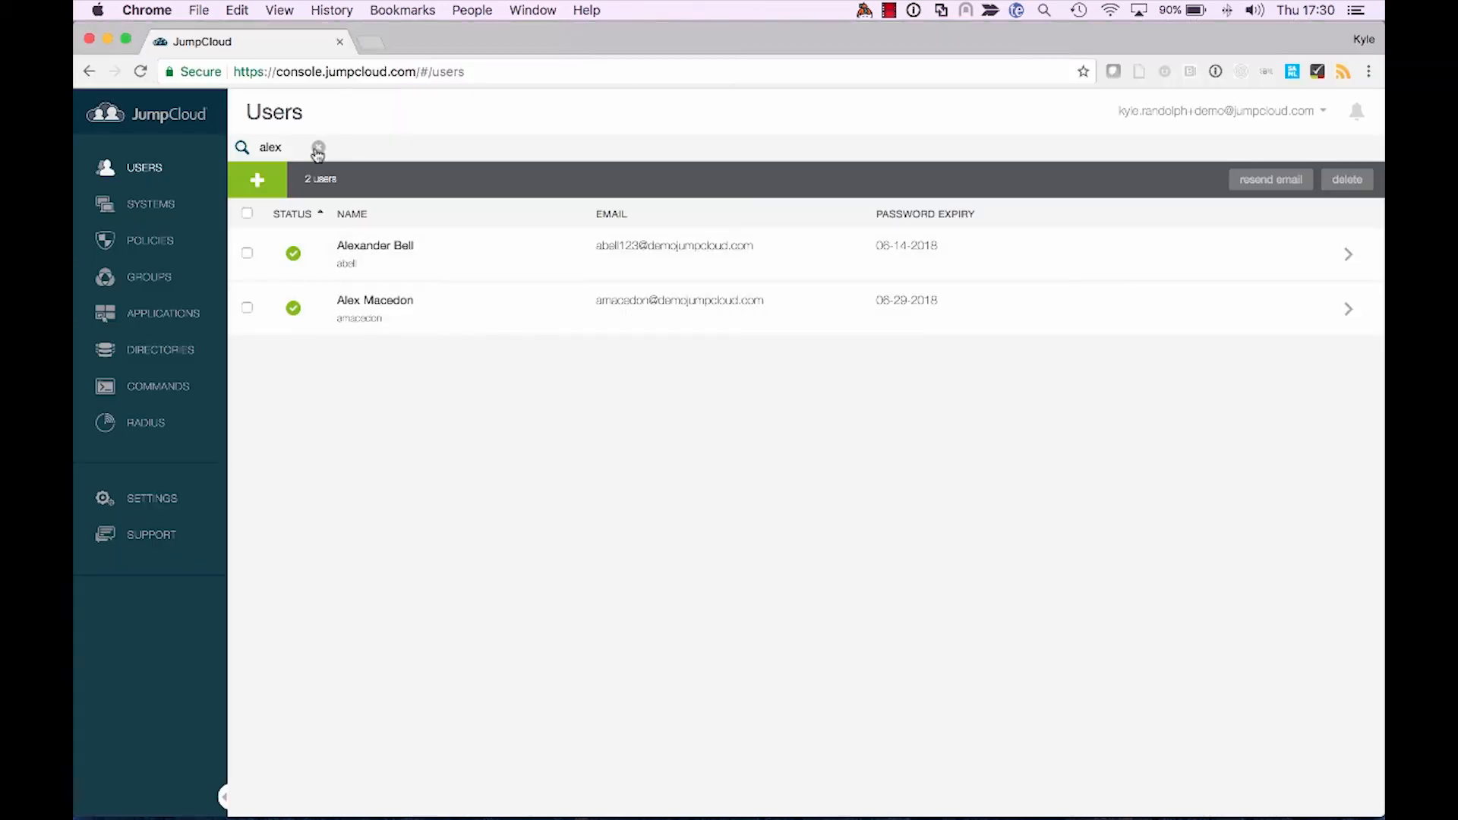
pyautogui.click(317, 149)
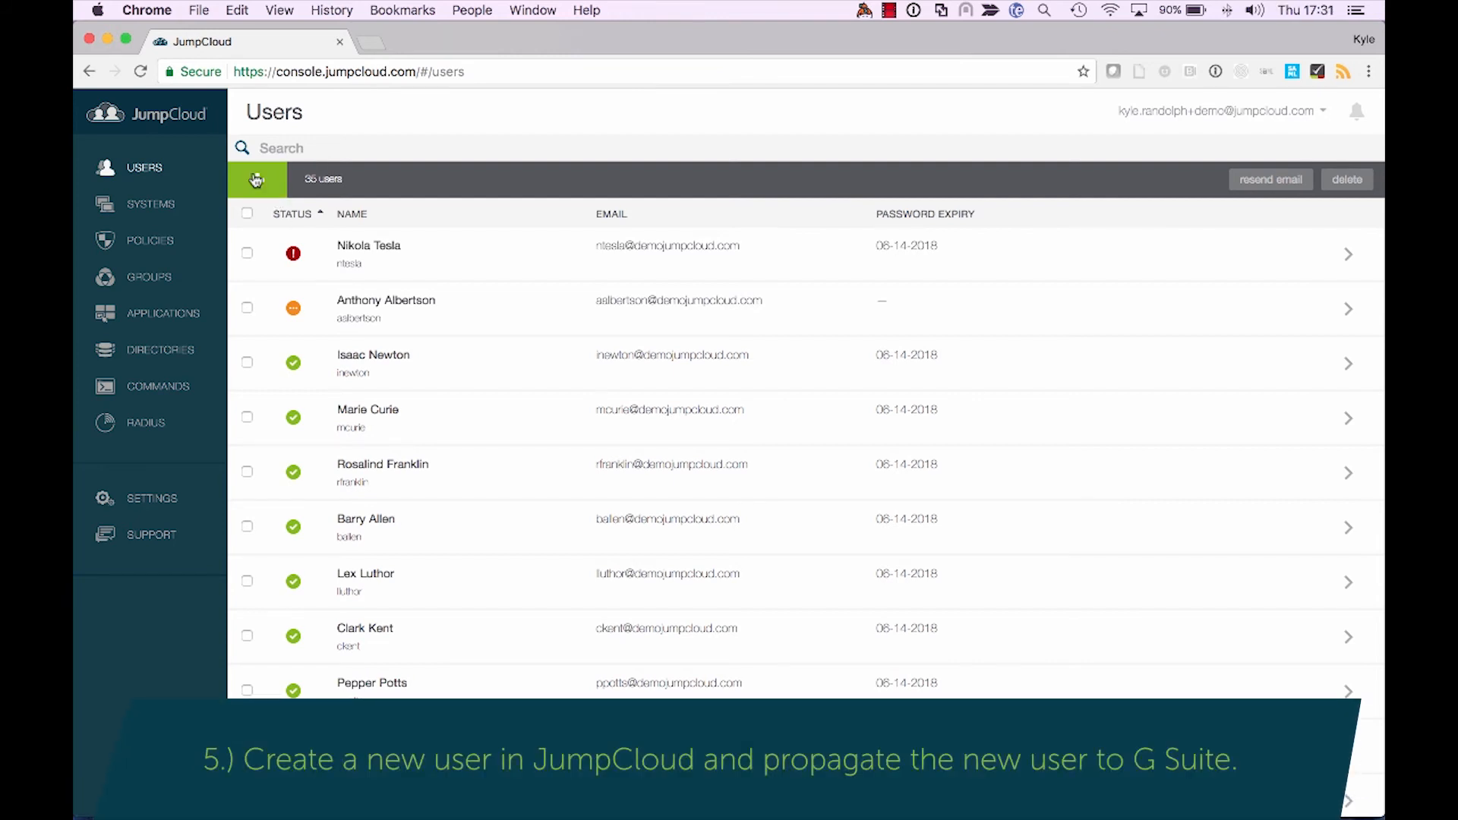
pyautogui.click(256, 179)
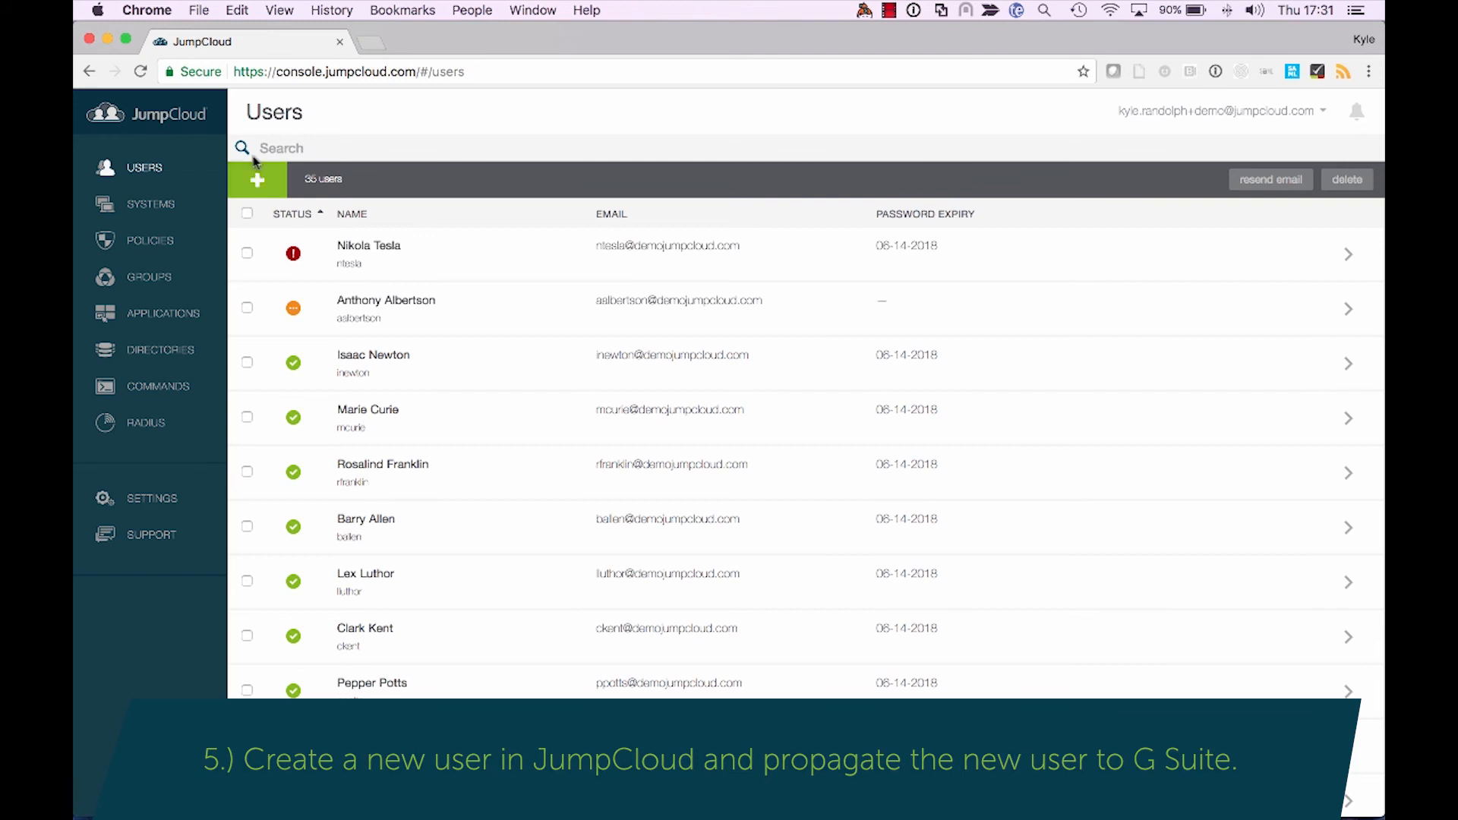
pyautogui.click(256, 179)
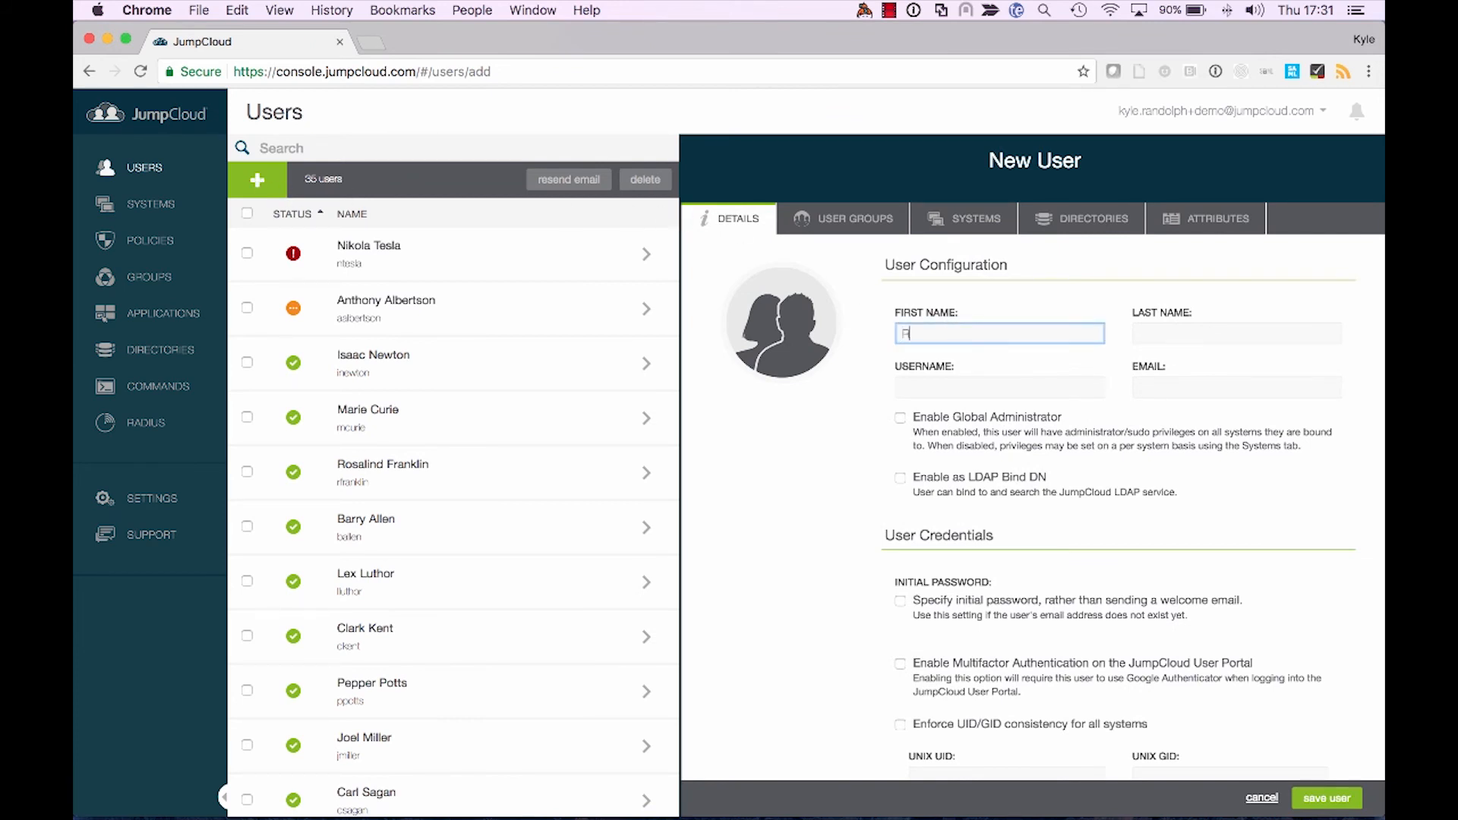
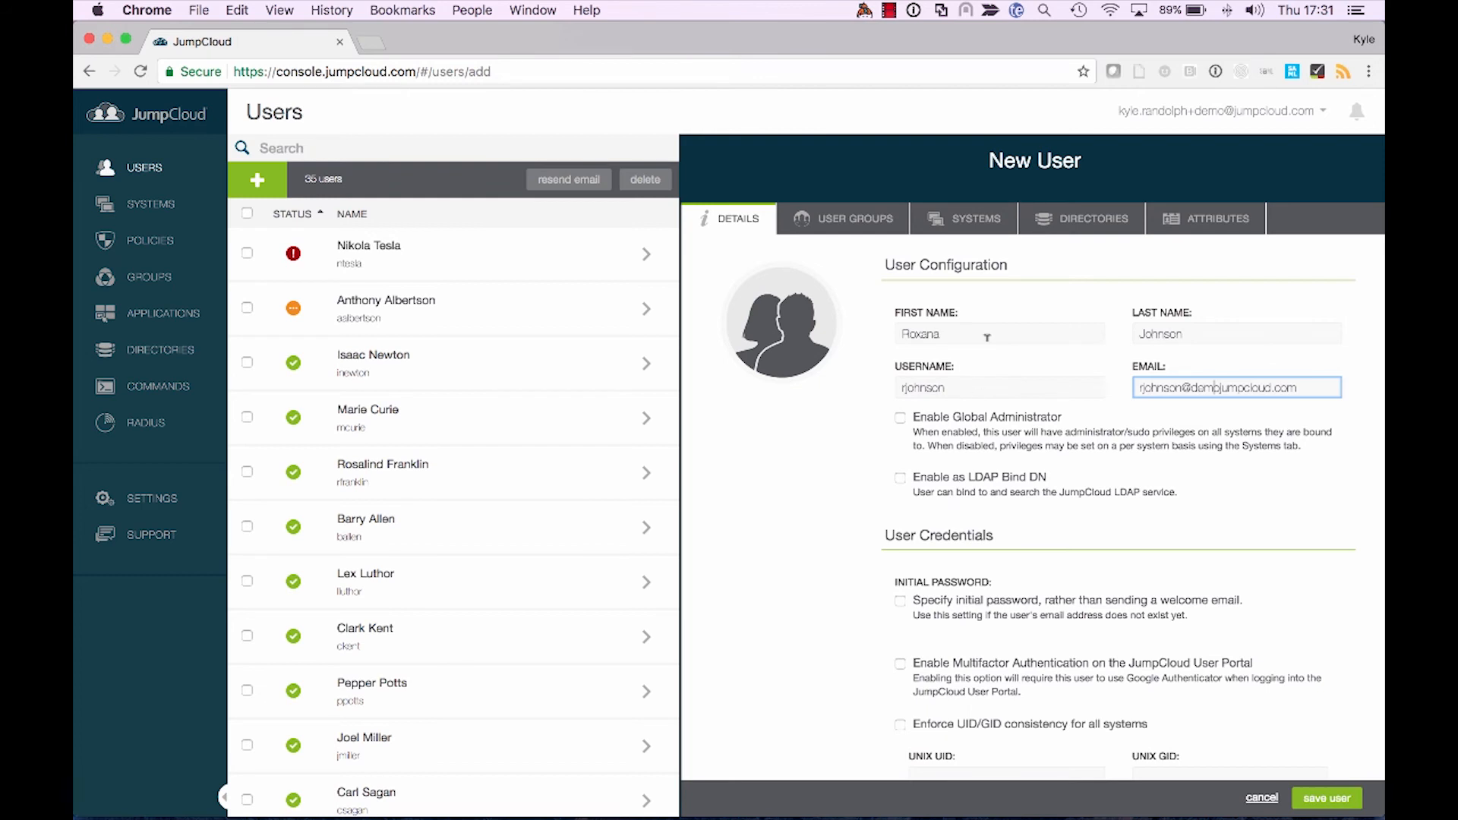
# Specify an initial password for Roxana instead of emailing, entering it twice
pyautogui.scroll(-3)
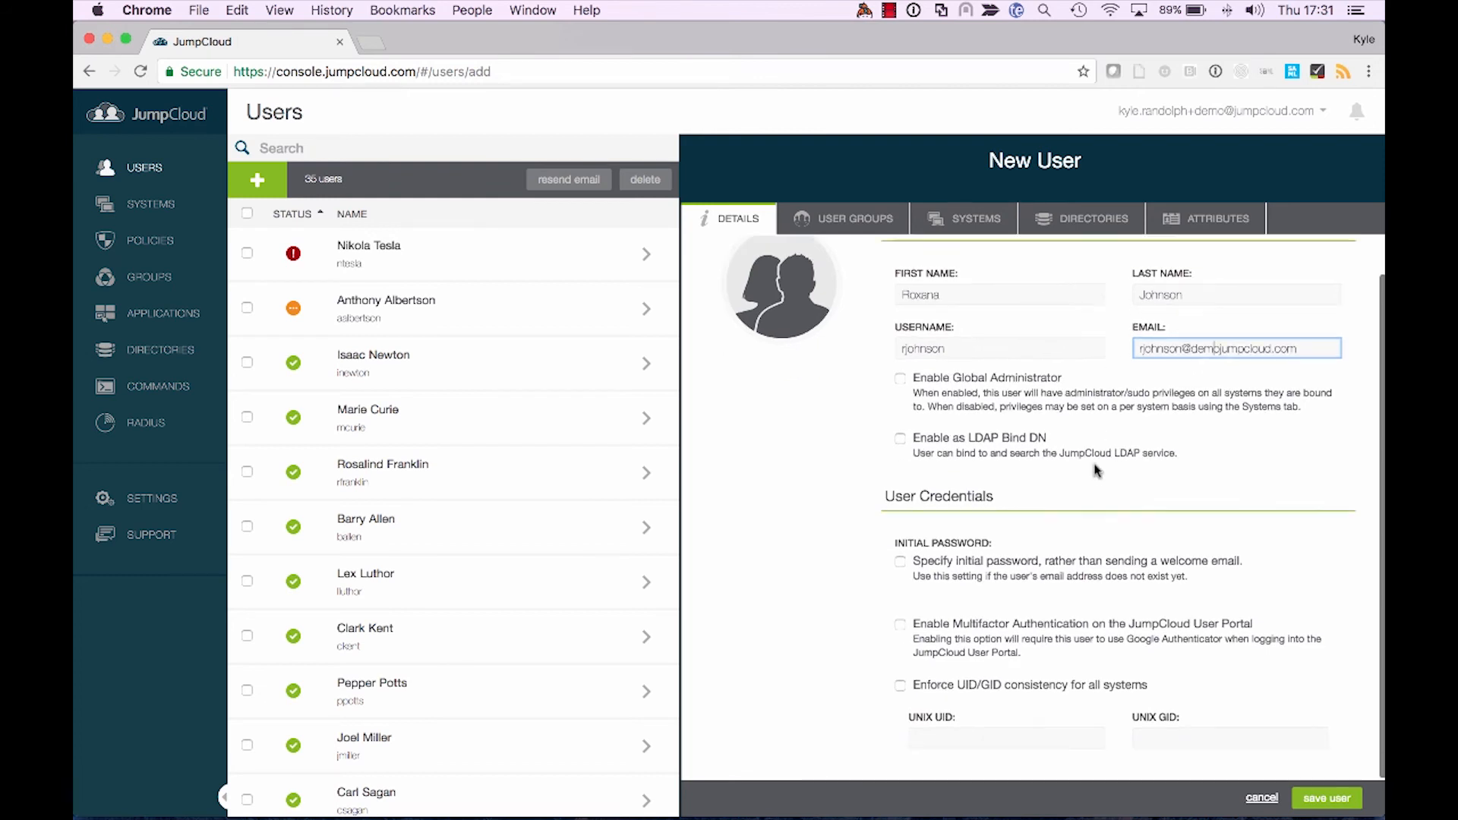
pyautogui.click(899, 562)
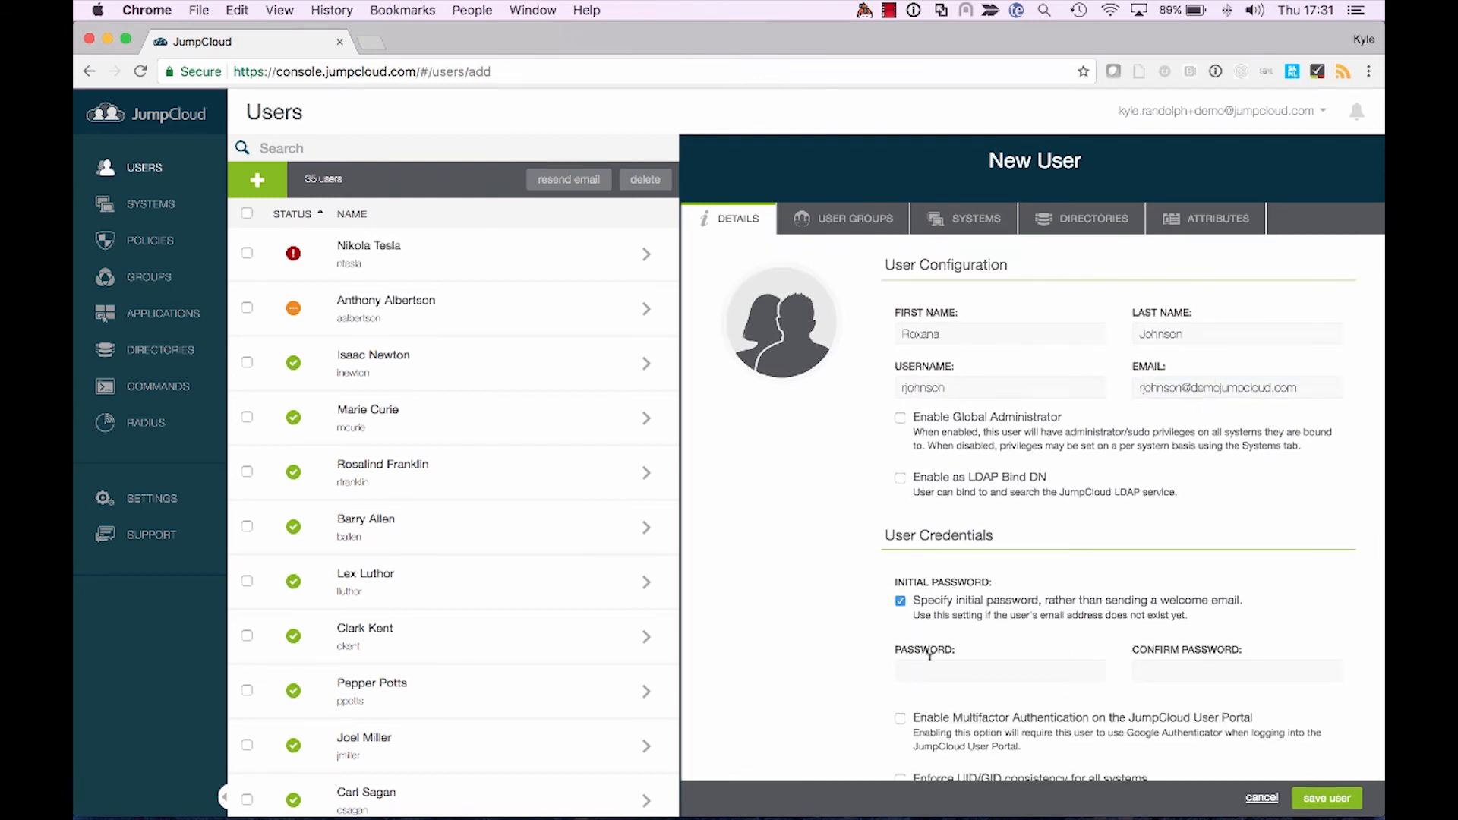
pyautogui.write('••••')
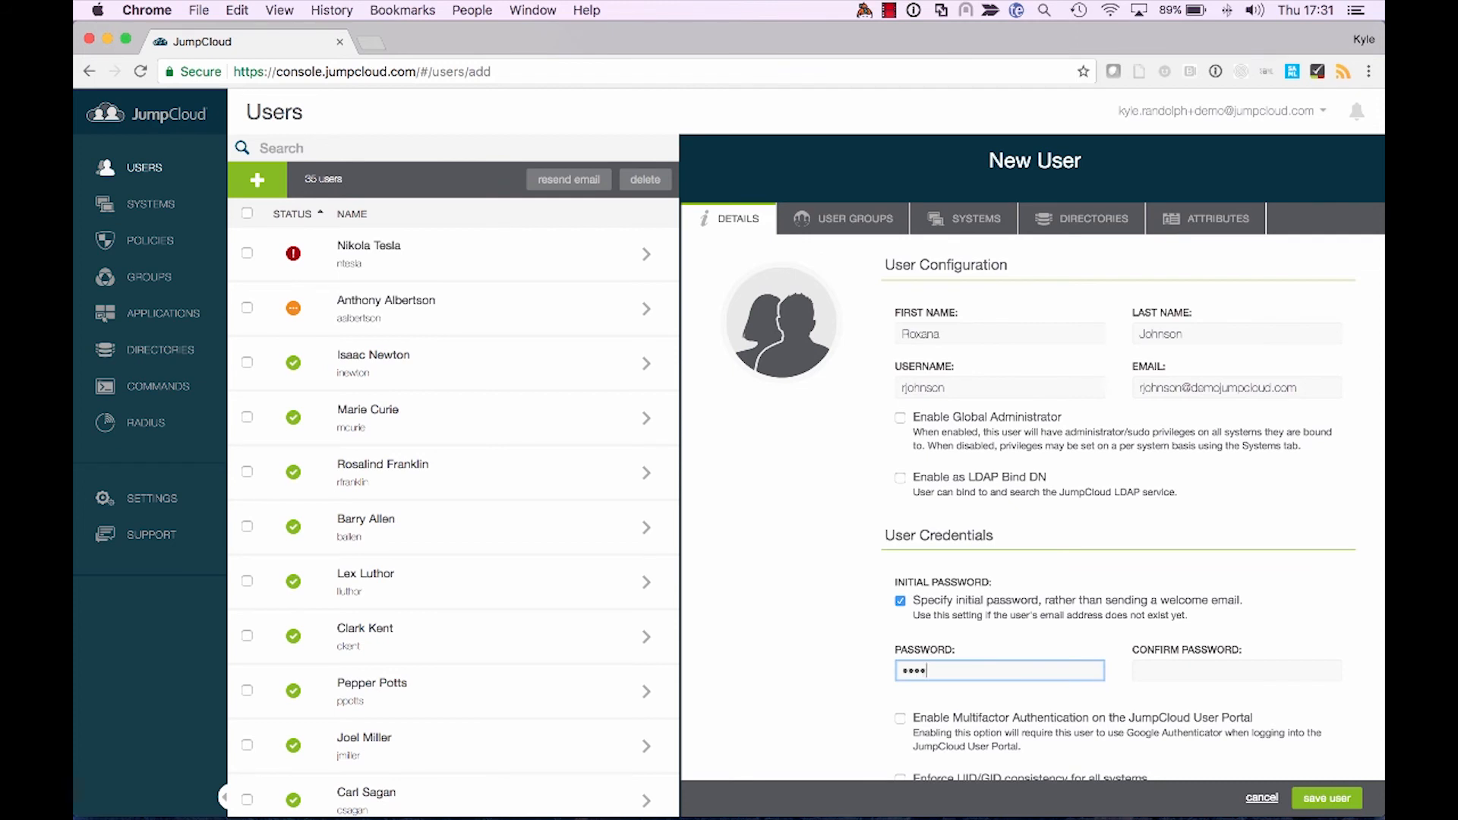
pyautogui.write('•••')
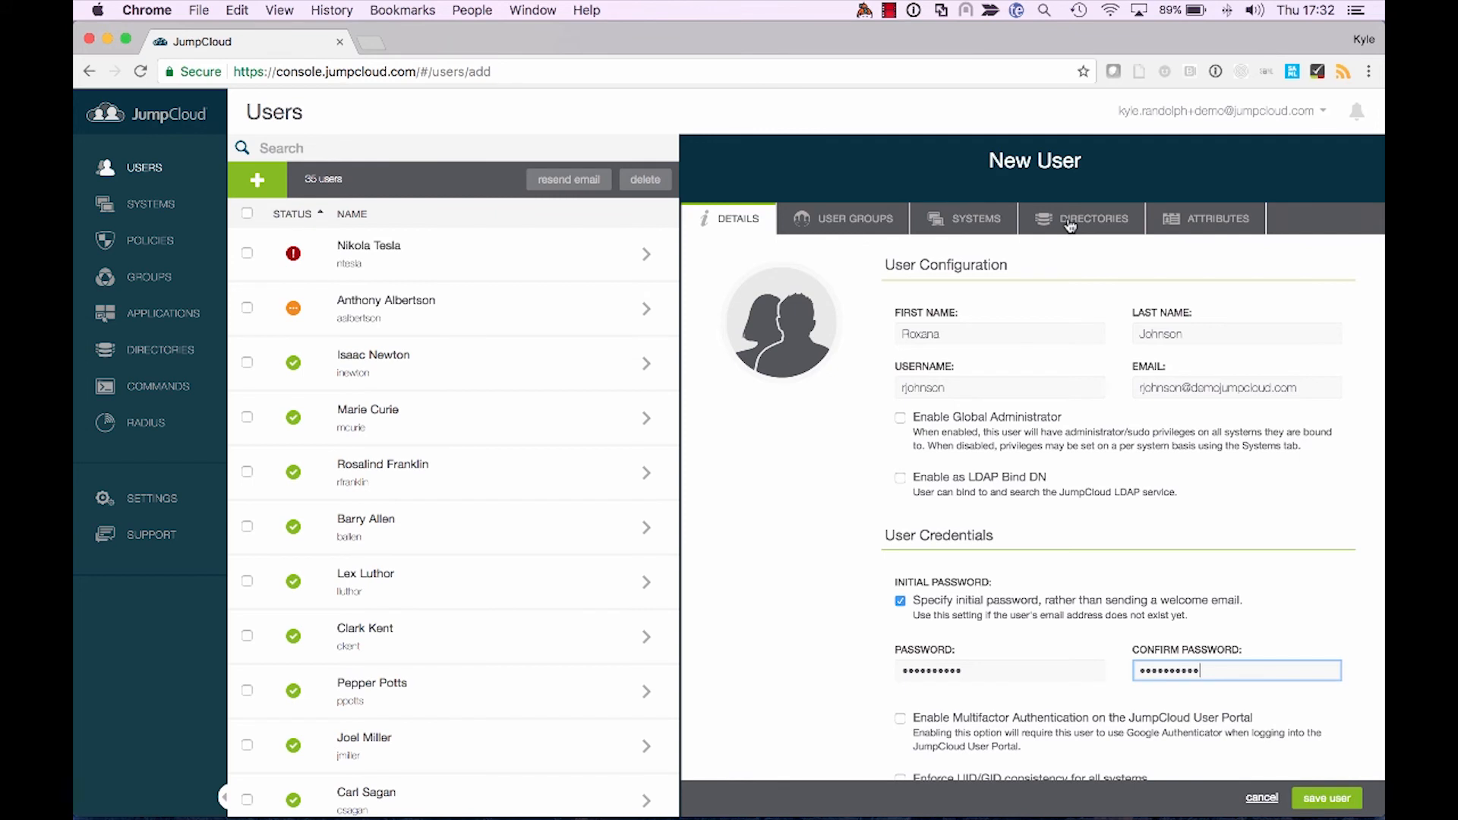
pyautogui.click(1092, 218)
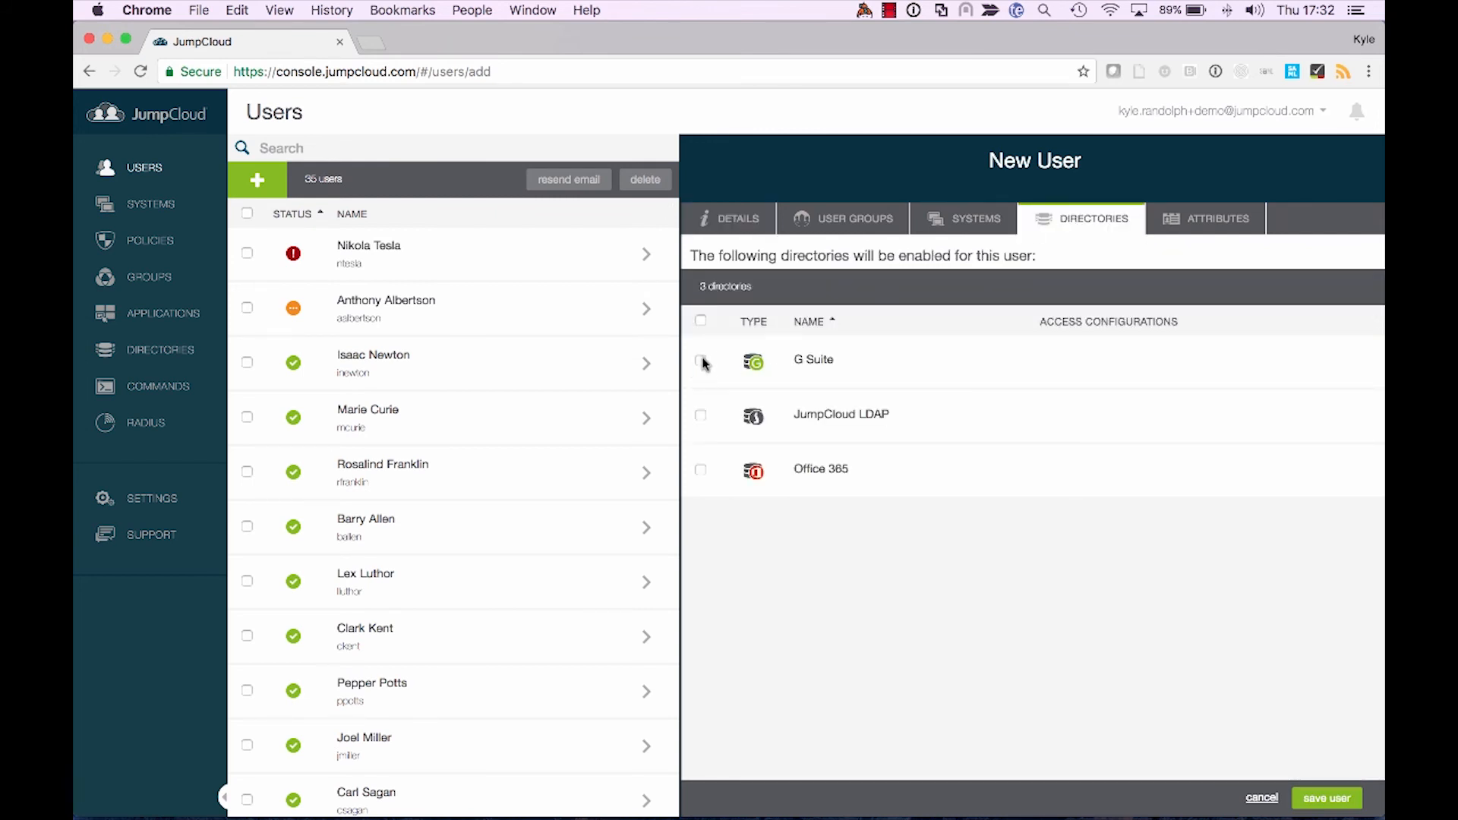
pyautogui.click(701, 362)
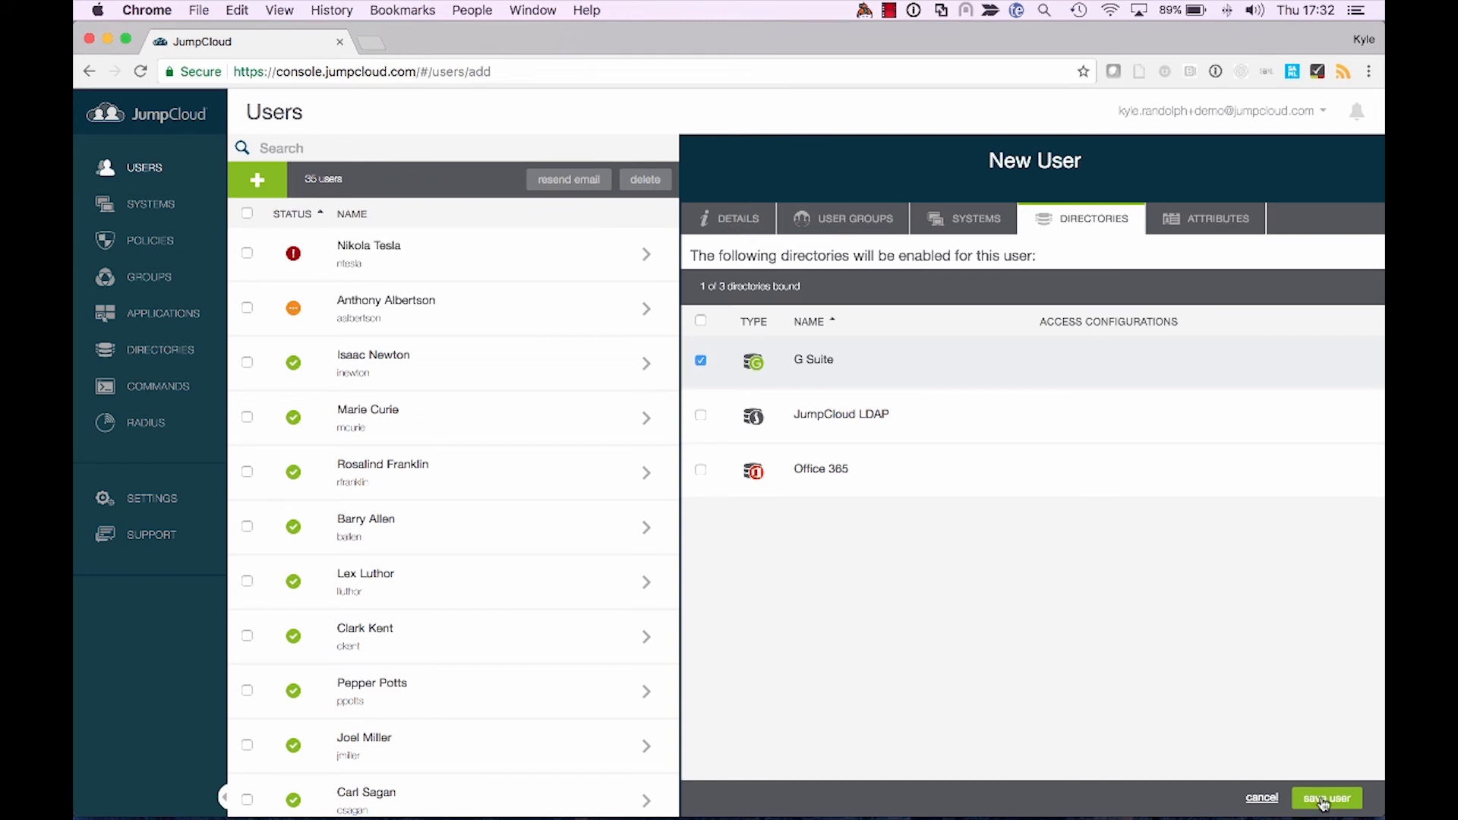
pyautogui.click(1331, 799)
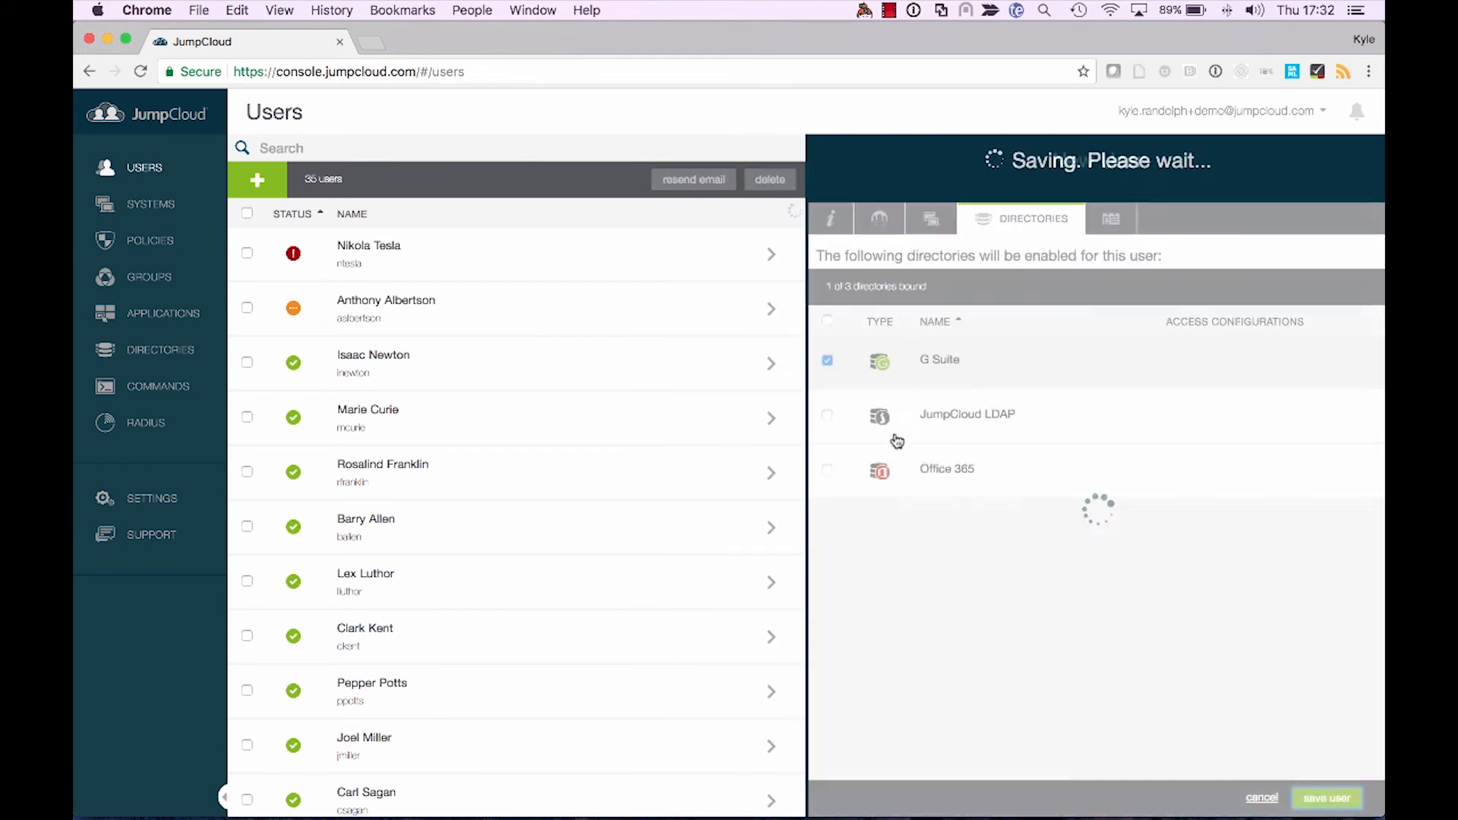
pyautogui.click(1332, 817)
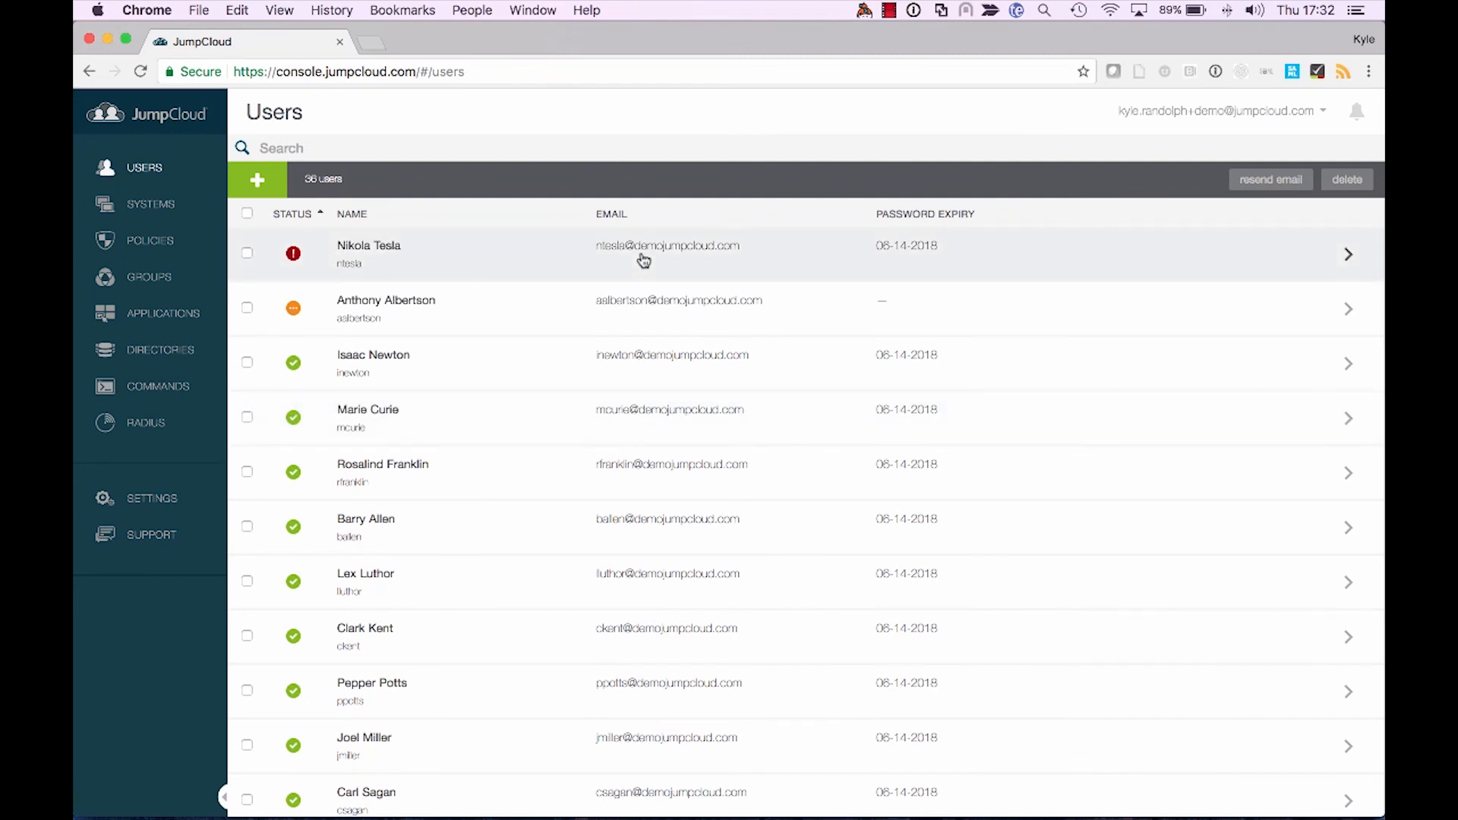
pyautogui.moveTo(542, 329)
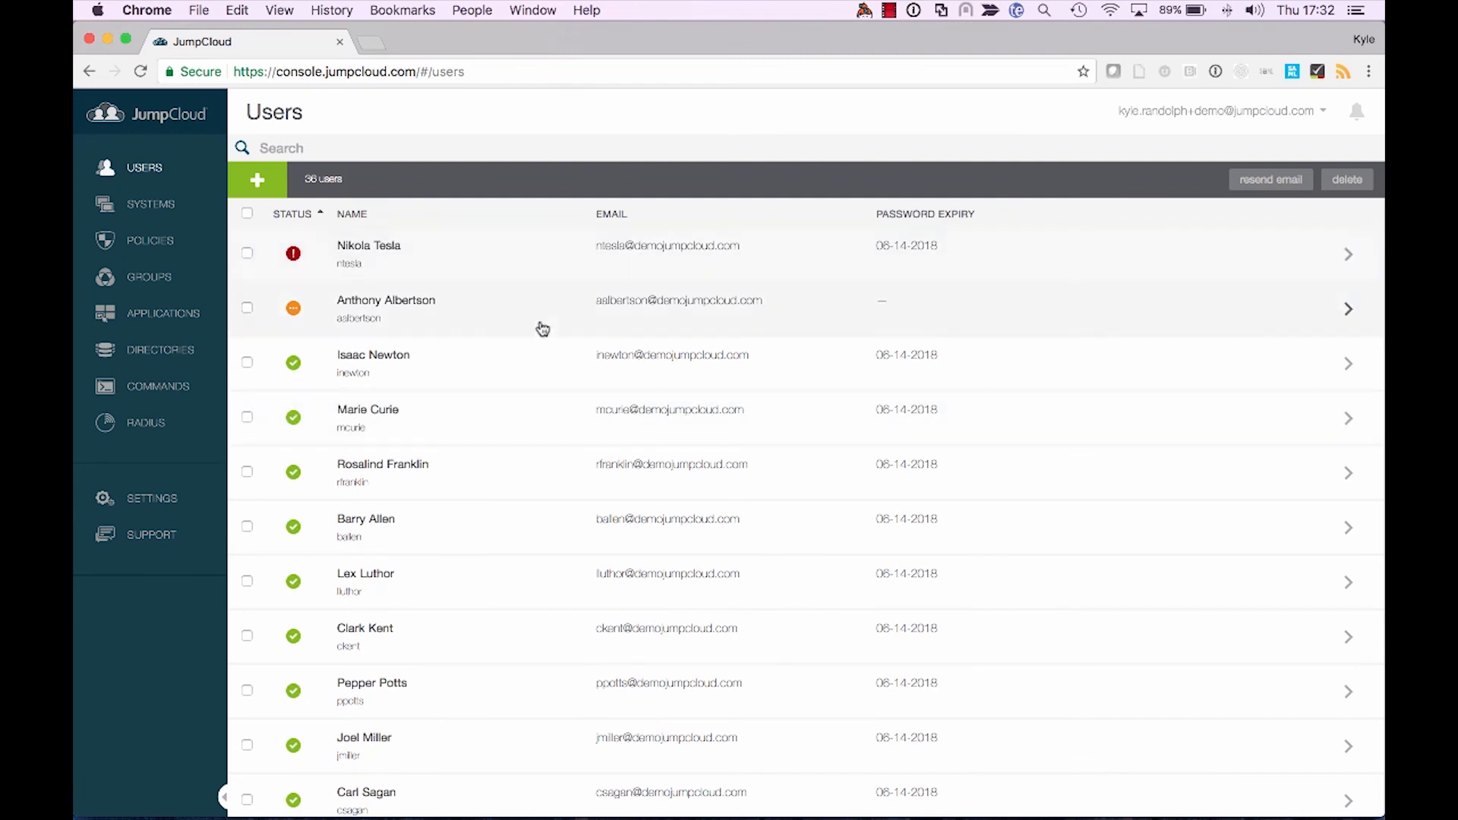
pyautogui.moveTo(607, 340)
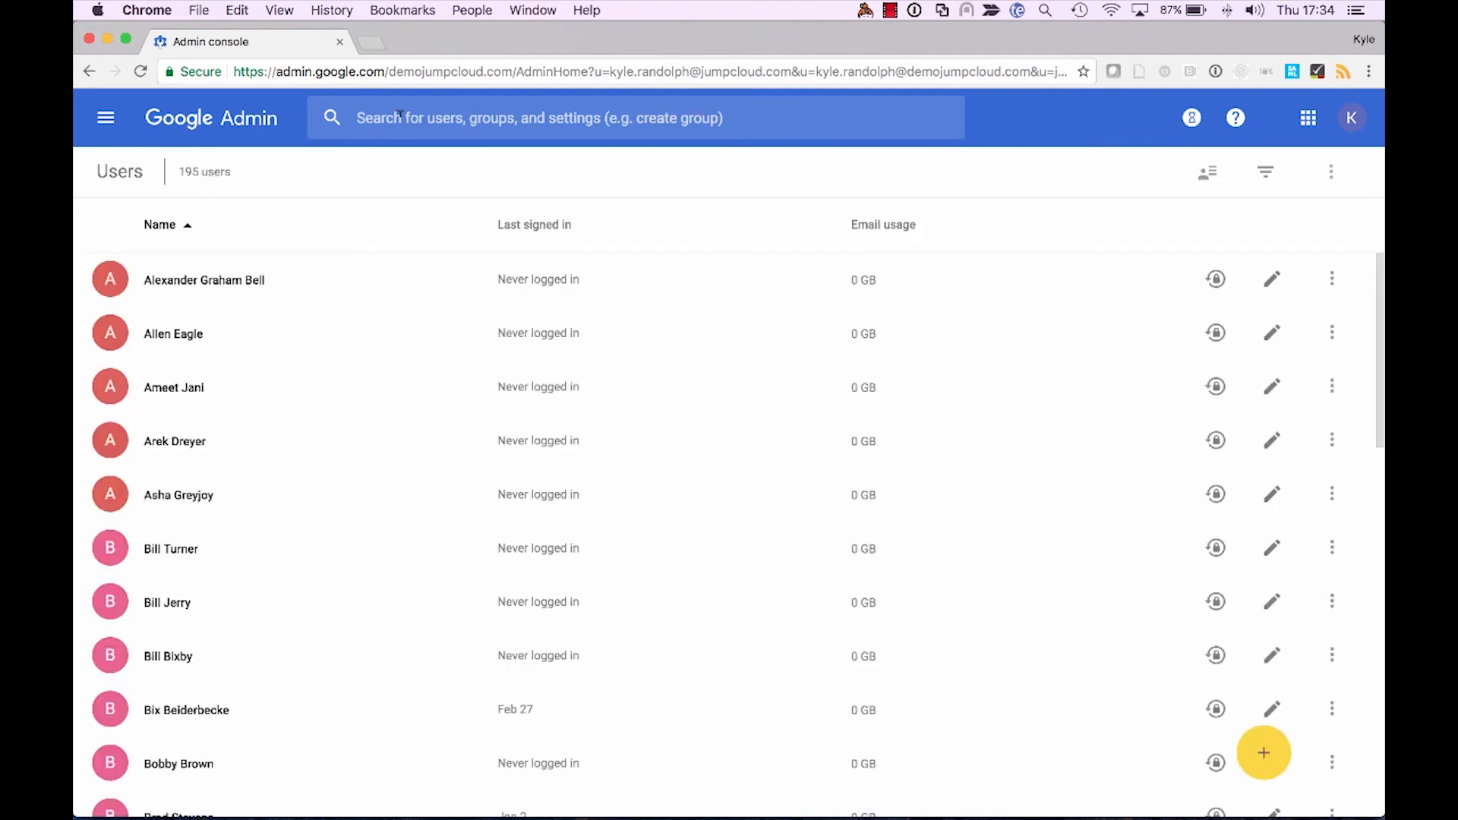
pyautogui.write('roxana')
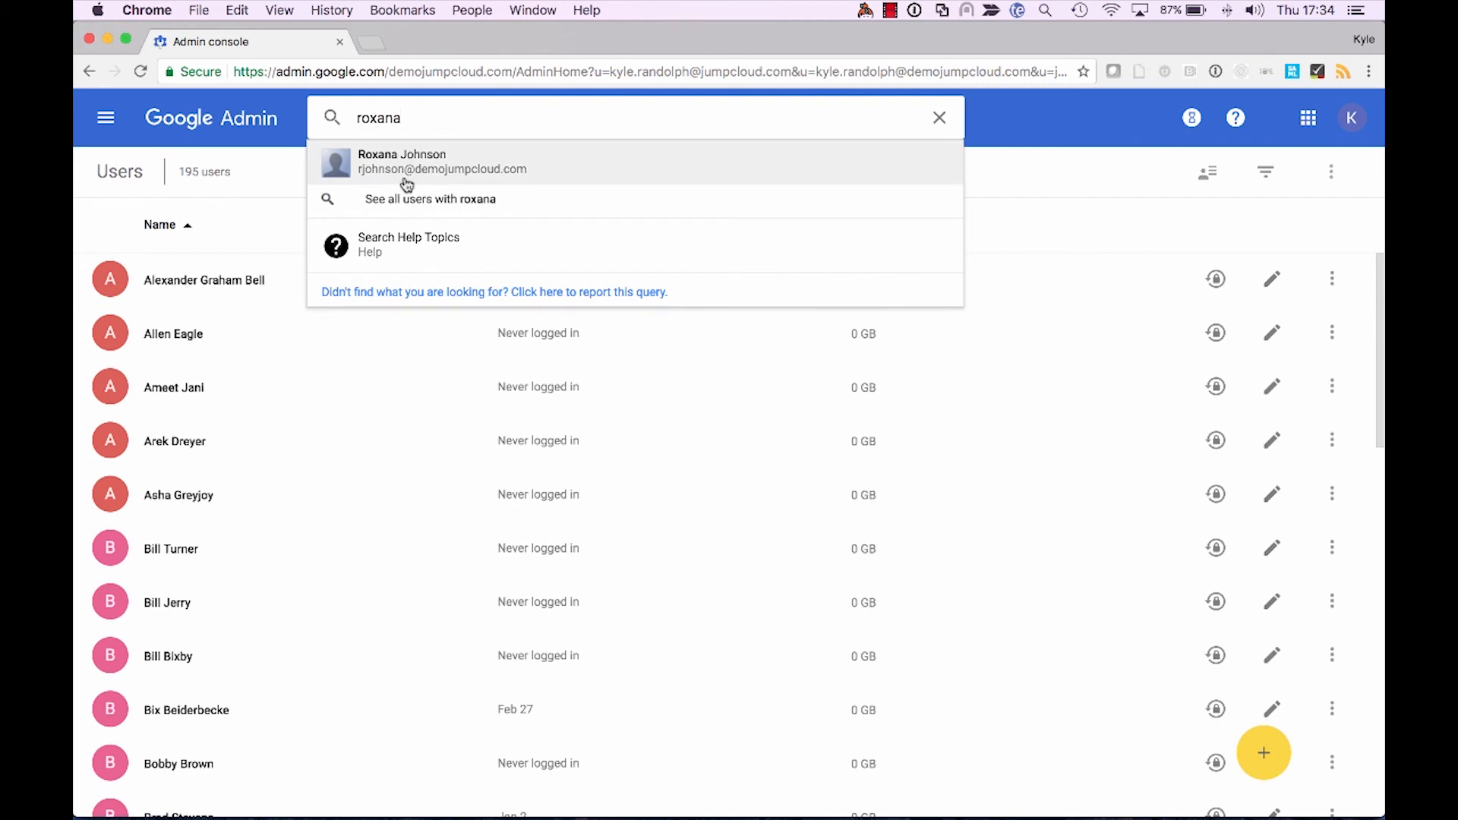
pyautogui.click(406, 161)
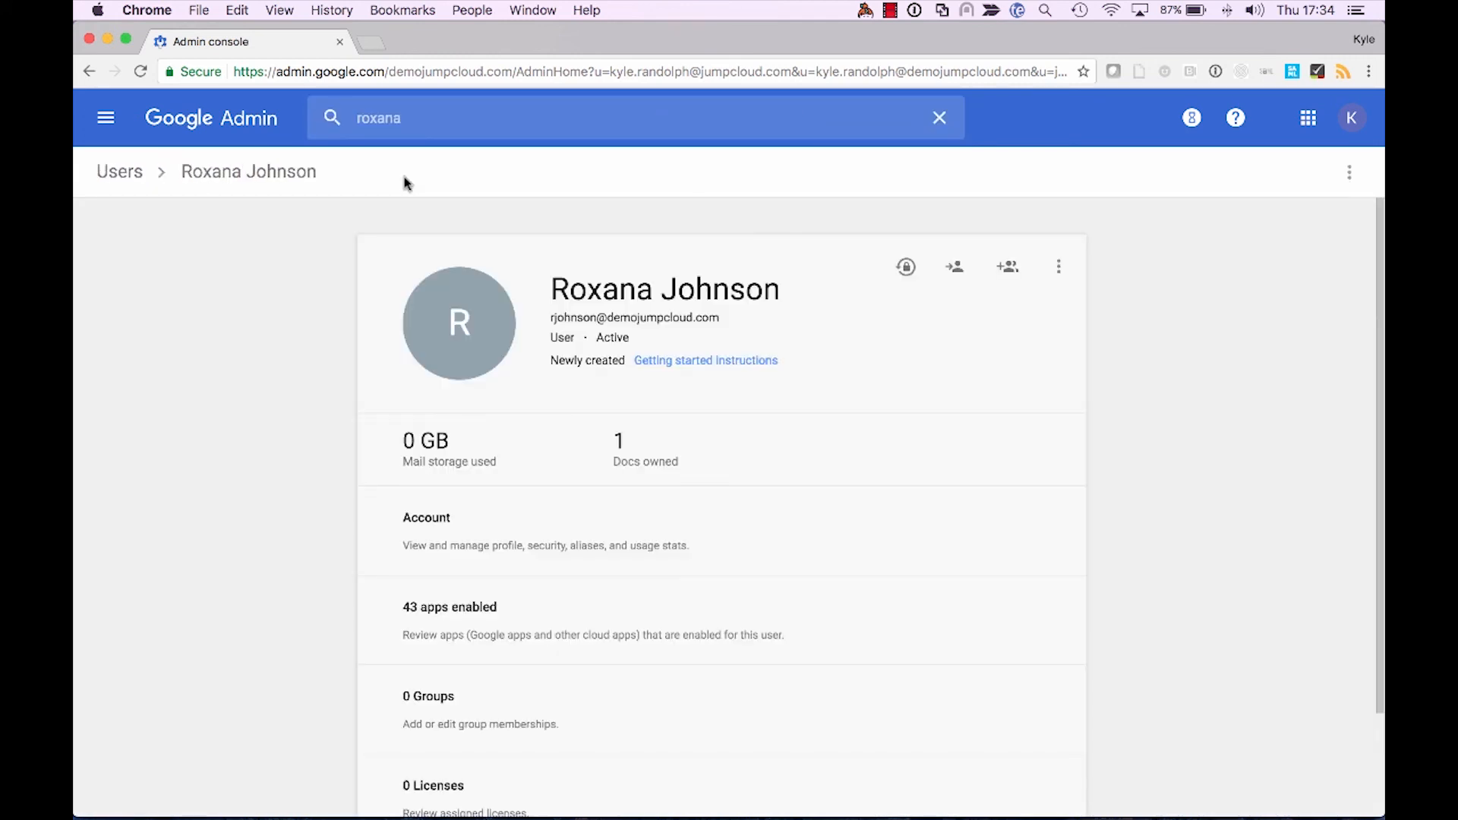
pyautogui.moveTo(598, 373)
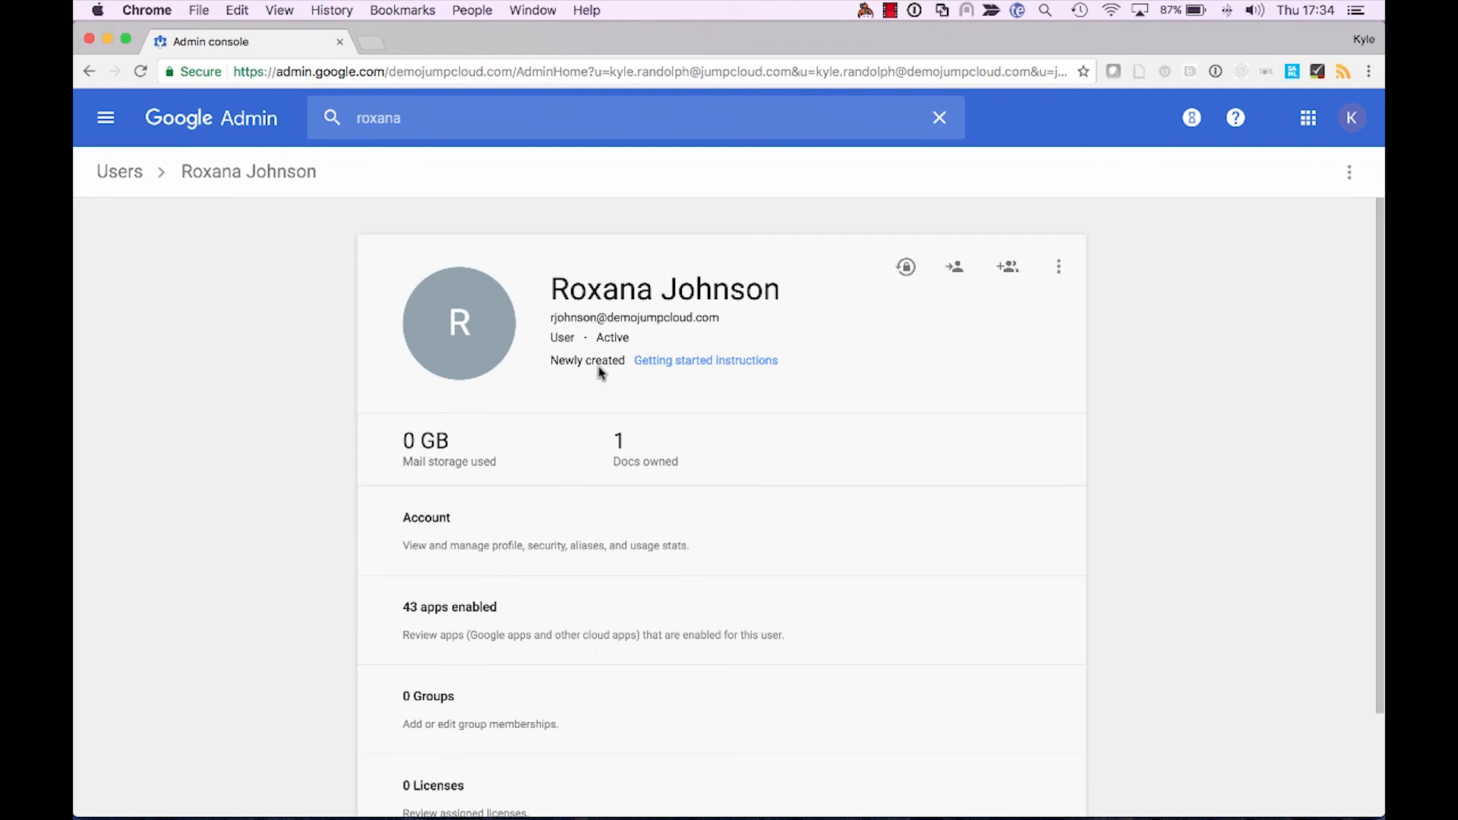